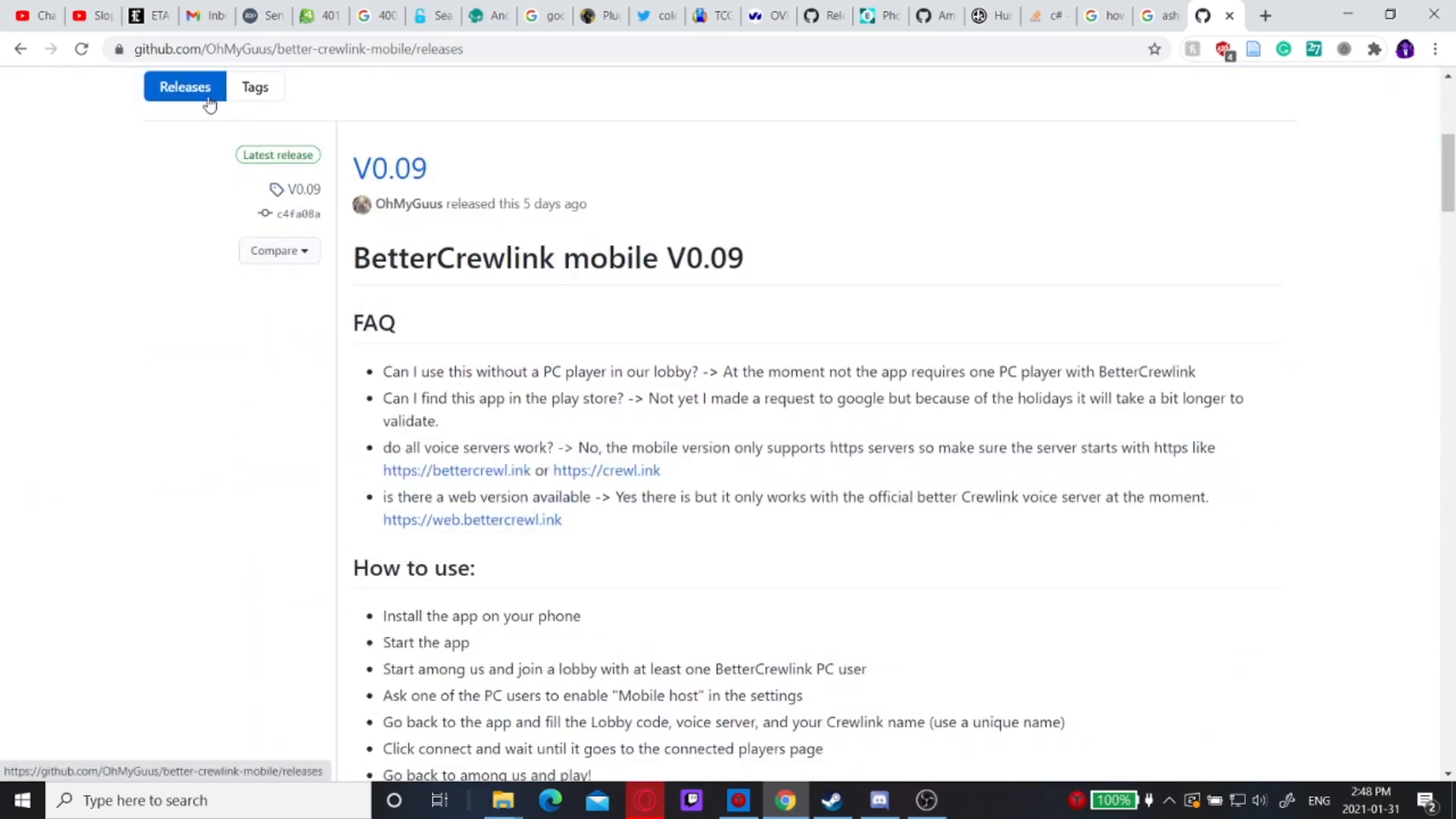
pyautogui.moveTo(255, 87)
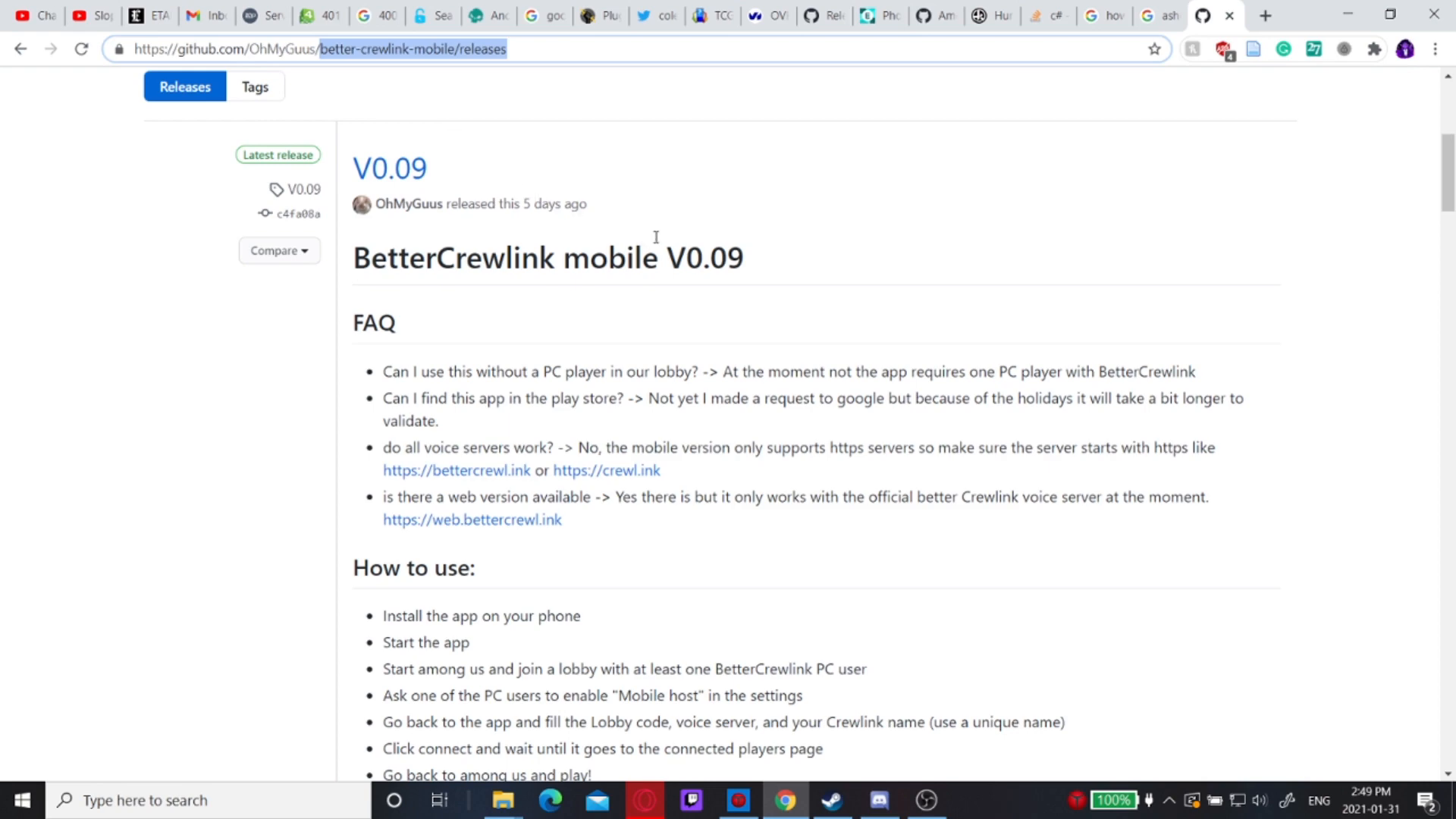
# Read through the mobile README and select the How to use instructions
pyautogui.scroll(-3)
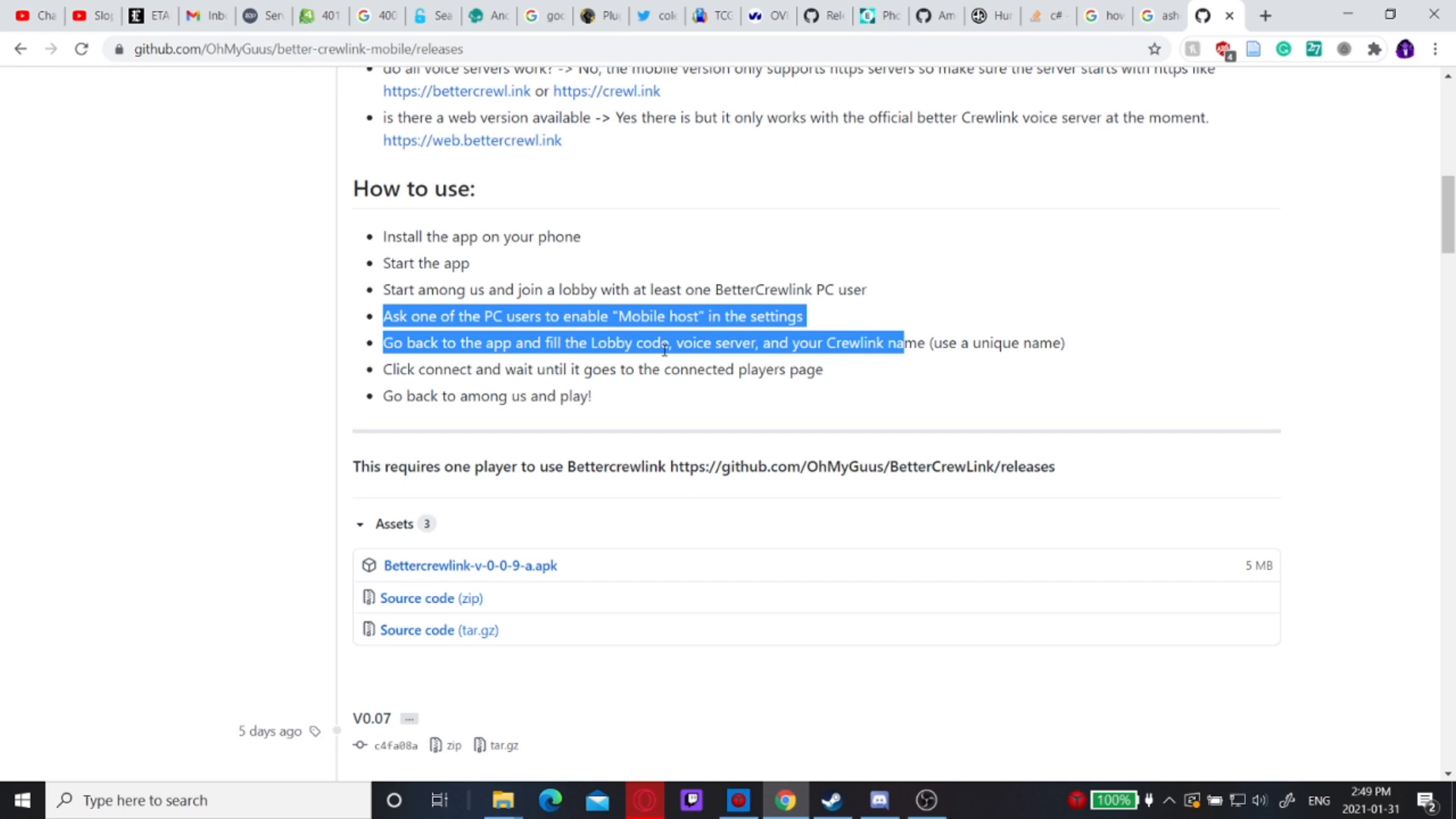
pyautogui.scroll(-3)
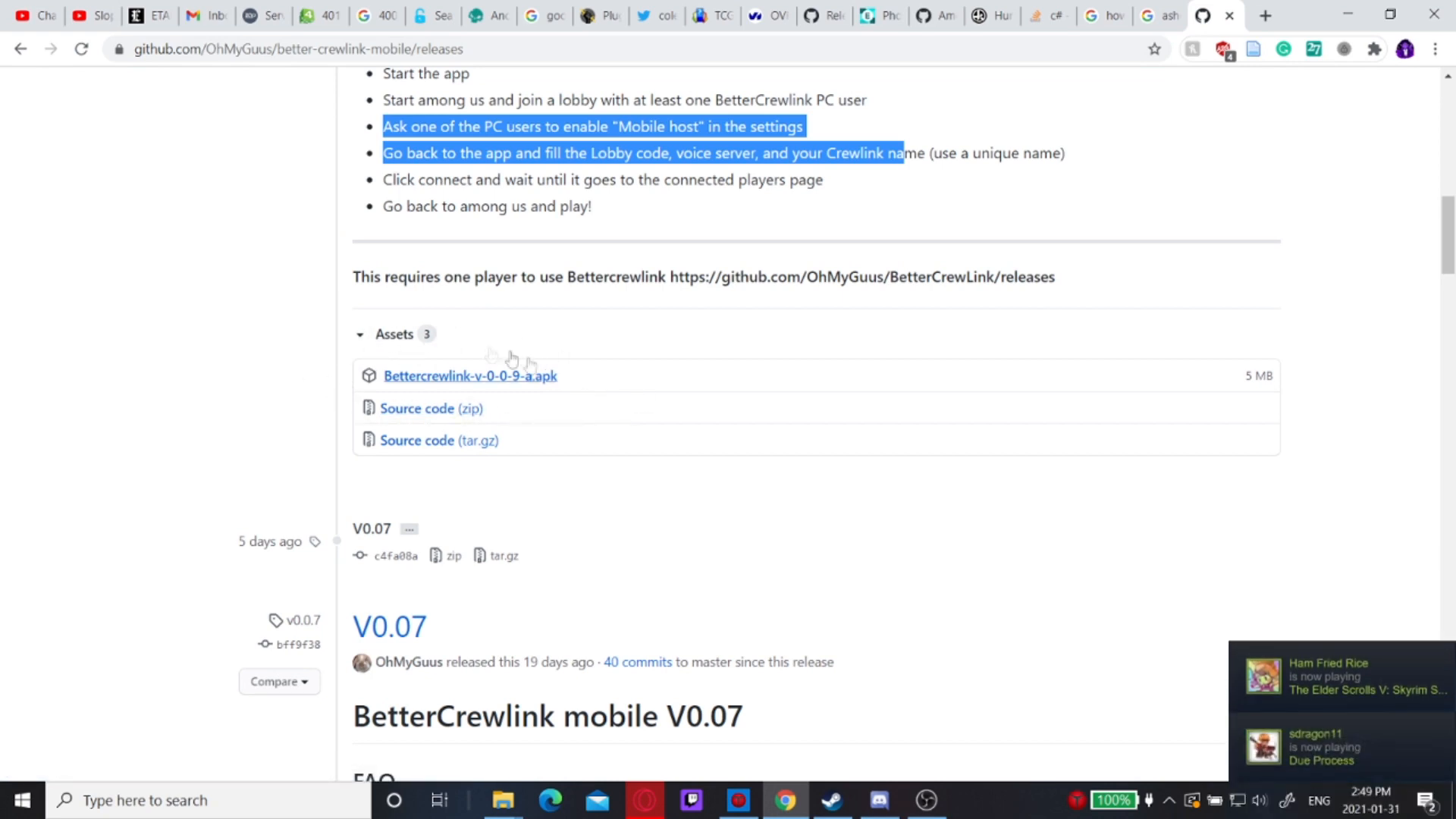
pyautogui.scroll(3)
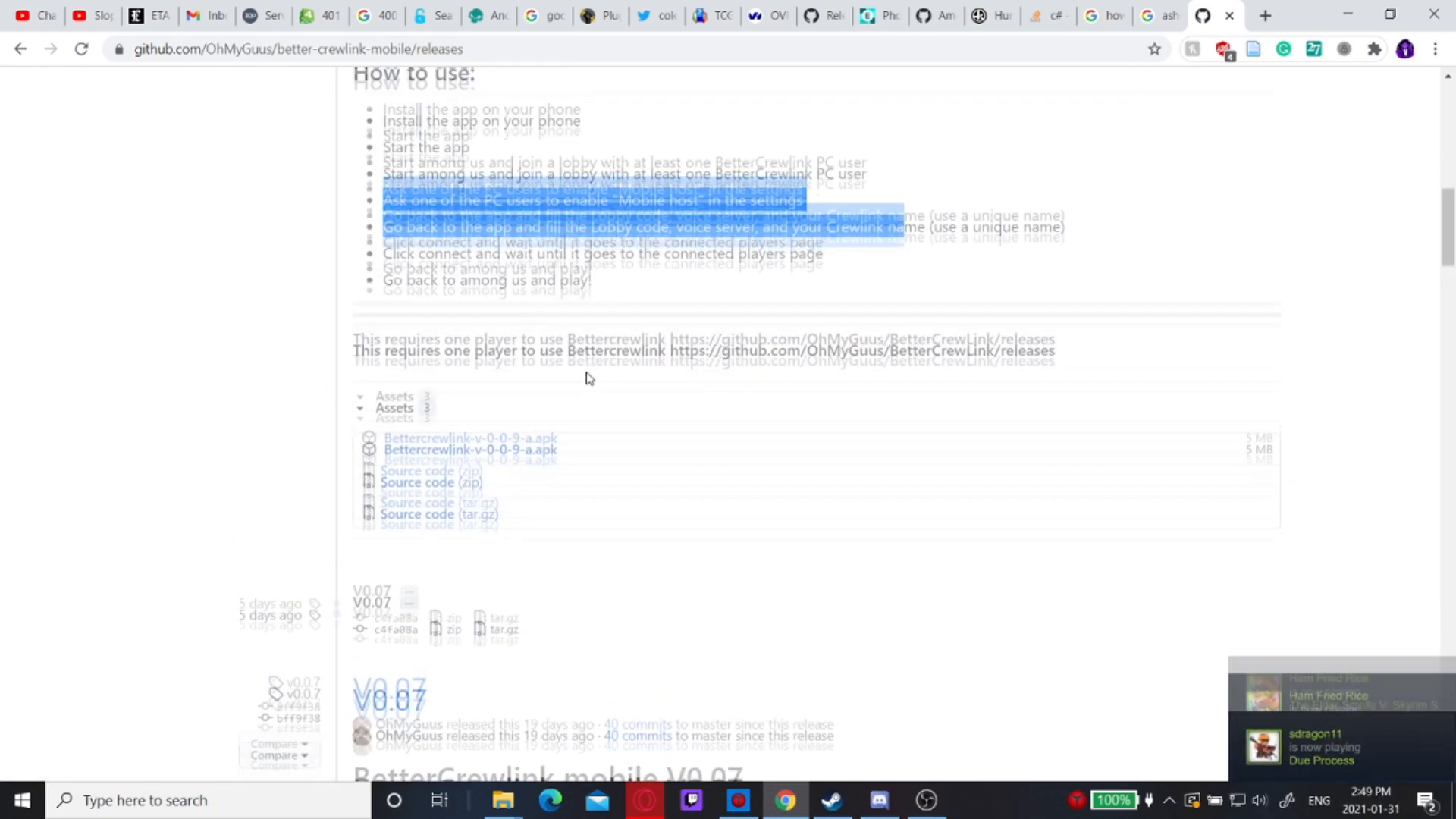
pyautogui.scroll(3)
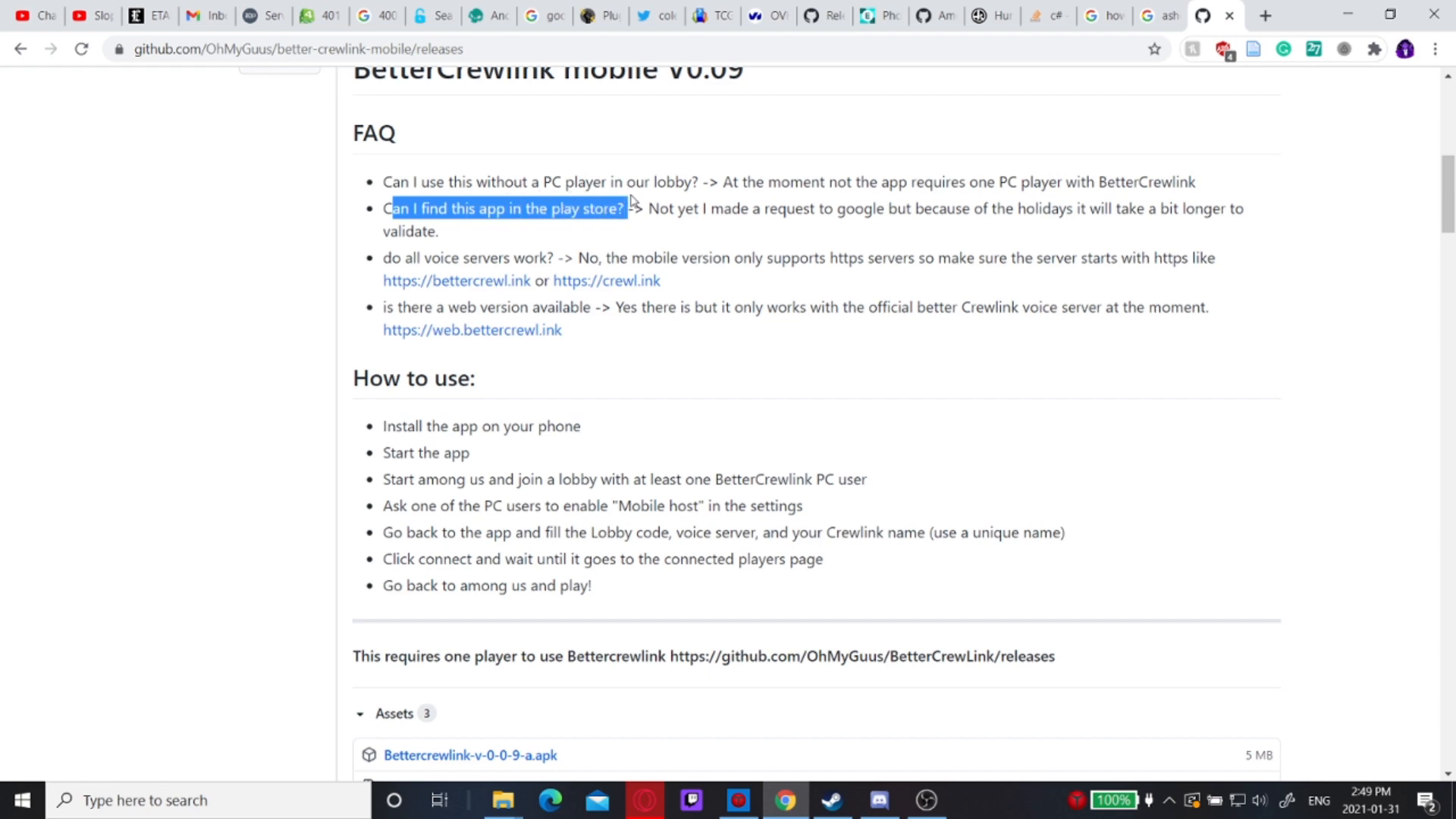
pyautogui.moveTo(550, 427)
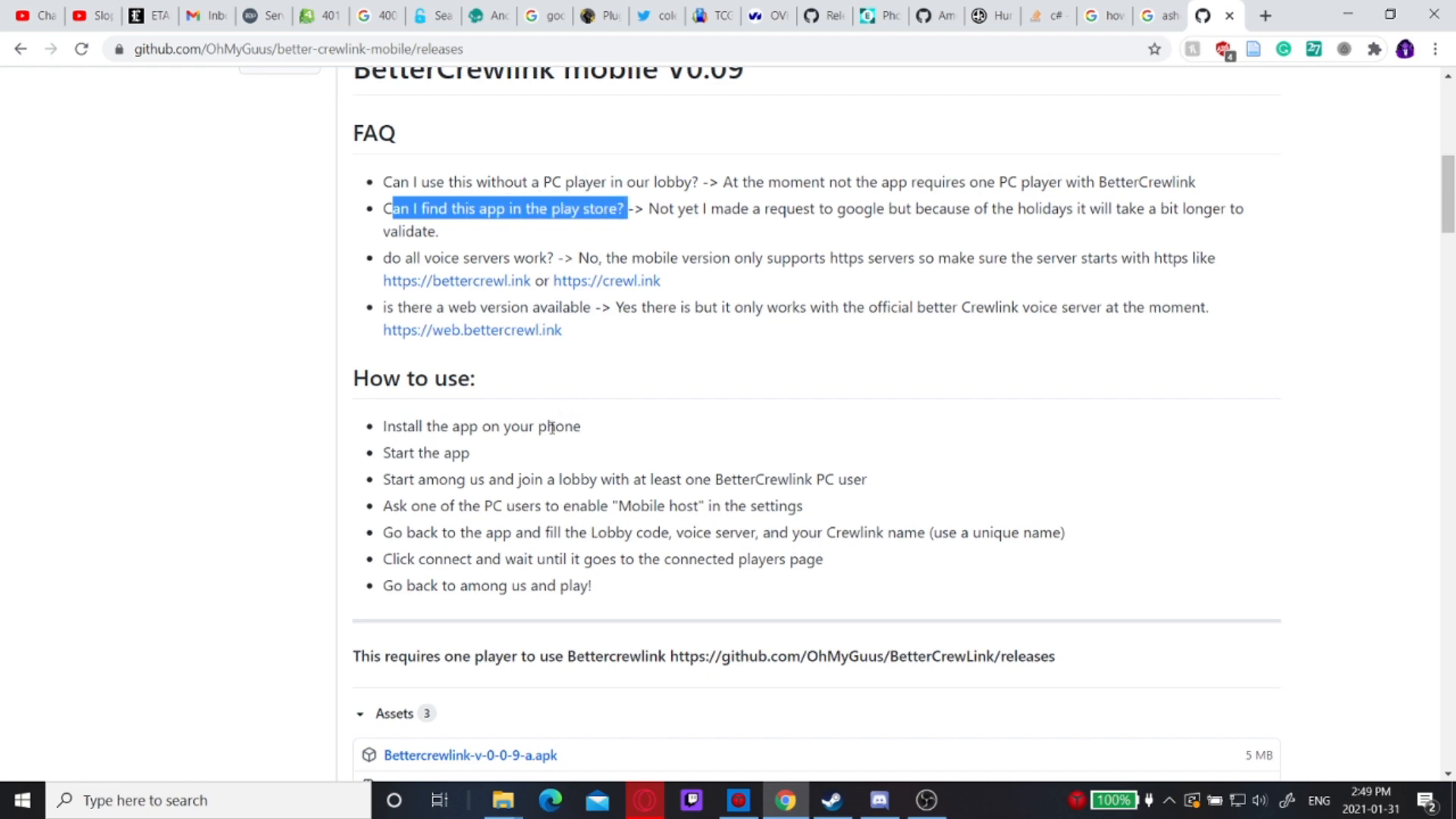
pyautogui.scroll(-3)
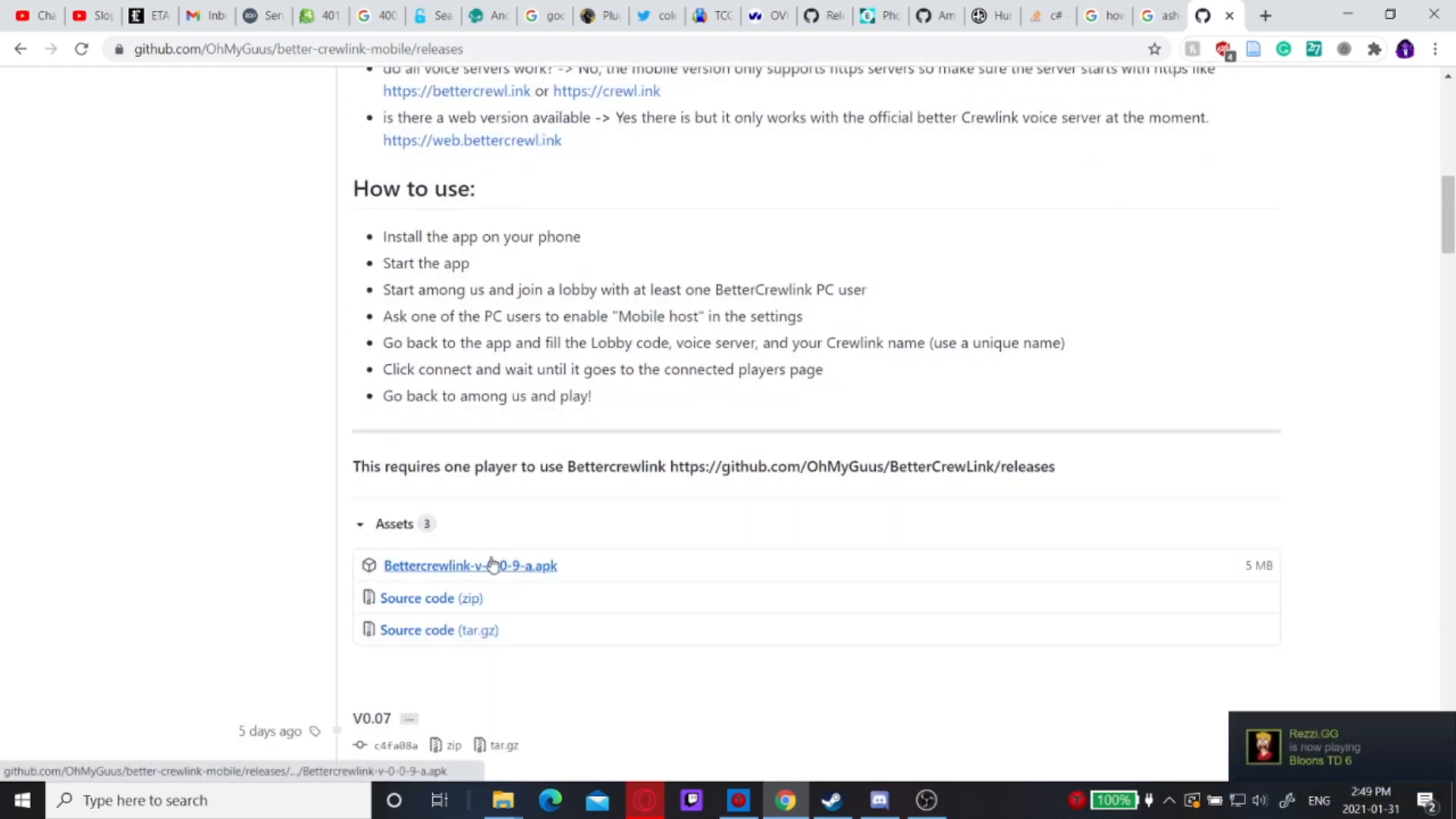
pyautogui.moveTo(567, 497)
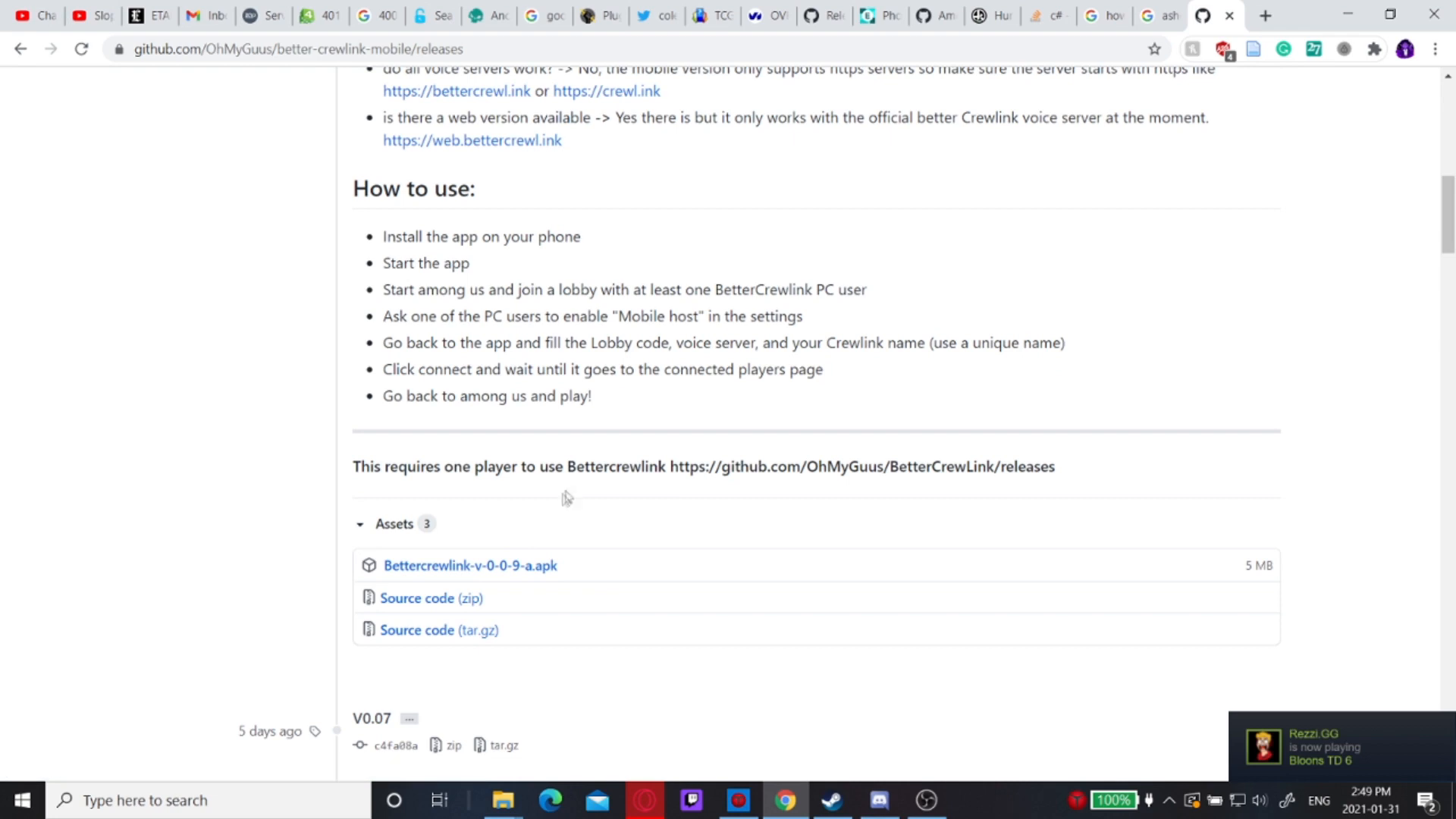
pyautogui.moveTo(446, 292)
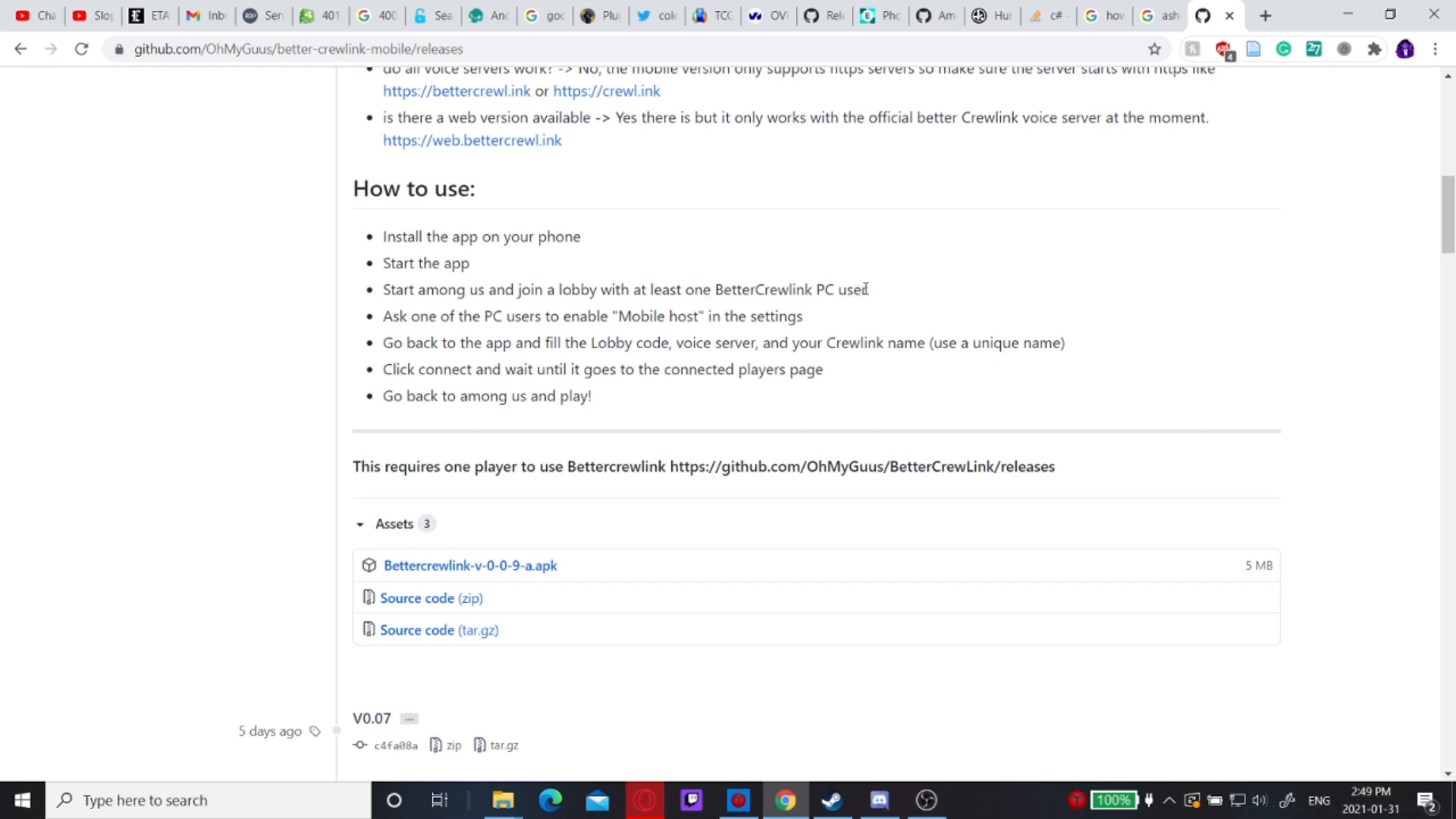
pyautogui.moveTo(481, 334)
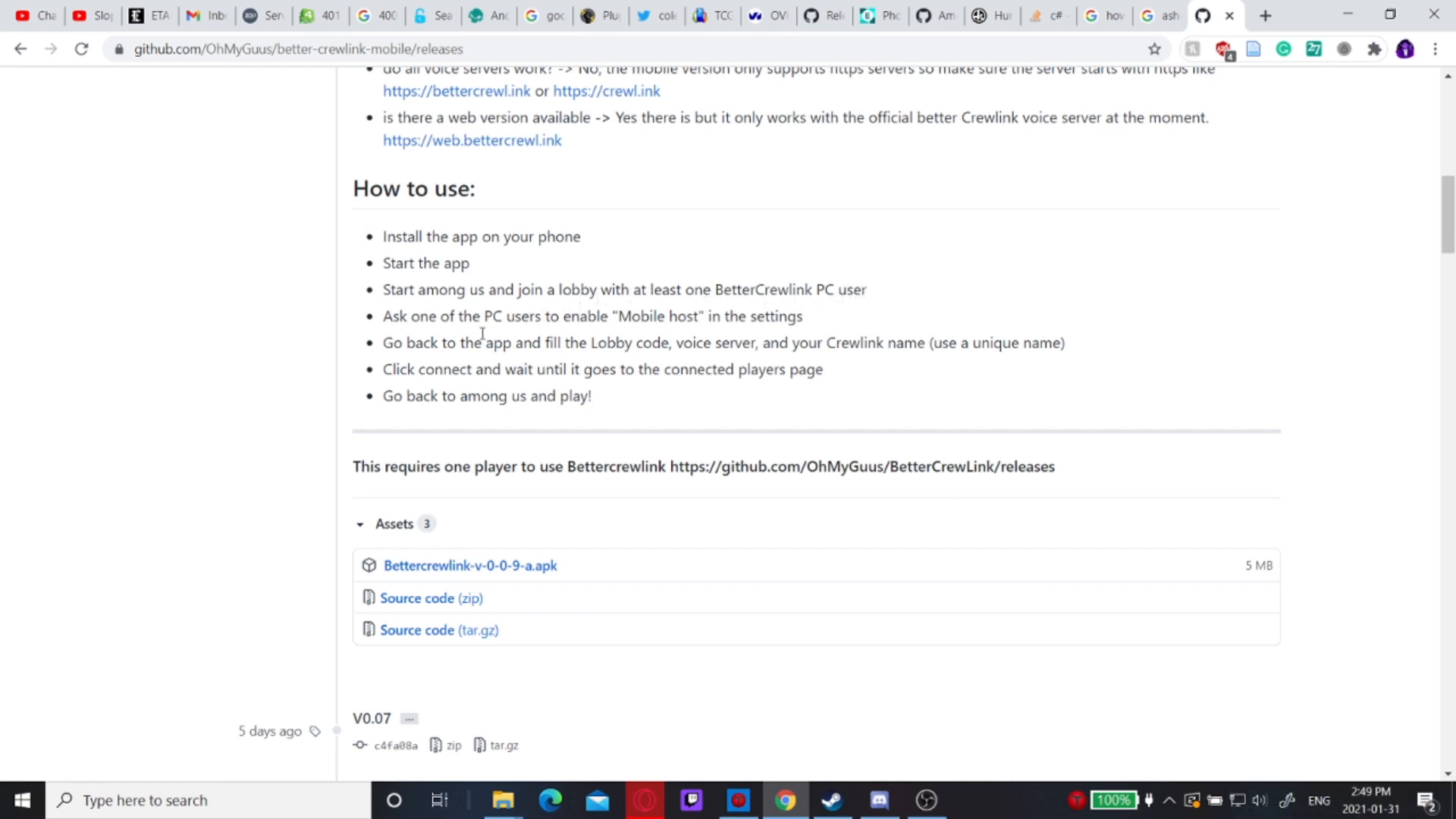
pyautogui.moveTo(695, 312)
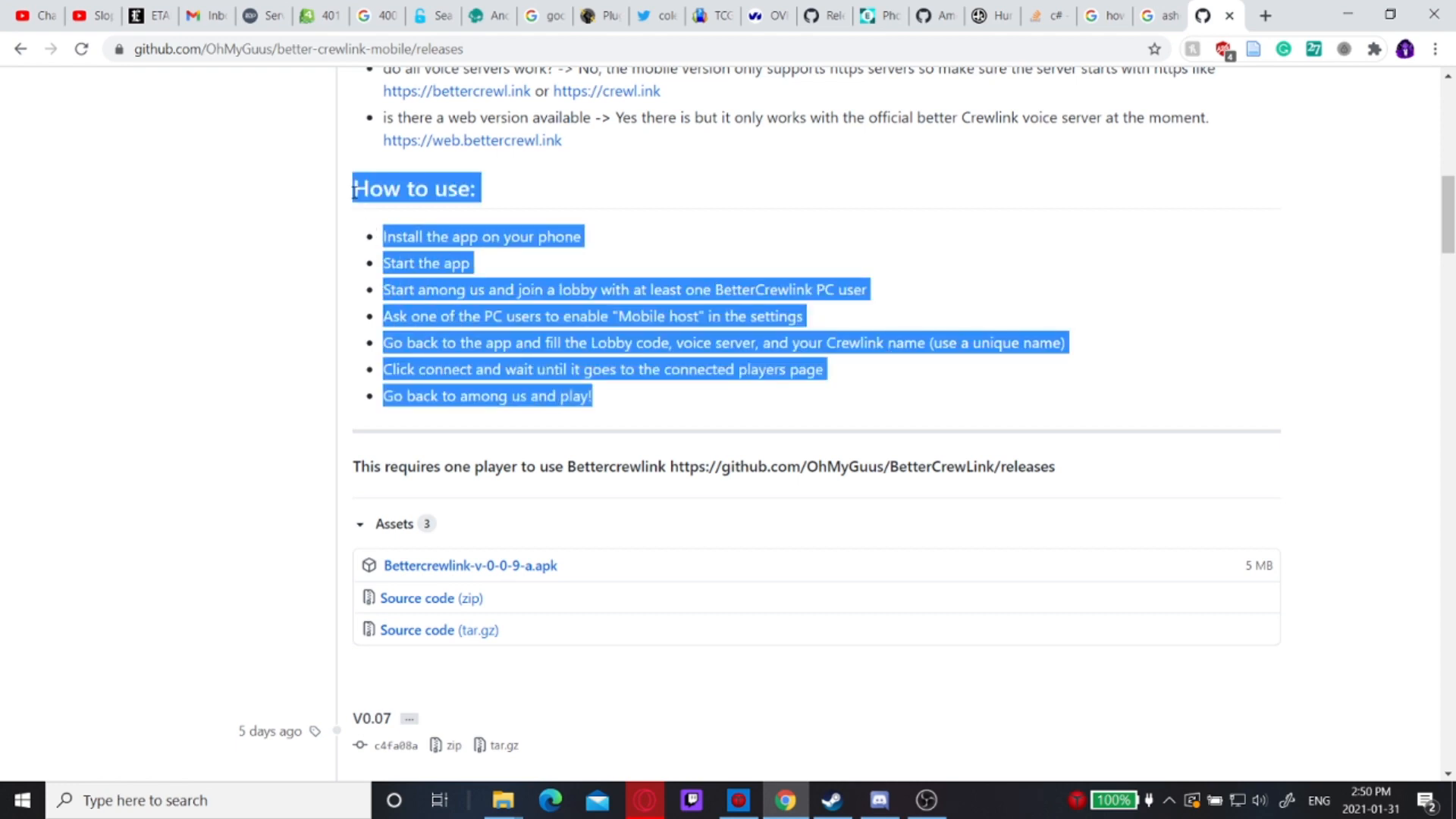
pyautogui.click(416, 289)
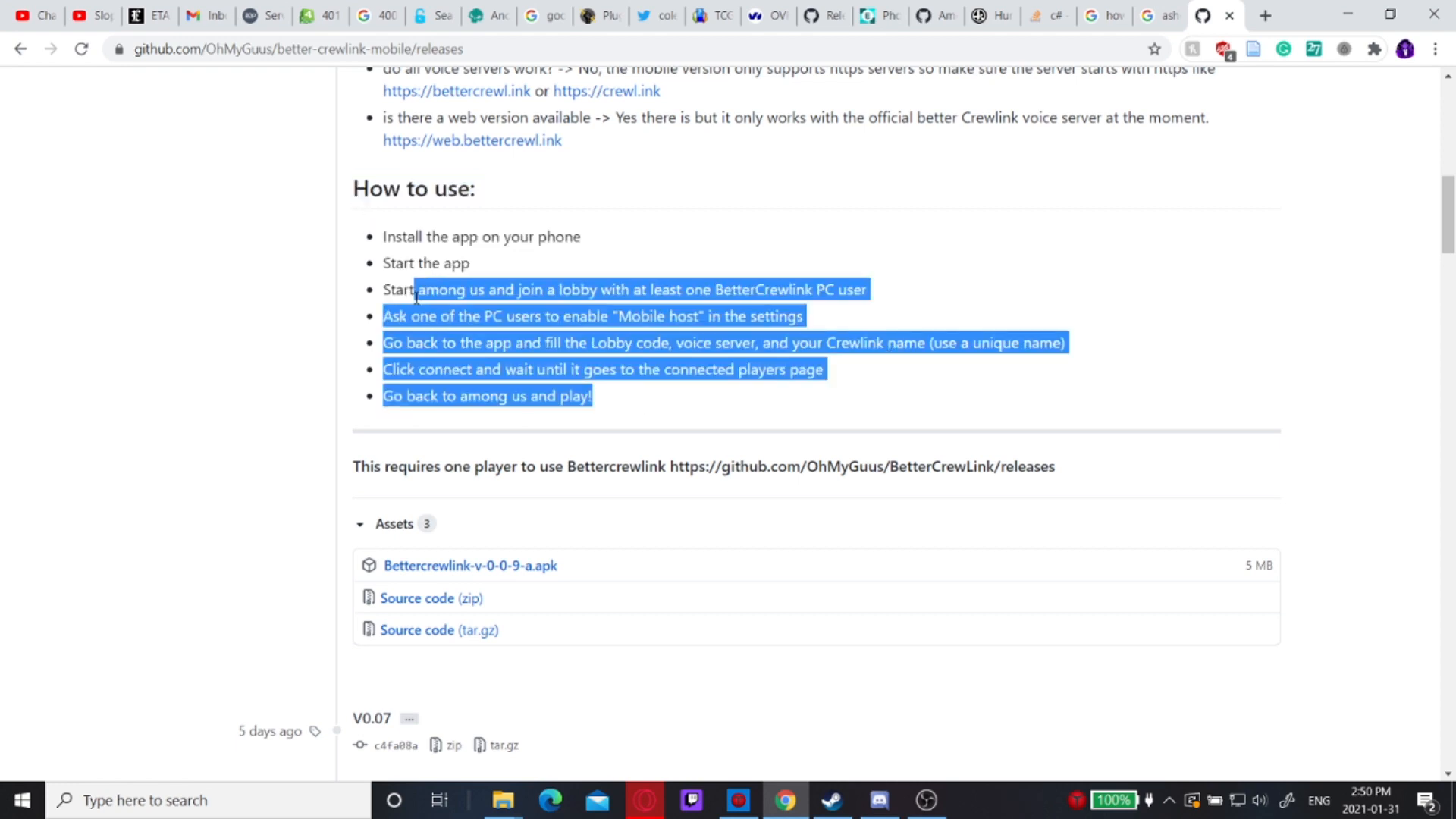
pyautogui.moveTo(416, 289); pyautogui.dragTo(353, 181)
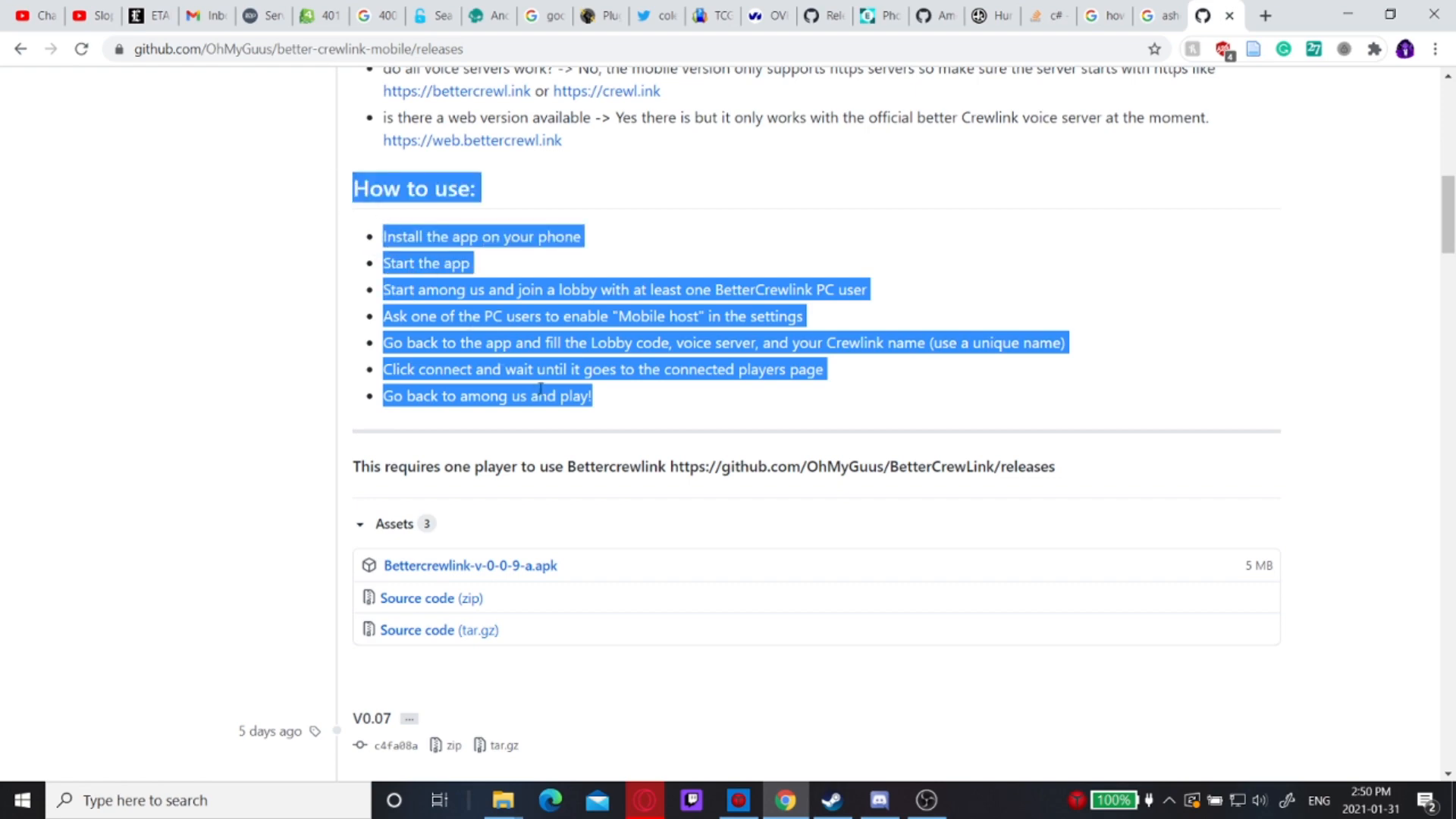
pyautogui.scroll(-3)
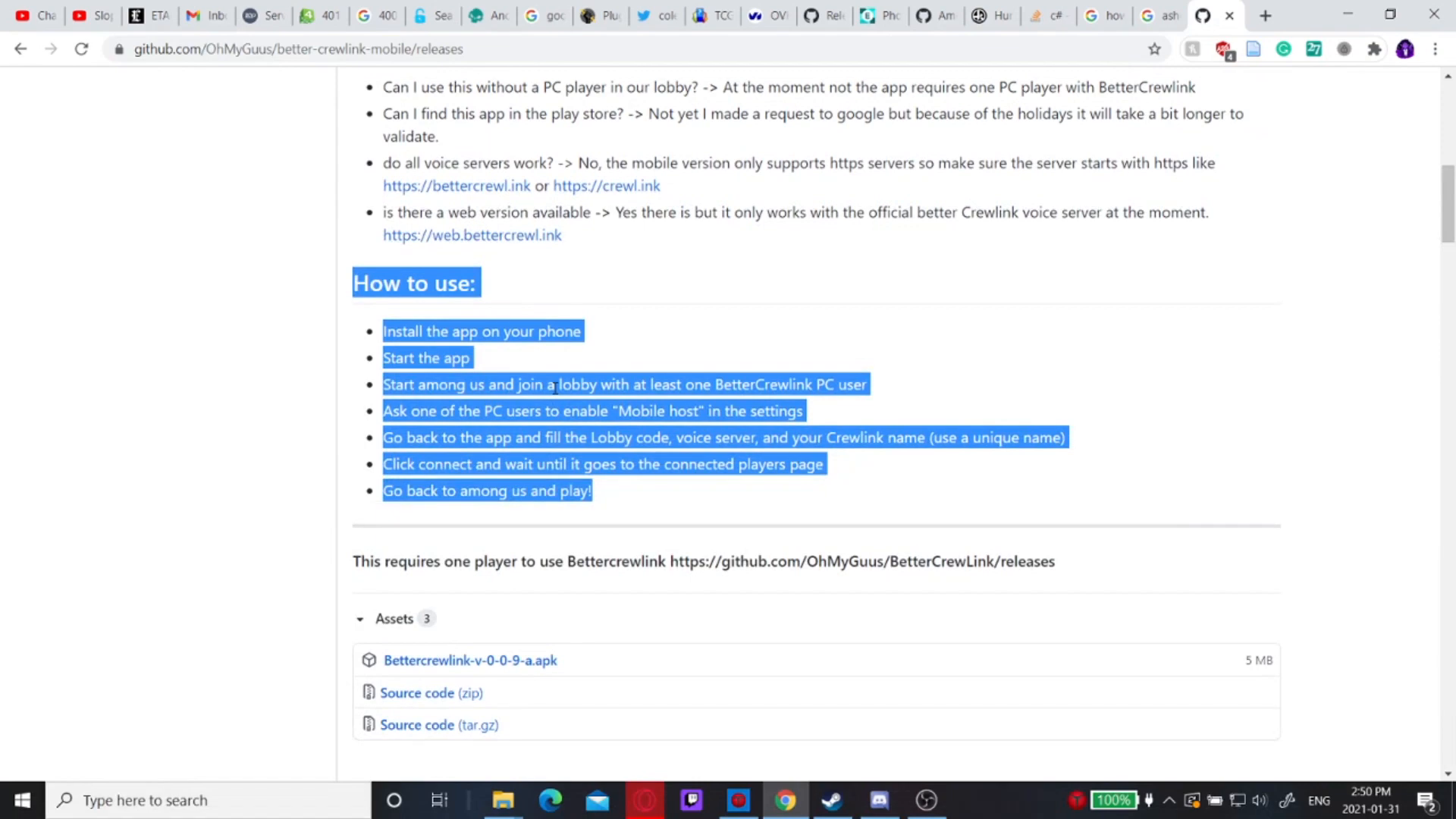
pyautogui.scroll(3)
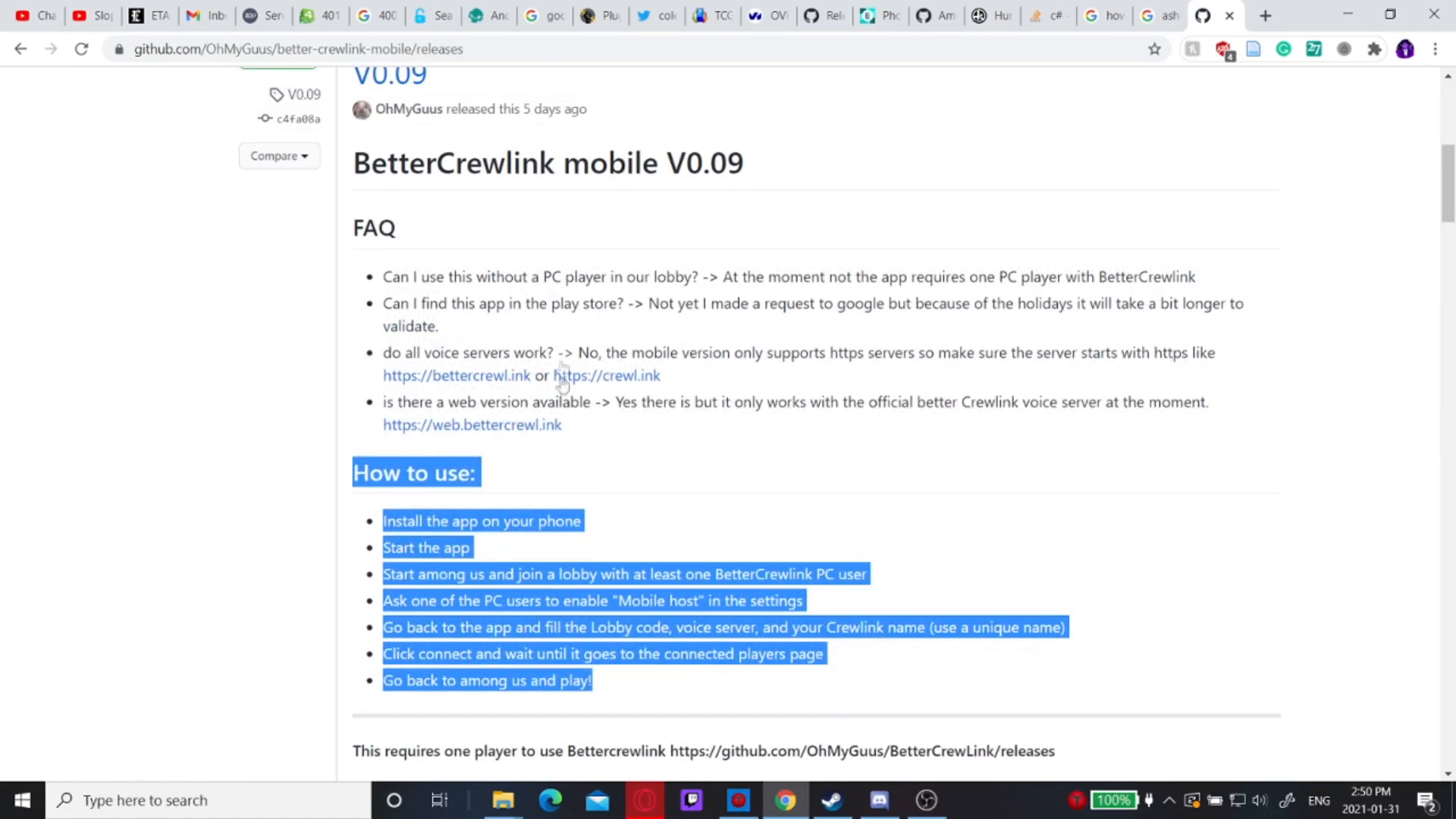
pyautogui.scroll(-3)
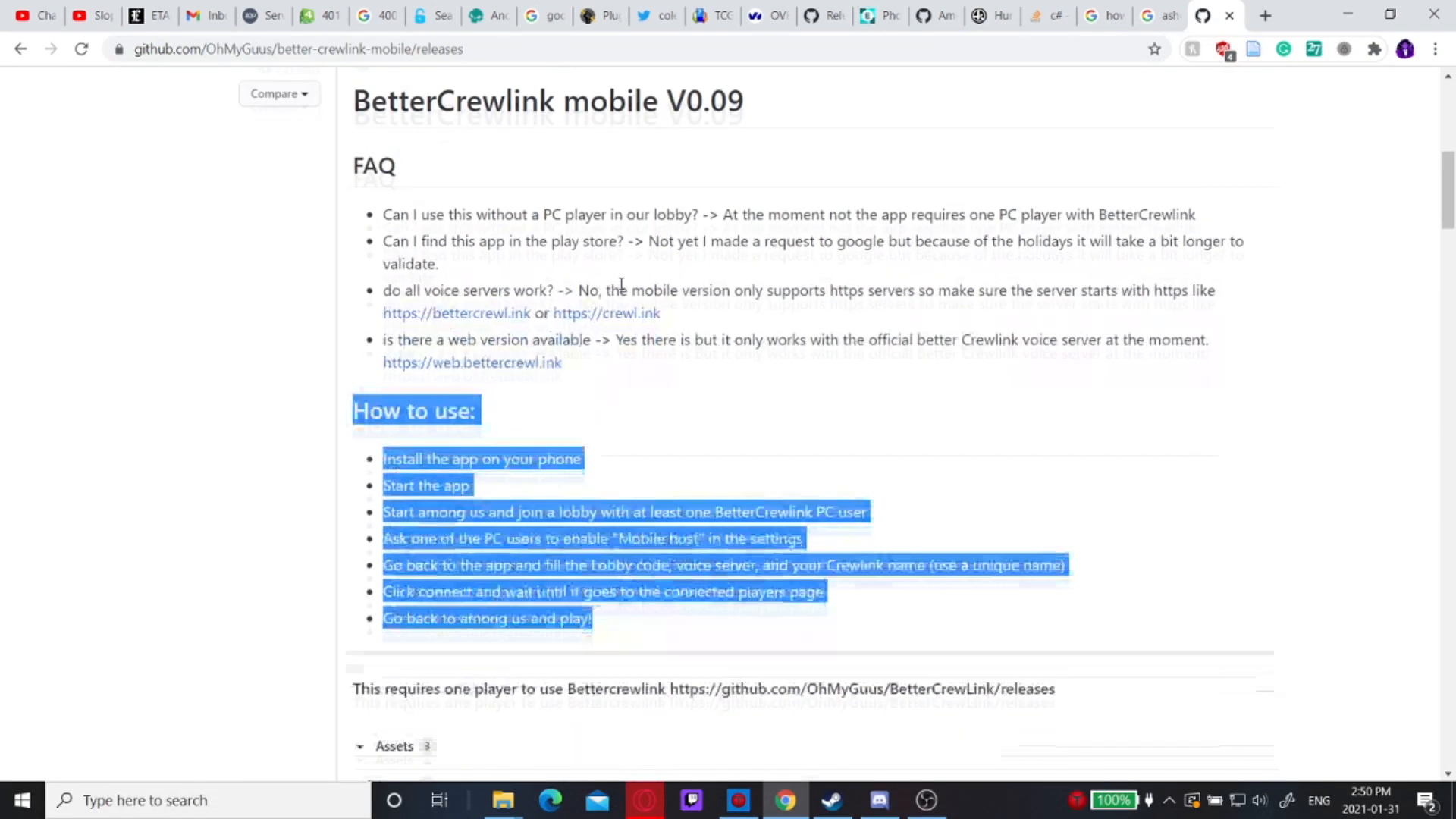
pyautogui.scroll(-3)
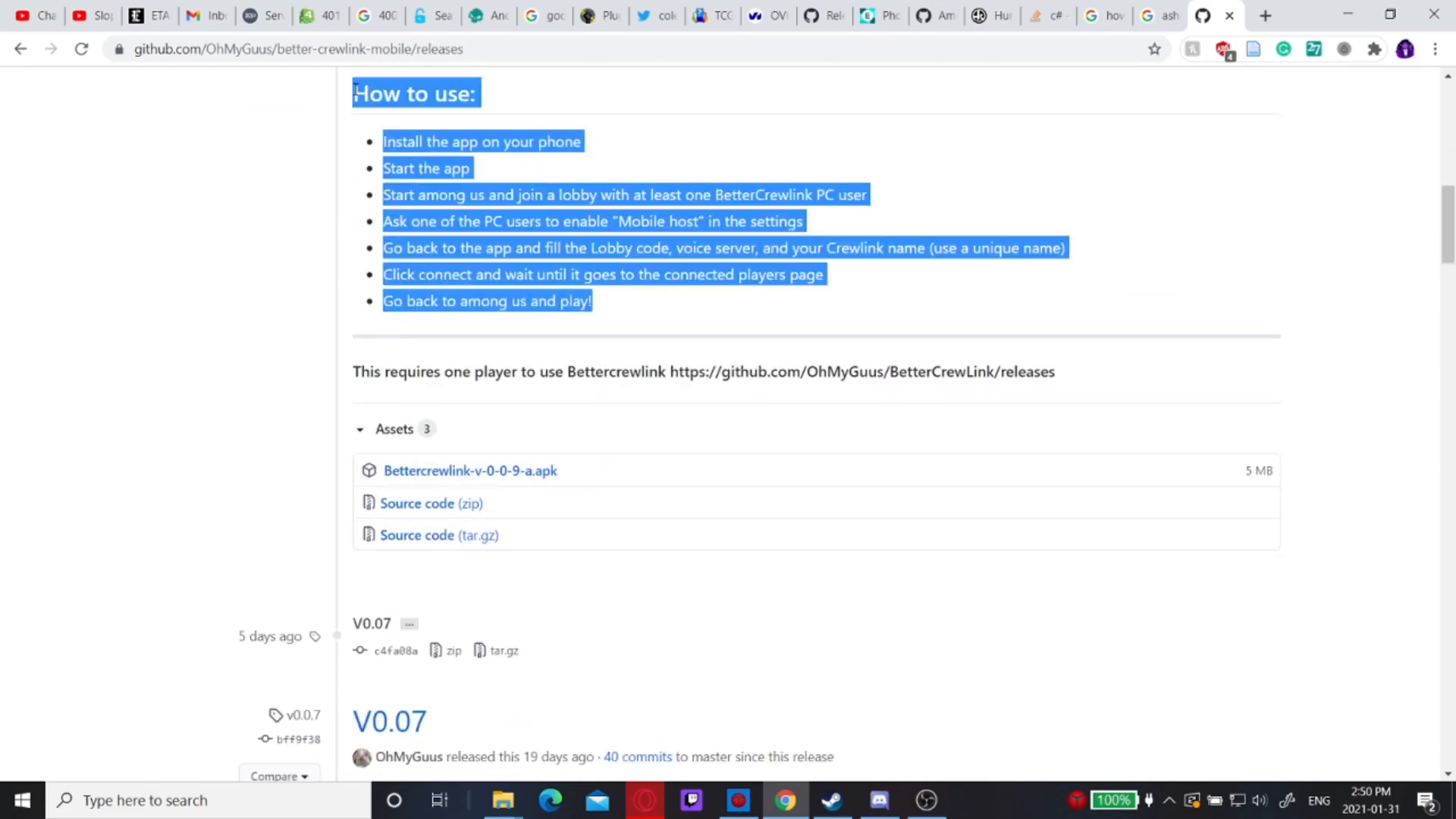
pyautogui.scroll(3)
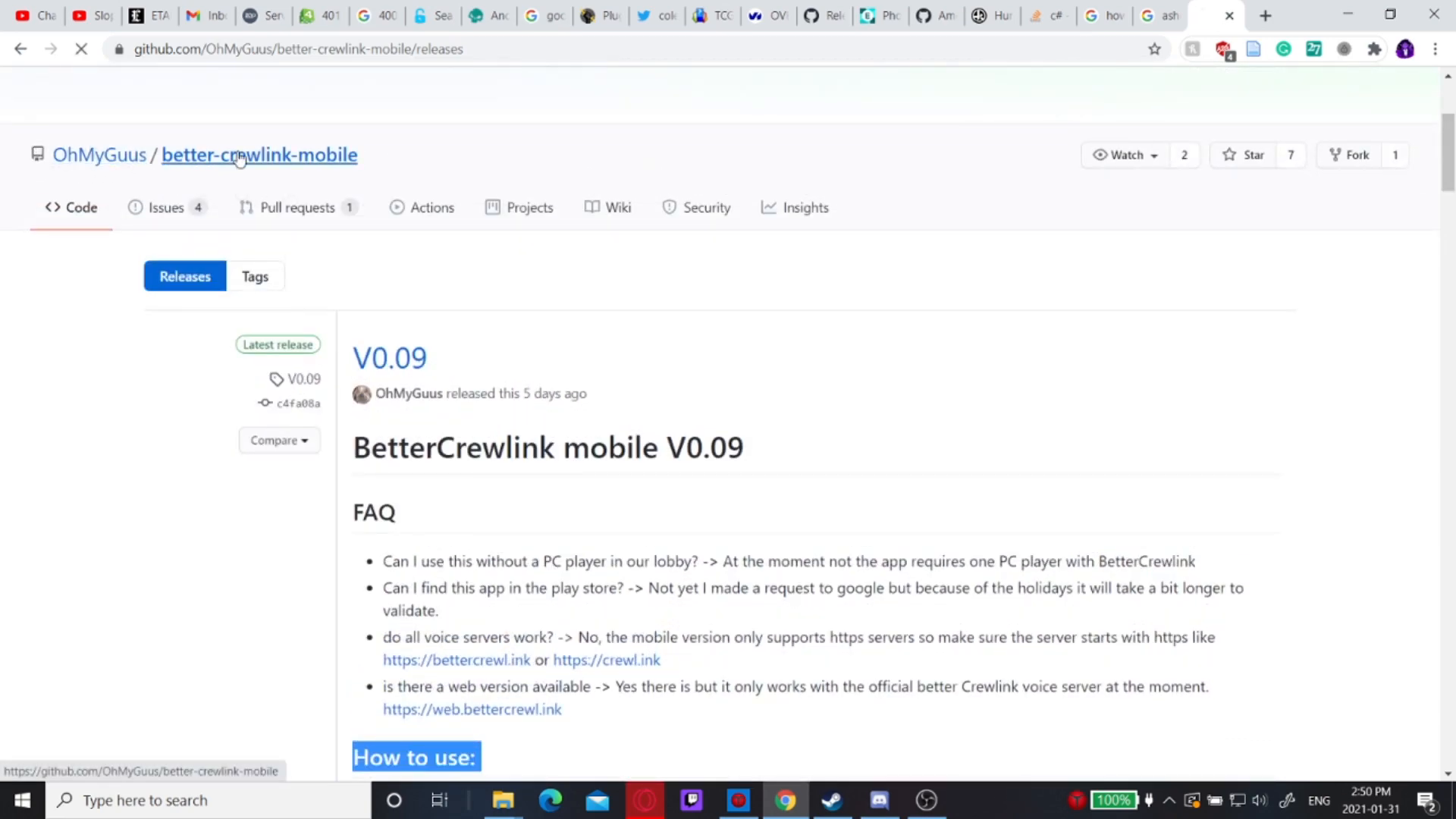
# Go from better-crewlink-mobile to OhMyGuus's profile and open the BetterCrewLink repository
pyautogui.click(260, 154)
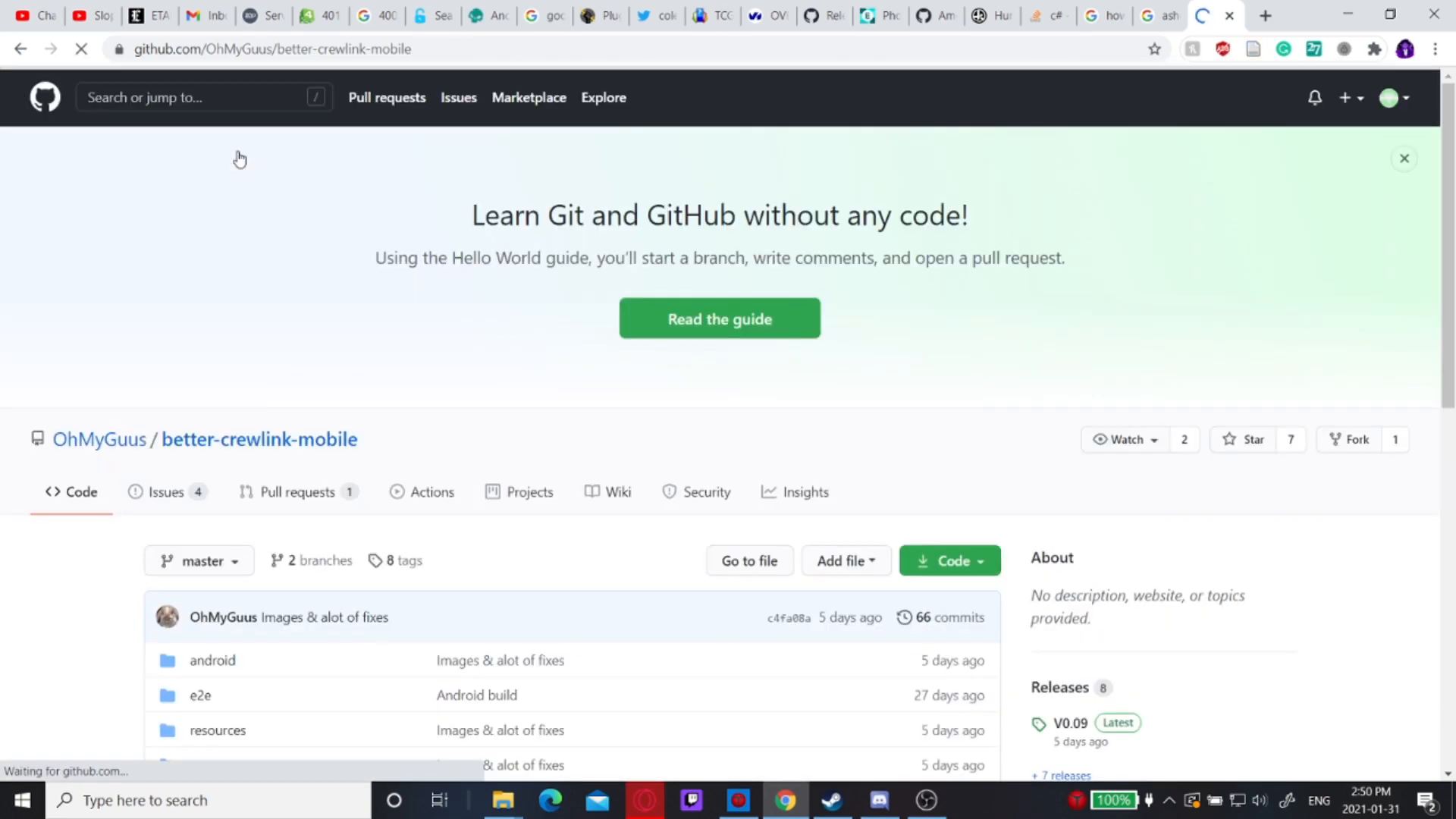
pyautogui.scroll(-3)
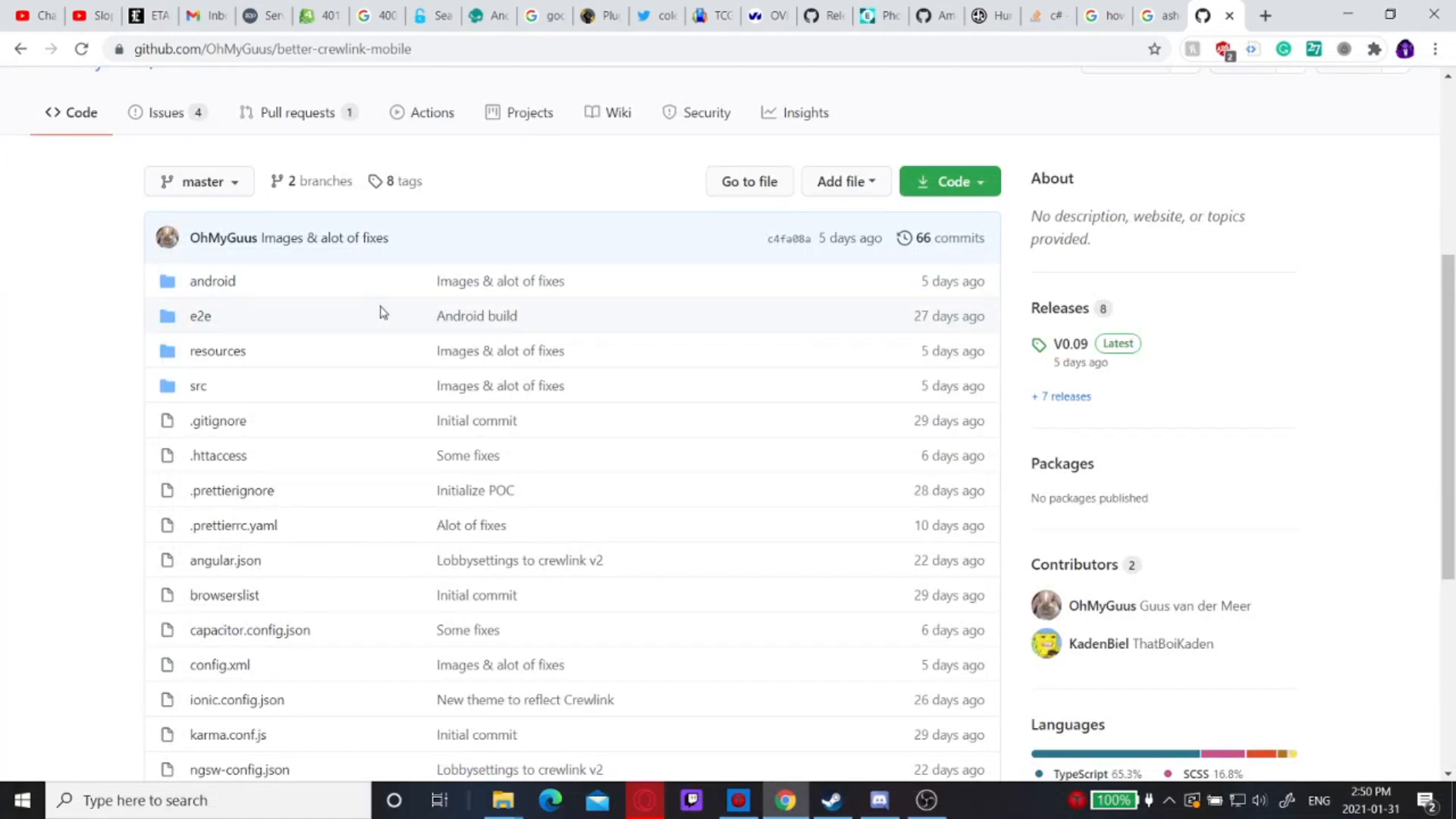
pyautogui.scroll(3)
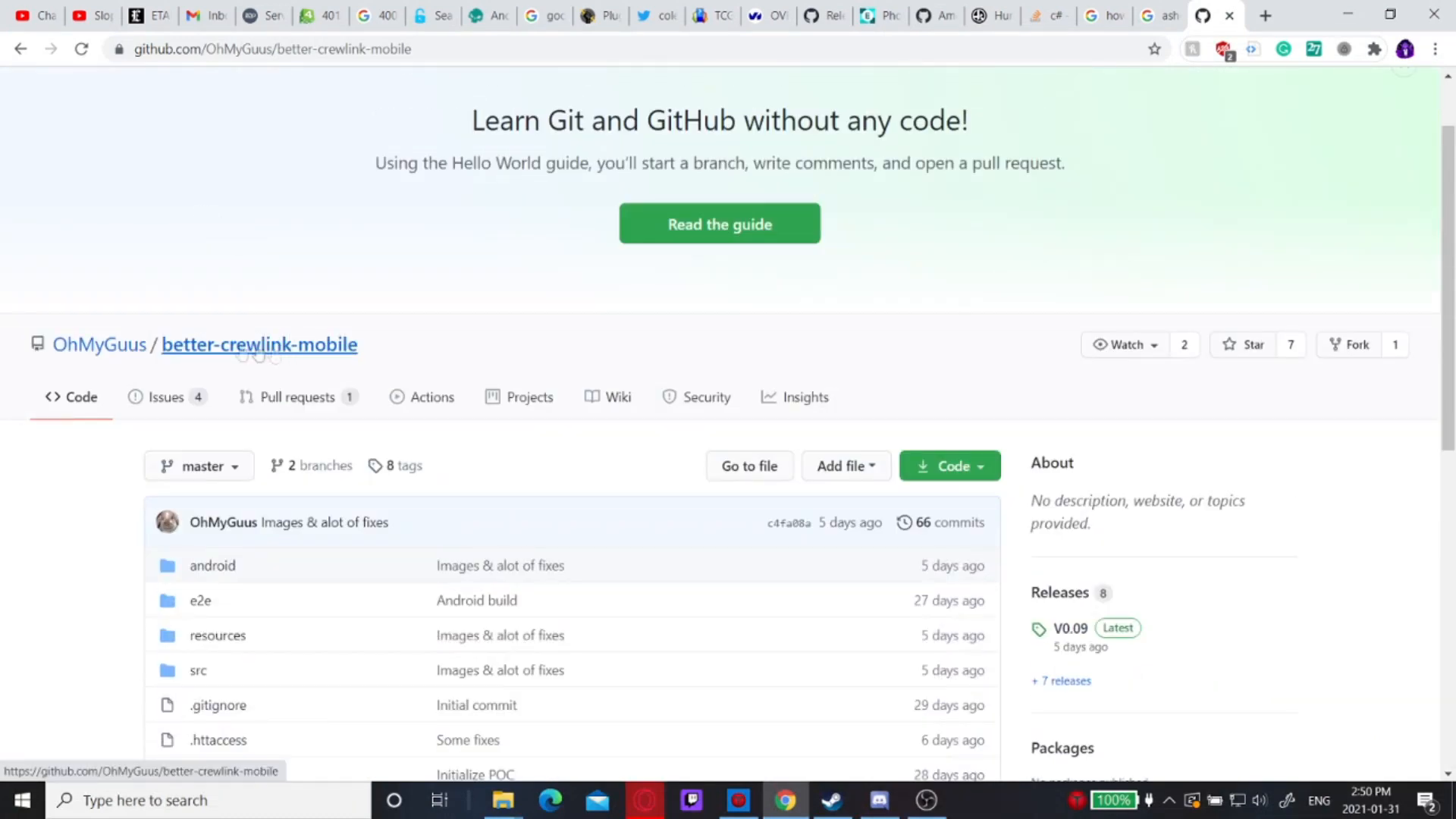
pyautogui.click(98, 344)
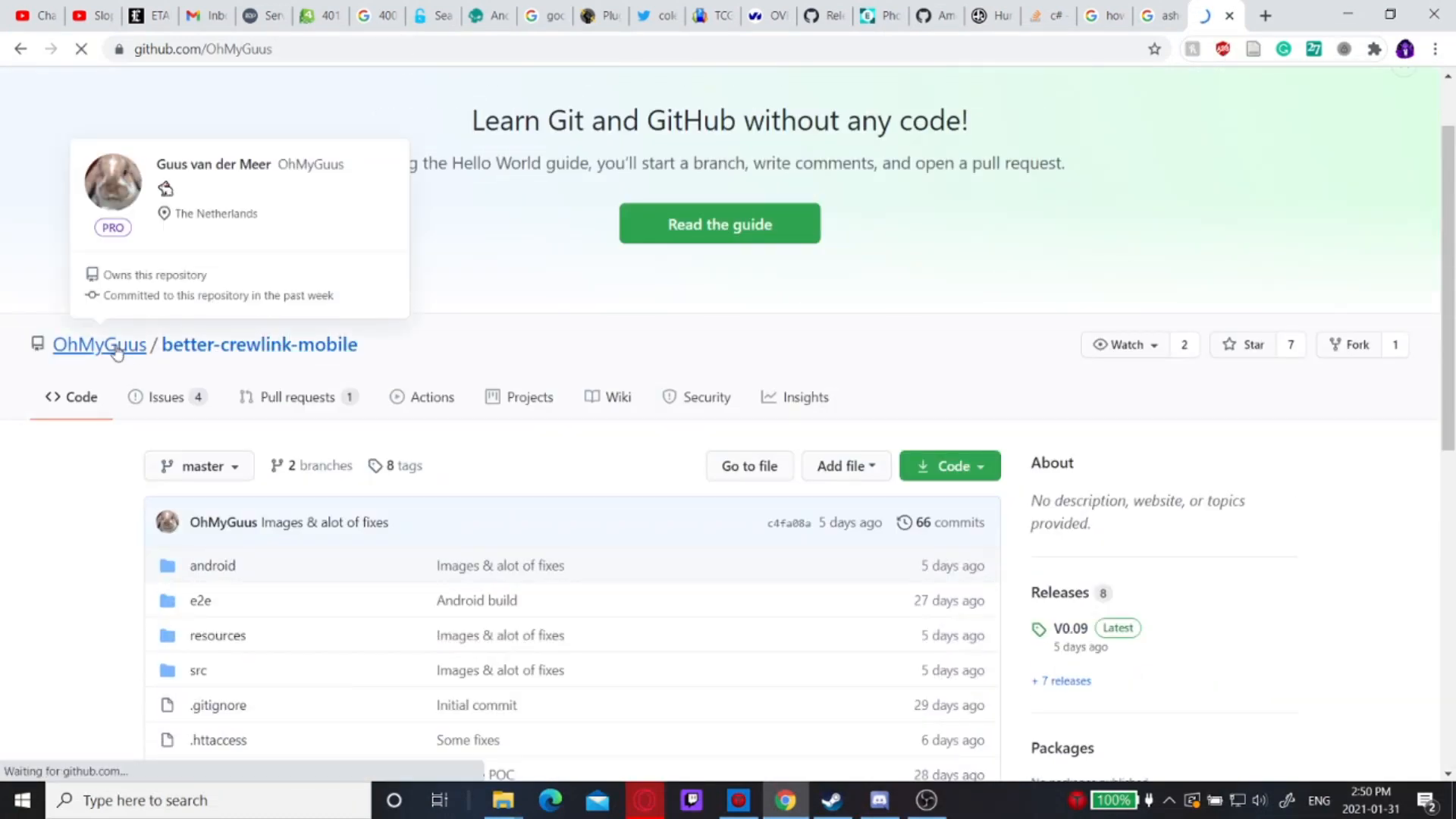
pyautogui.click(99, 345)
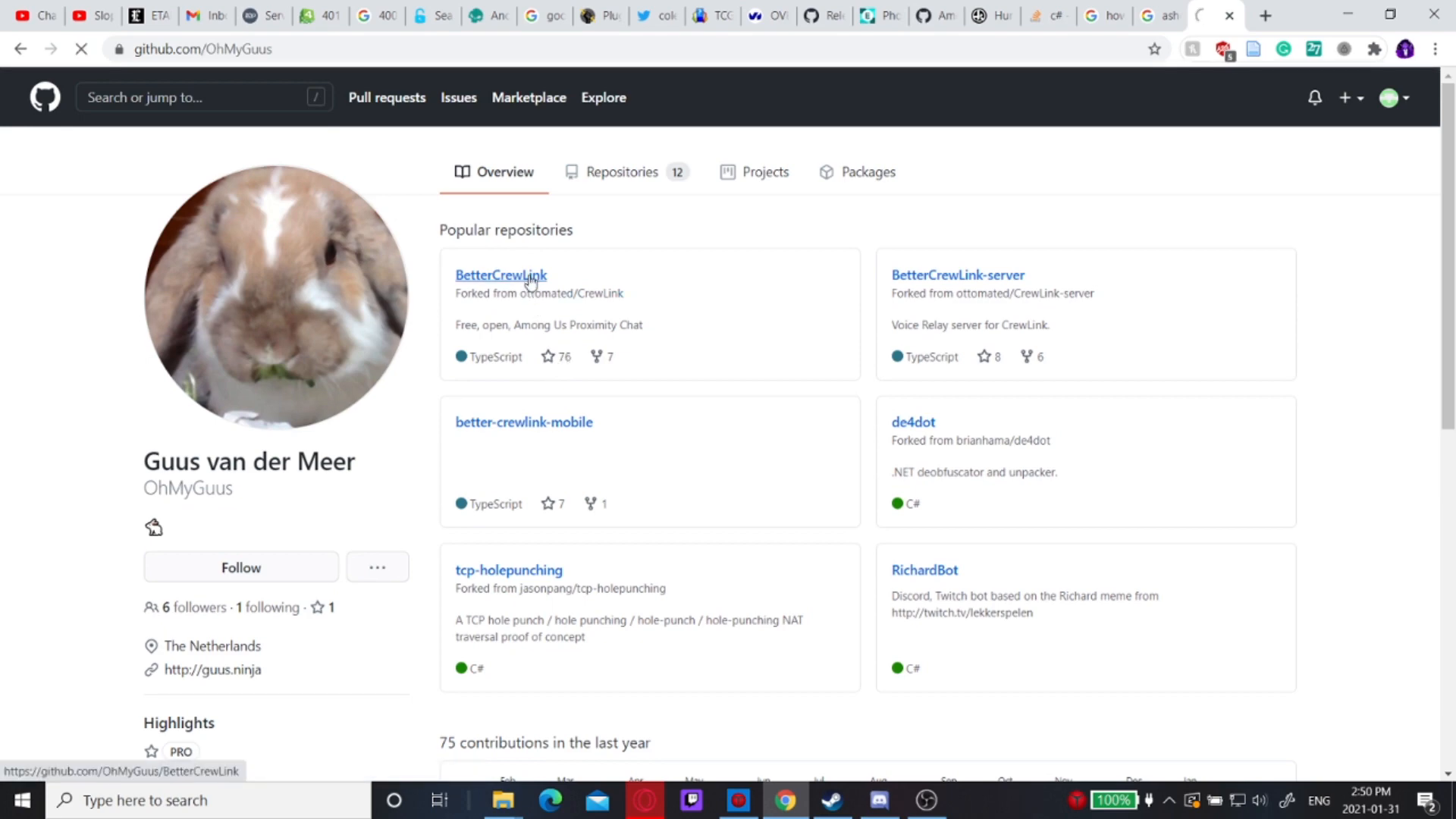
pyautogui.click(501, 274)
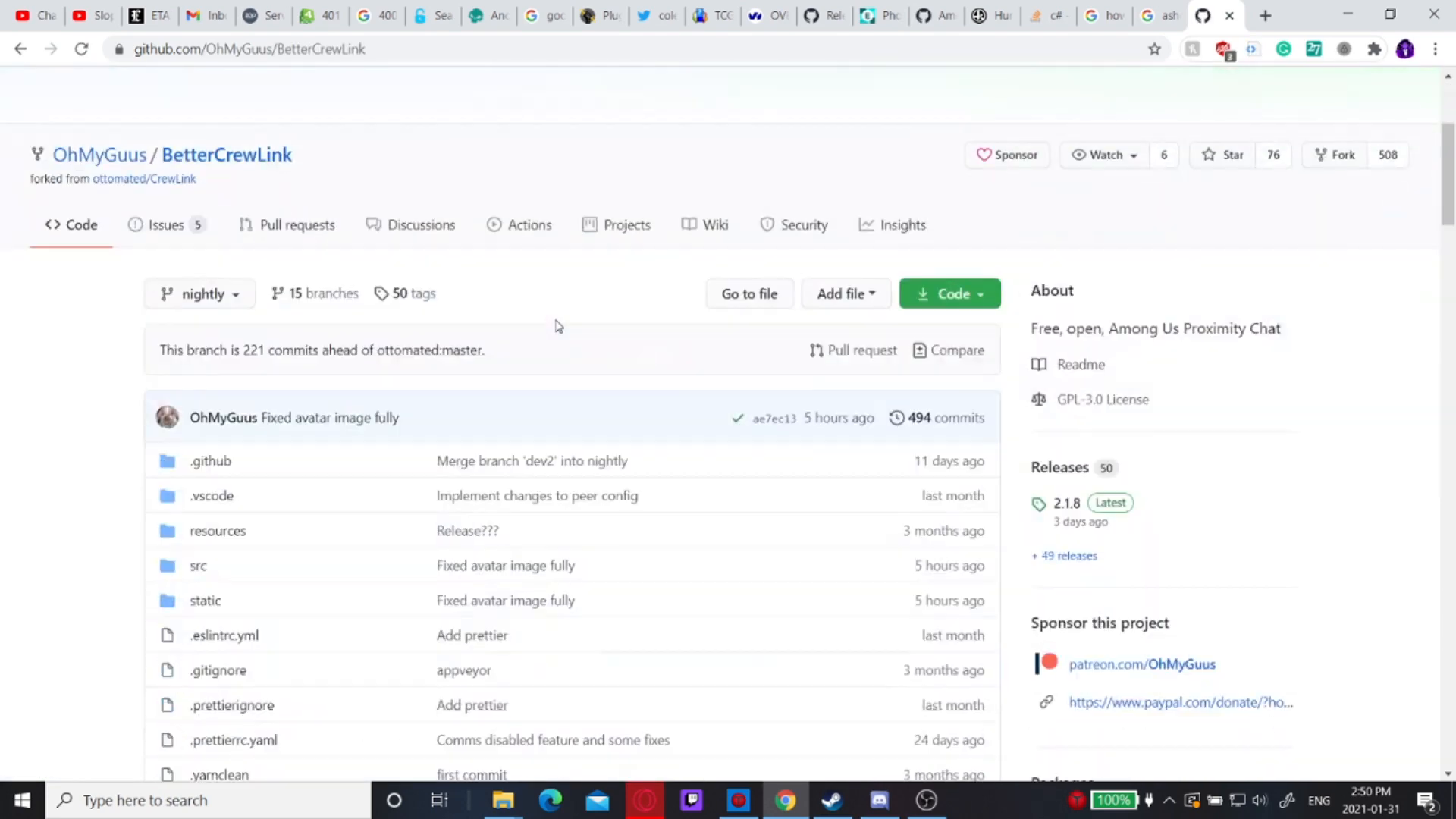
# Scroll the BetterCrewLink README past the features list to About The Project and Installation
pyautogui.scroll(-3)
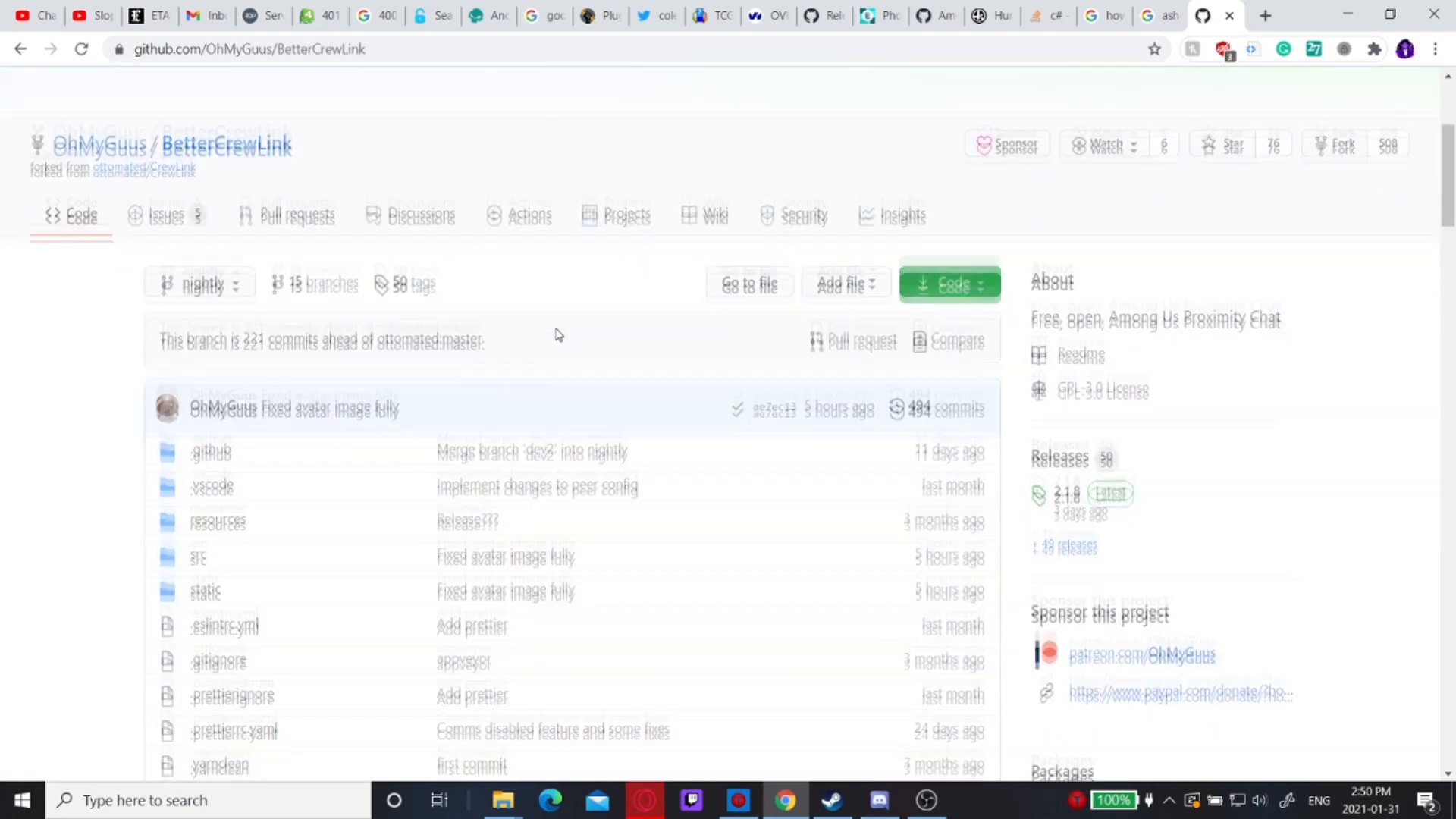
pyautogui.scroll(-3)
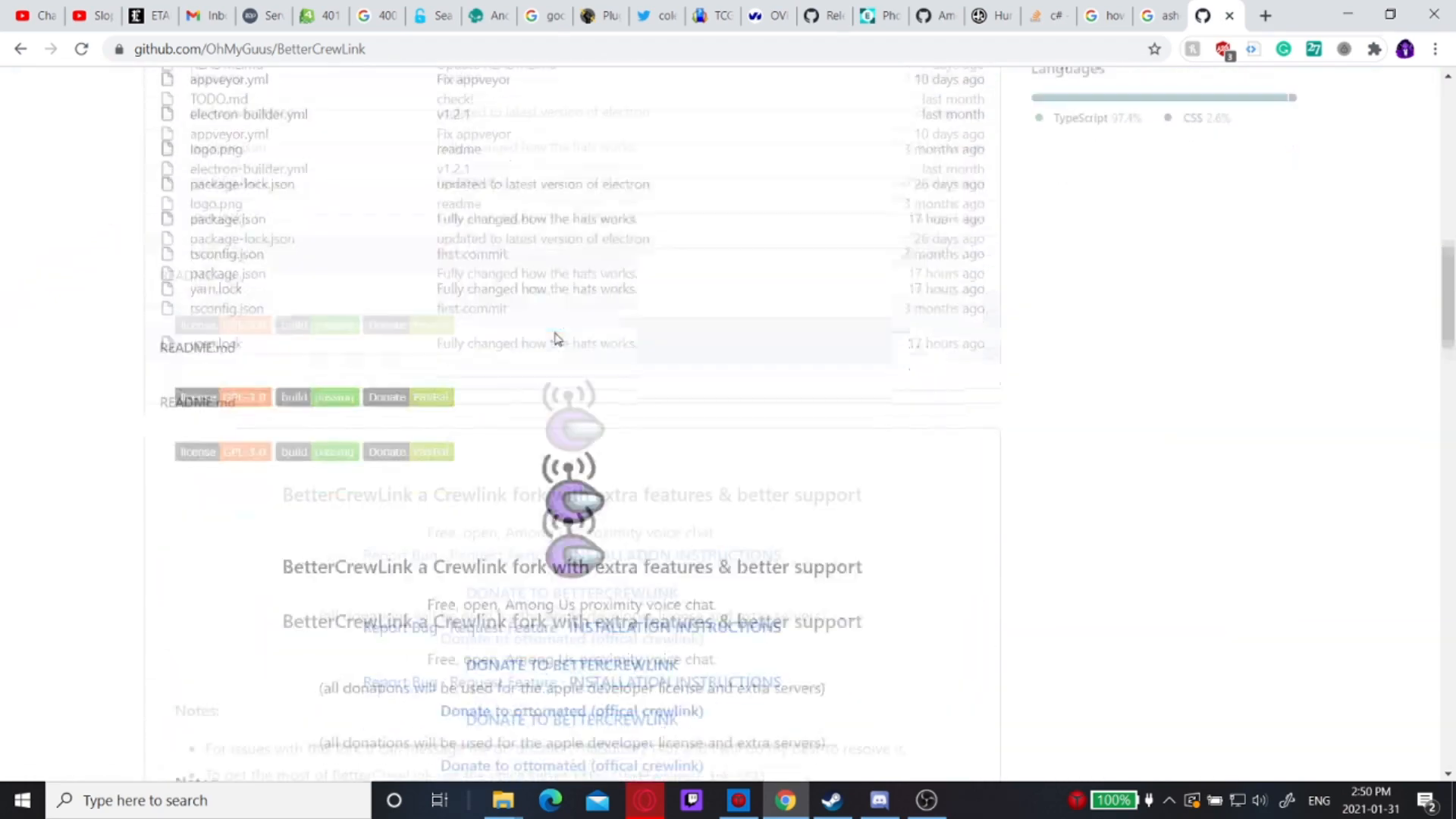
pyautogui.scroll(-3)
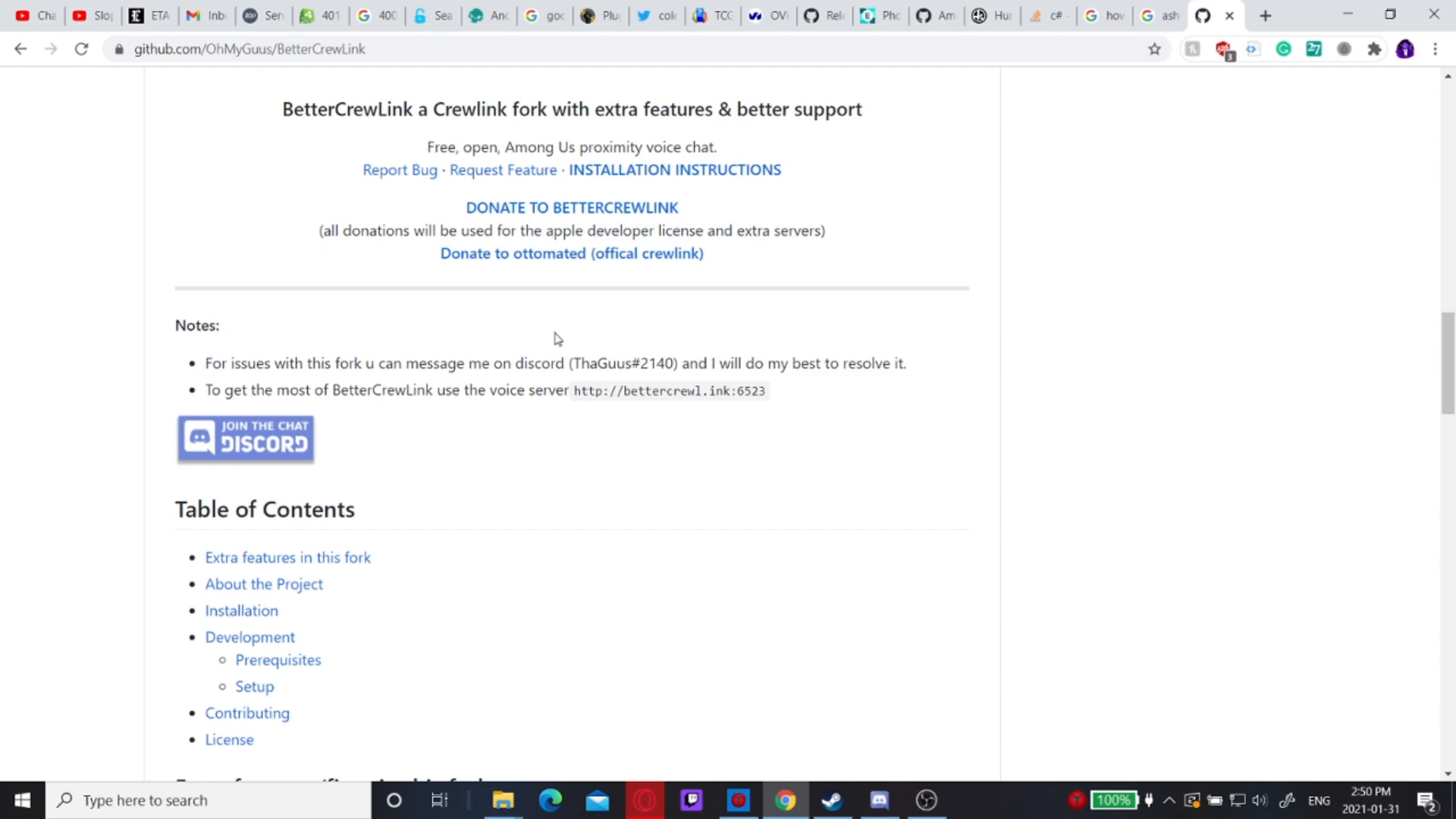
pyautogui.scroll(-3)
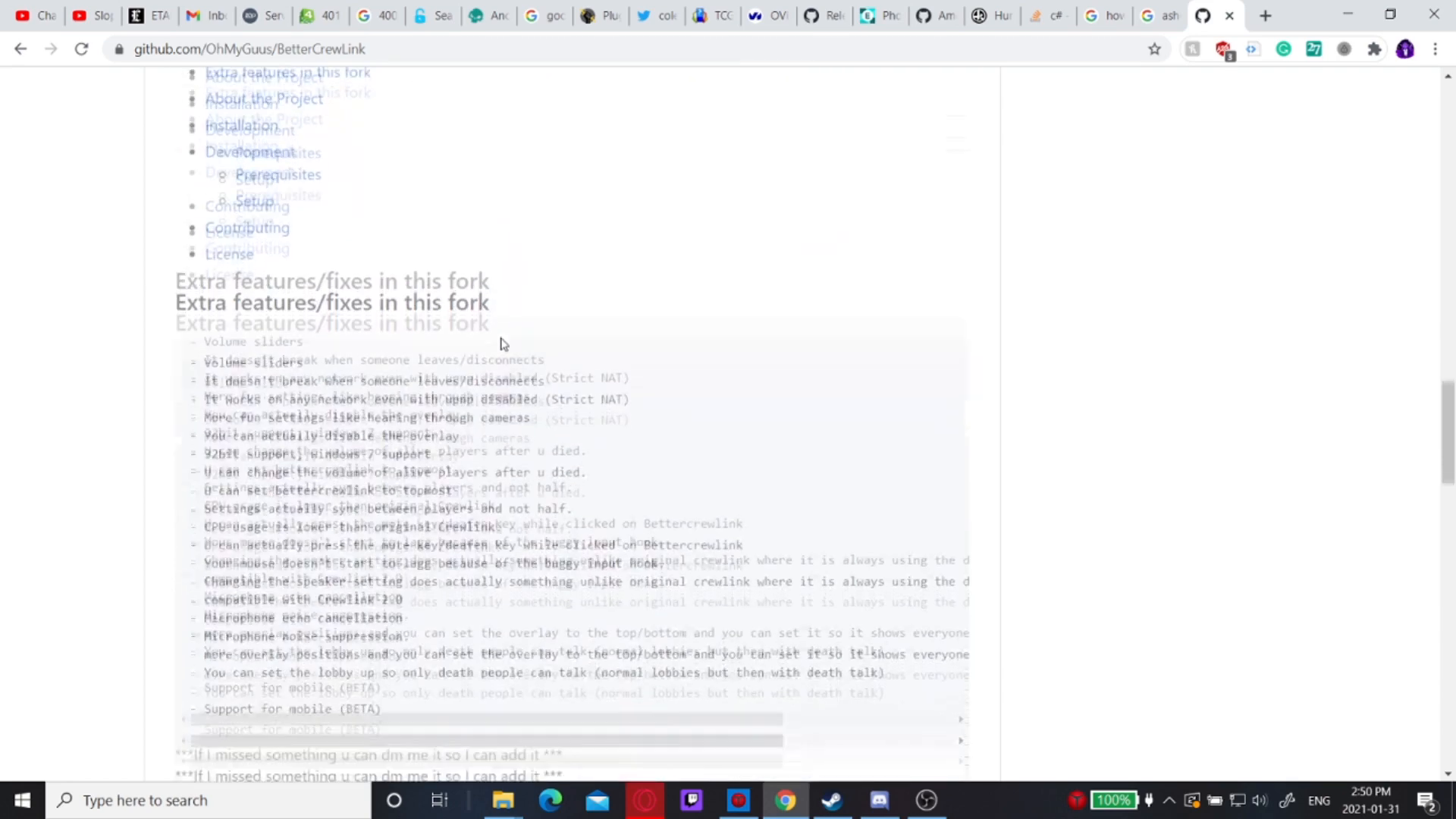
pyautogui.scroll(-3)
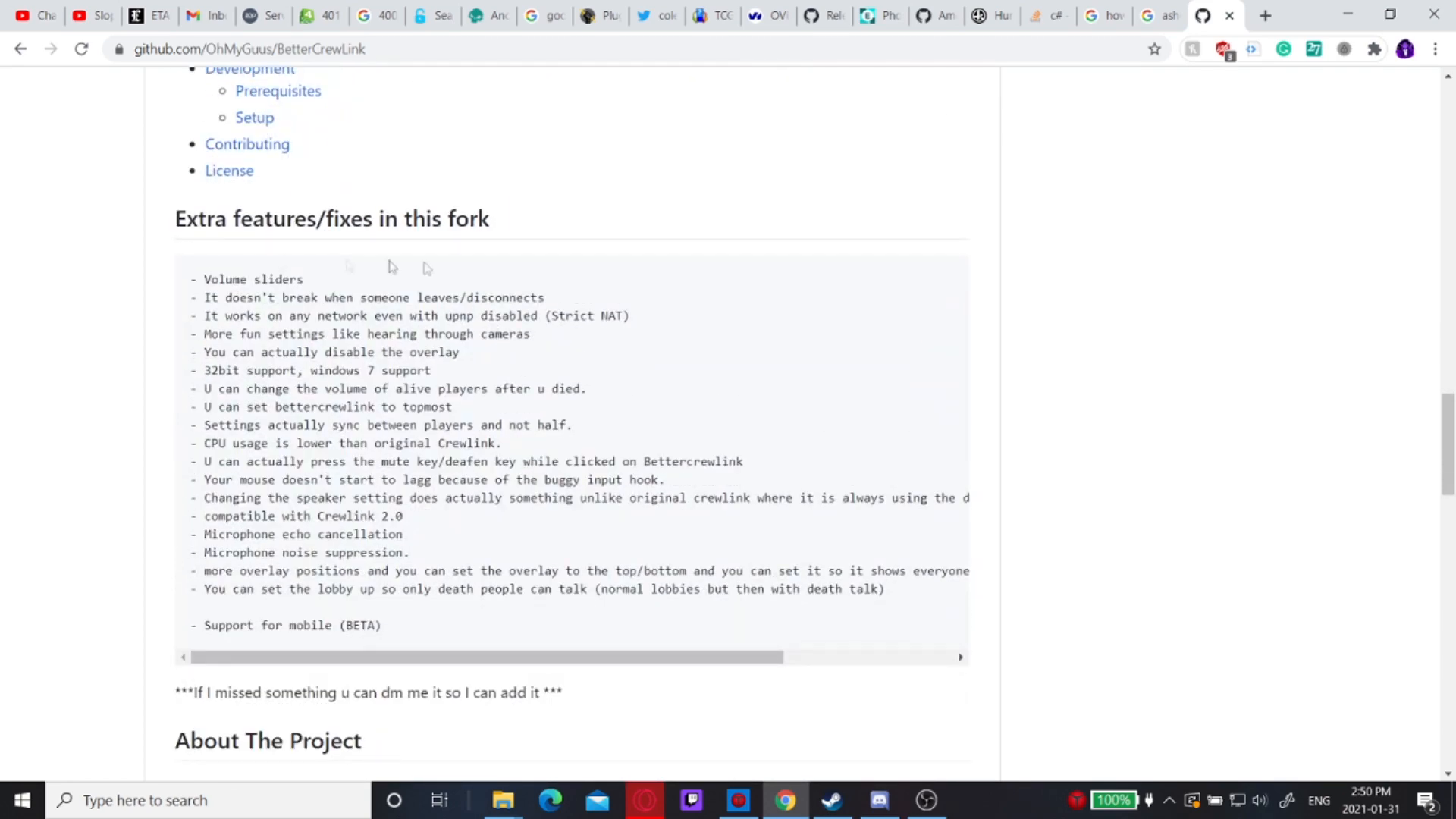
pyautogui.moveTo(102, 622)
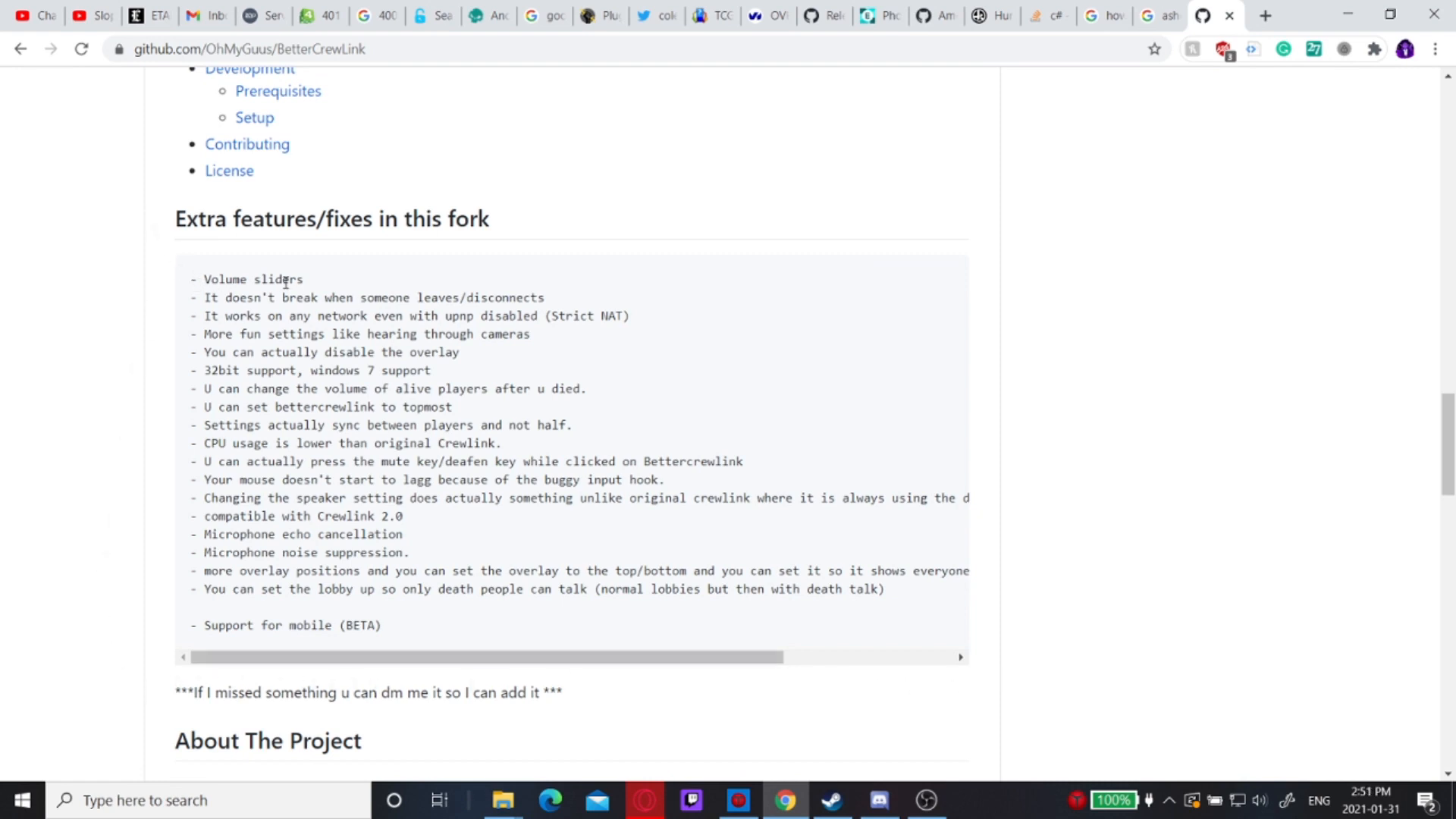
pyautogui.moveTo(435, 334)
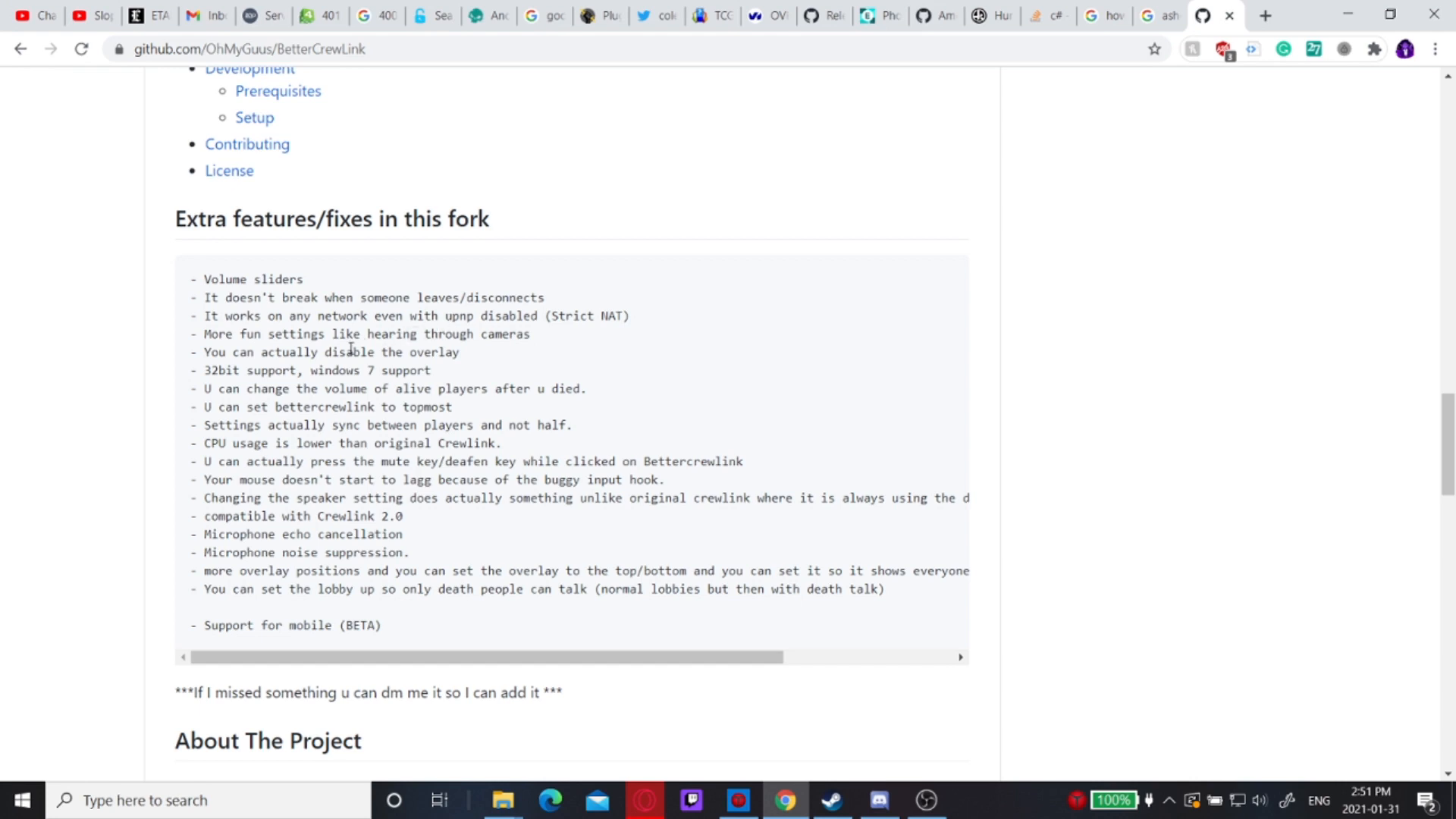
pyautogui.moveTo(225, 334)
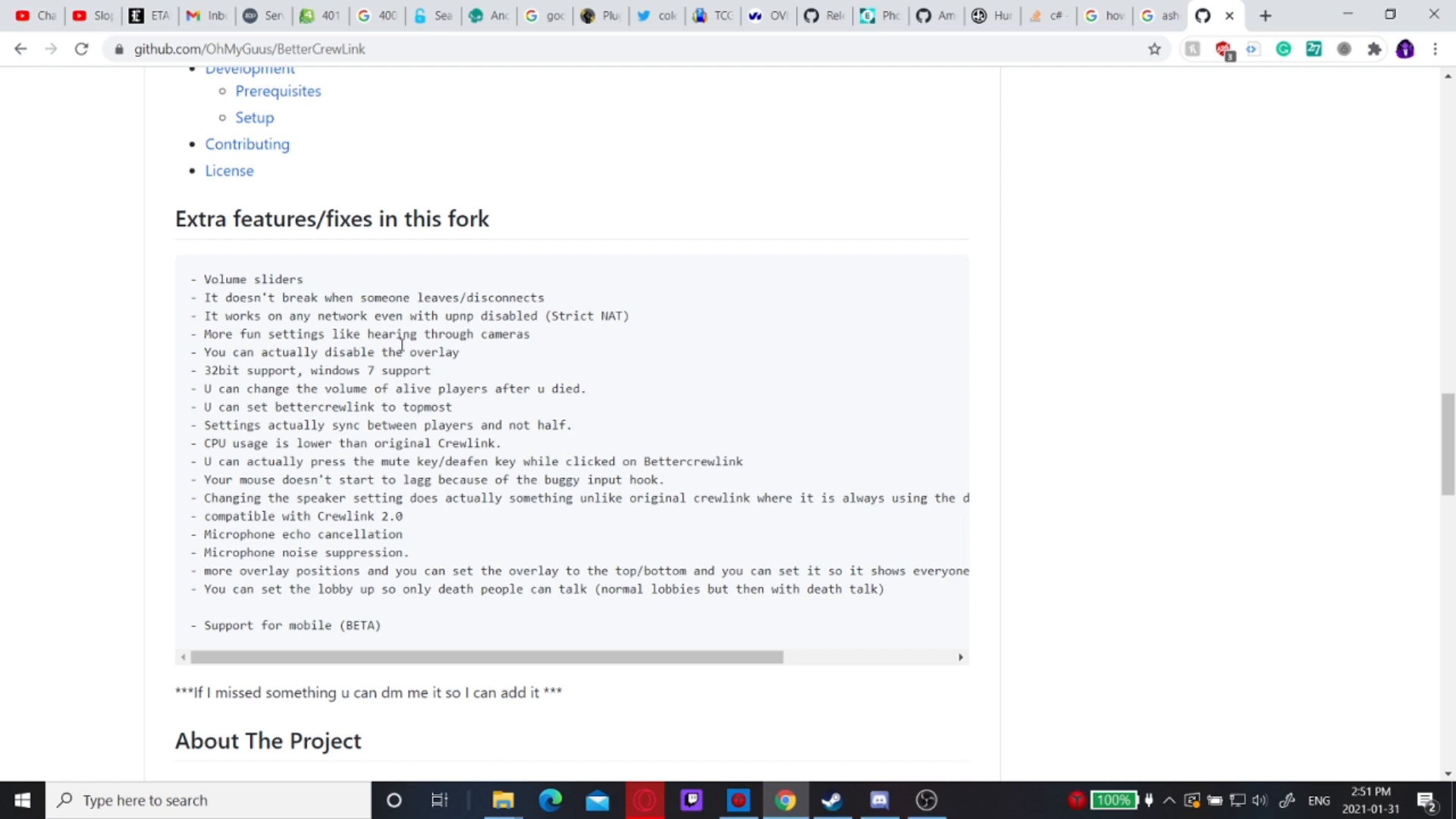
pyautogui.moveTo(244, 561)
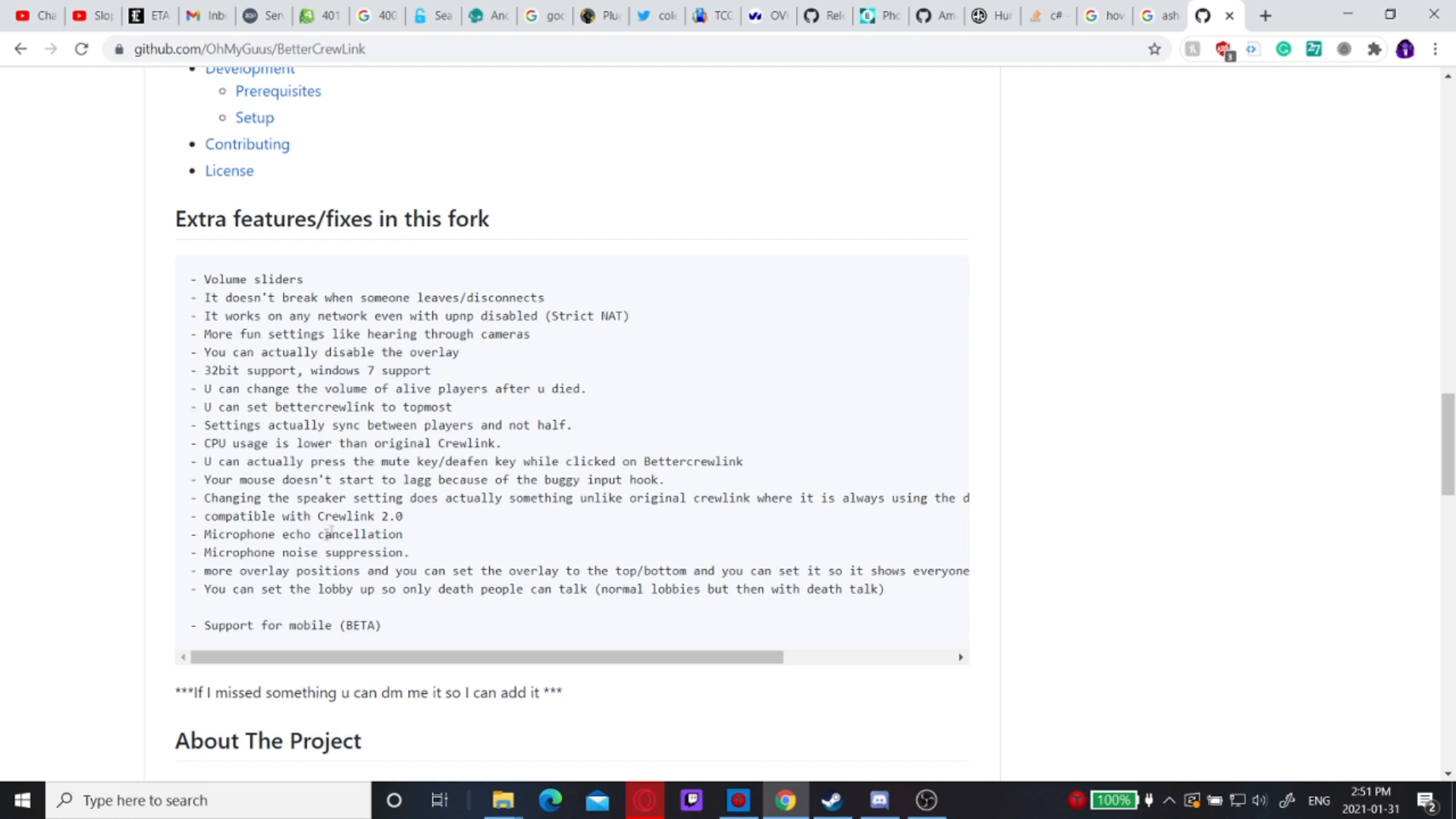
pyautogui.moveTo(102, 361)
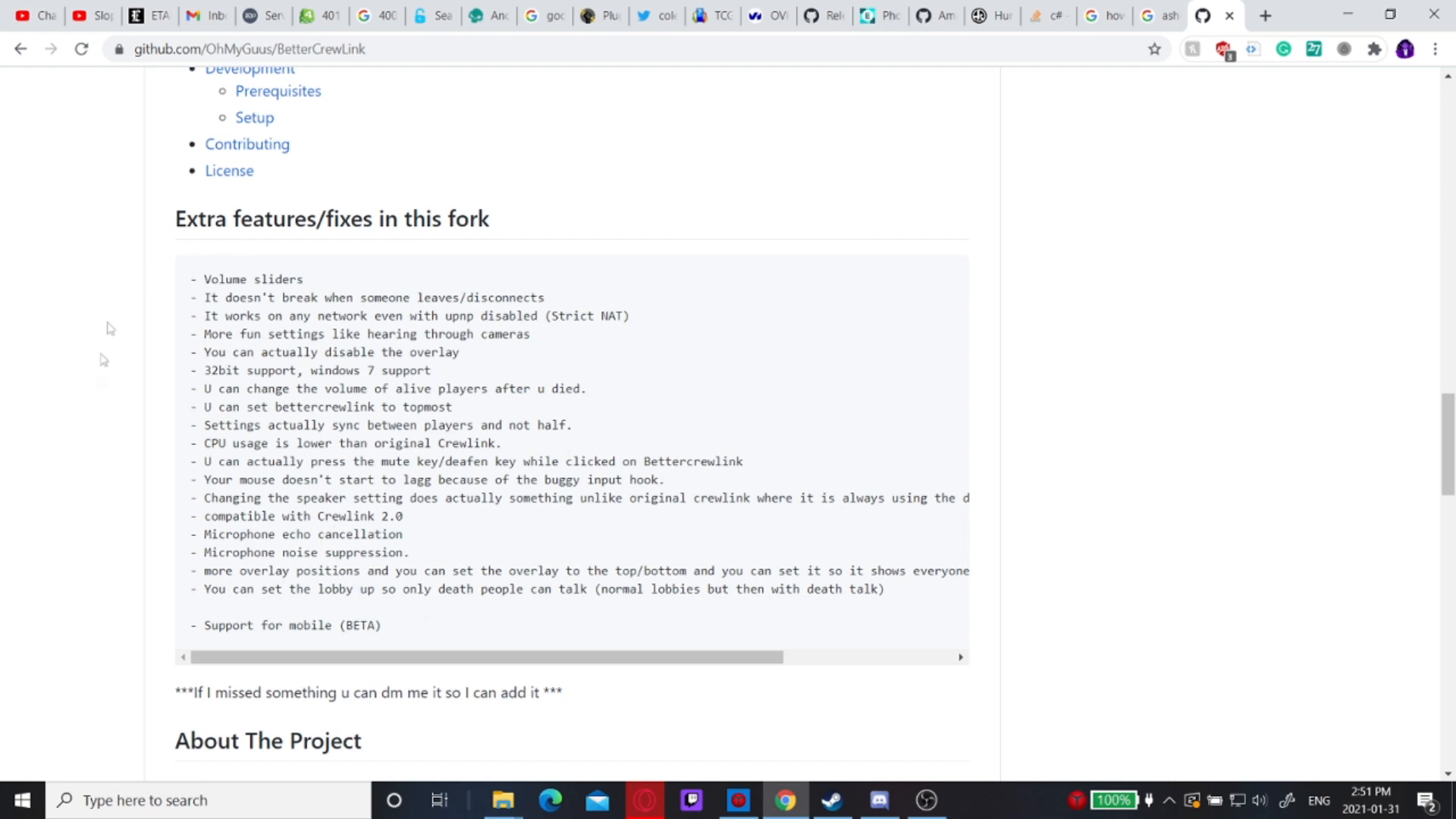
pyautogui.moveTo(1148, 286)
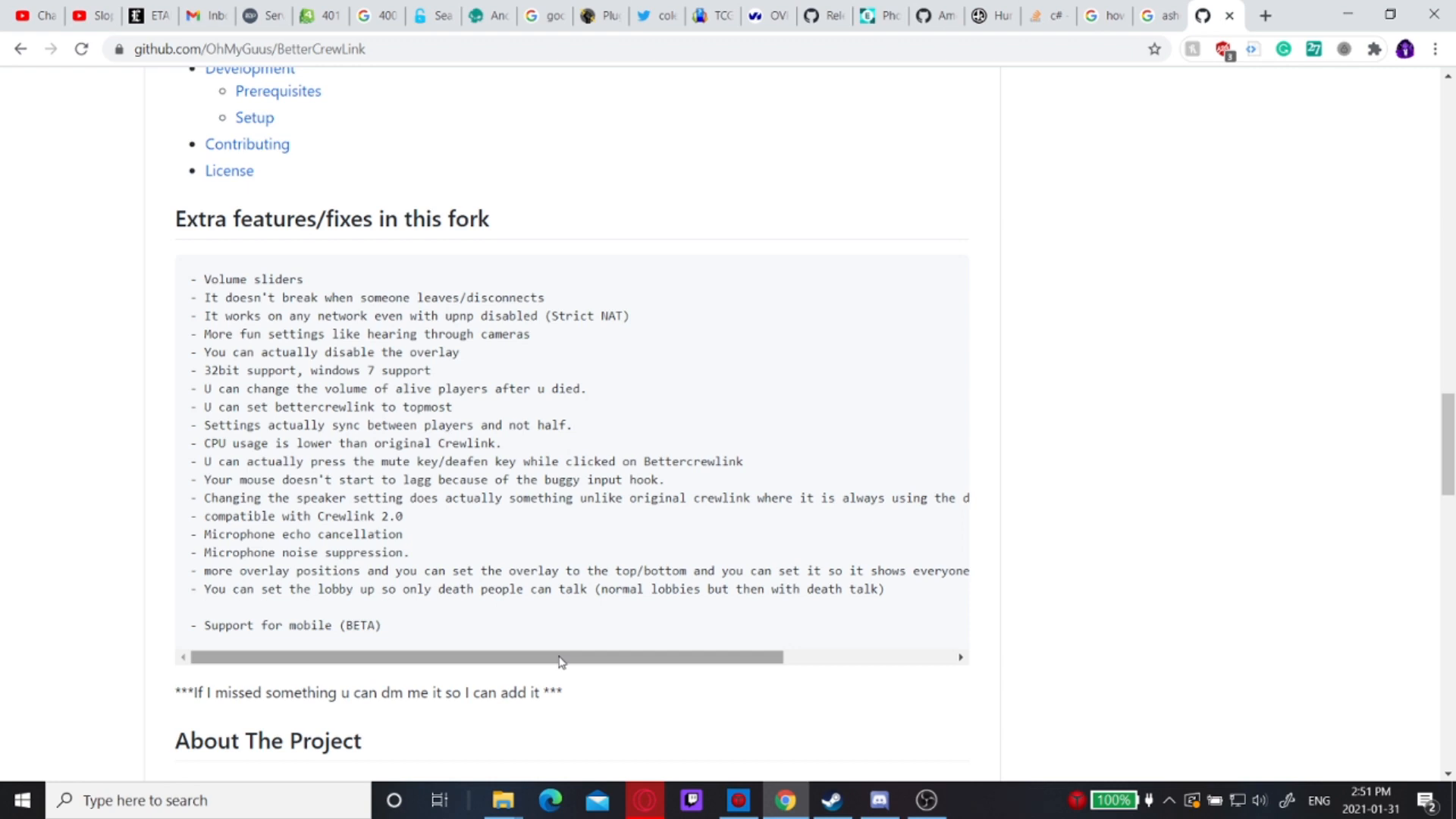
pyautogui.moveTo(378, 662)
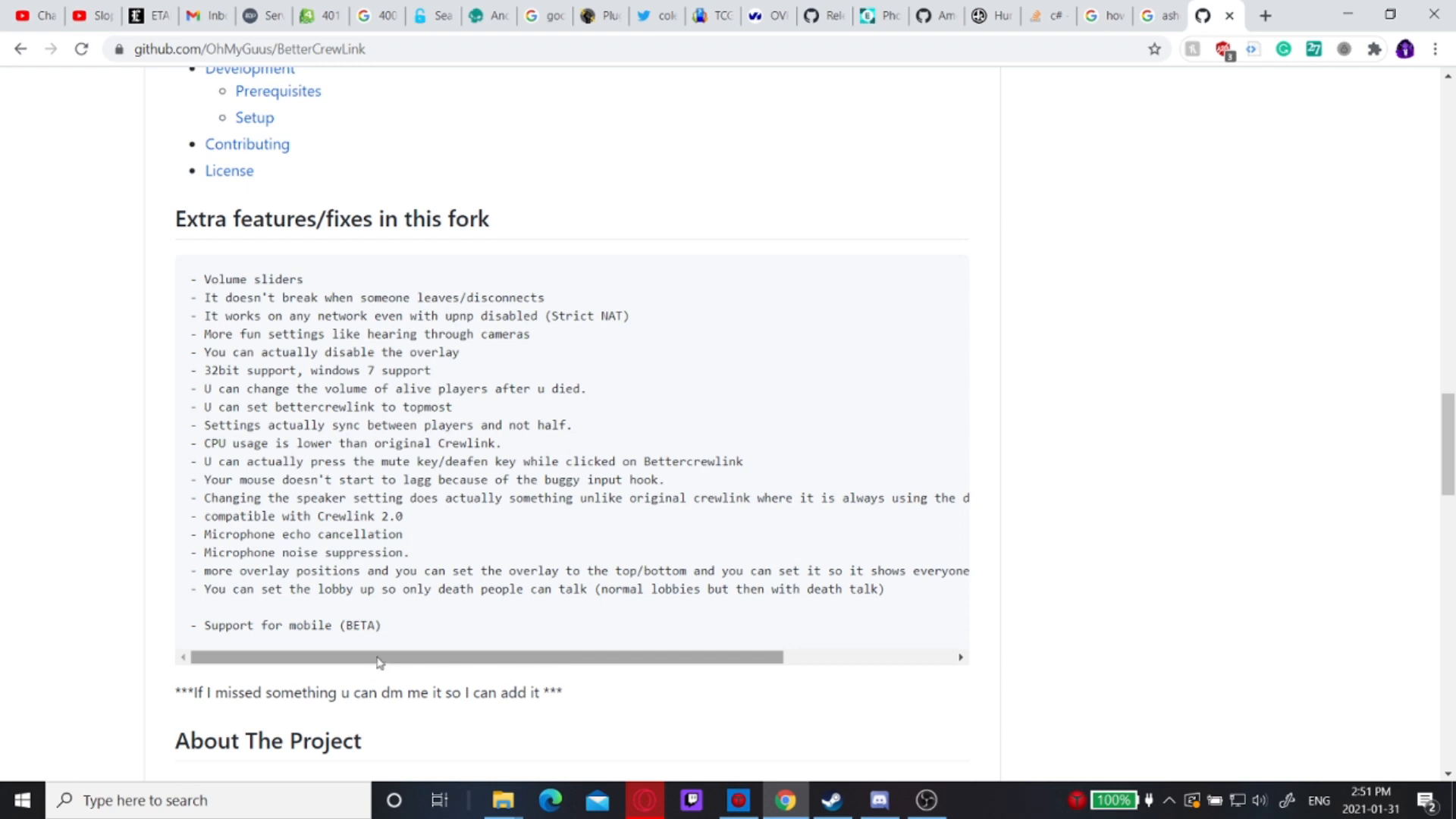
pyautogui.moveTo(390, 624)
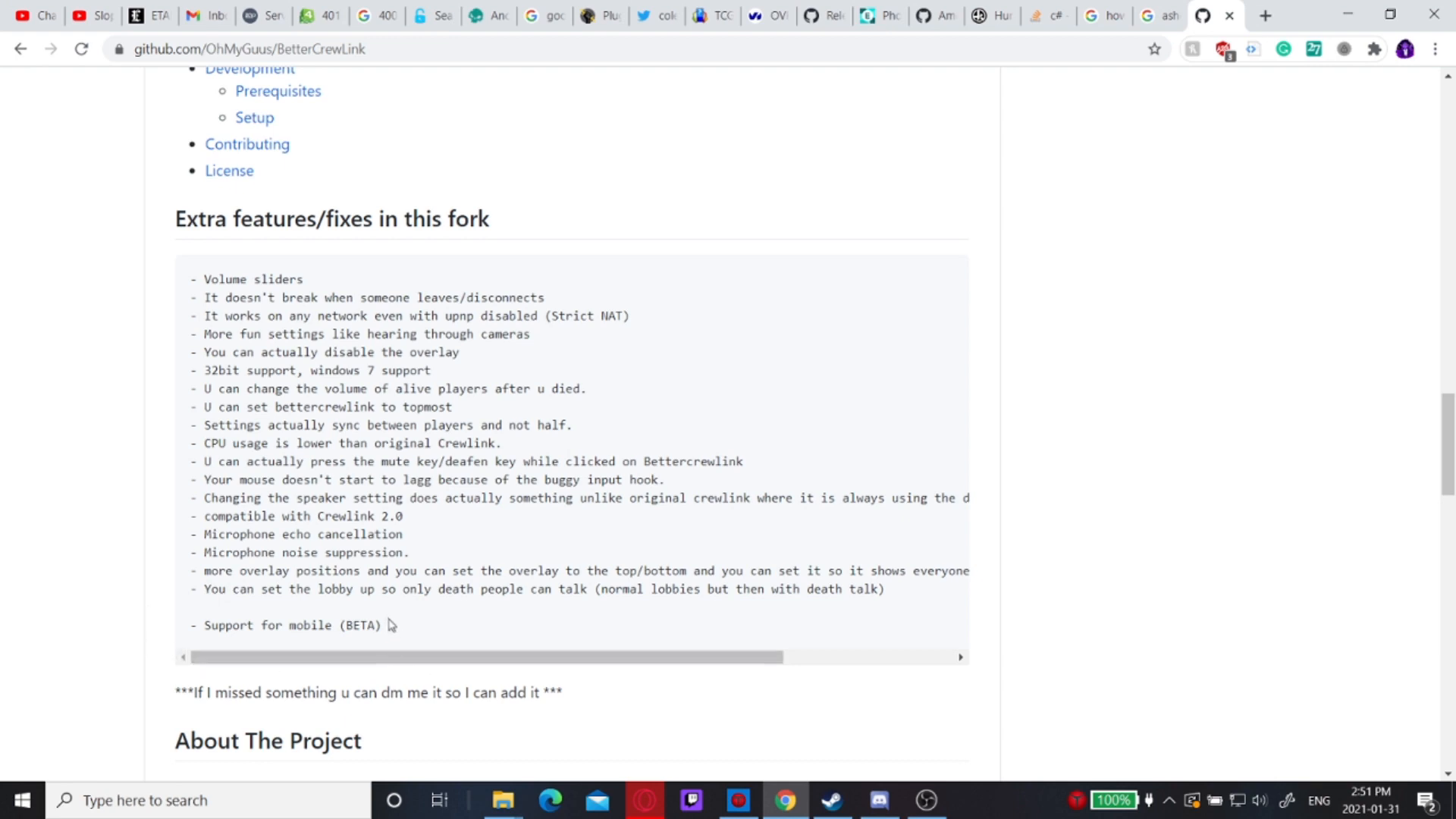
pyautogui.moveTo(182, 608)
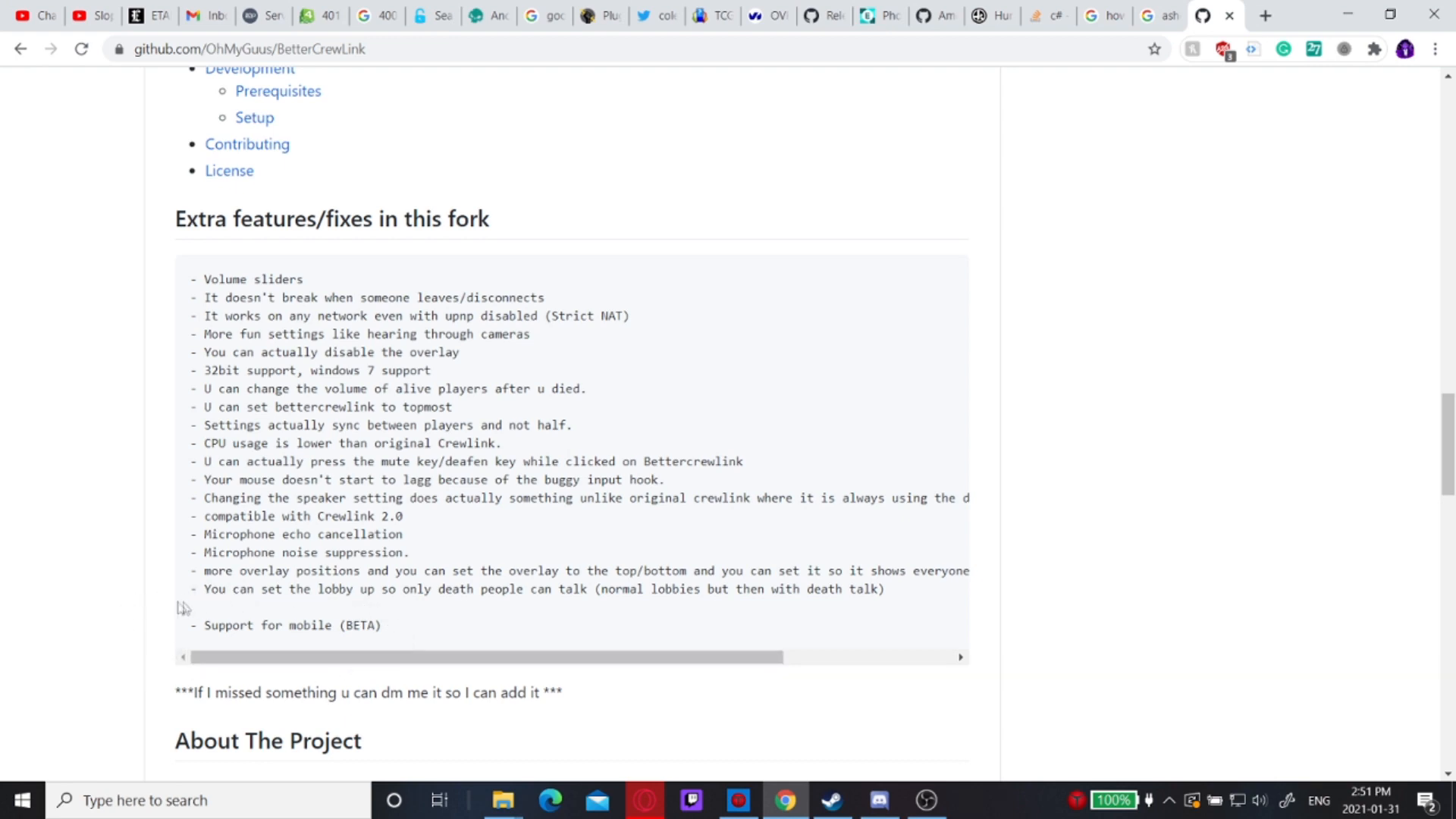
pyautogui.moveTo(207, 649)
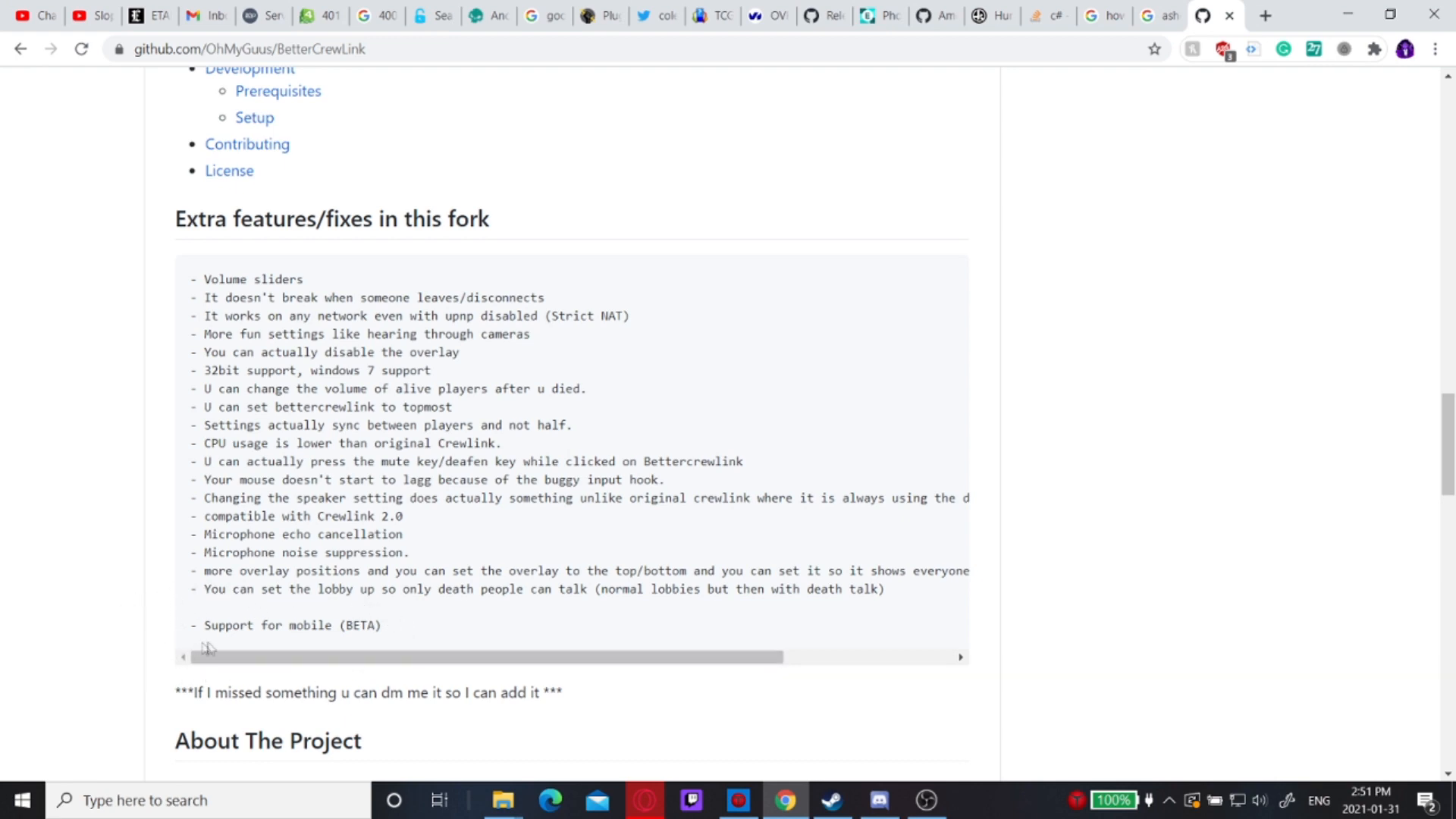
pyautogui.moveTo(406, 631)
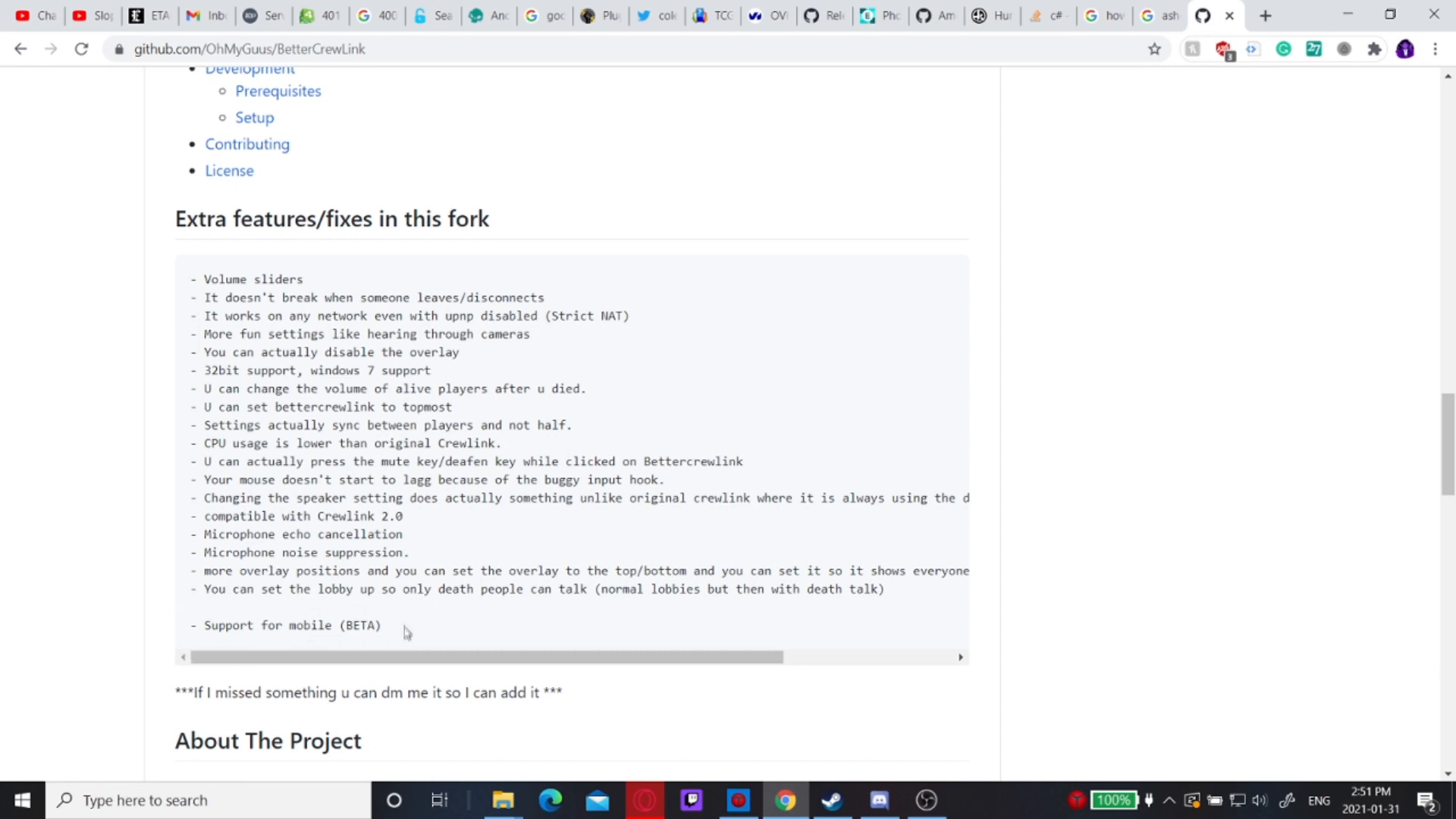
pyautogui.moveTo(412, 629)
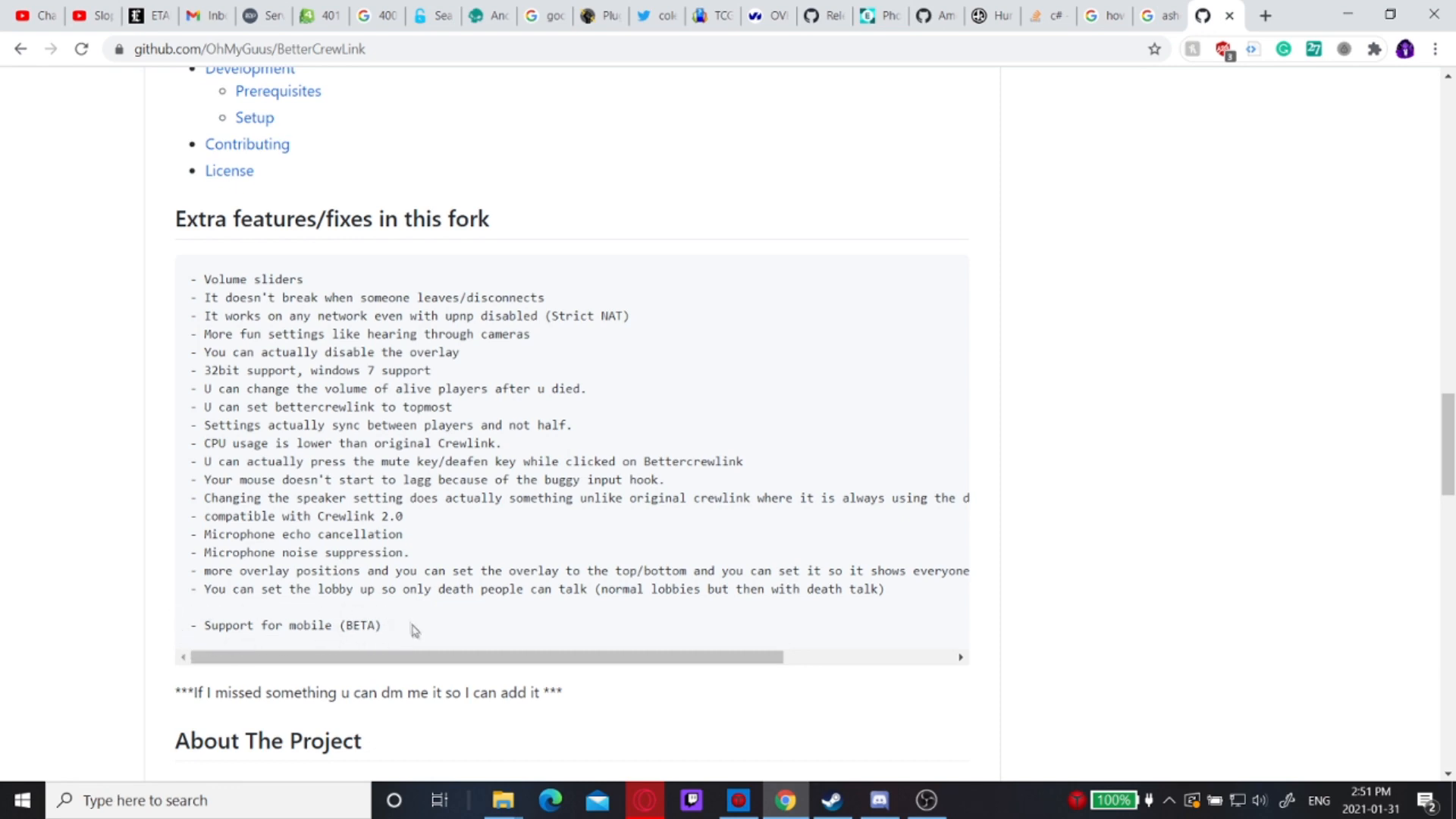
pyautogui.moveTo(425, 634)
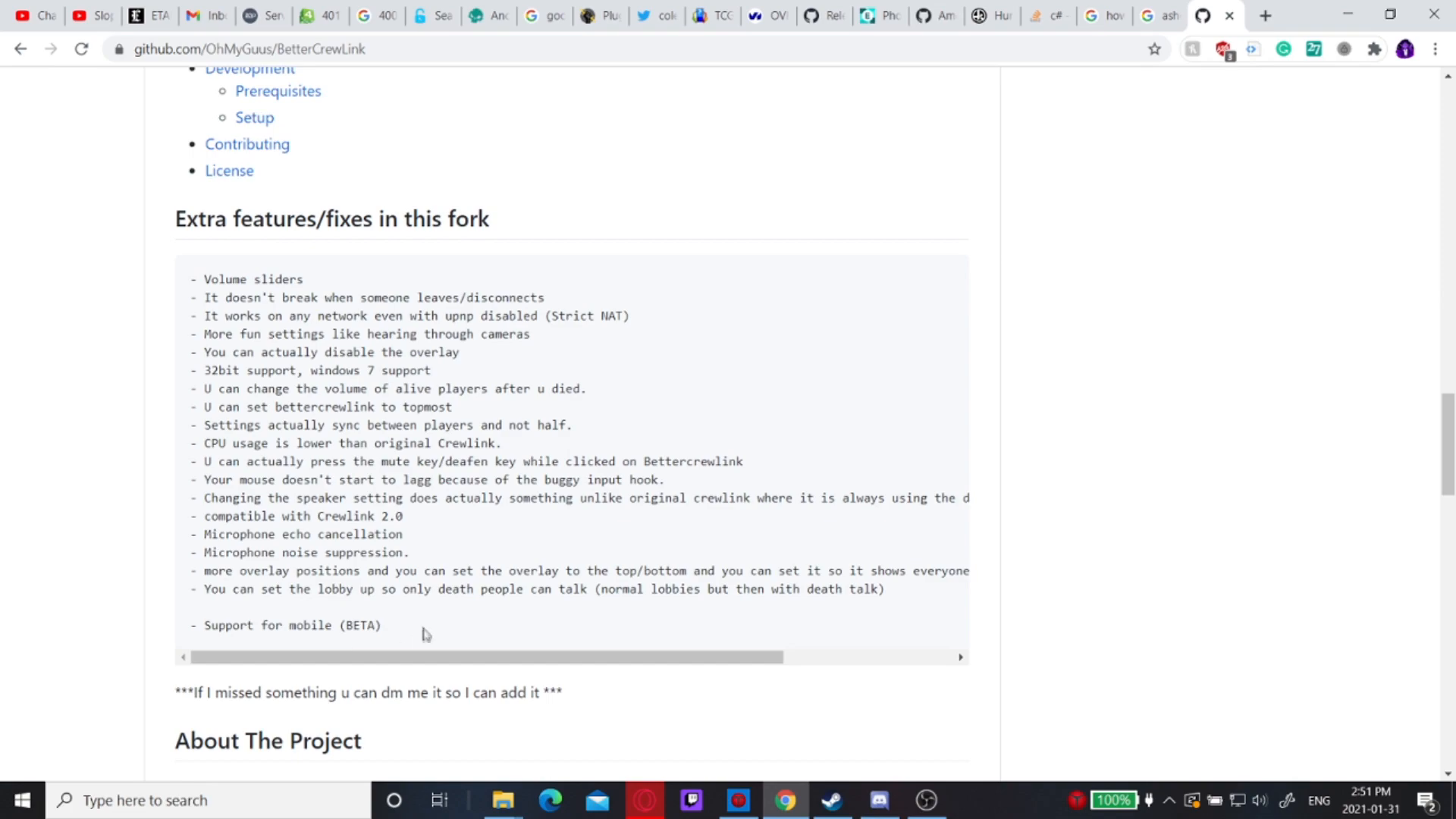
pyautogui.moveTo(417, 620)
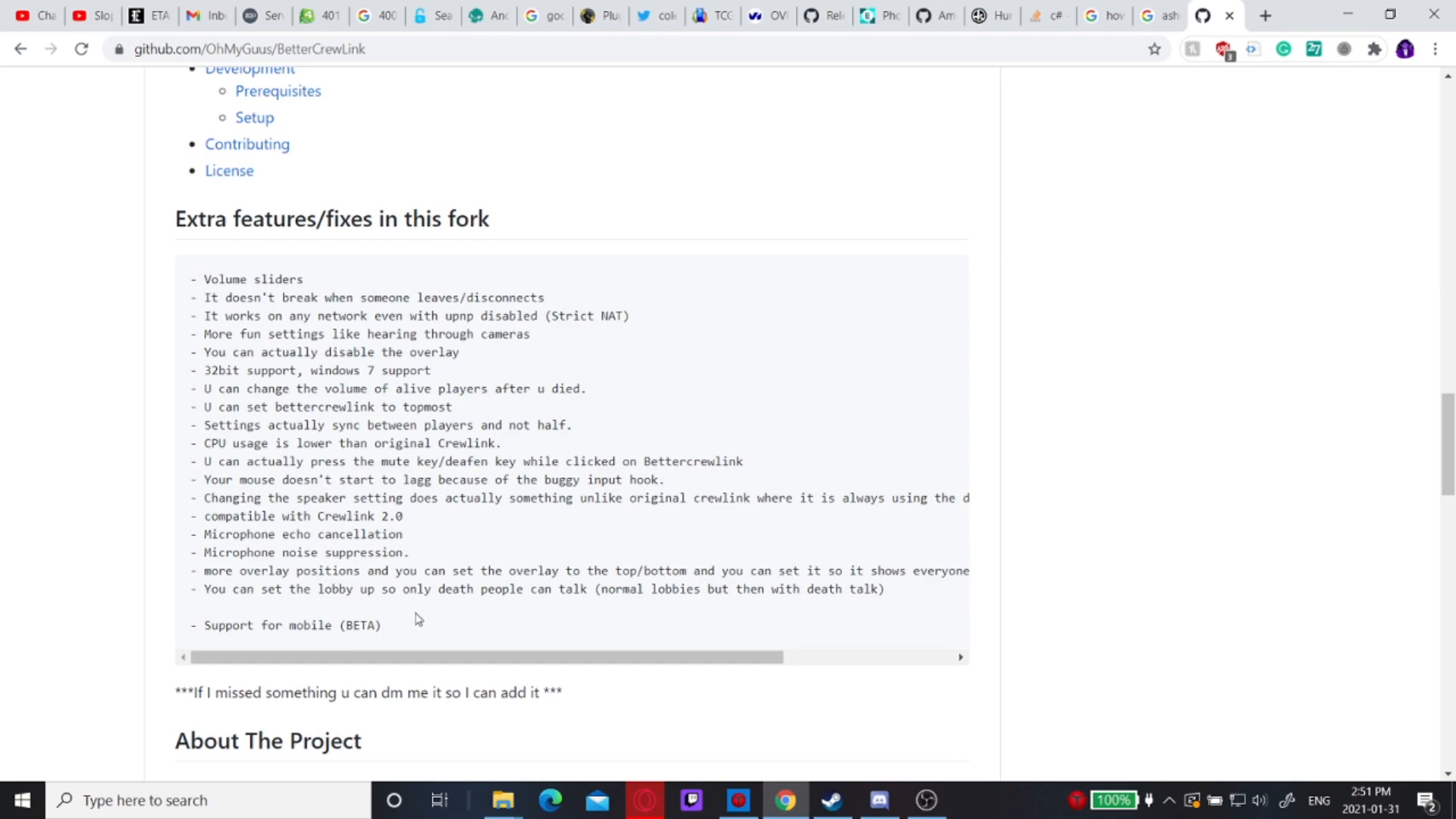
pyautogui.scroll(-3)
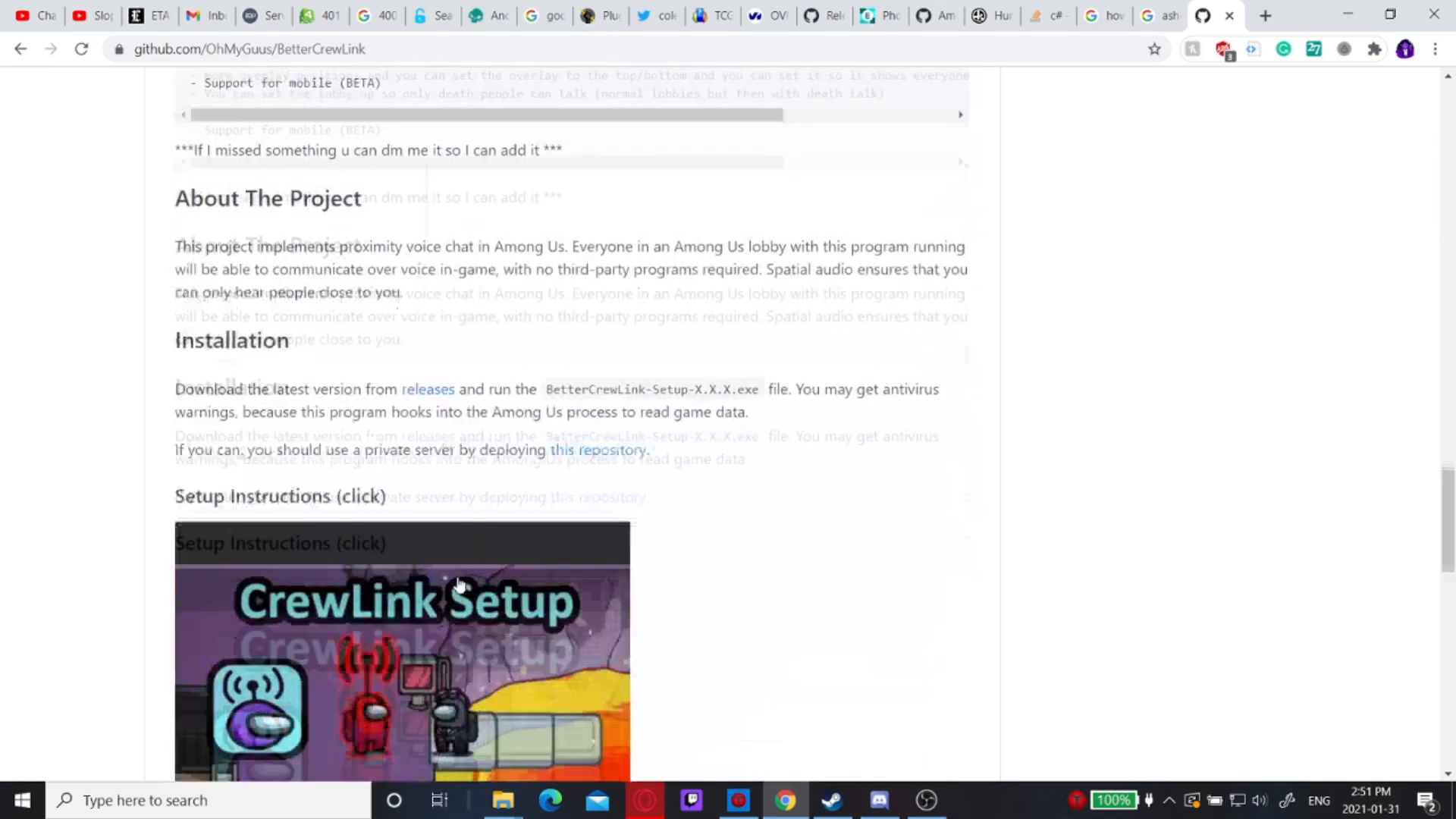
pyautogui.scroll(-3)
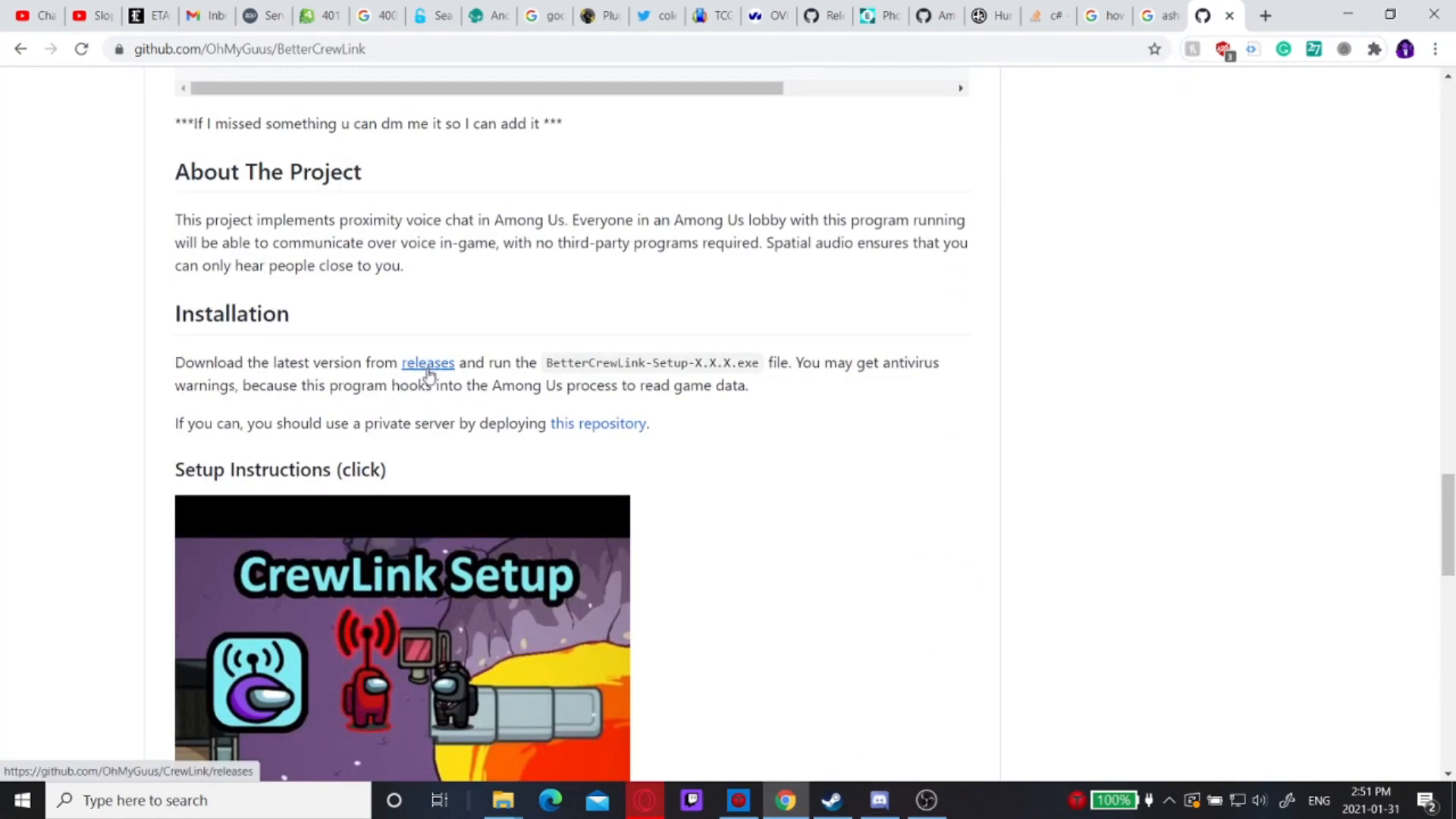
# Download the Better-CrewLink 2.1.8 setup file from the releases page and open it
pyautogui.click(427, 362)
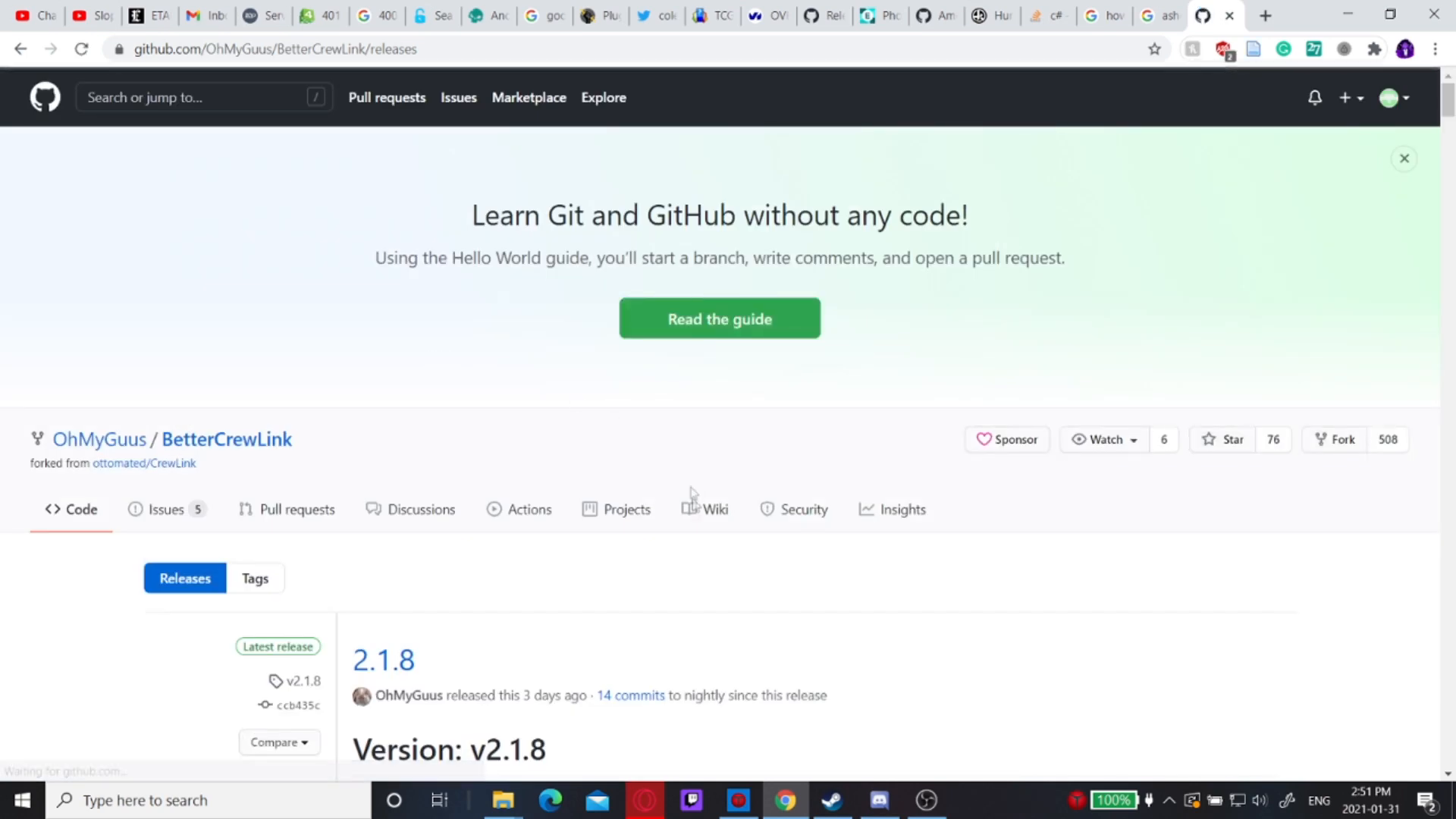
pyautogui.scroll(-3)
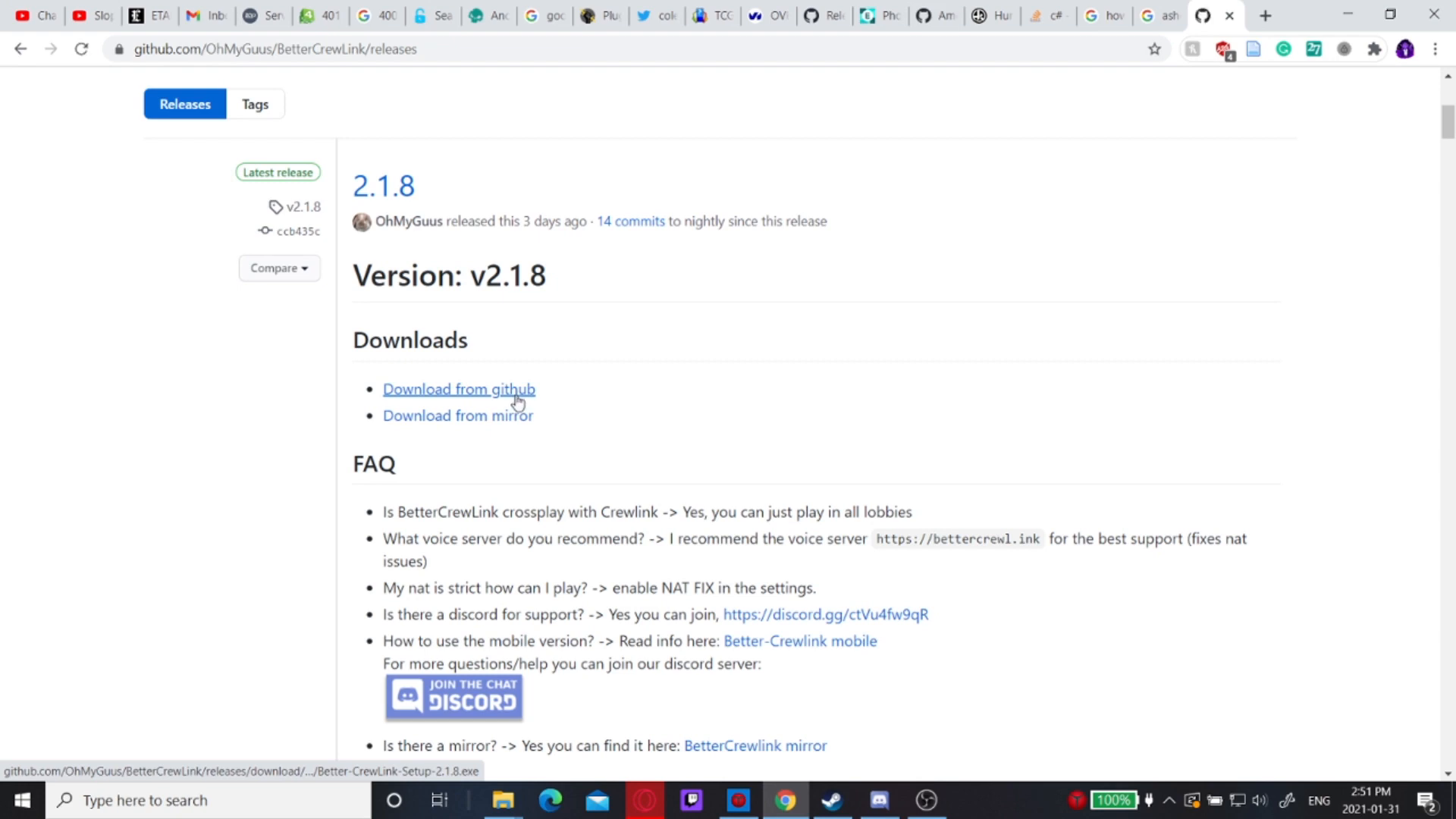
pyautogui.click(458, 388)
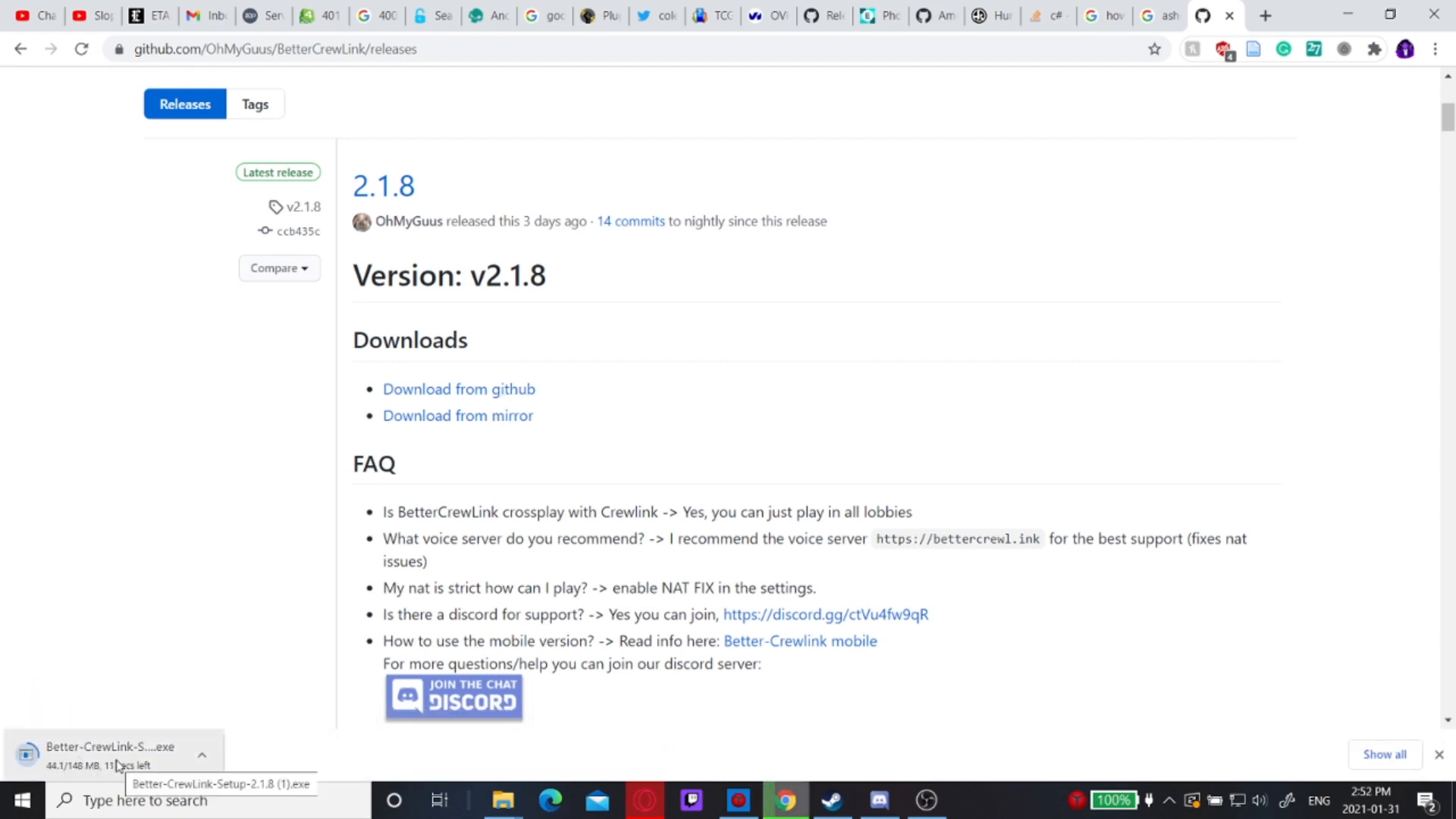
pyautogui.click(109, 746)
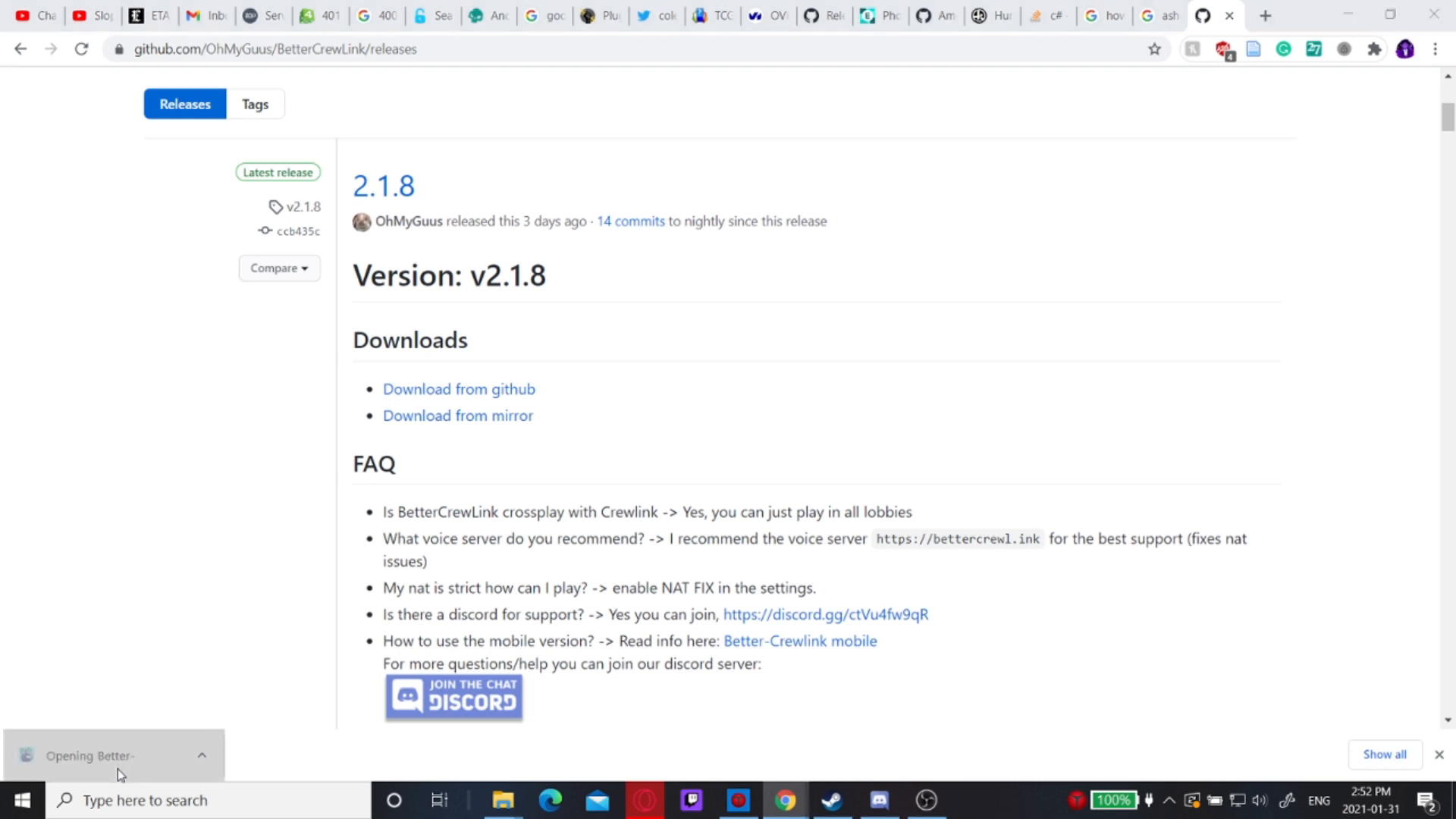
# Run the Better-CrewLink installer anyway past SmartScreen and let it finish installing
pyautogui.click(112, 755)
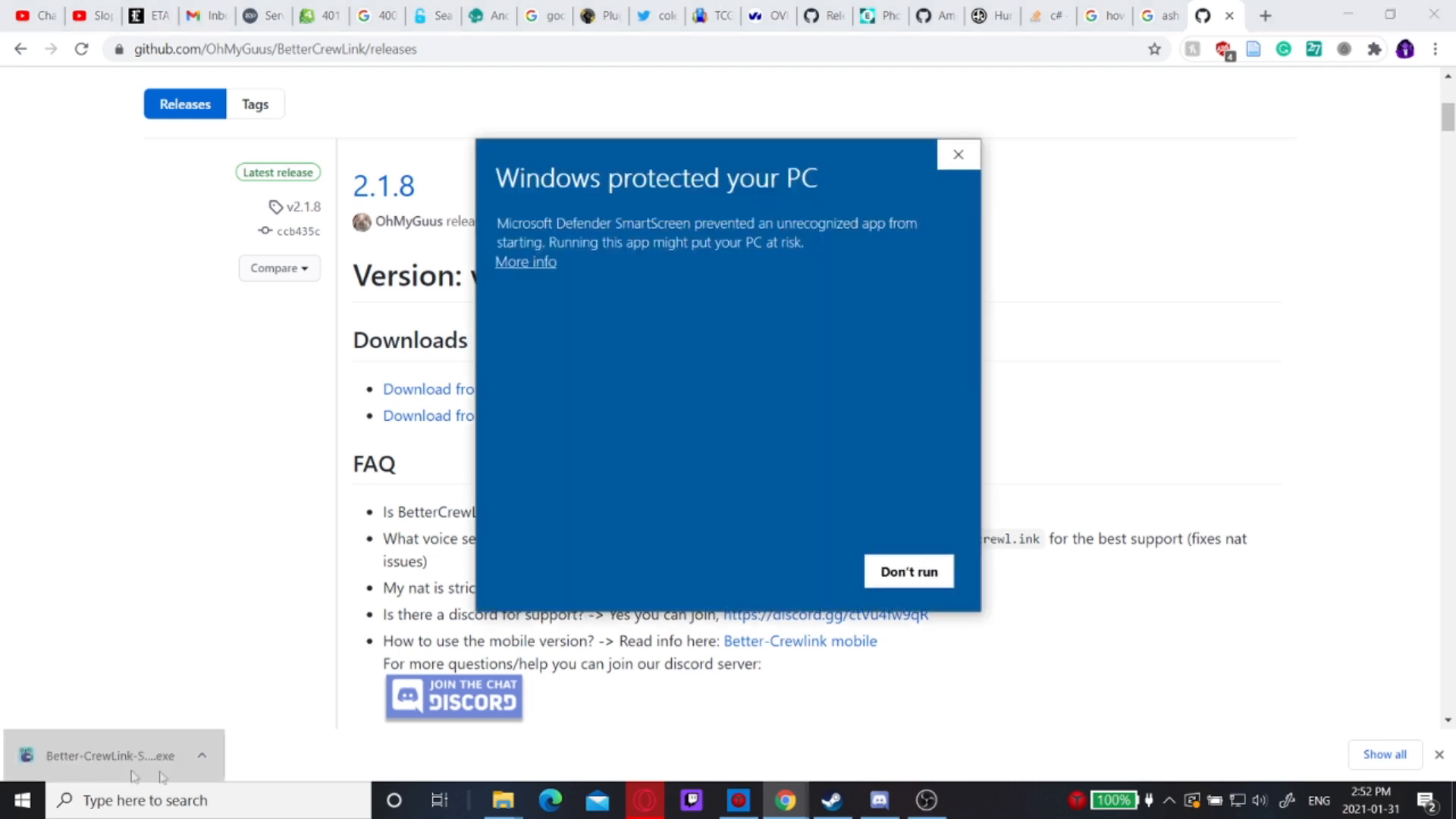
pyautogui.click(908, 570)
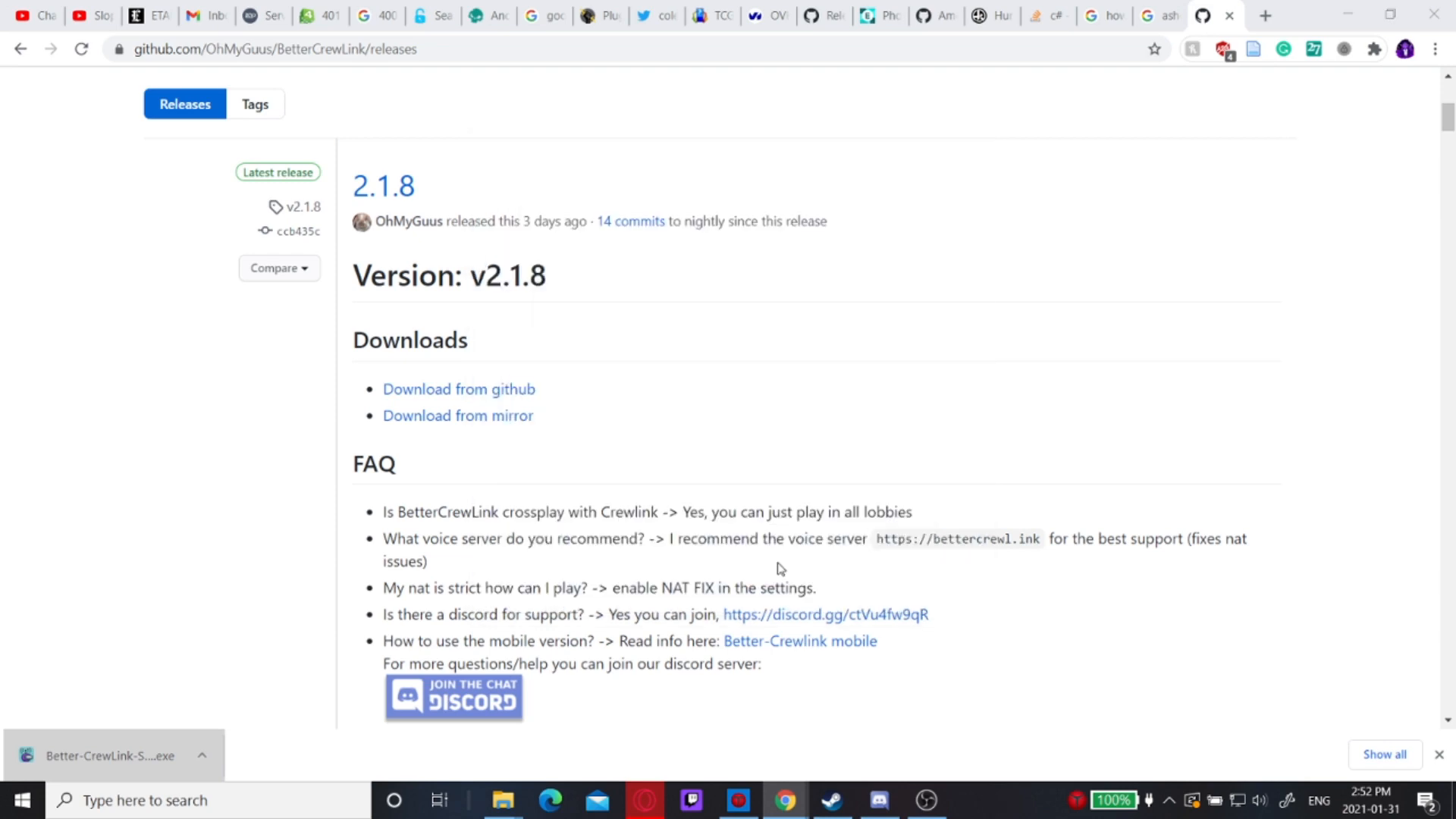
pyautogui.moveTo(580, 620)
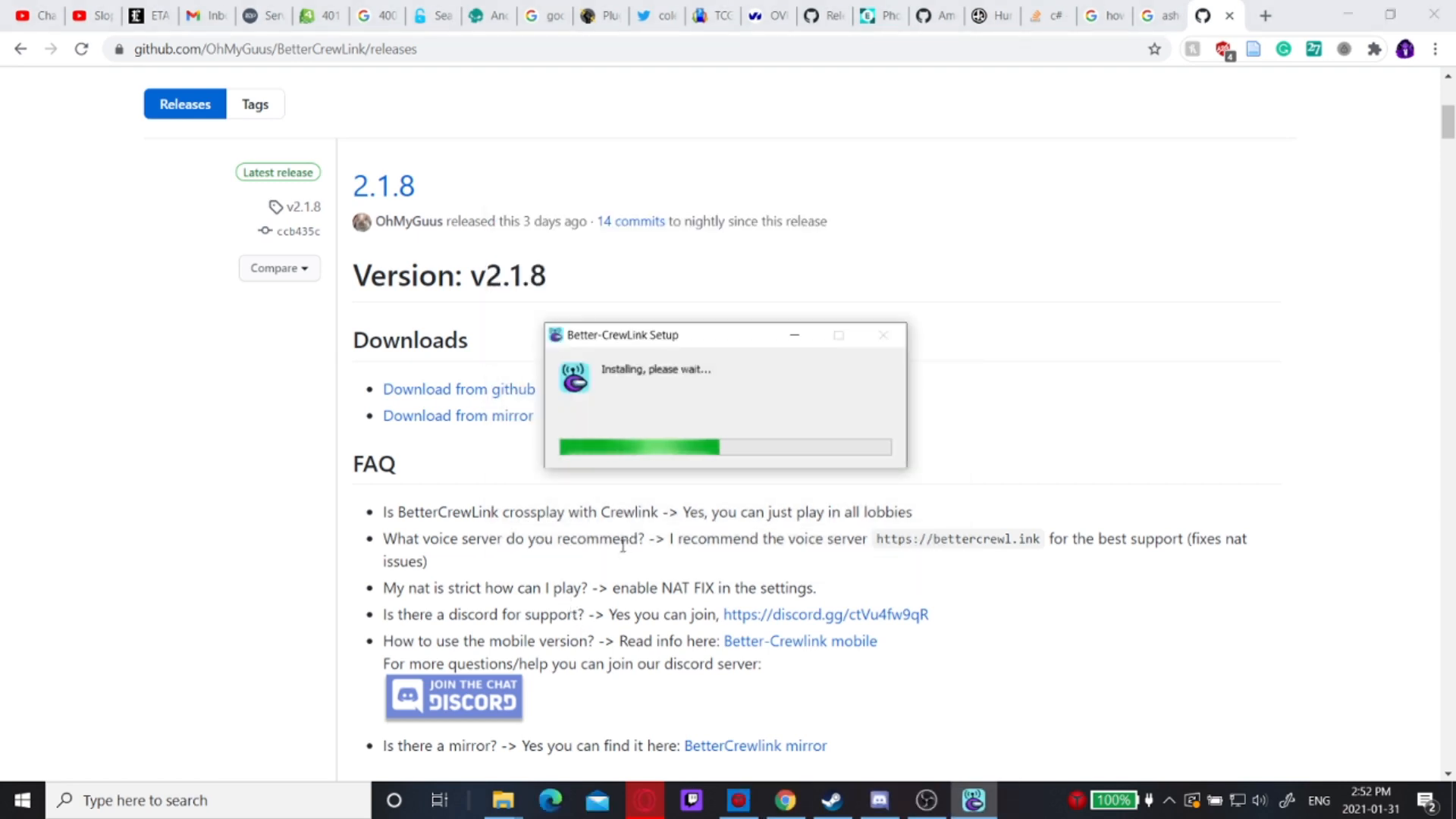
pyautogui.moveTo(669, 546)
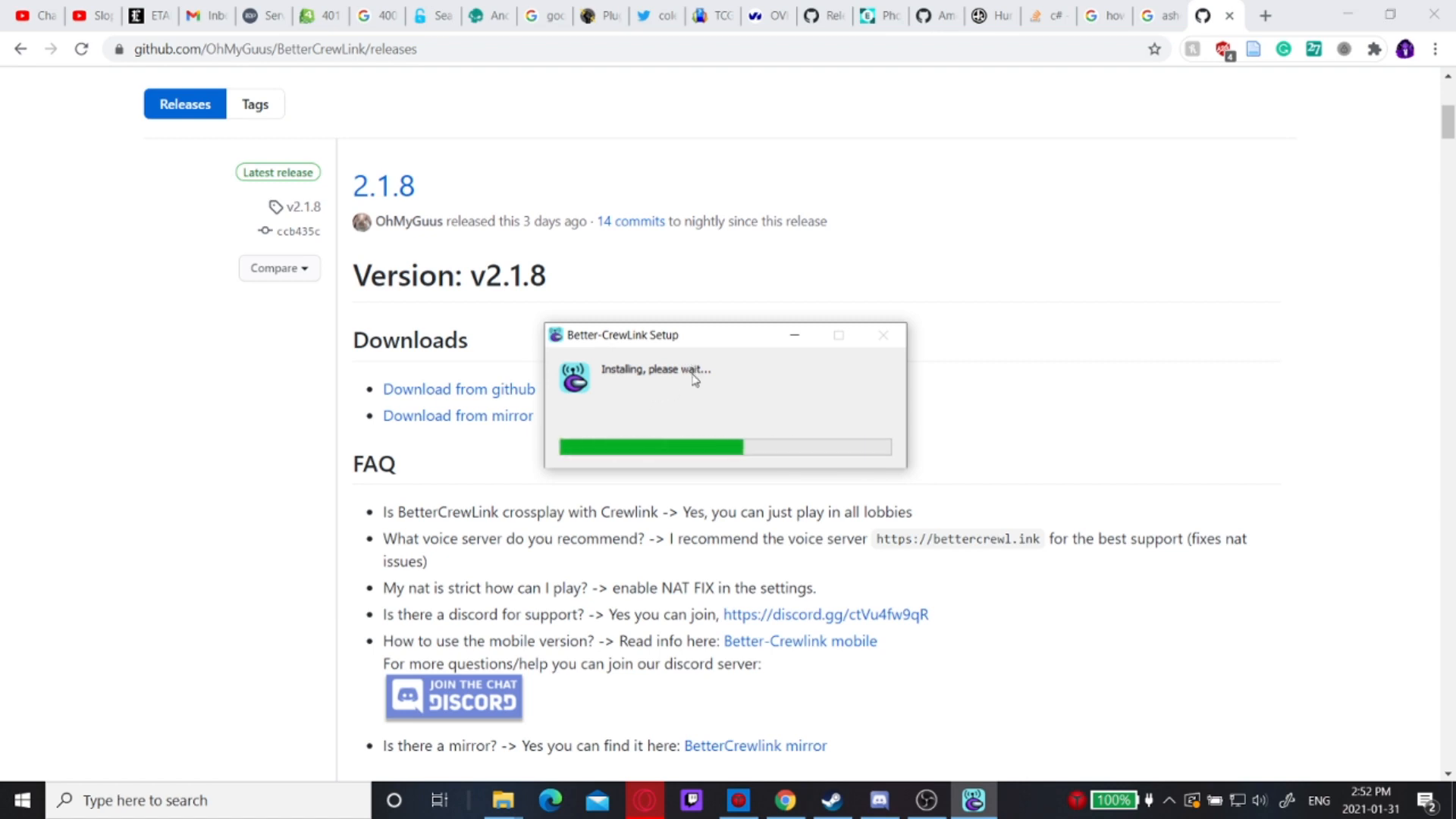
pyautogui.click(881, 335)
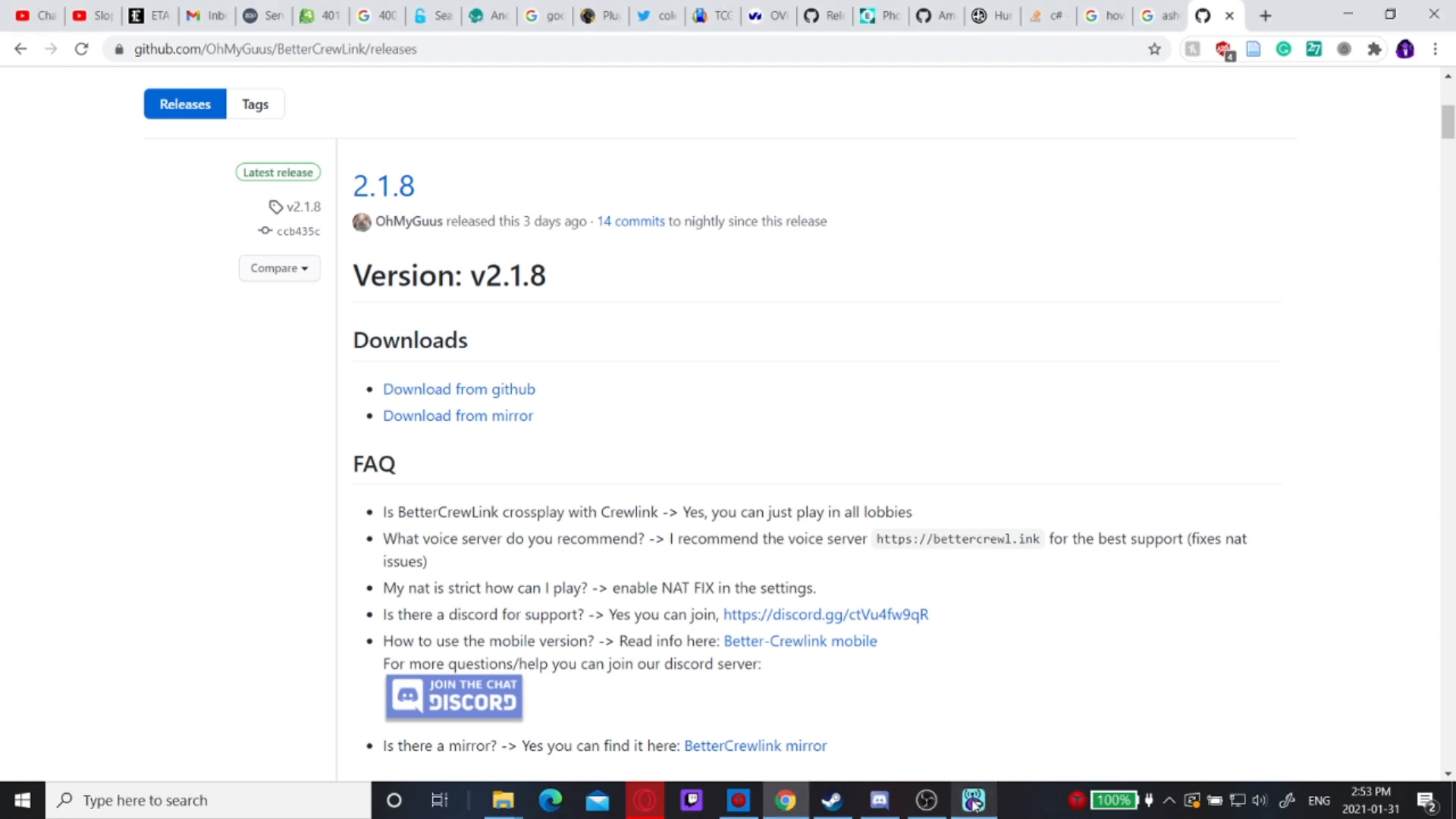
pyautogui.moveTo(965, 805)
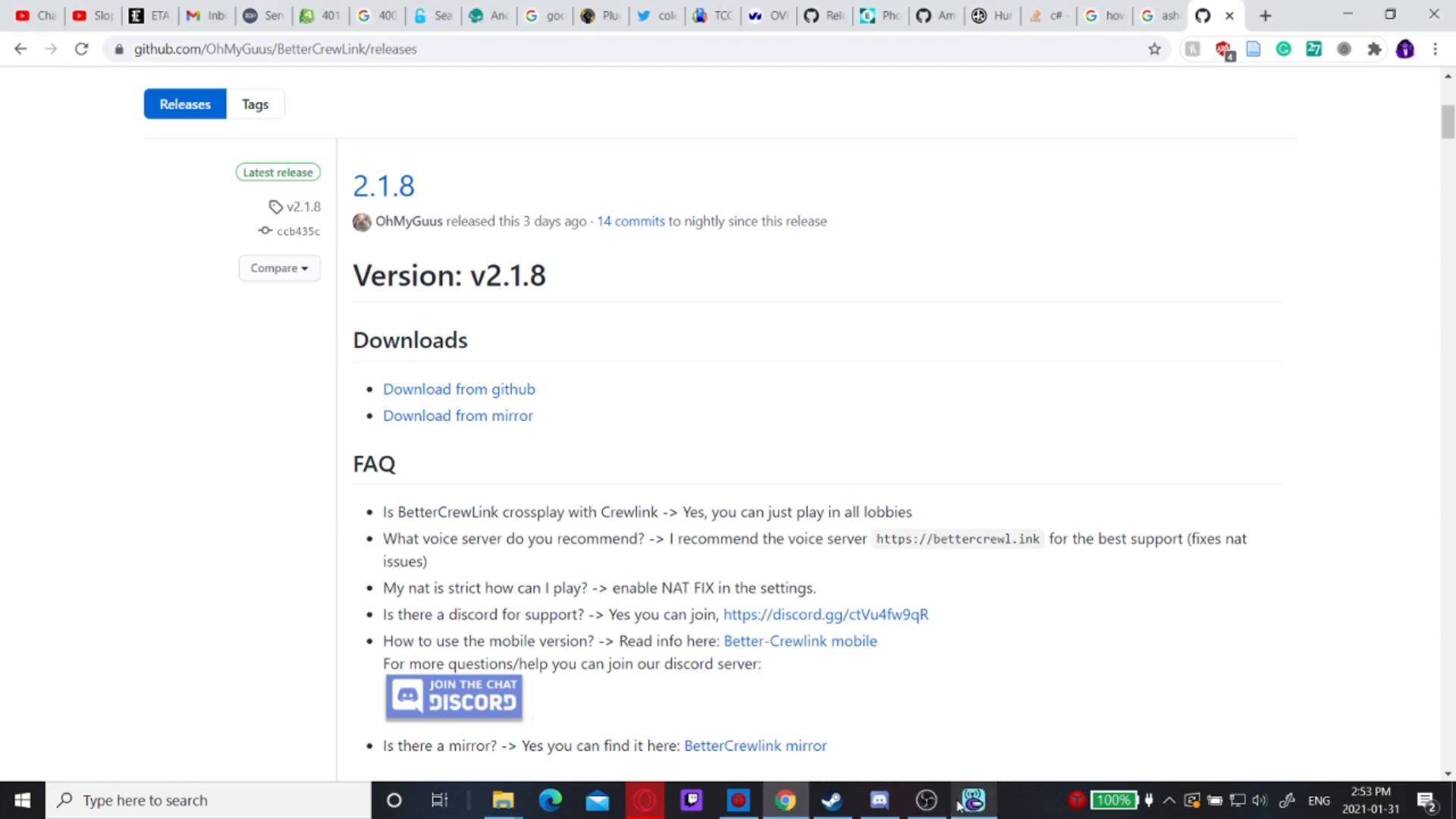
# Launch BetterCrewLink, open Settings, and tick NAT FIX under Advanced
pyautogui.click(971, 799)
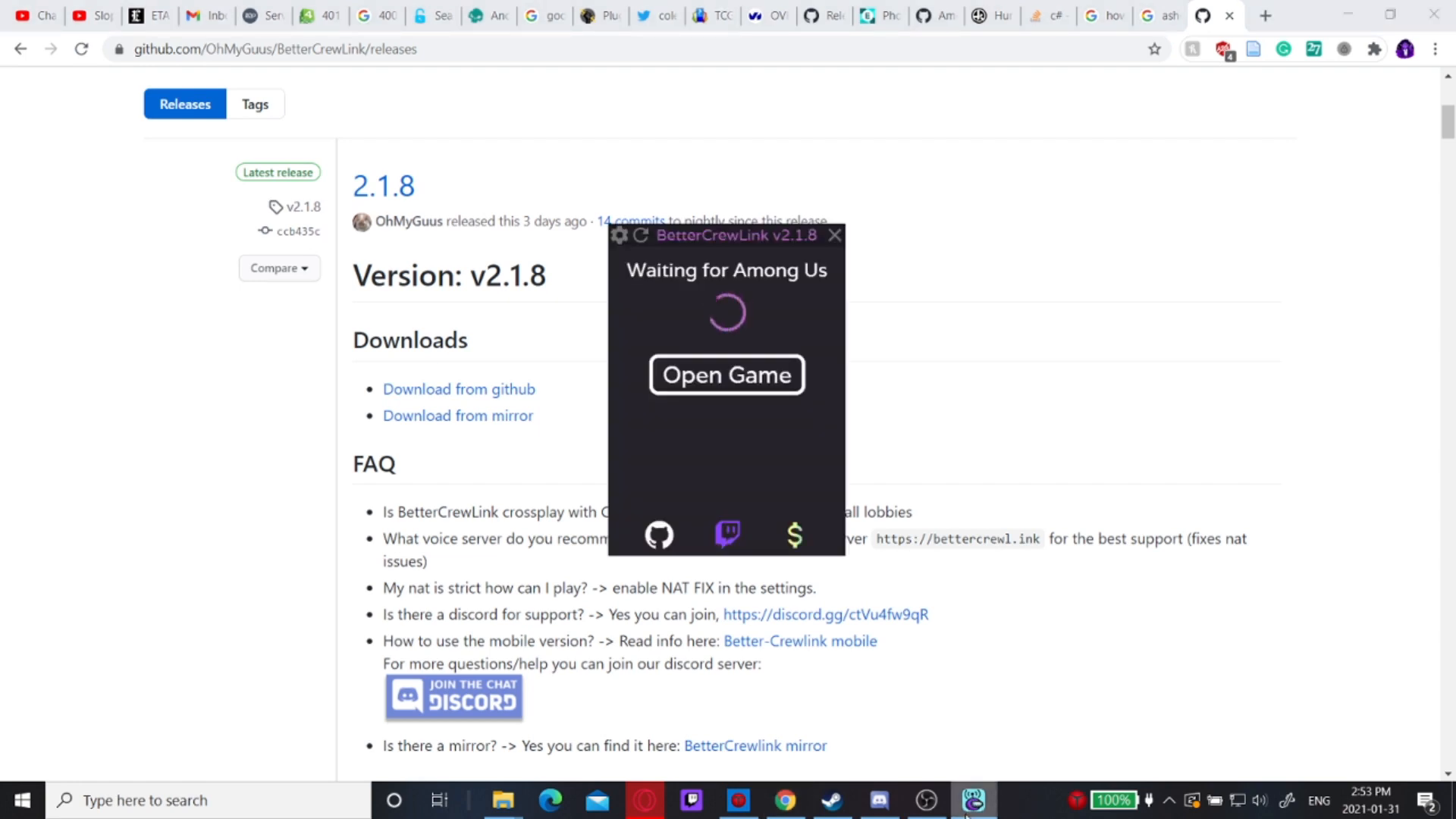
pyautogui.moveTo(636, 260)
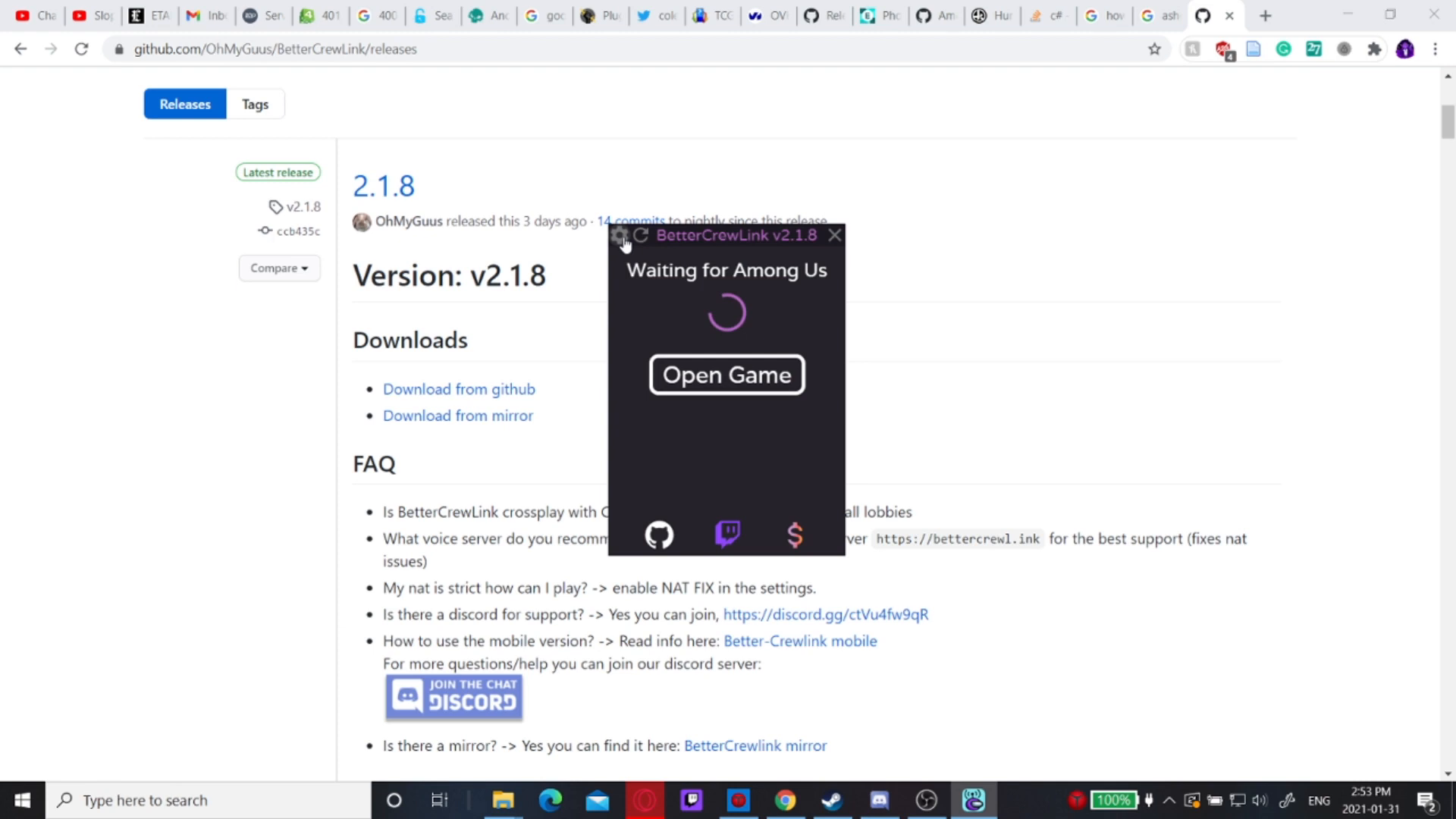
pyautogui.click(620, 235)
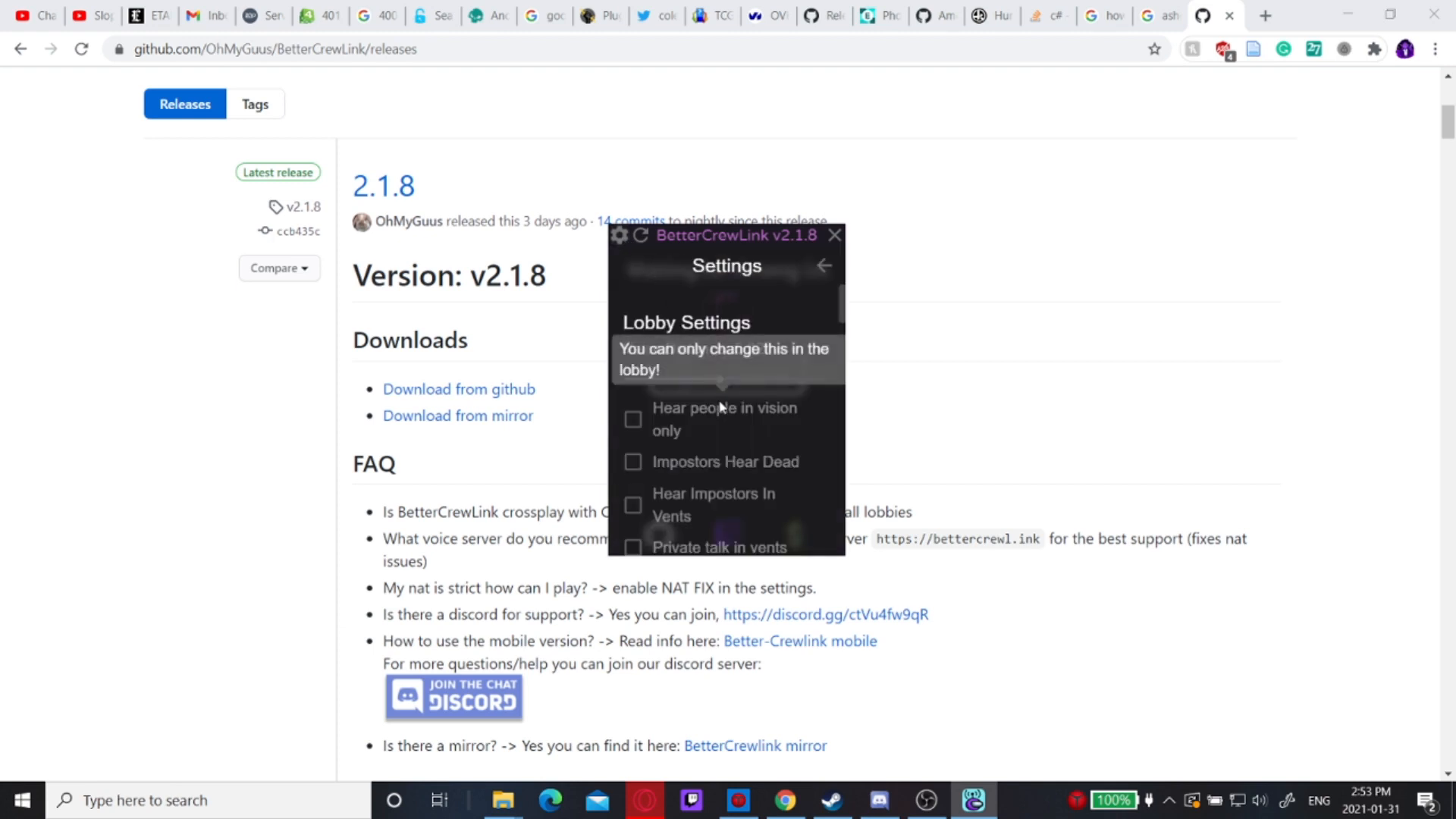
pyautogui.scroll(-3)
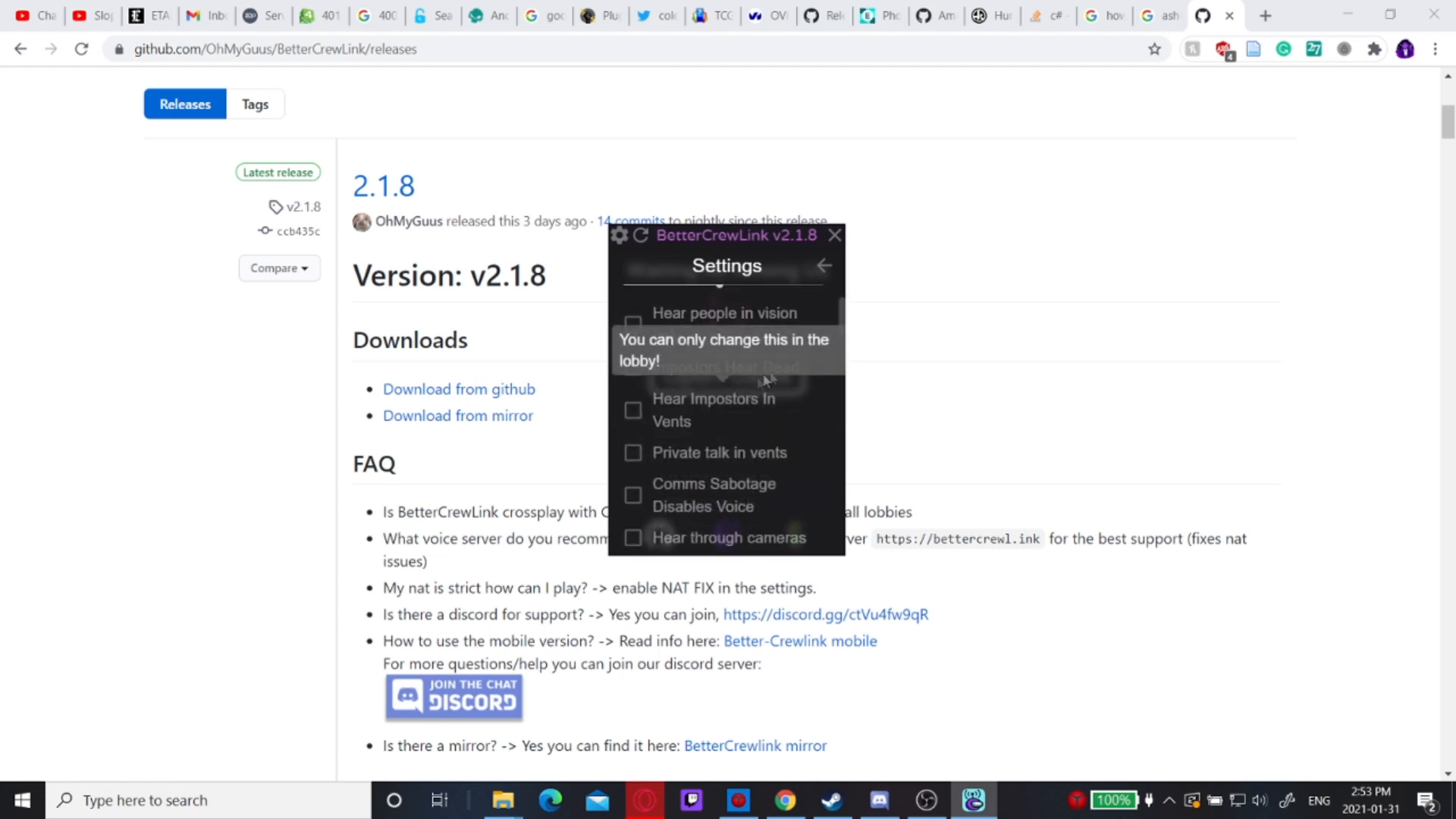
pyautogui.scroll(-3)
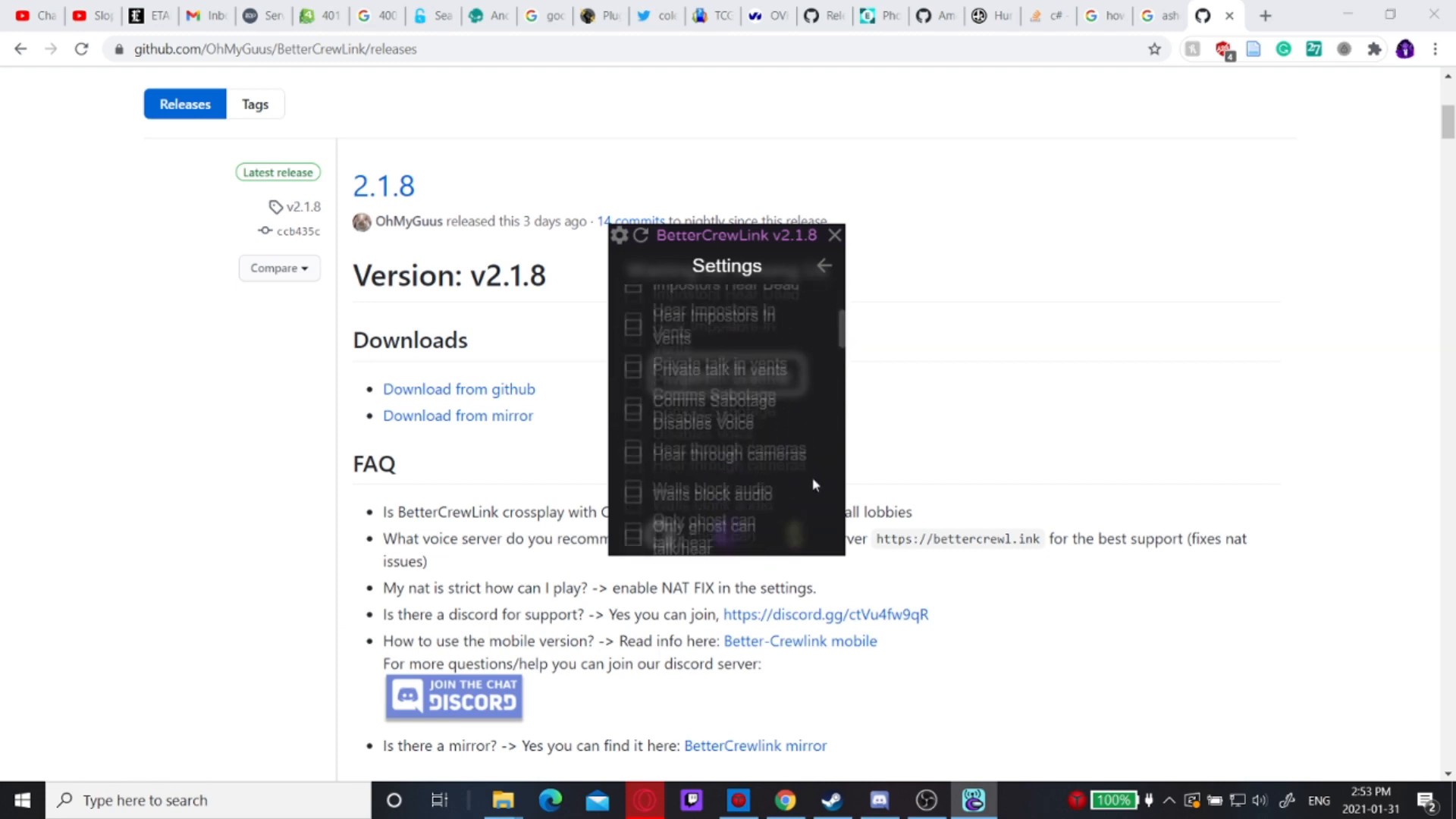
pyautogui.scroll(3)
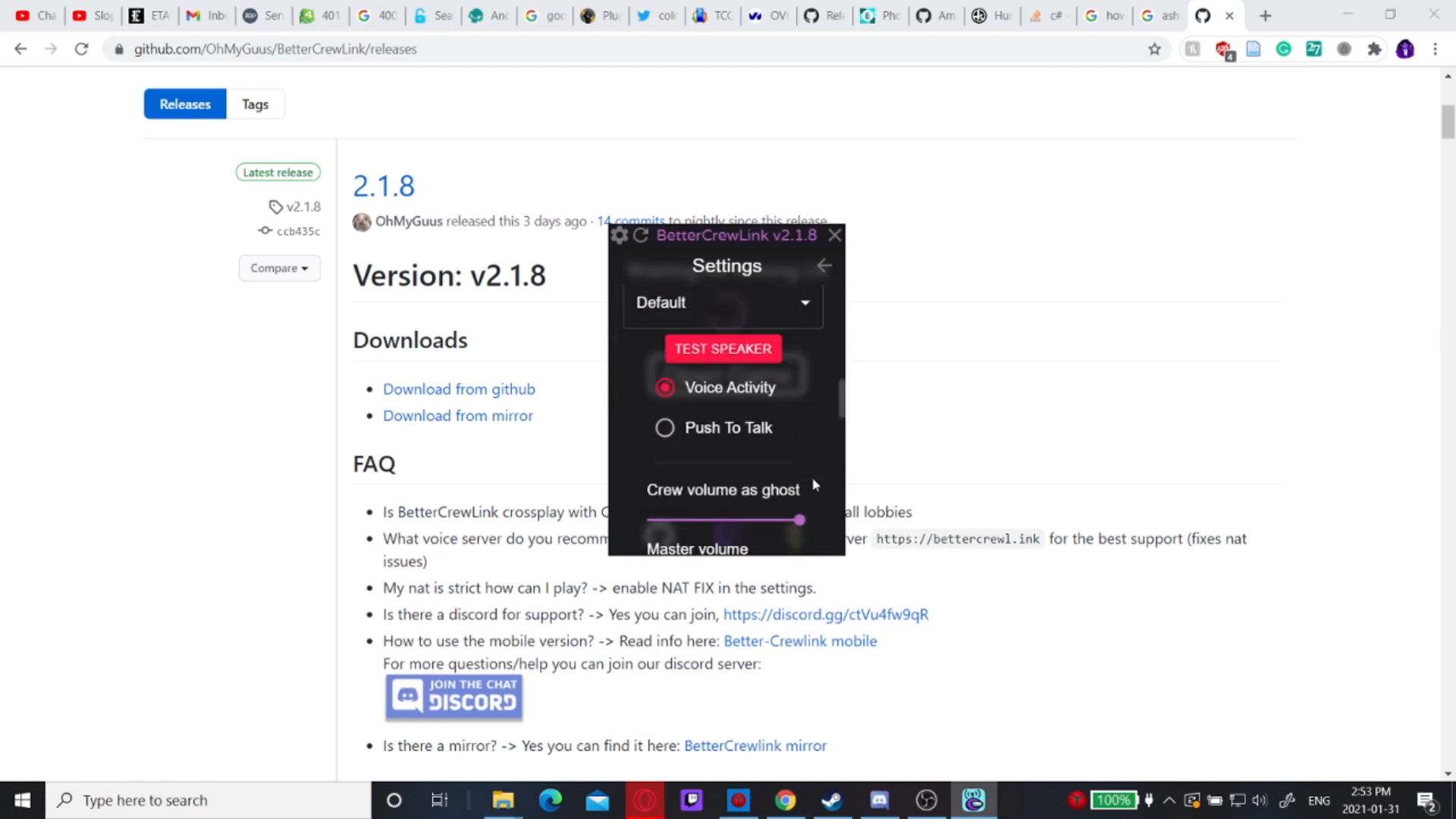
pyautogui.scroll(-3)
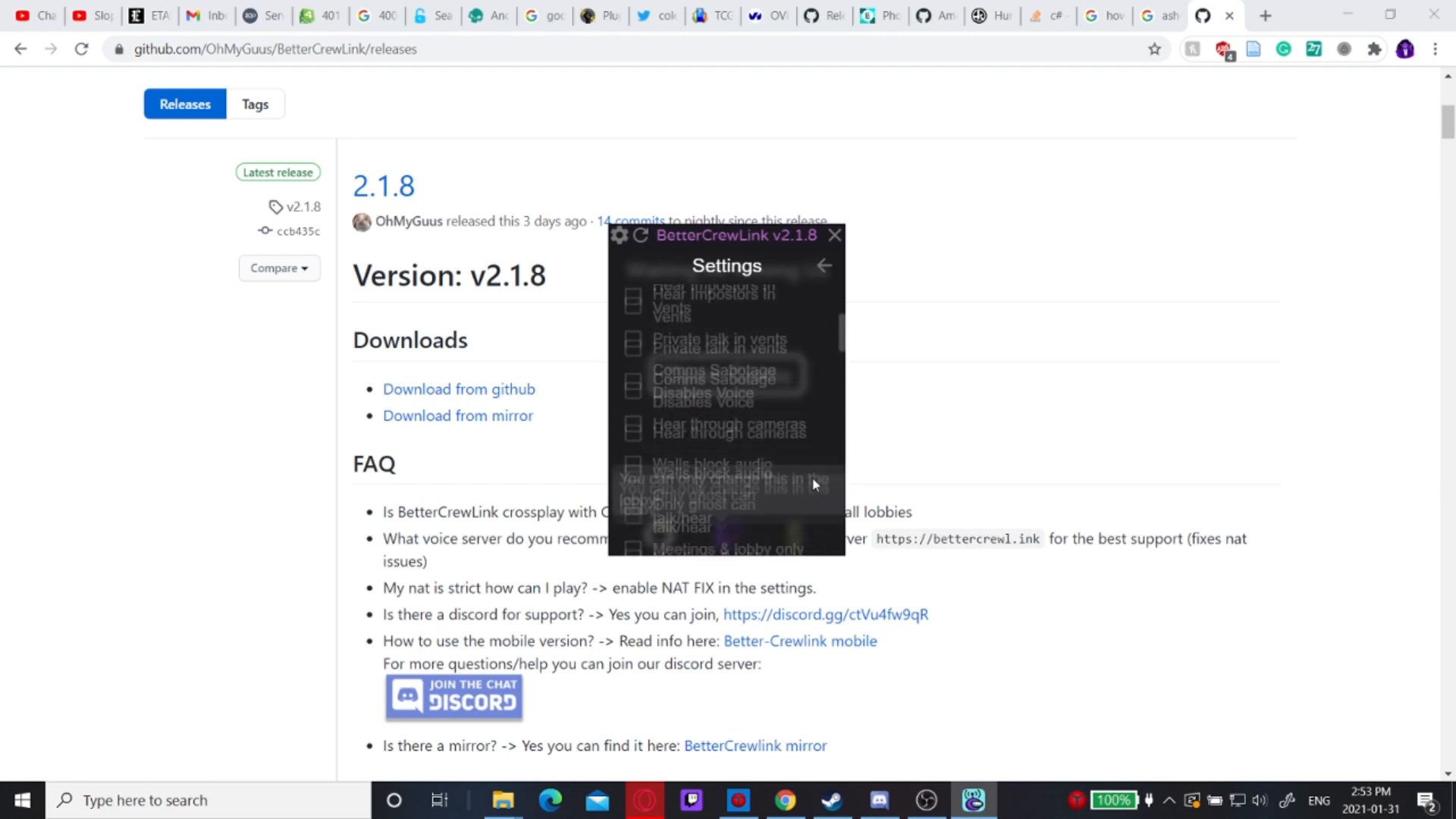
pyautogui.scroll(3)
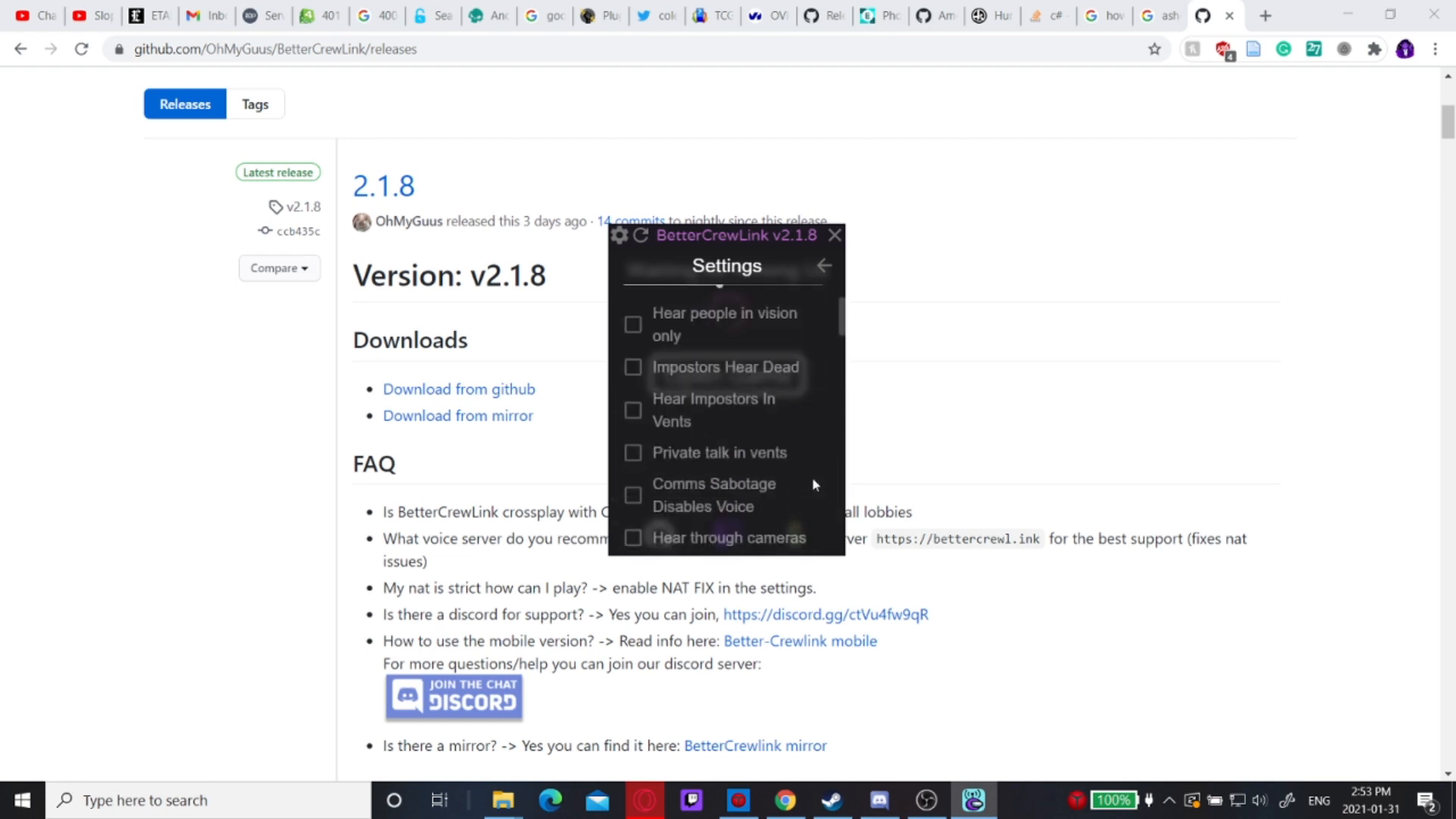
pyautogui.scroll(-3)
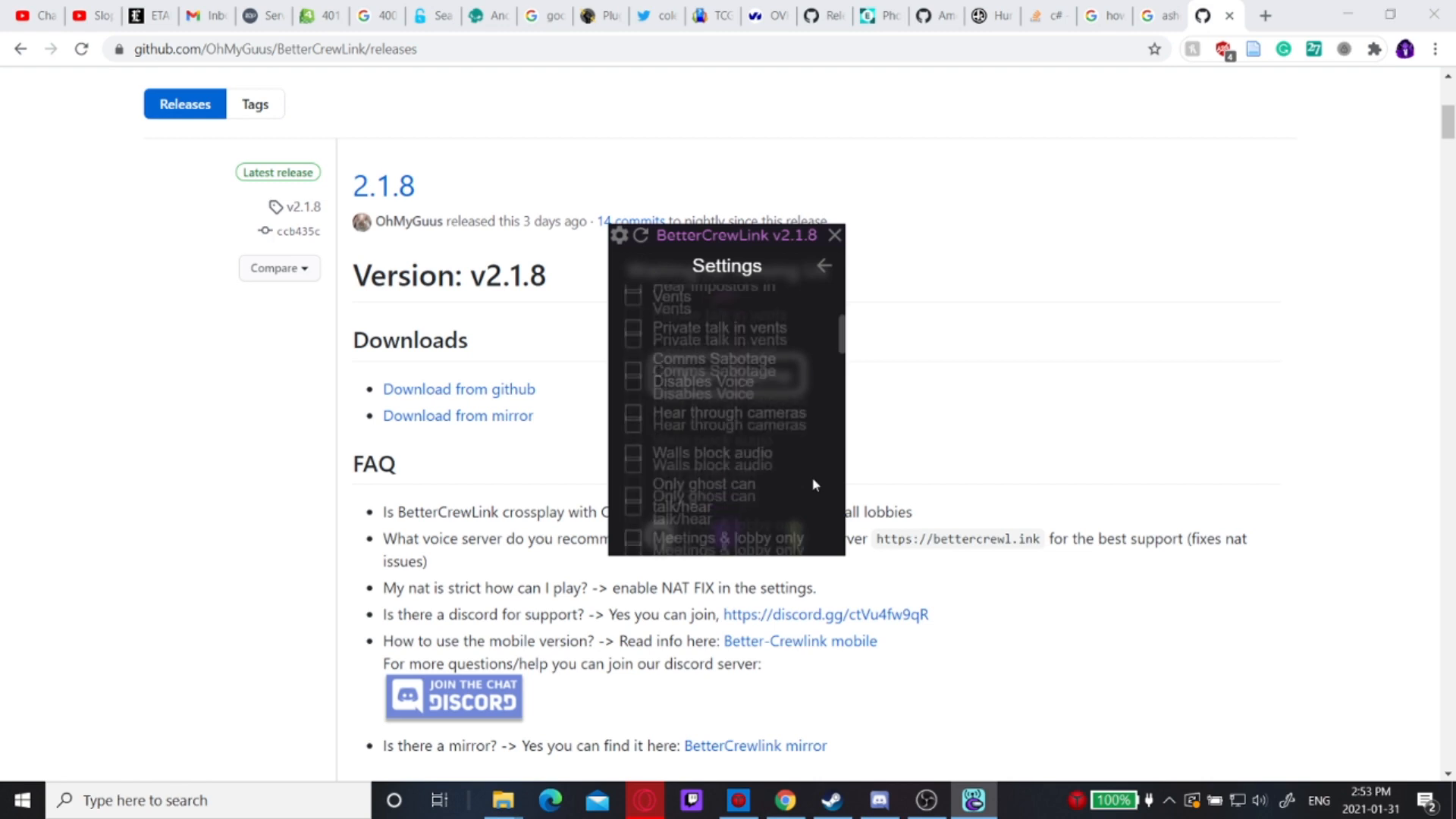
pyautogui.scroll(3)
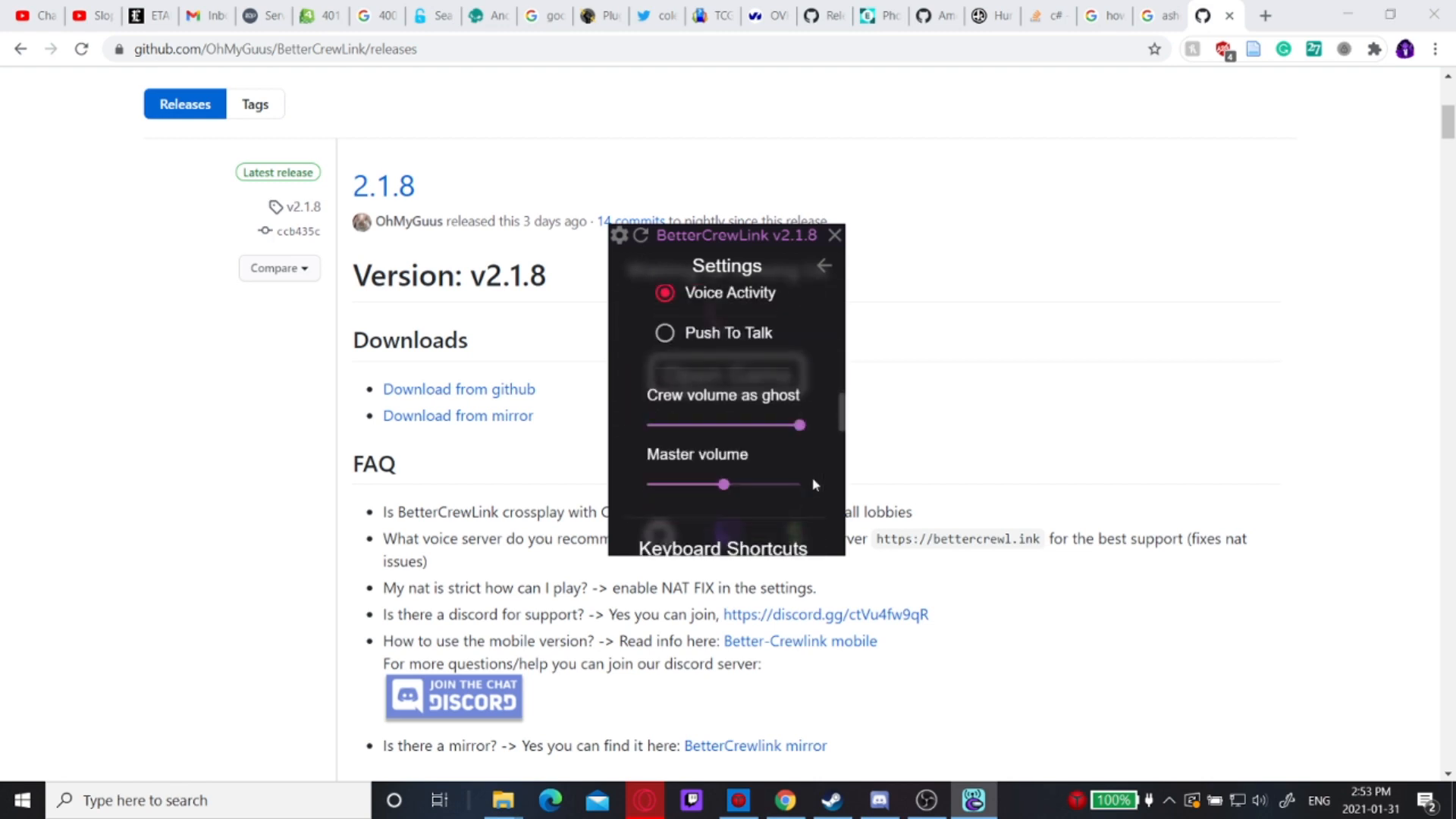
pyautogui.scroll(-3)
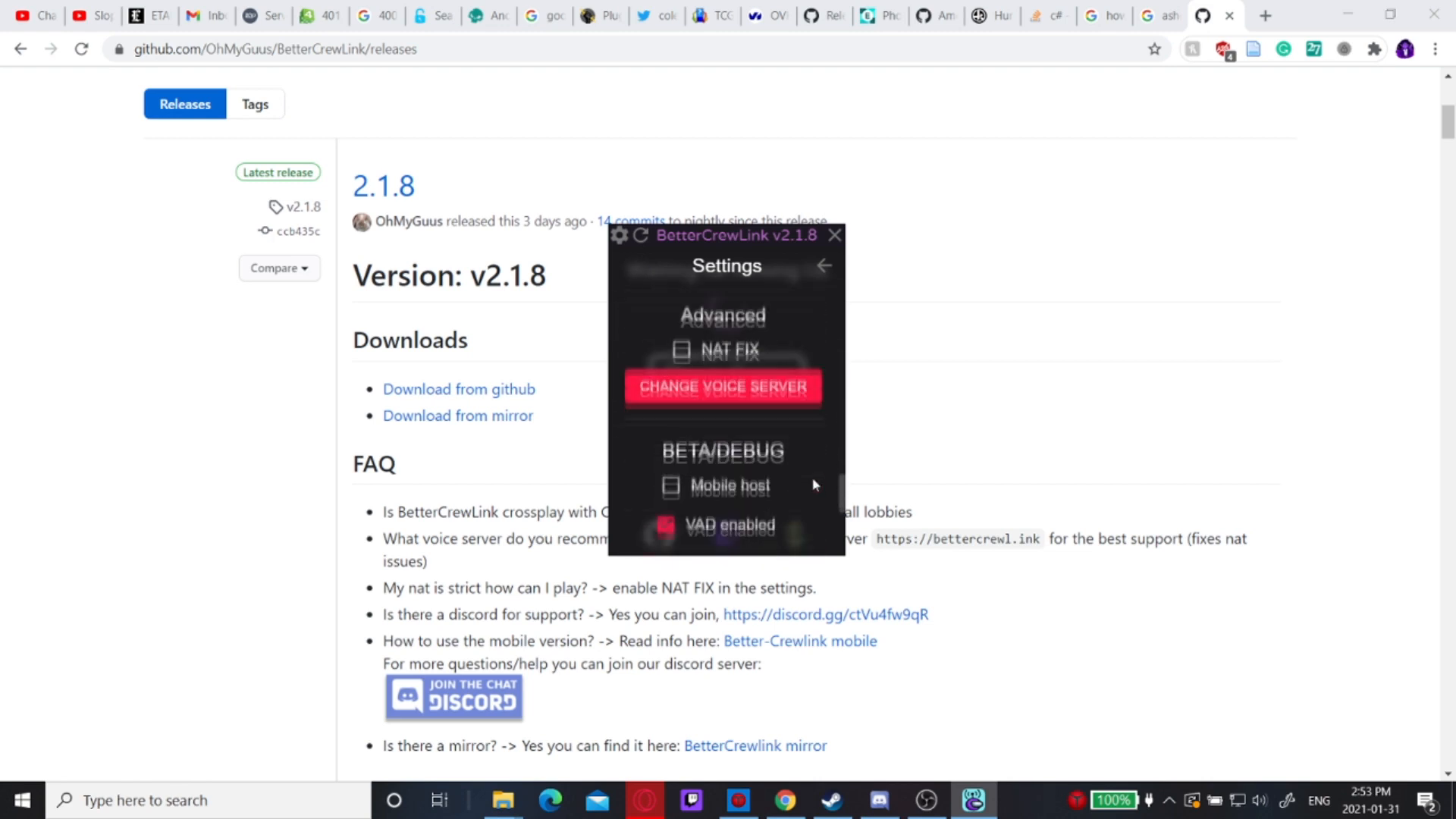
pyautogui.click(680, 345)
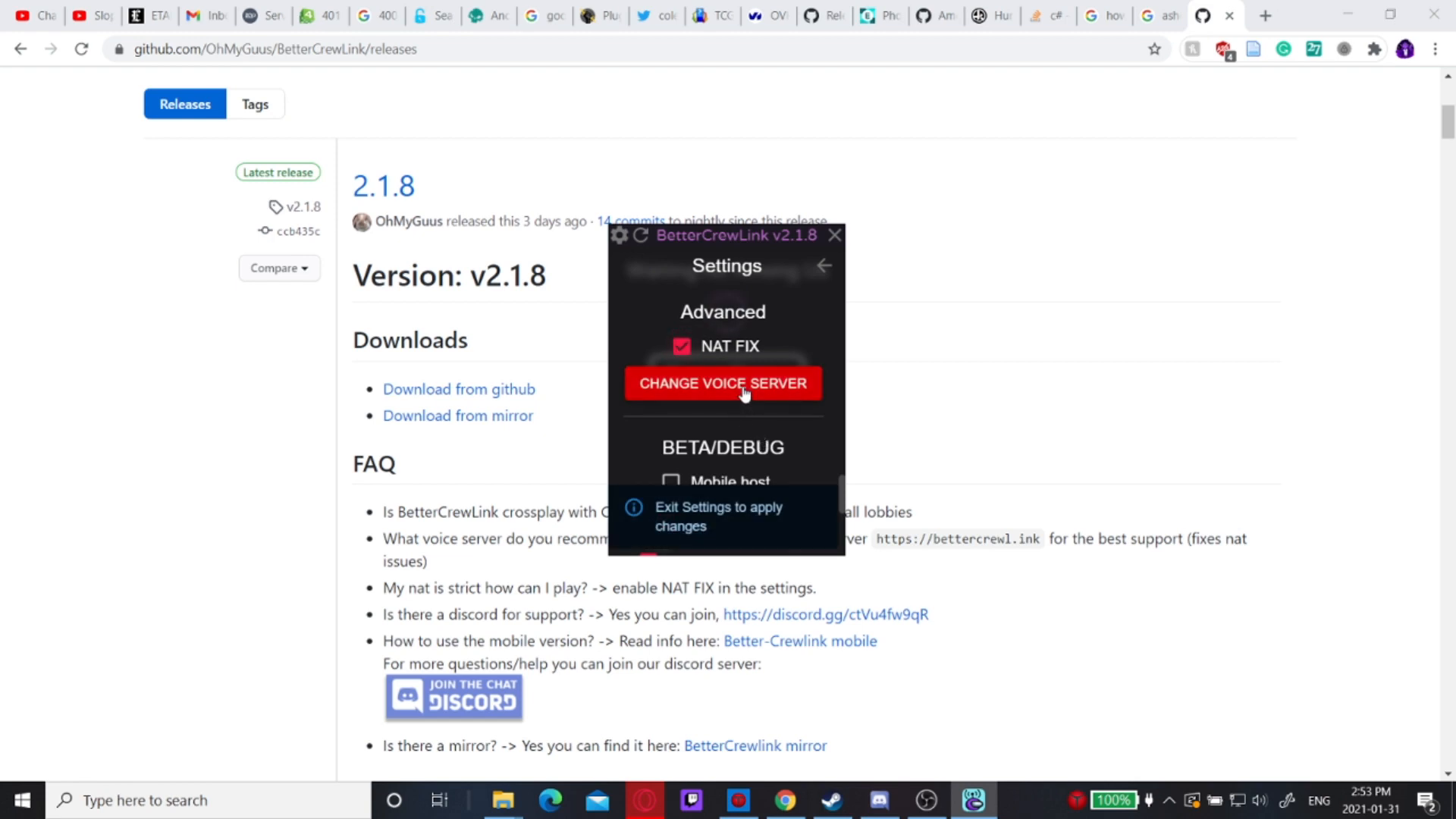
pyautogui.click(723, 382)
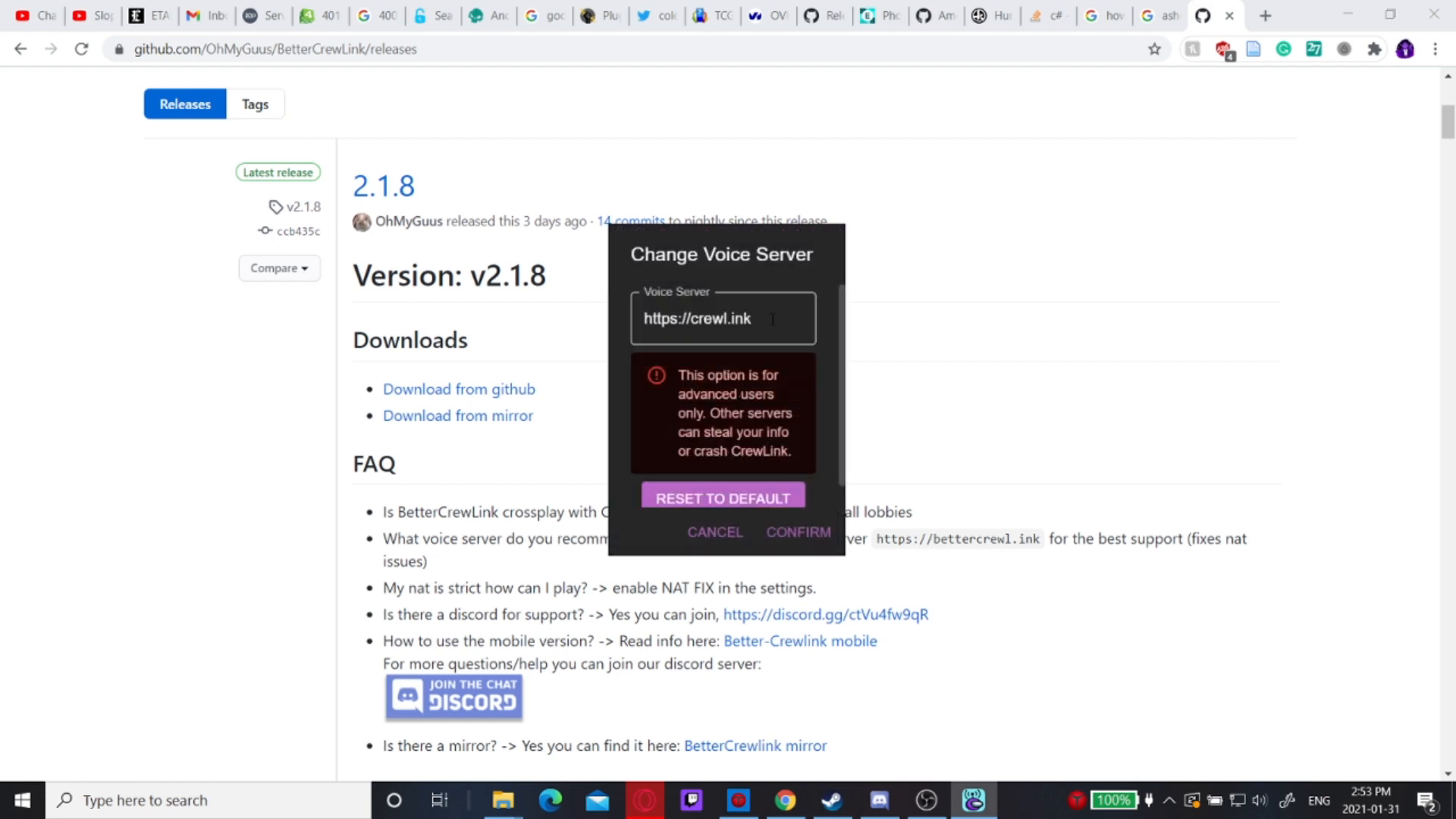
pyautogui.doubleClick(727, 318)
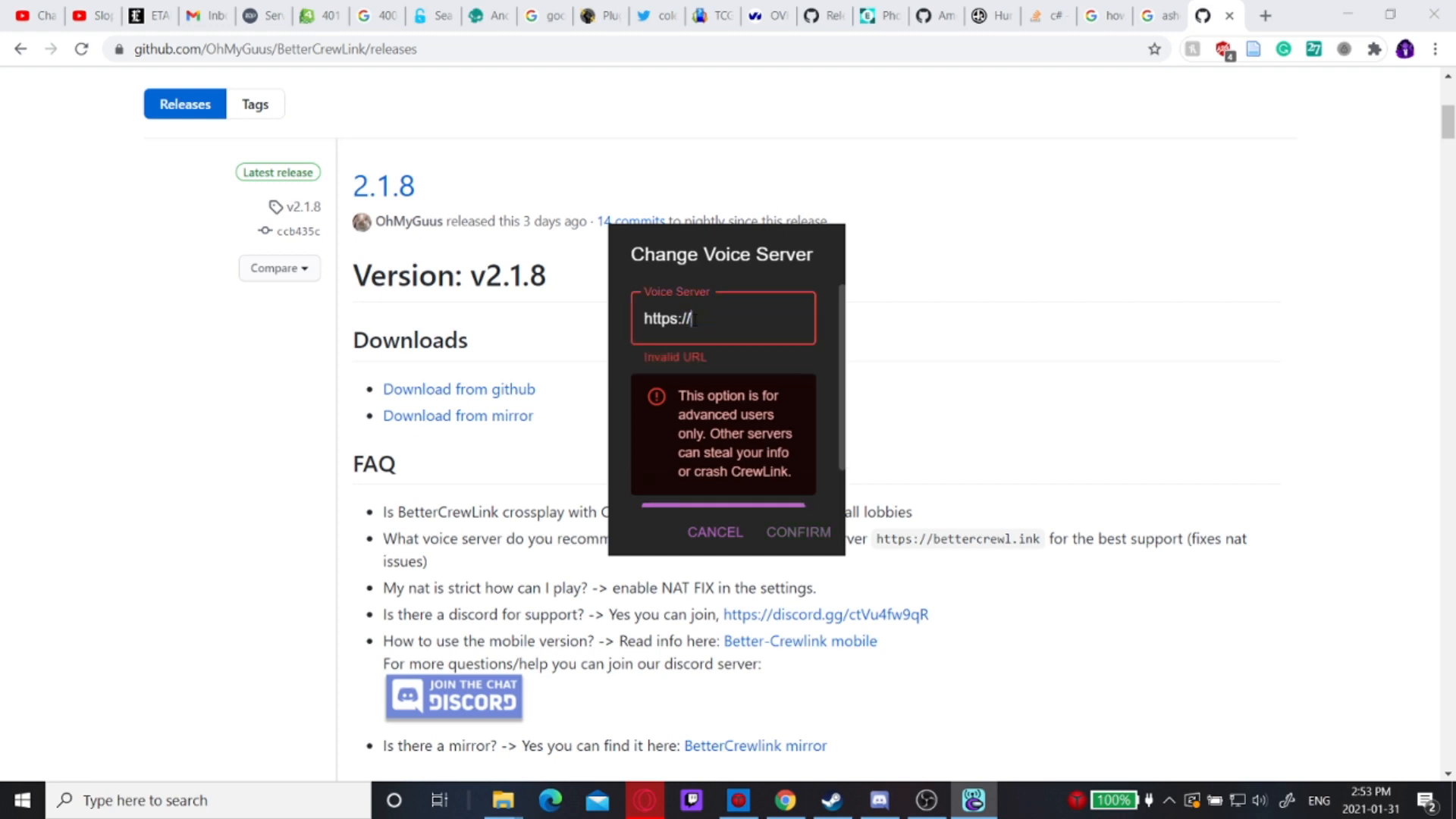
pyautogui.write('bettercrewl')
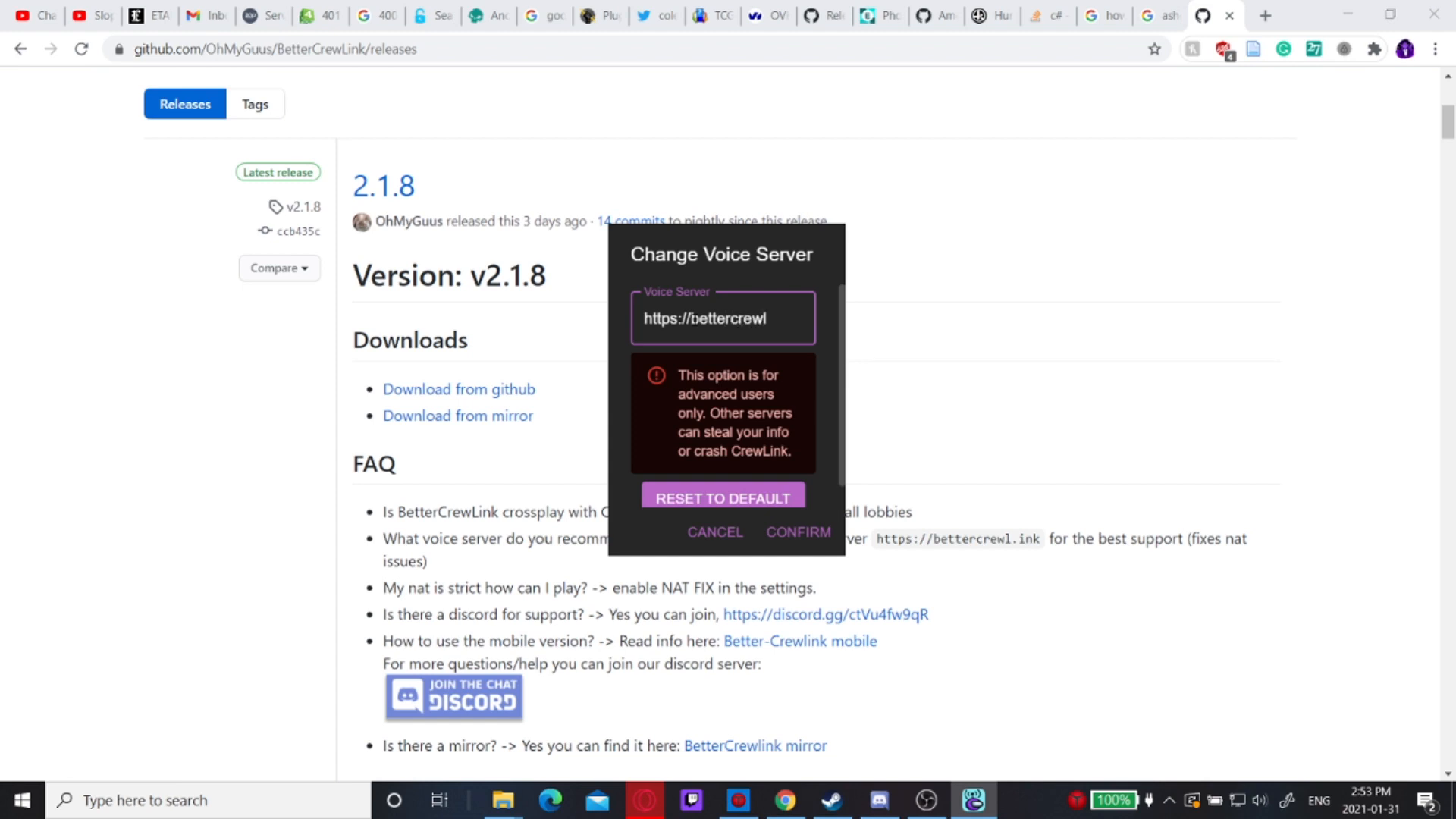
pyautogui.write('.ink')
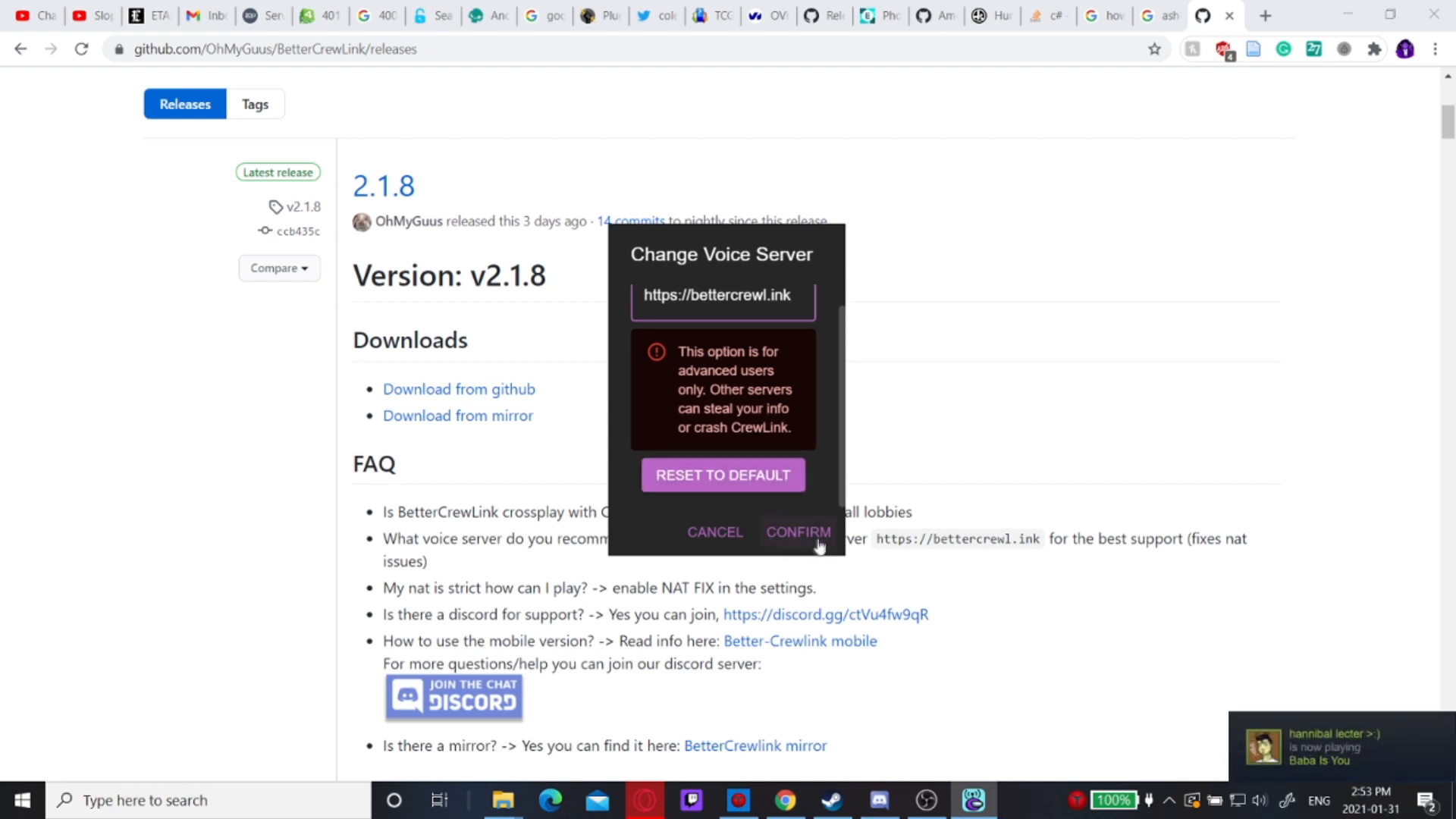
pyautogui.click(798, 533)
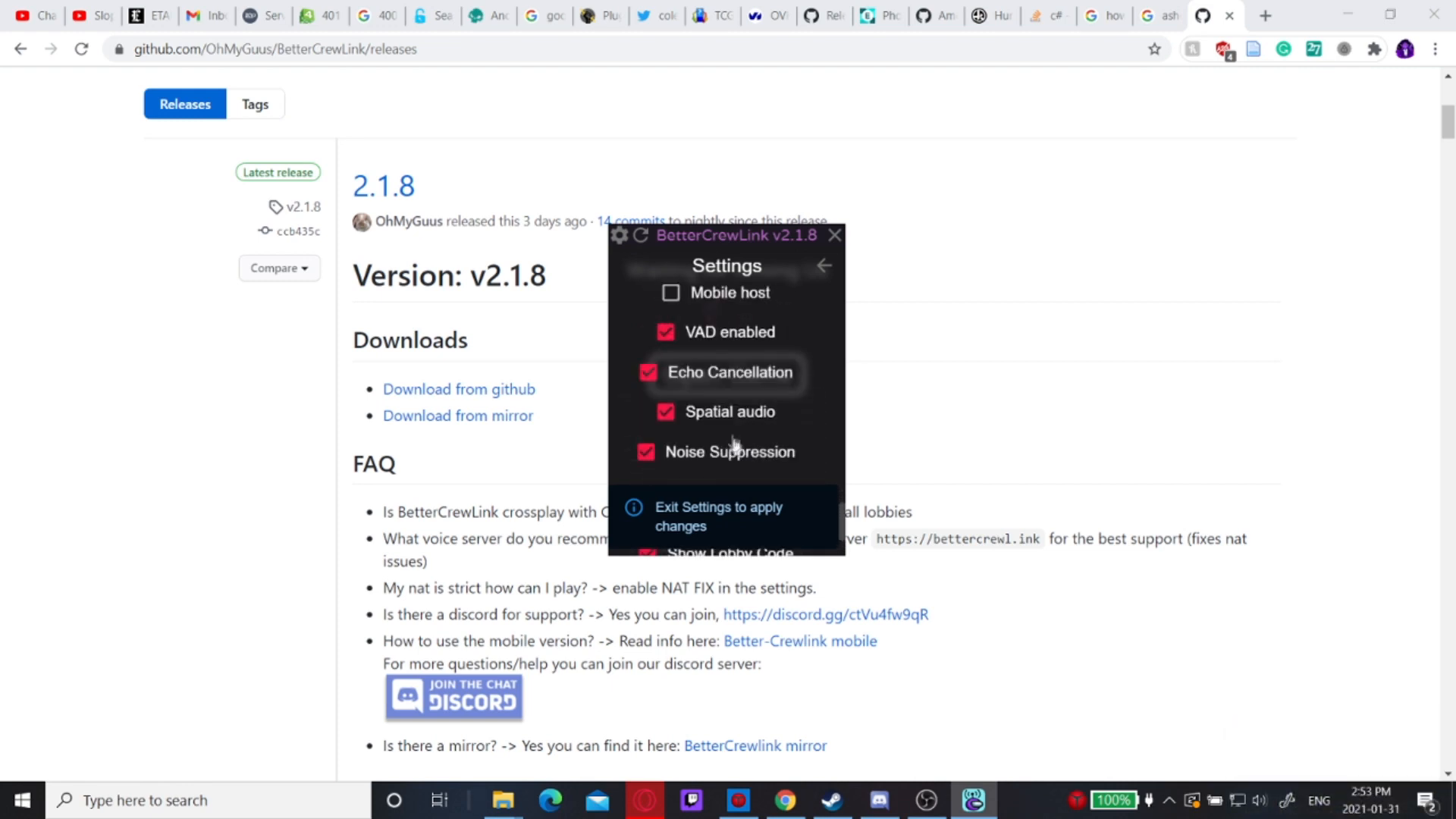
pyautogui.moveTo(692, 406)
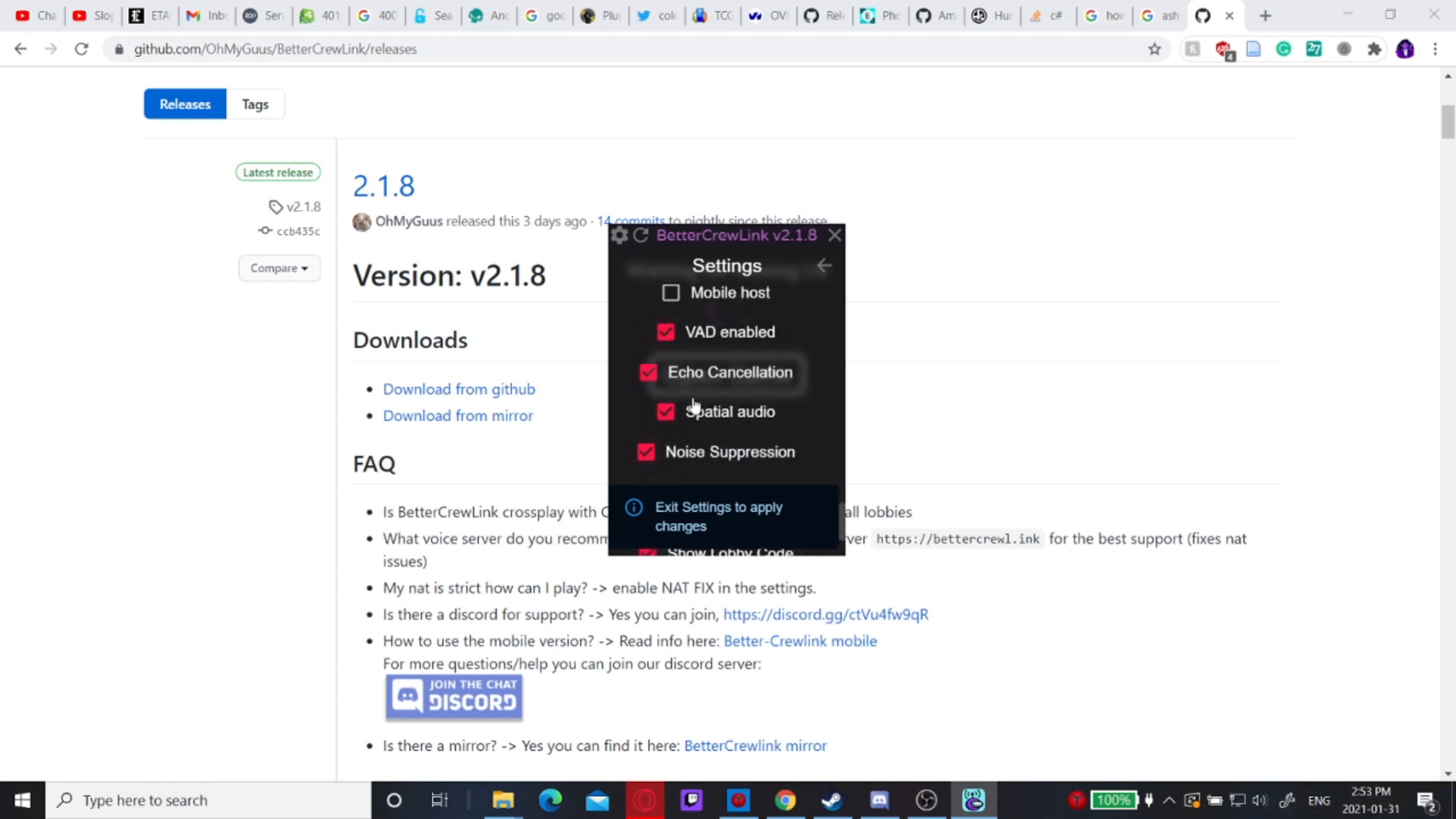
# Tick Mobile host, leave Settings, and click Open Game to launch Among Us
pyautogui.click(671, 293)
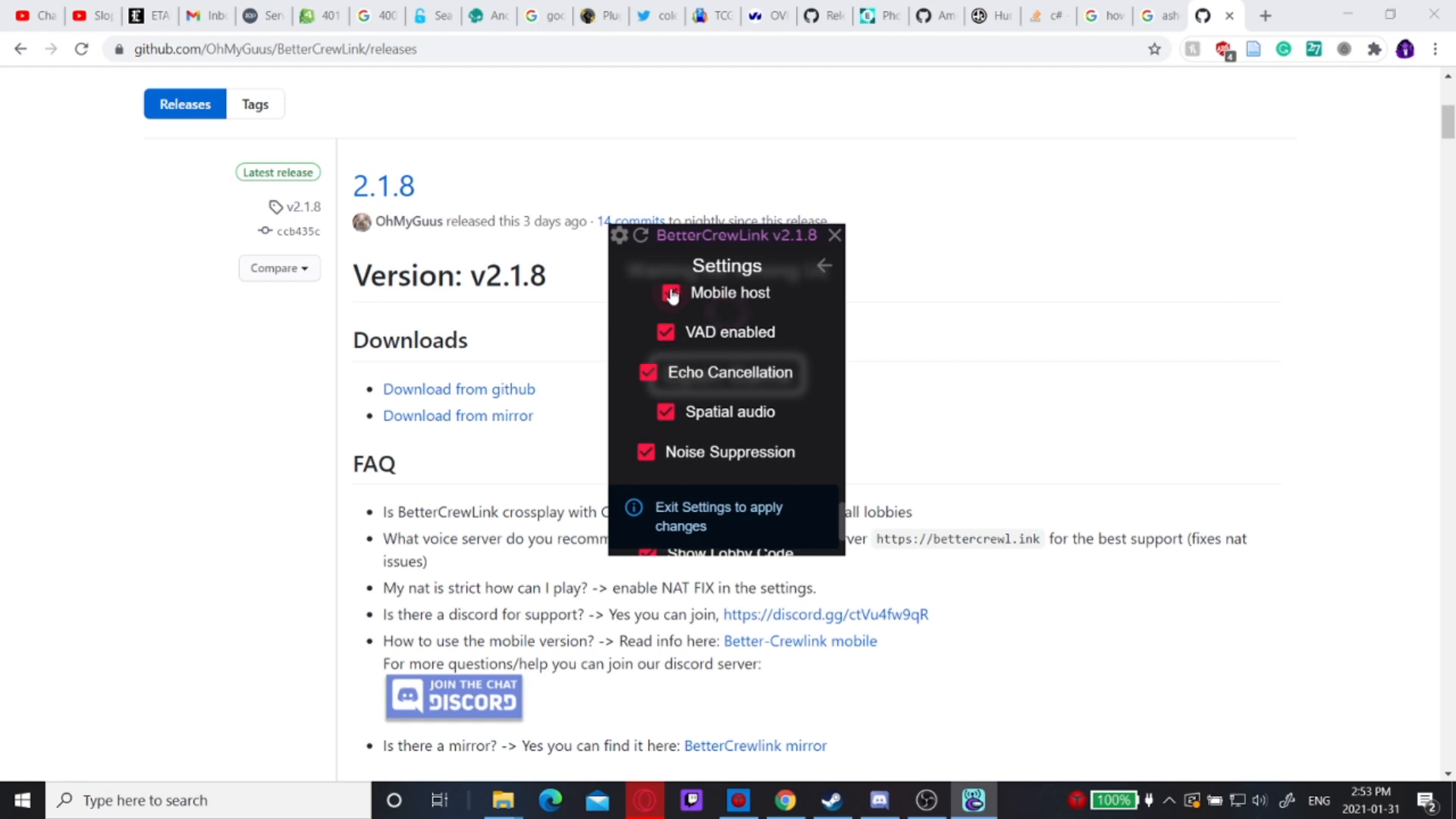
pyautogui.scroll(-3)
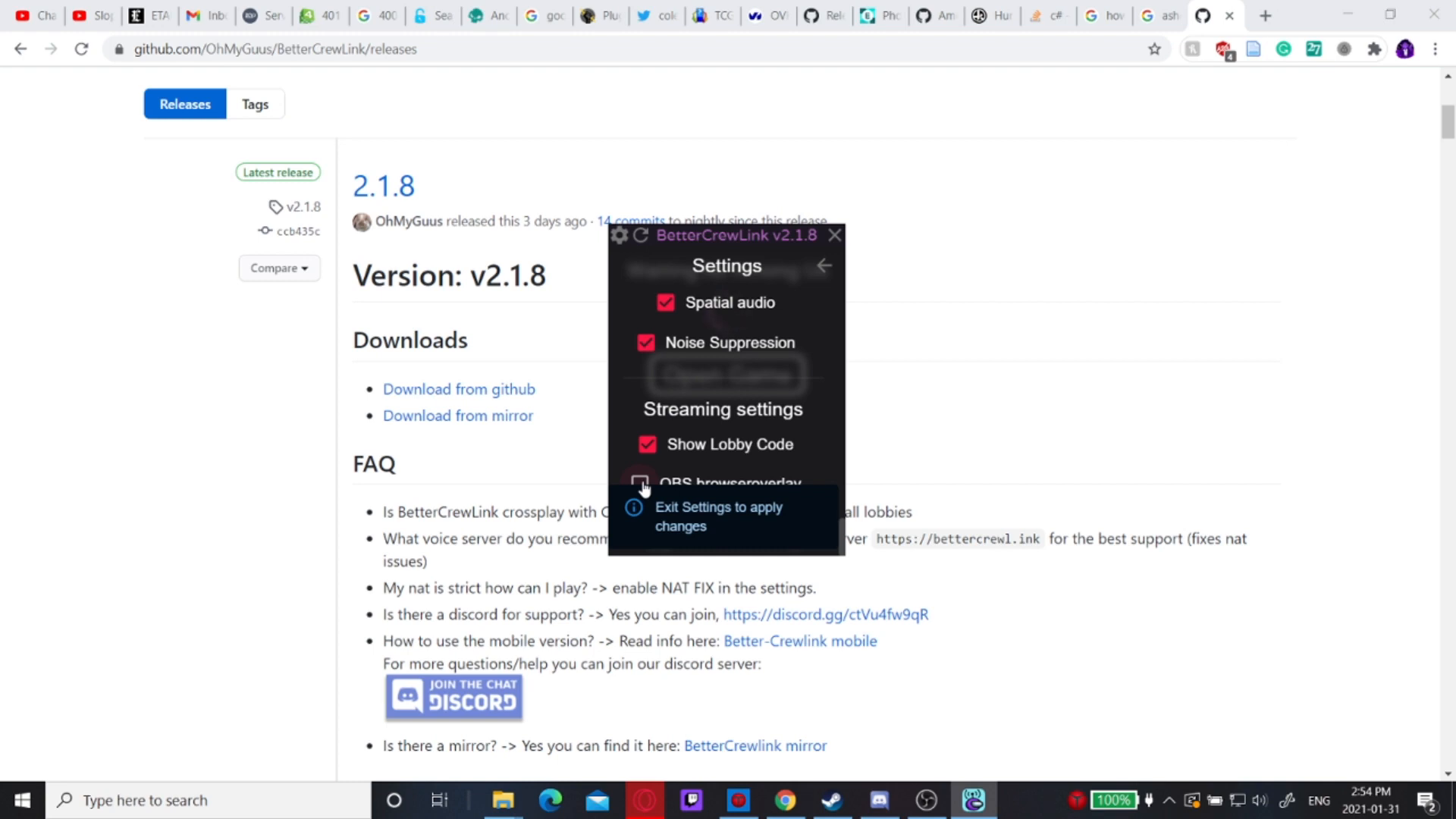
pyautogui.scroll(-3)
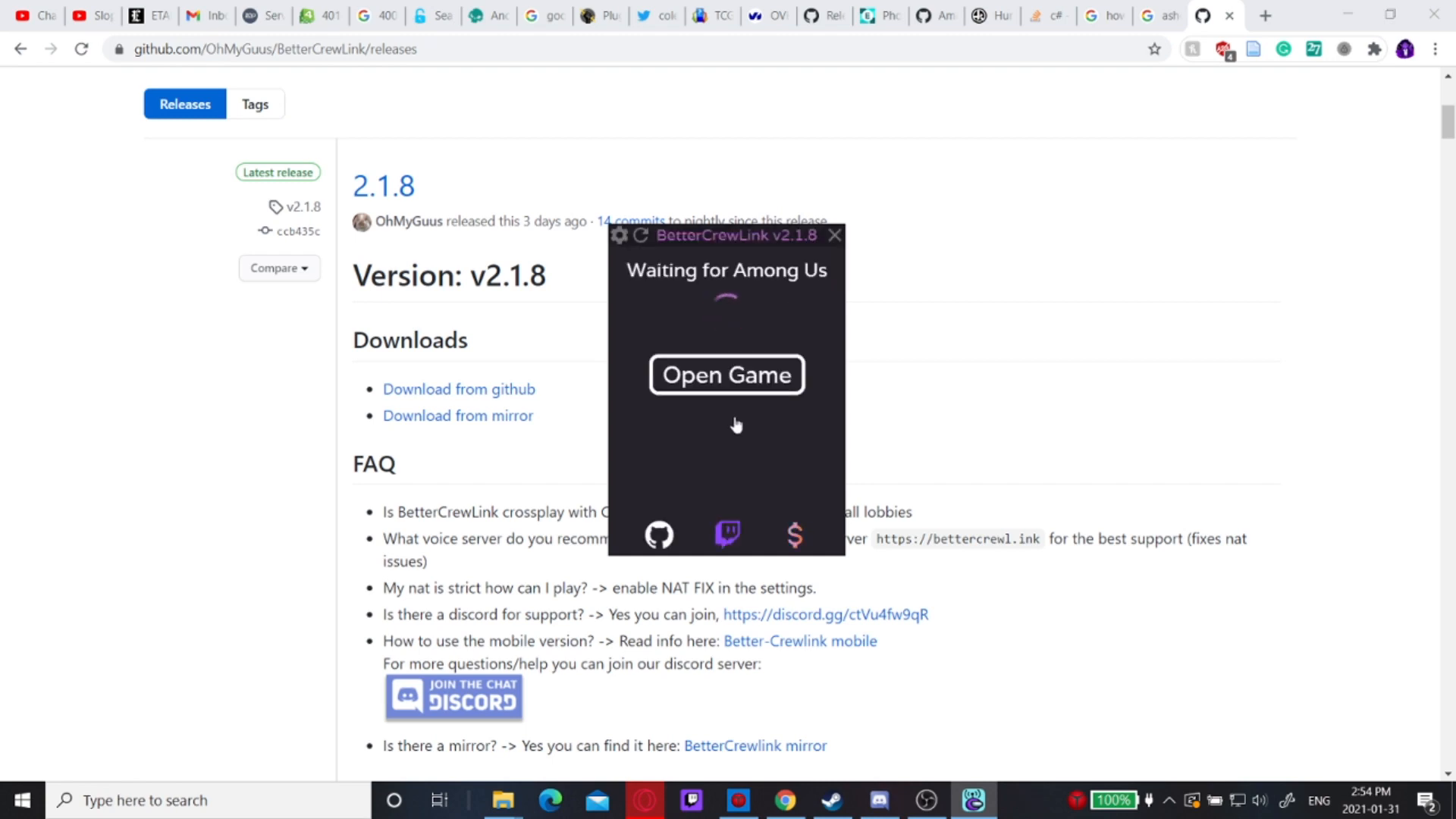
pyautogui.moveTo(827, 332)
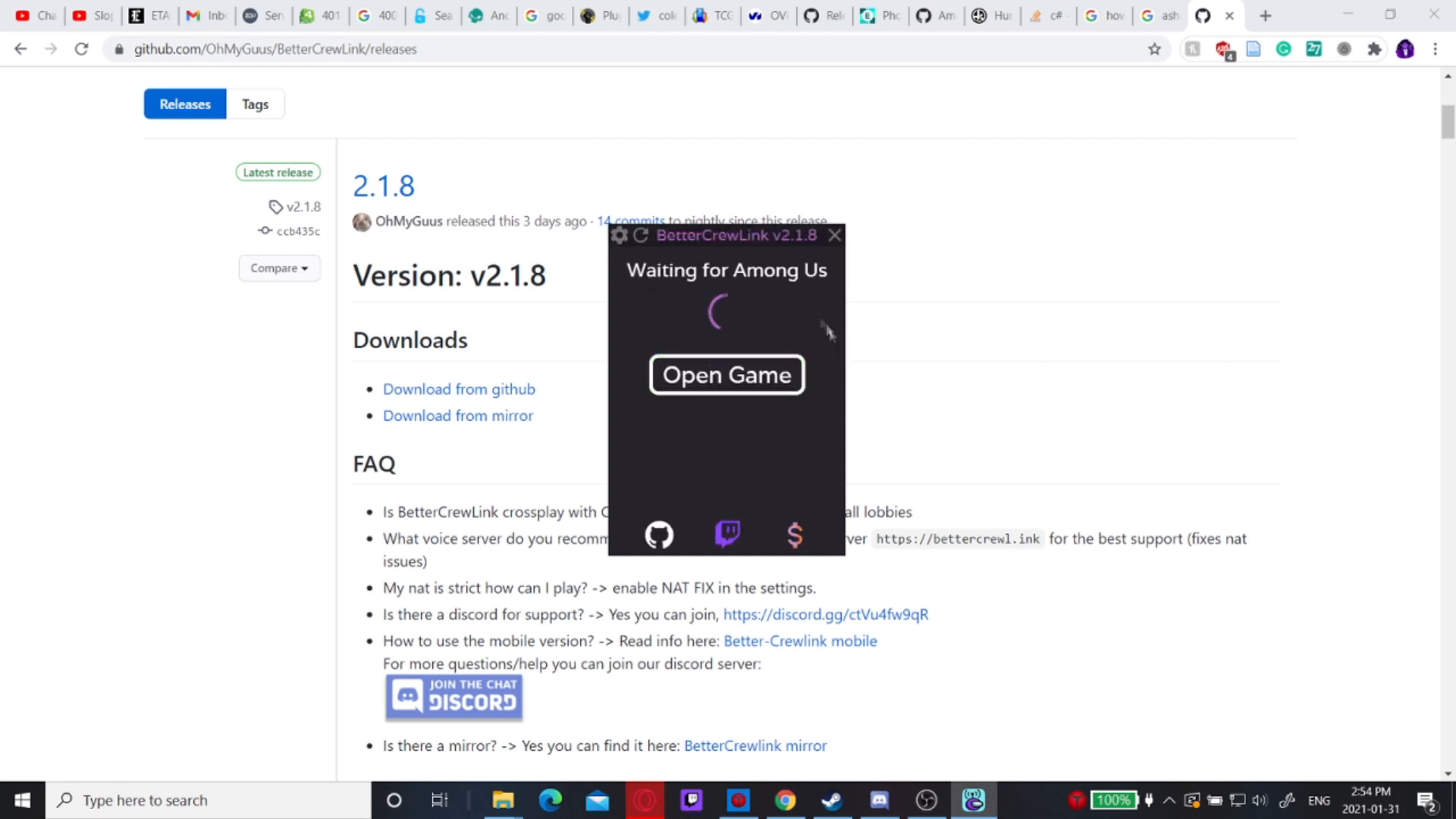
pyautogui.moveTo(727, 374)
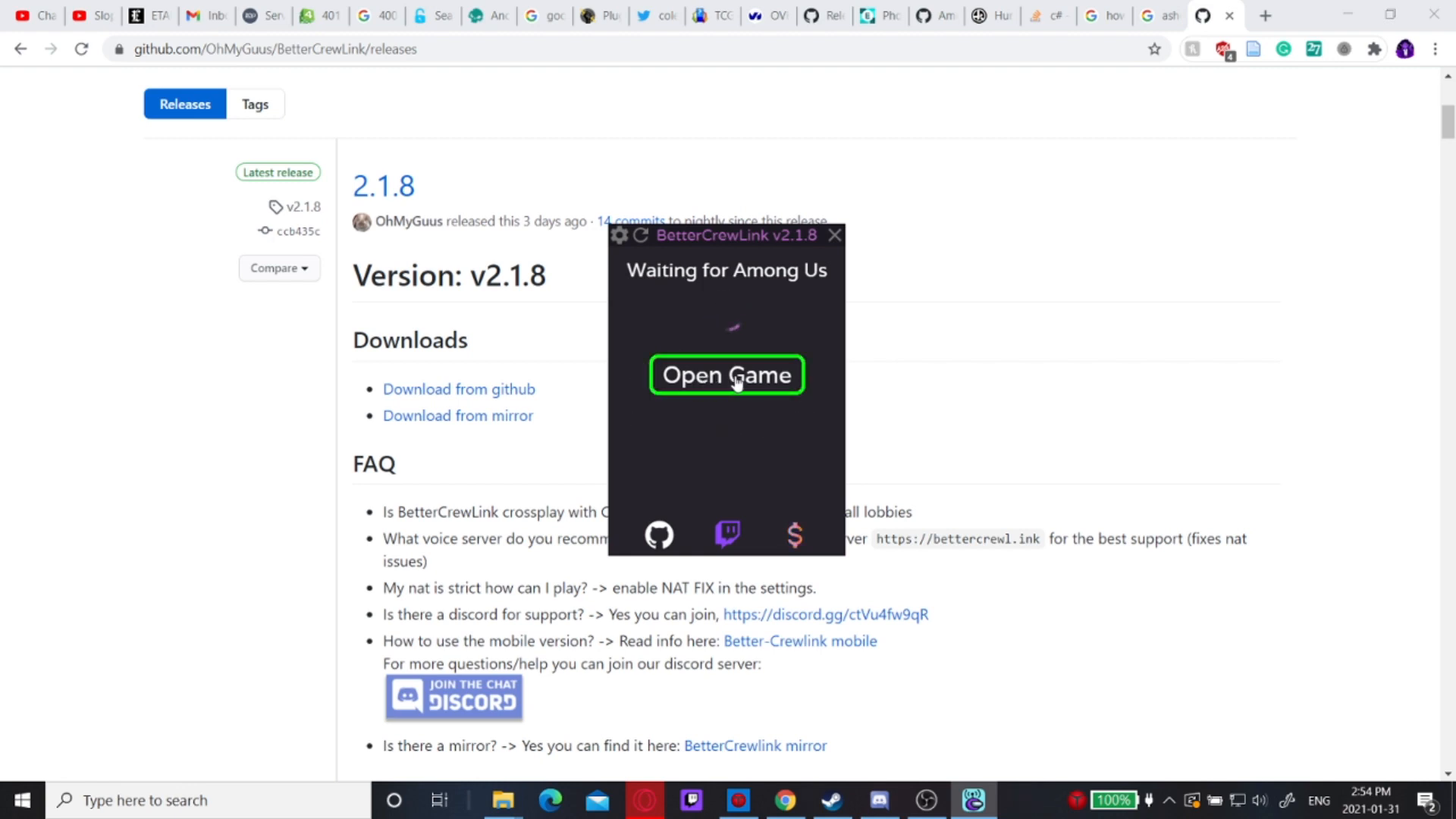
pyautogui.click(726, 374)
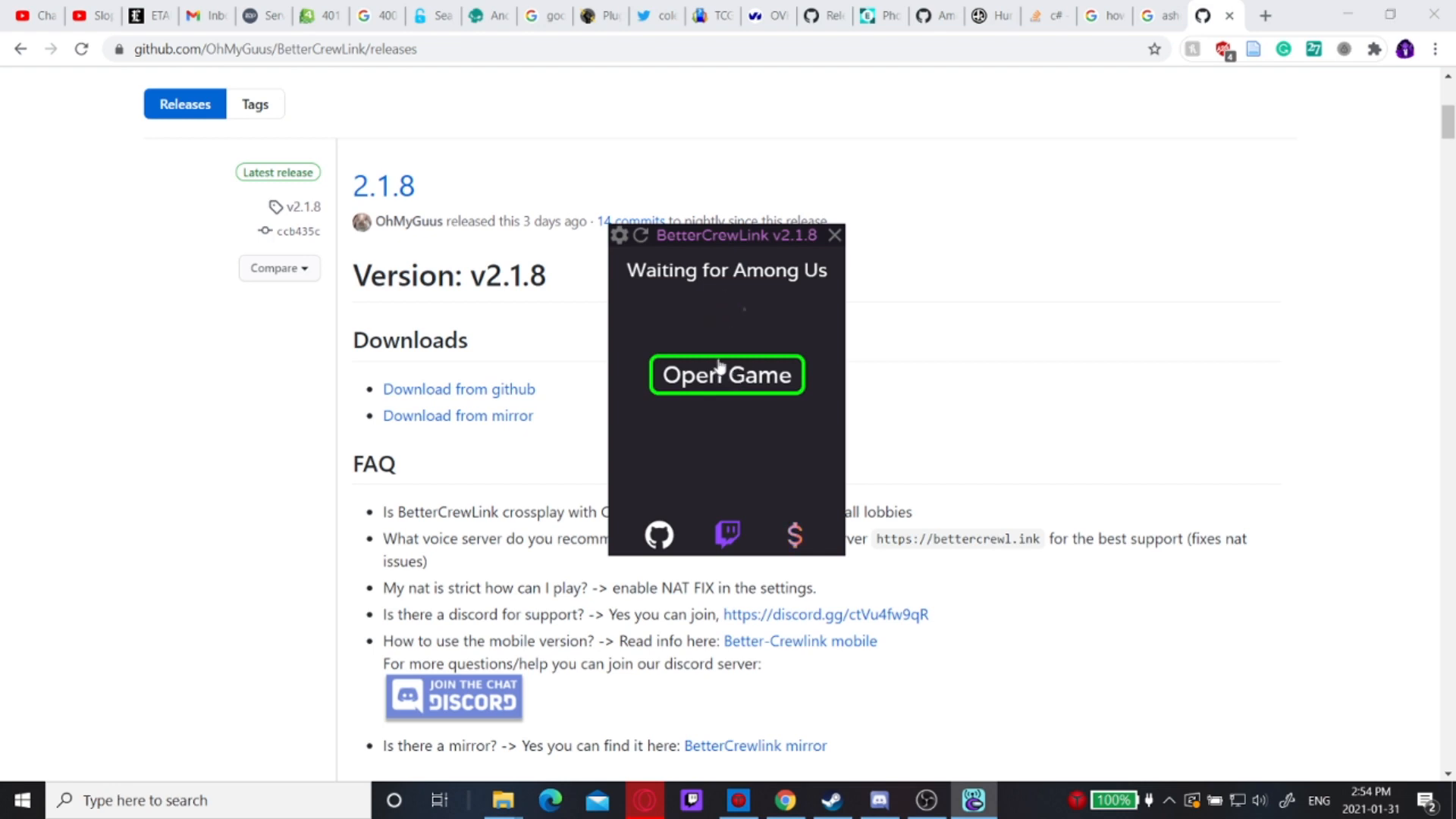
pyautogui.click(727, 376)
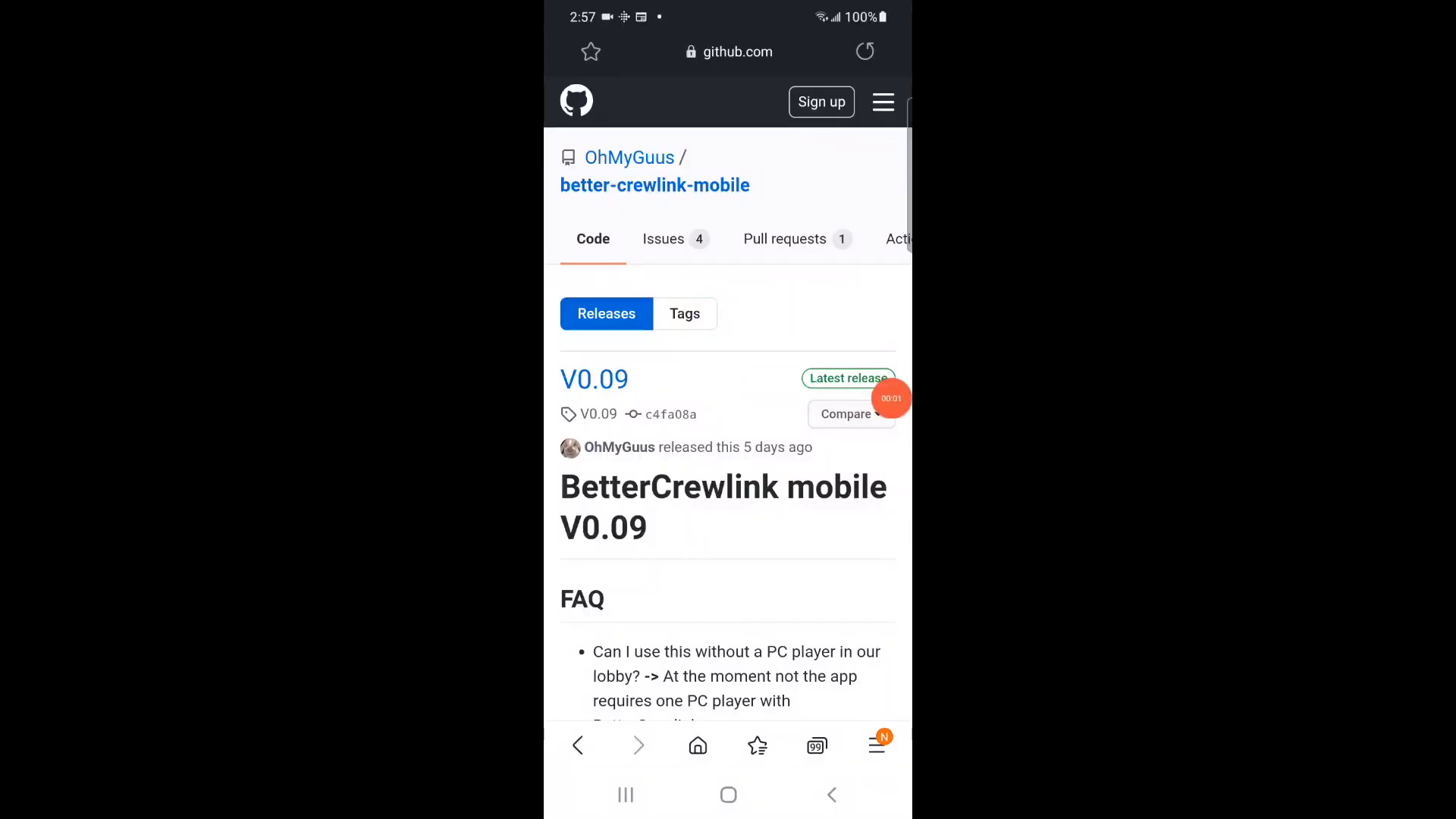
# Expand the V0.09 release Assets and download Bettercrewlink-v-0-0-9-a.apk
pyautogui.scroll(3)
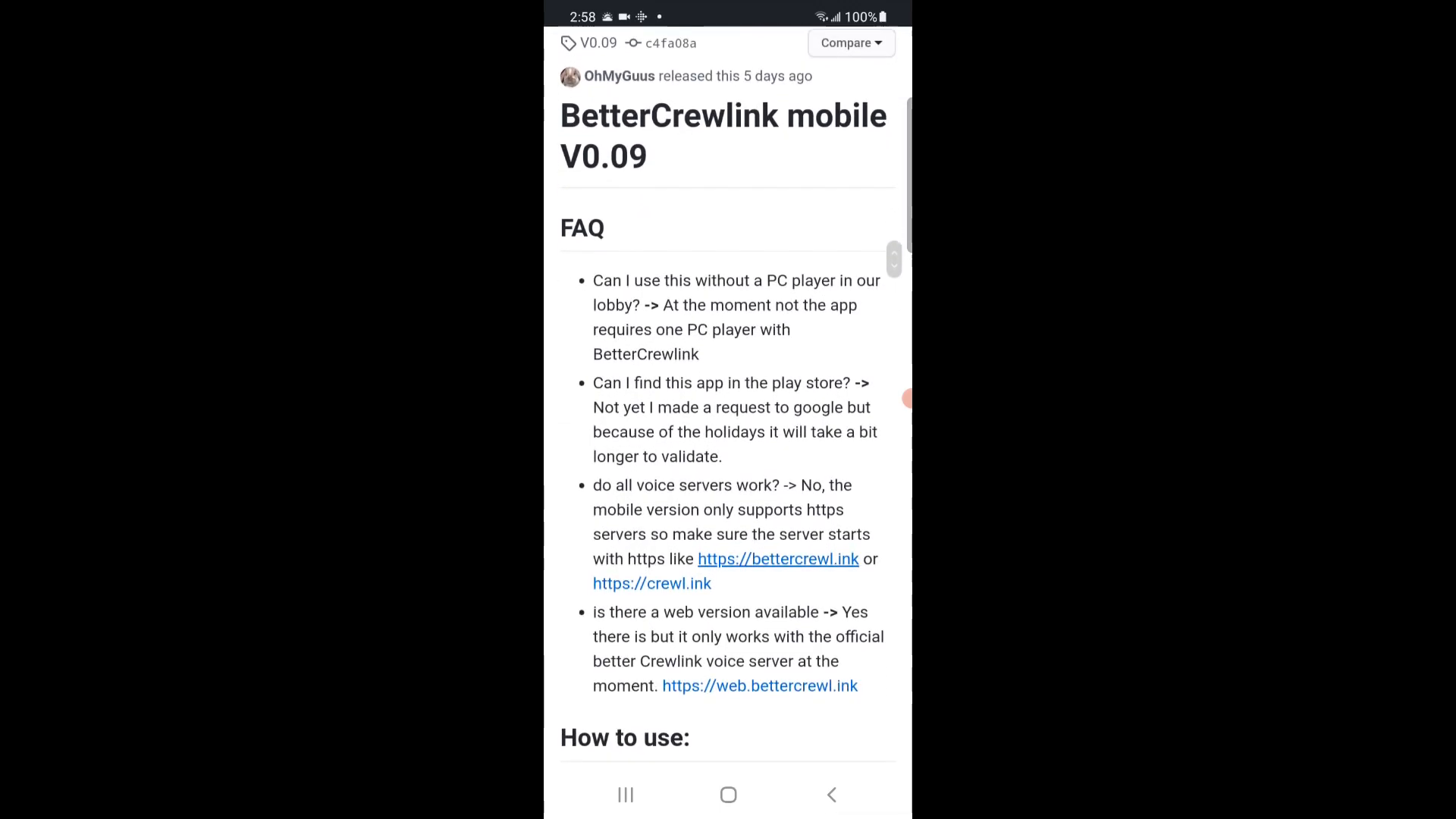
pyautogui.scroll(-3)
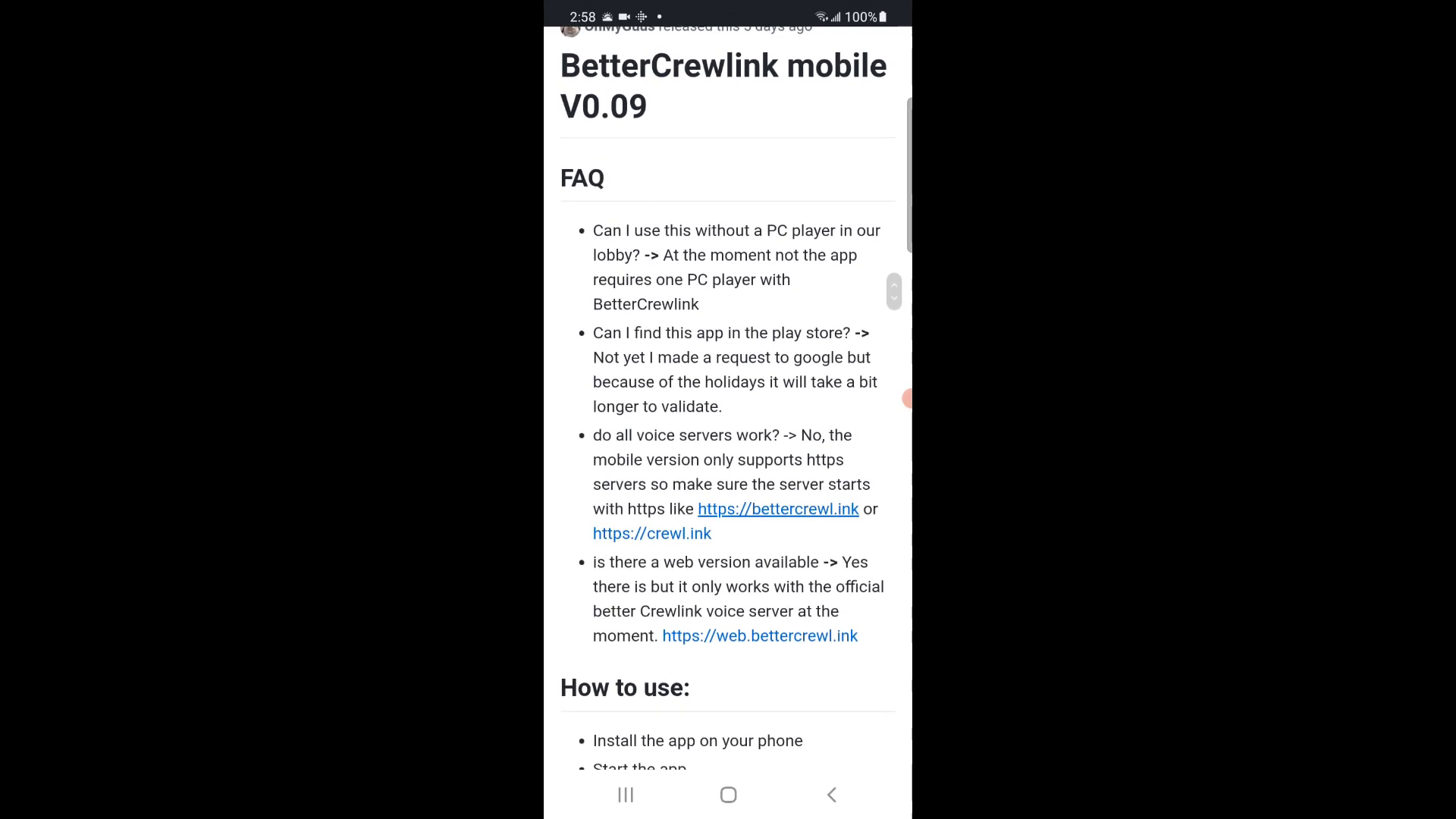
pyautogui.scroll(-3)
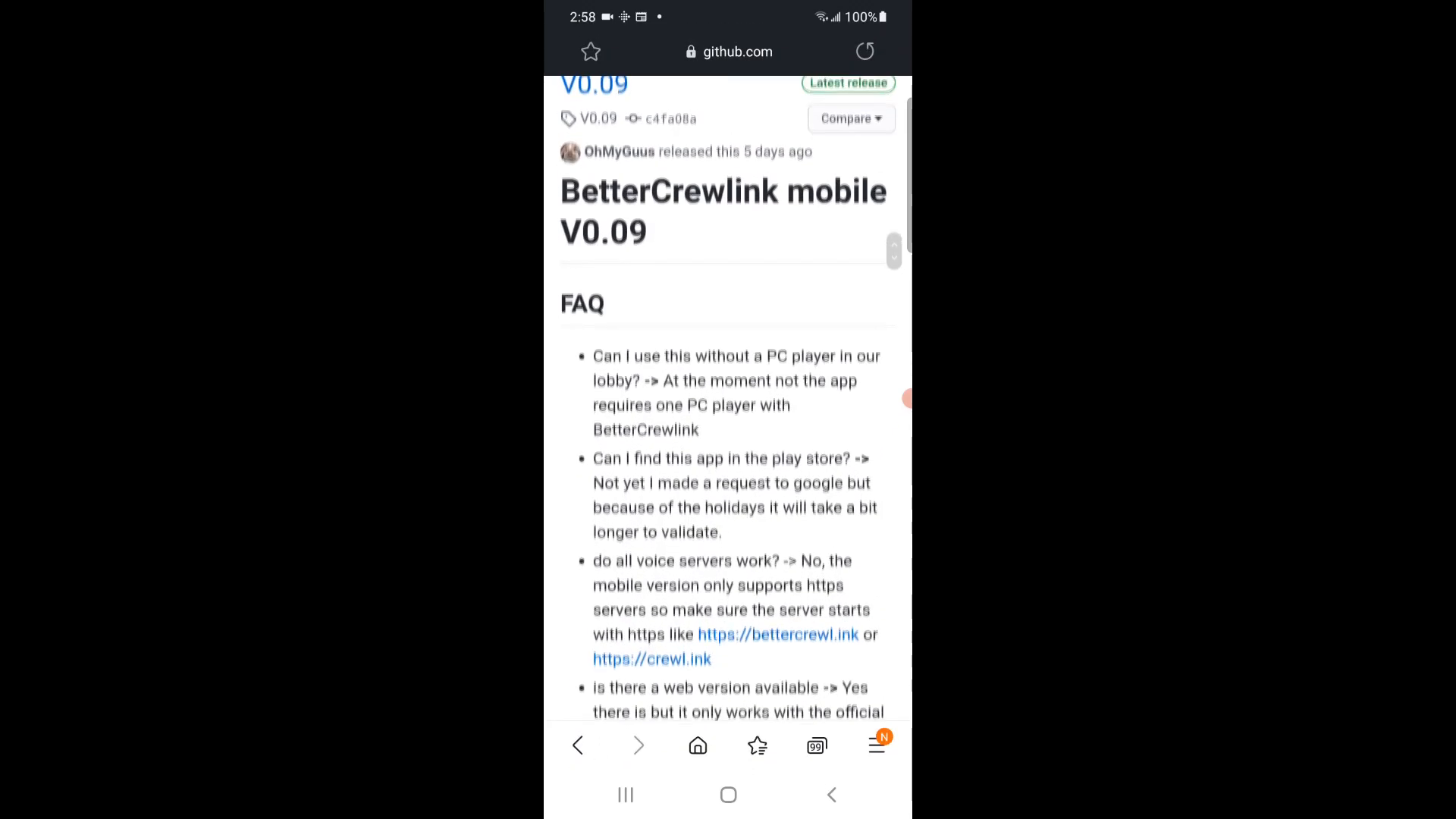
pyautogui.scroll(-3)
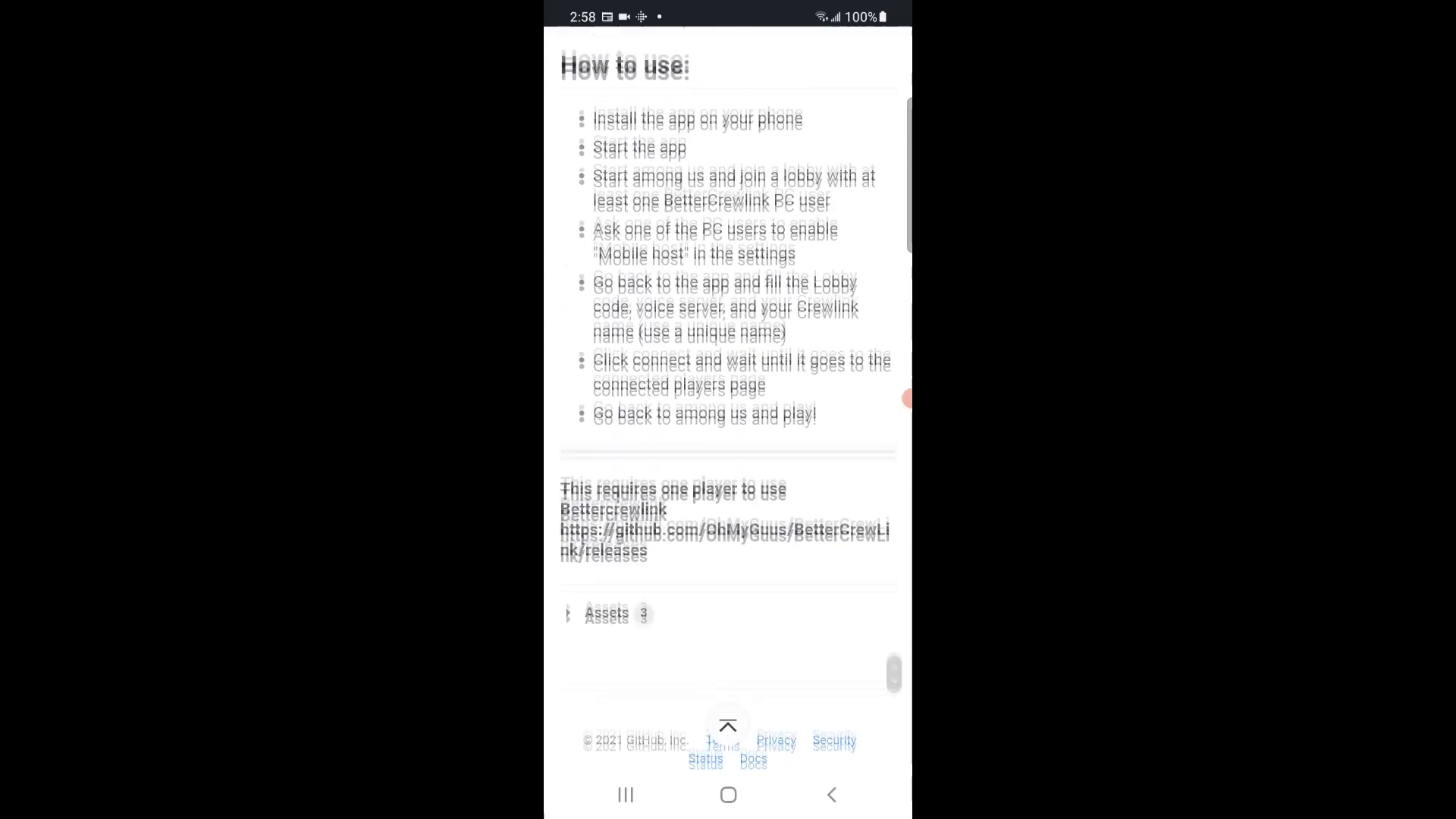
pyautogui.scroll(-3)
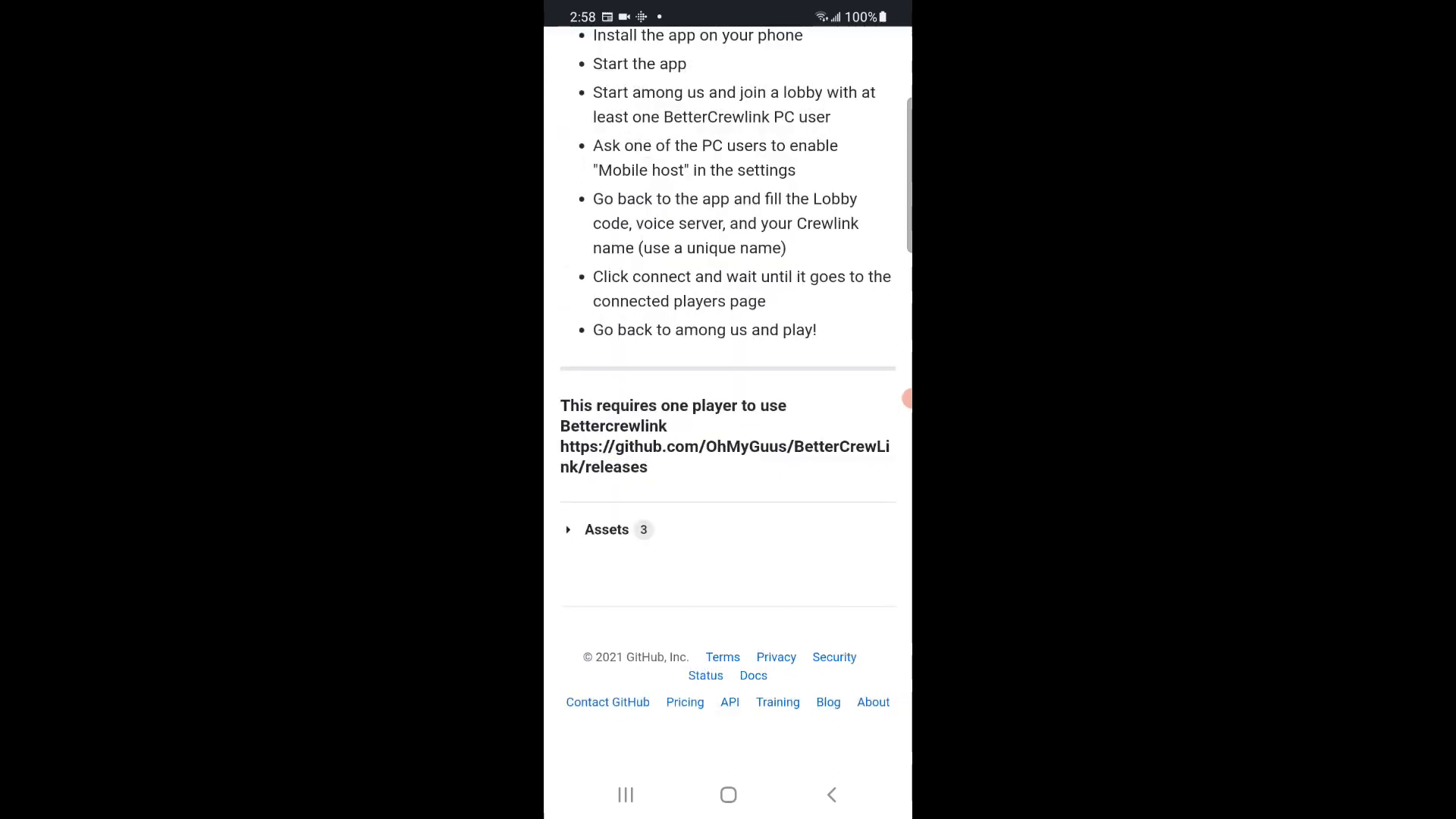
pyautogui.click(568, 529)
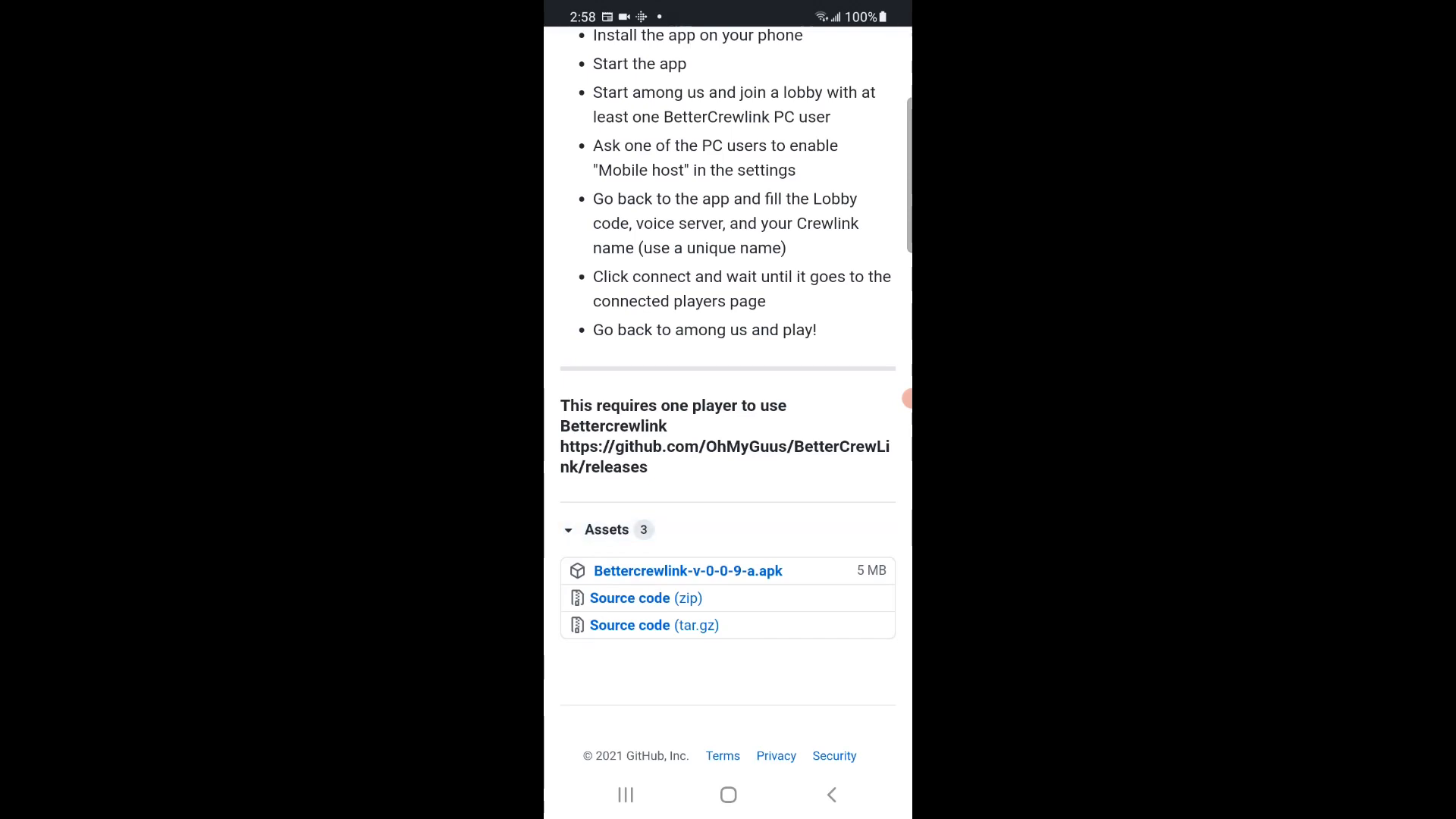
pyautogui.click(687, 570)
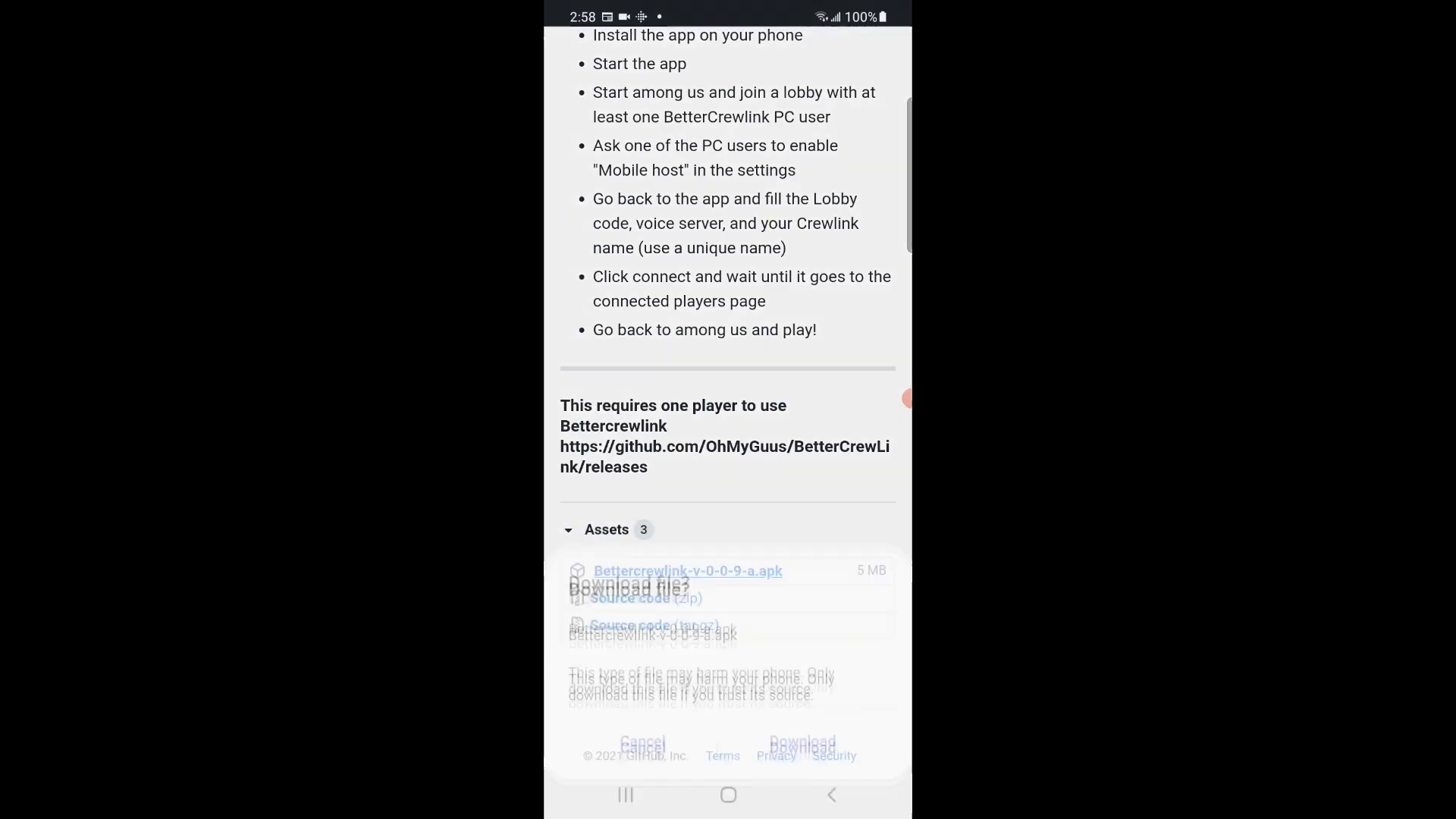
pyautogui.click(802, 743)
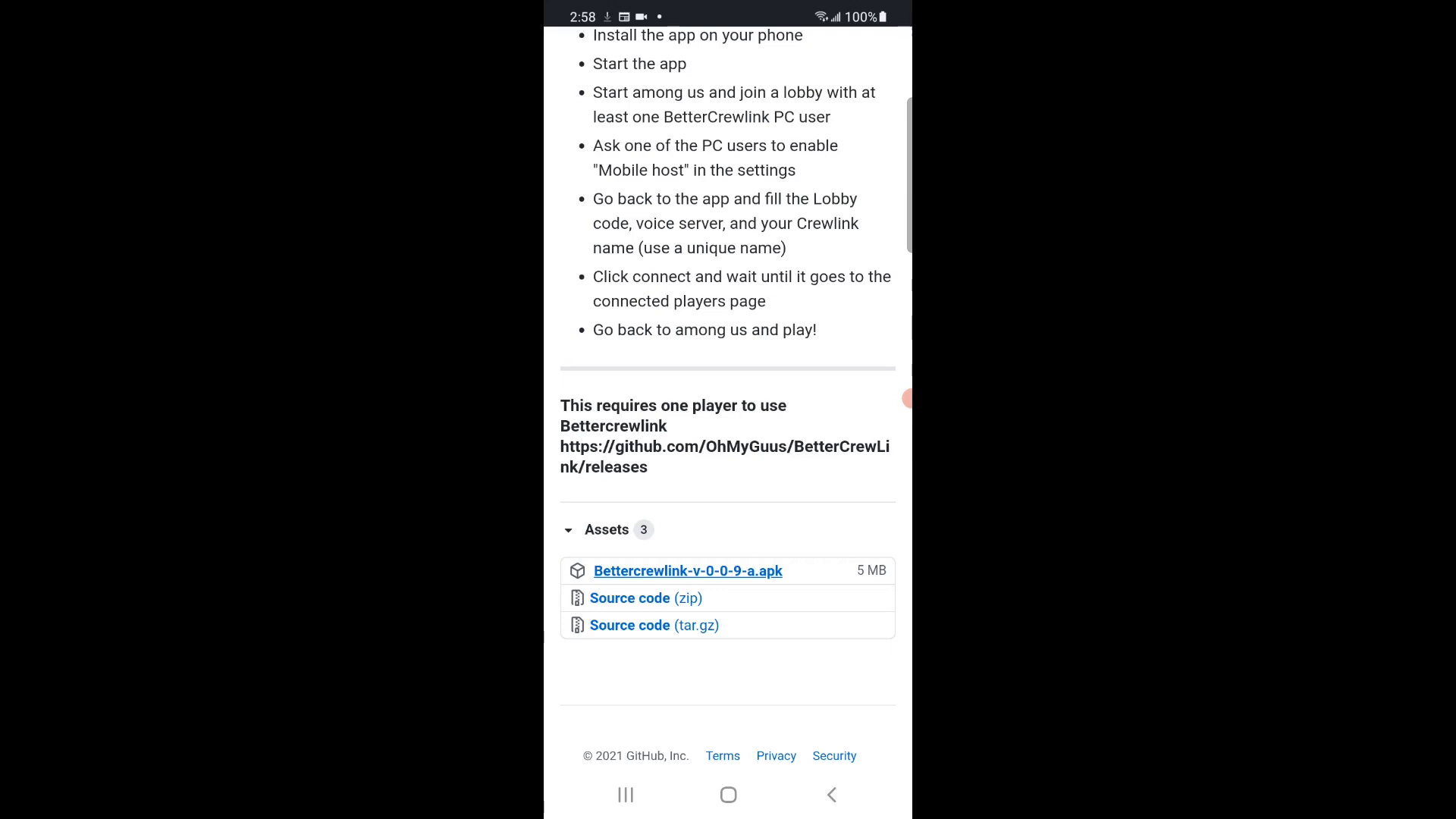
pyautogui.click(728, 795)
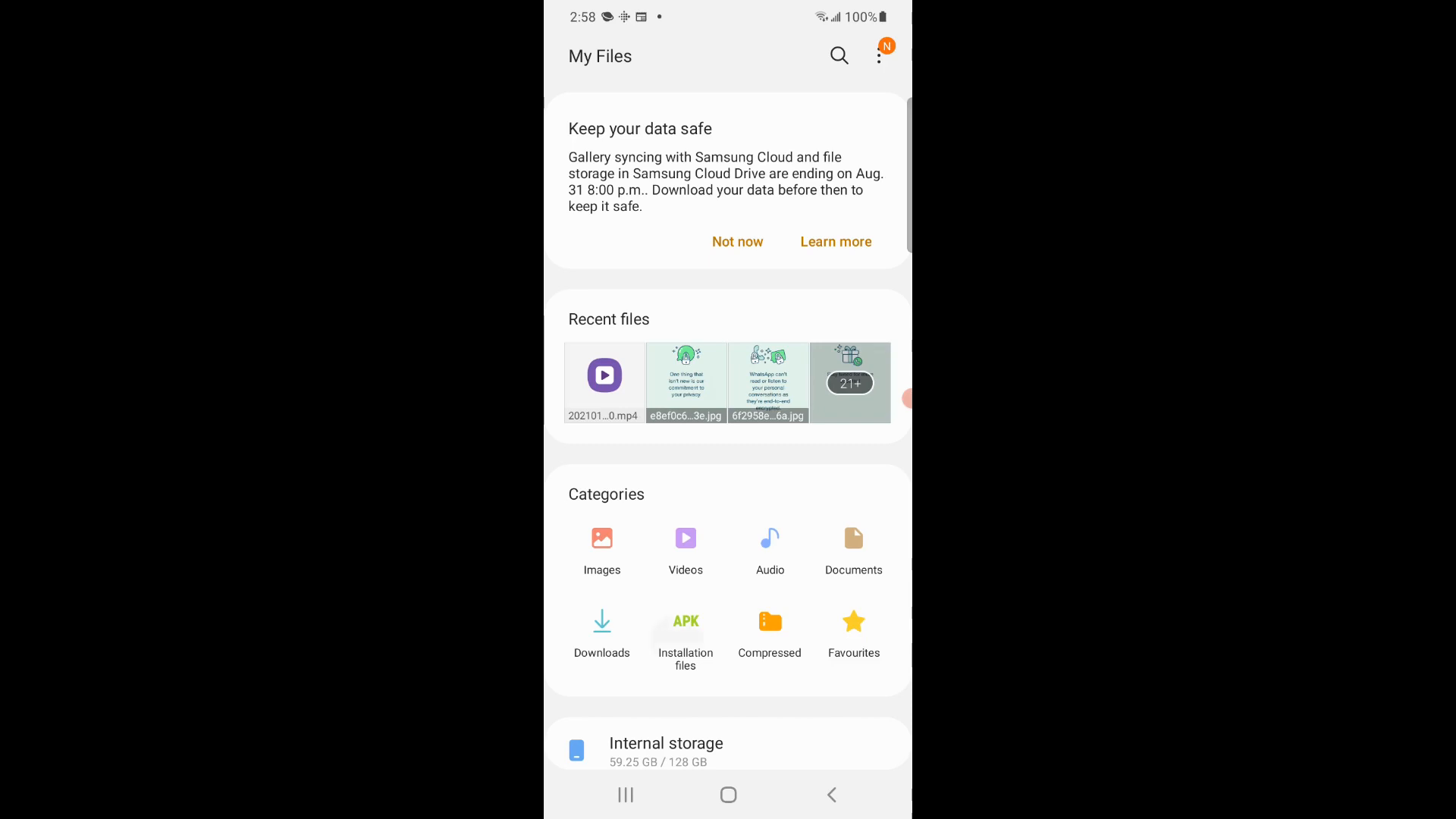
# Open Installation files in My Files and install Bettercrewlink-v-0-0-9-a.apk
pyautogui.click(685, 621)
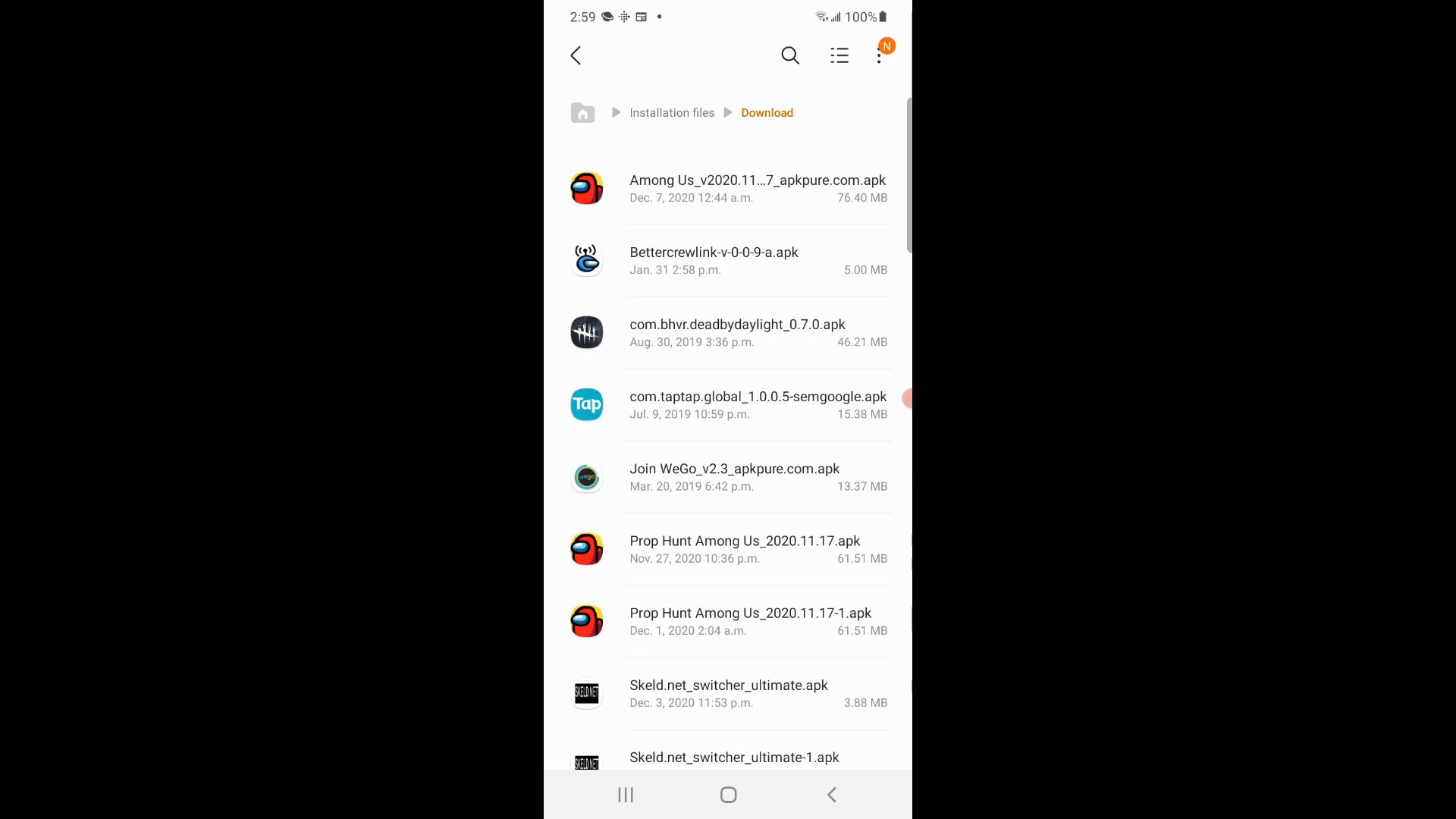
pyautogui.click(714, 260)
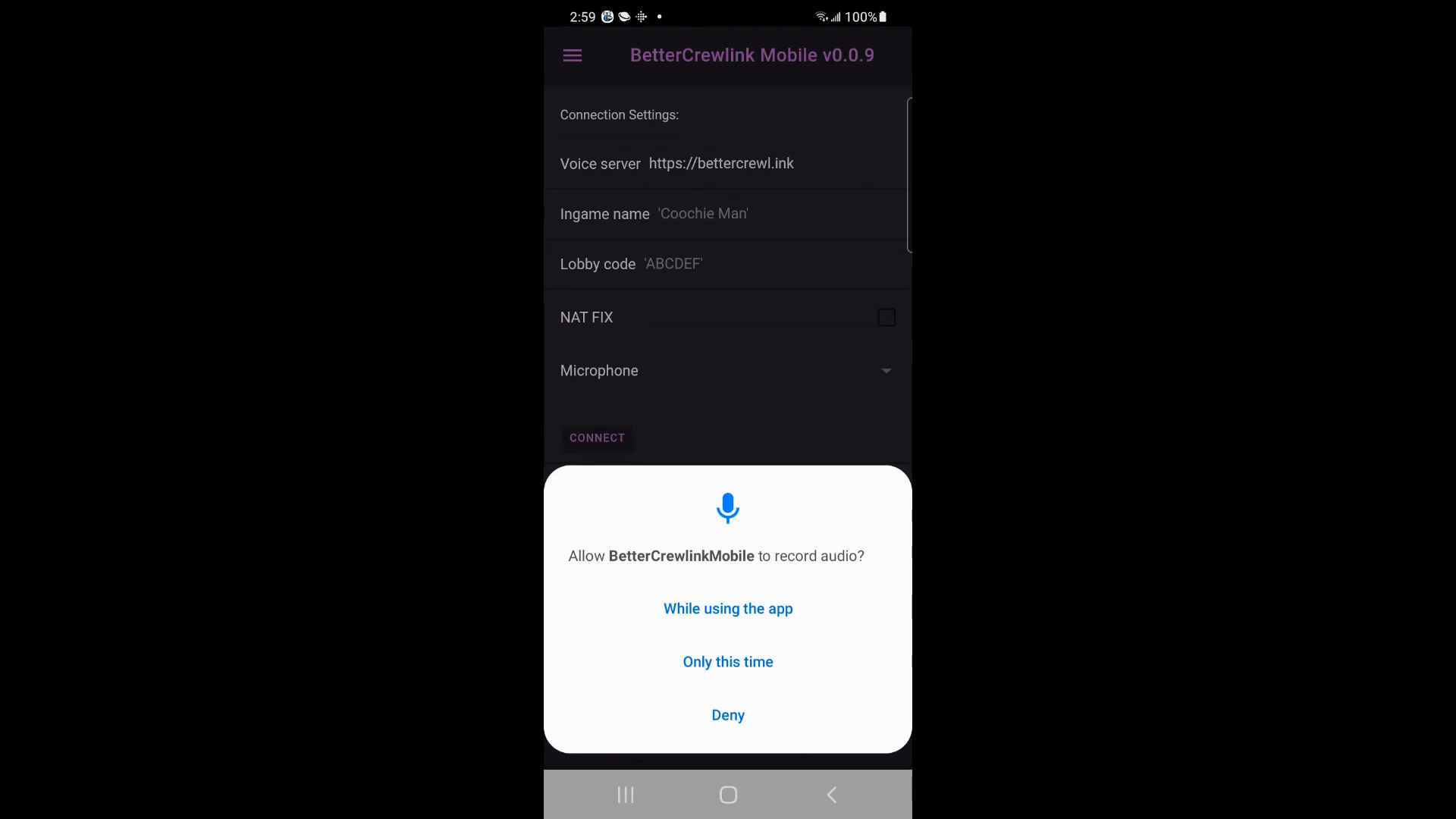
# Allow audio recording, enter in-game name Spect0rr, and tick NAT FIX
pyautogui.click(728, 608)
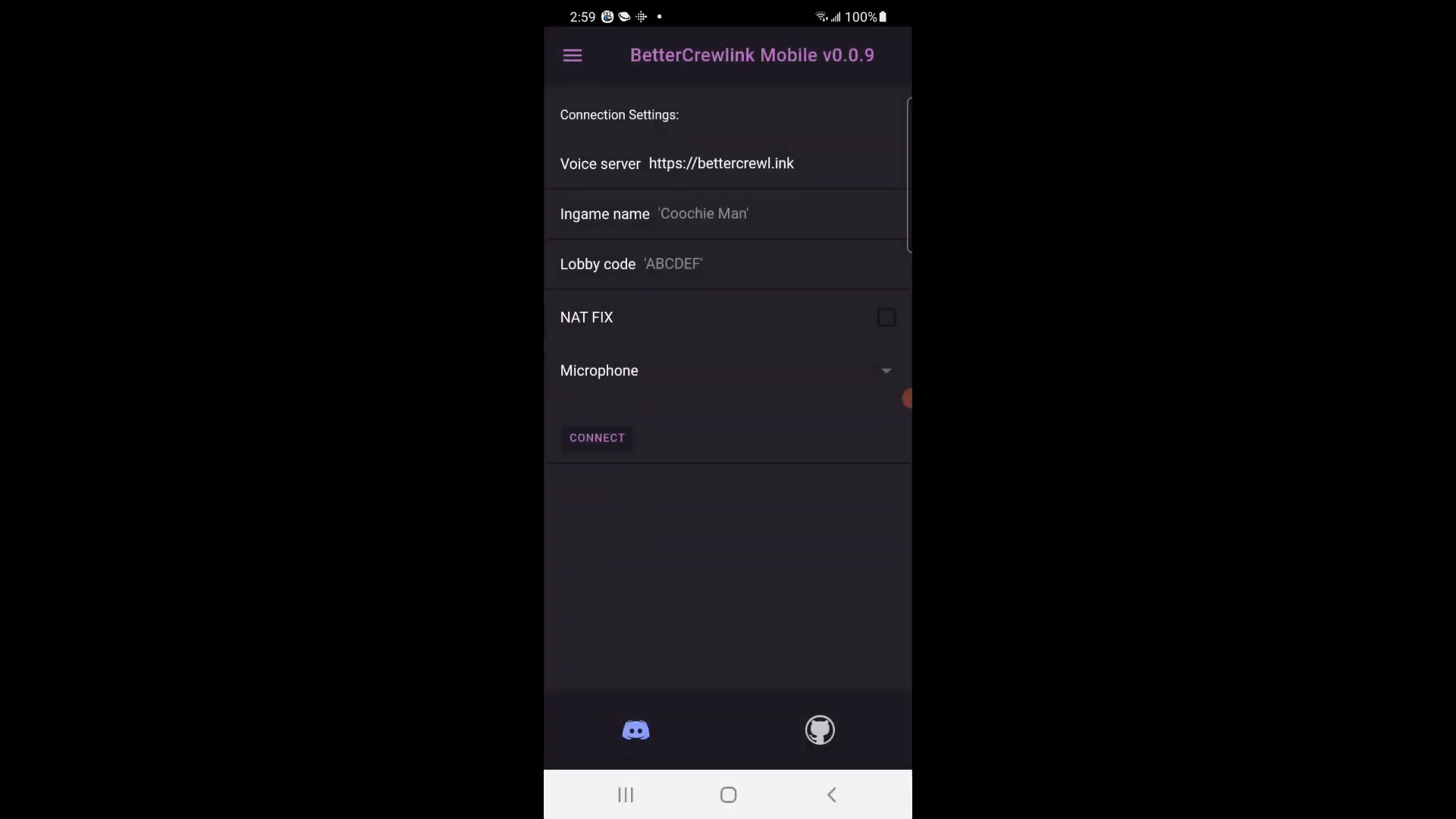
pyautogui.click(845, 369)
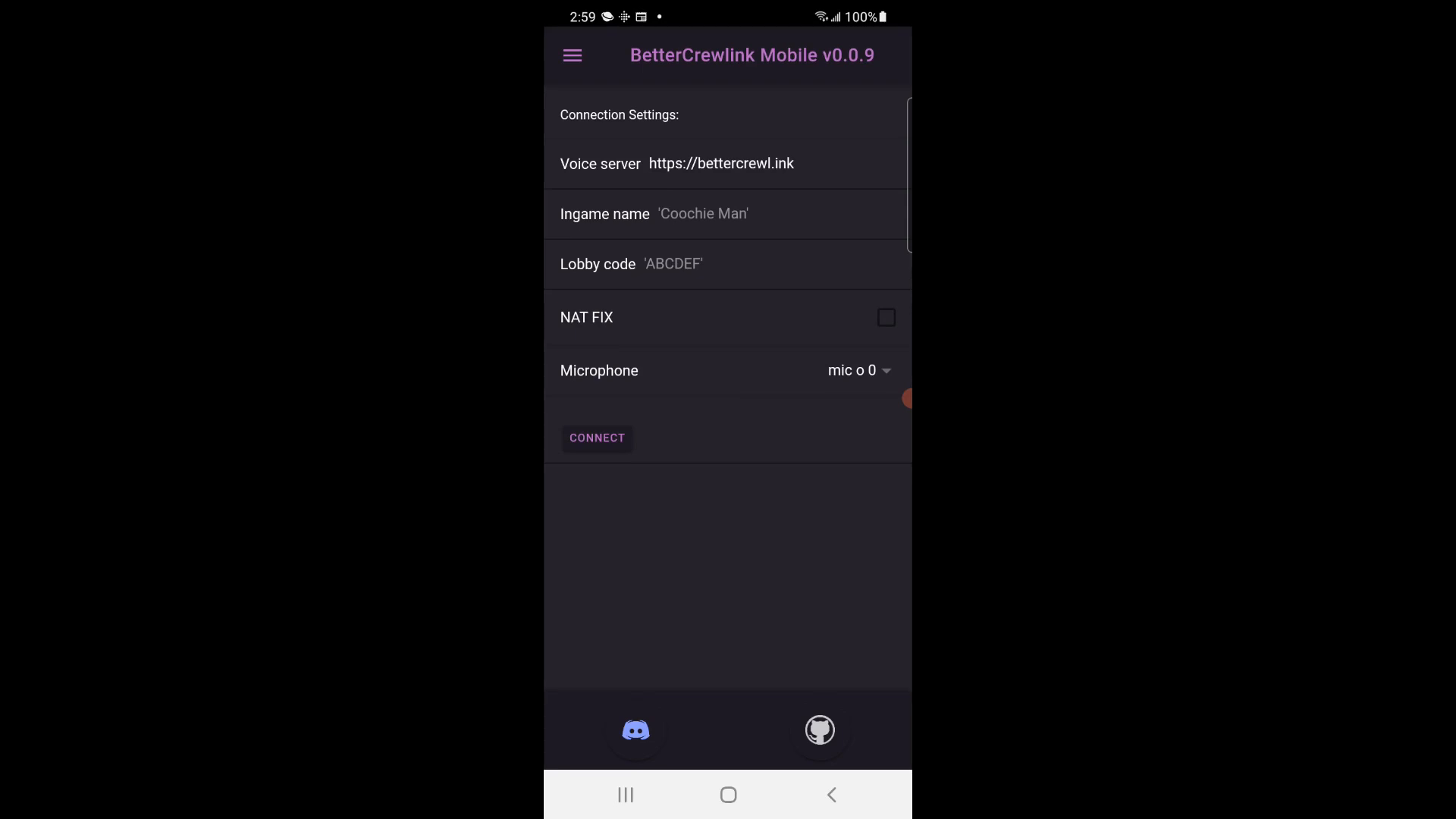
pyautogui.click(703, 214)
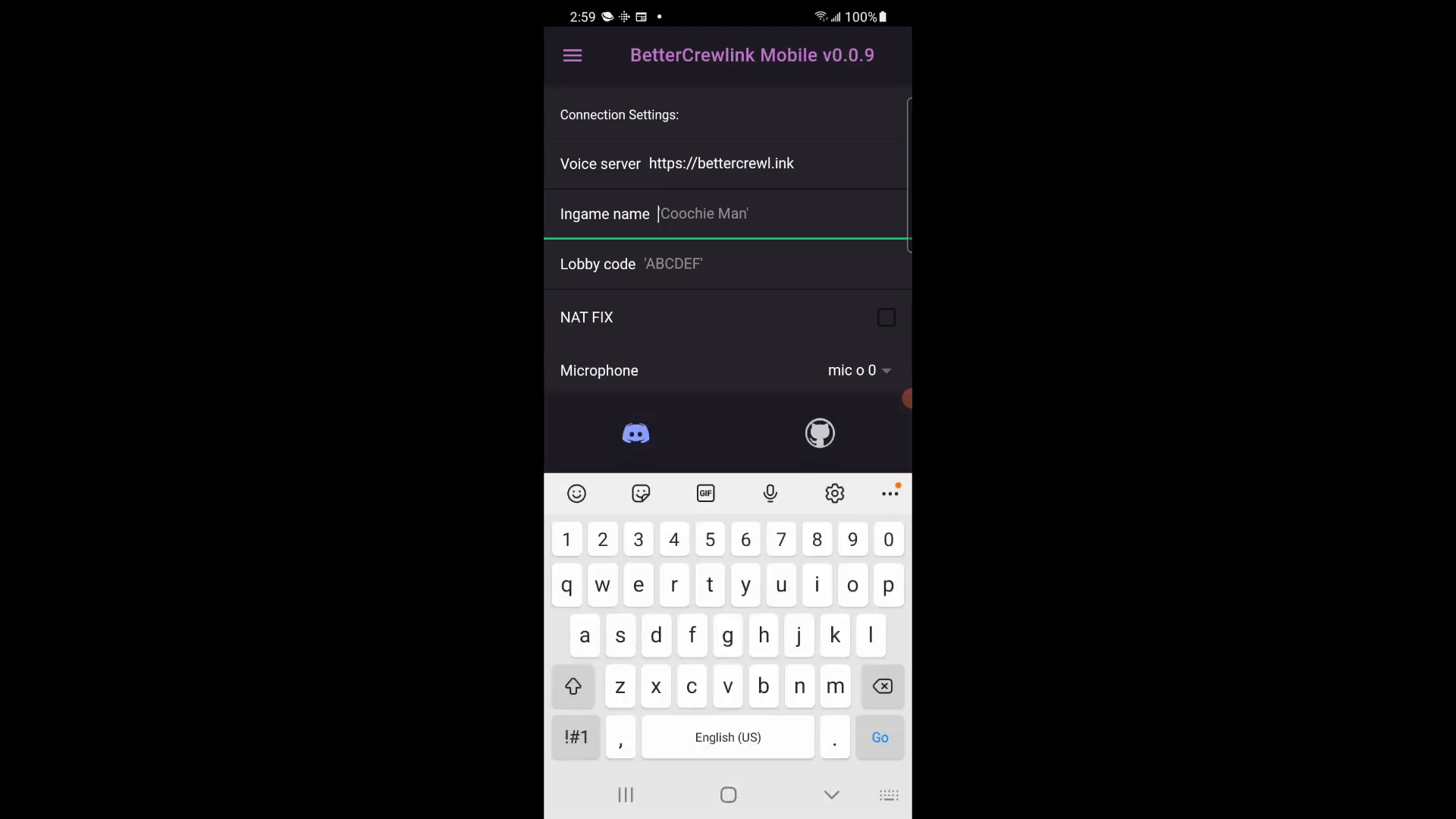
pyautogui.write('Spect0rr')
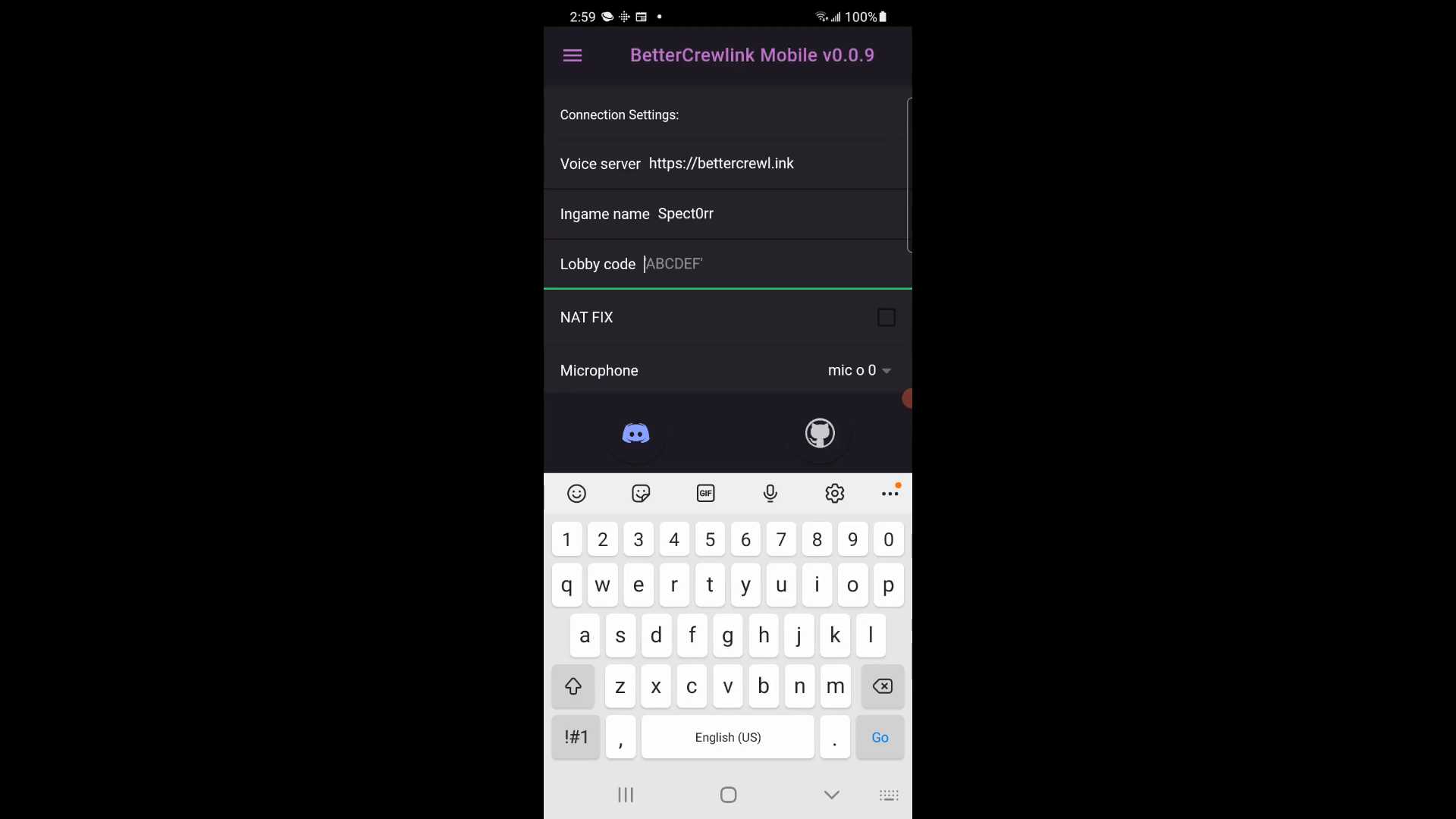
pyautogui.click(884, 317)
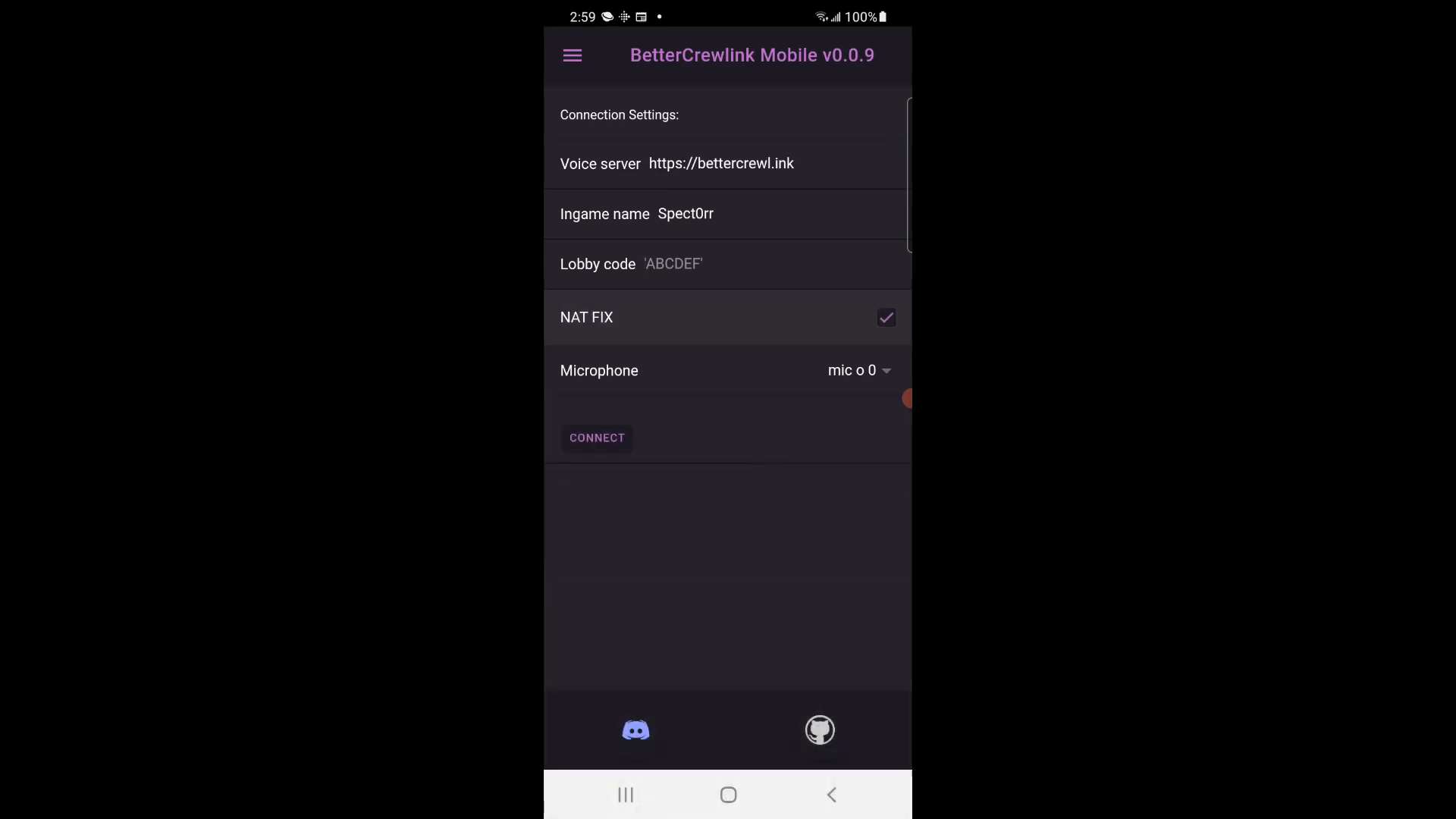
pyautogui.click(673, 264)
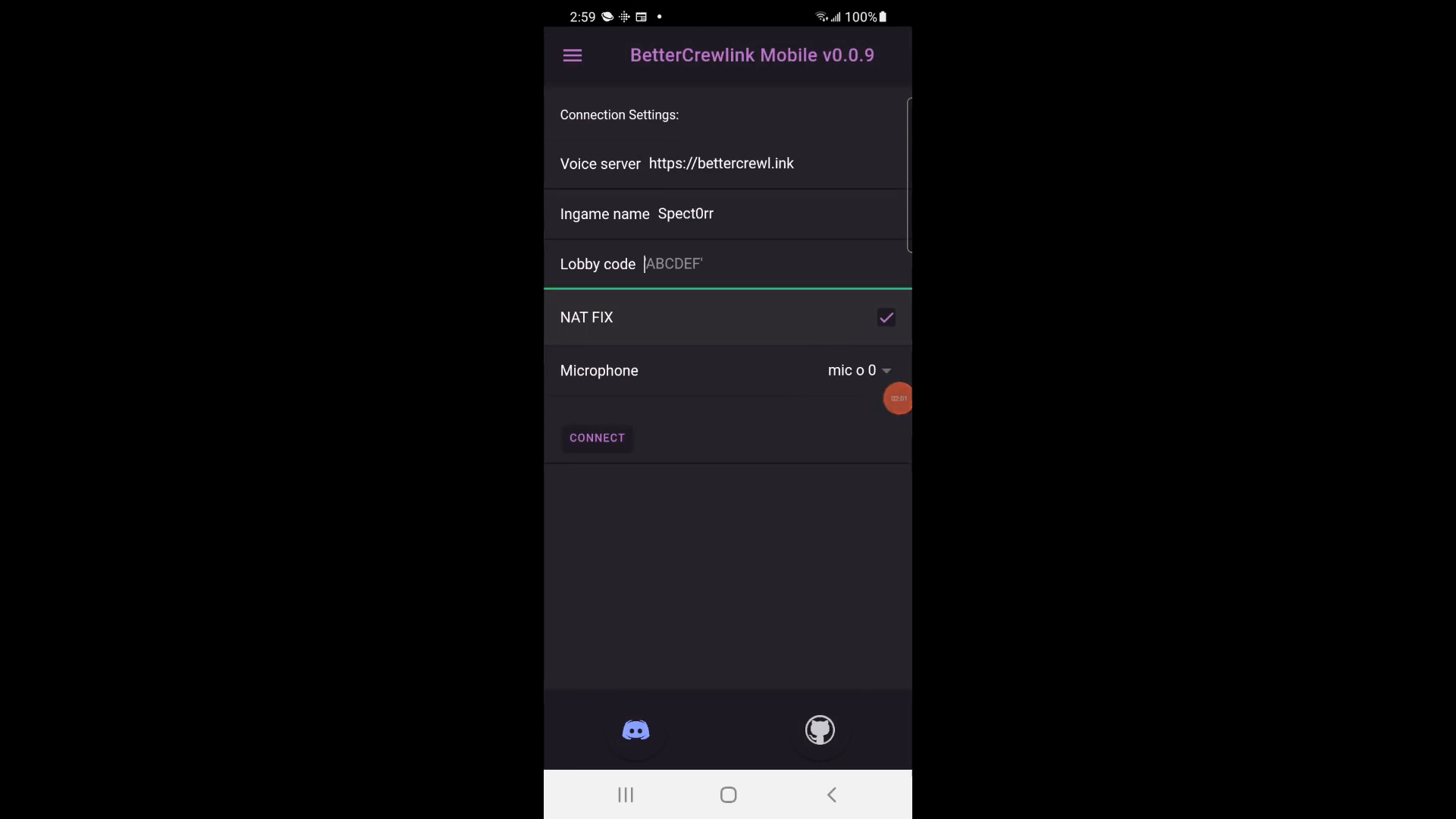
pyautogui.click(673, 264)
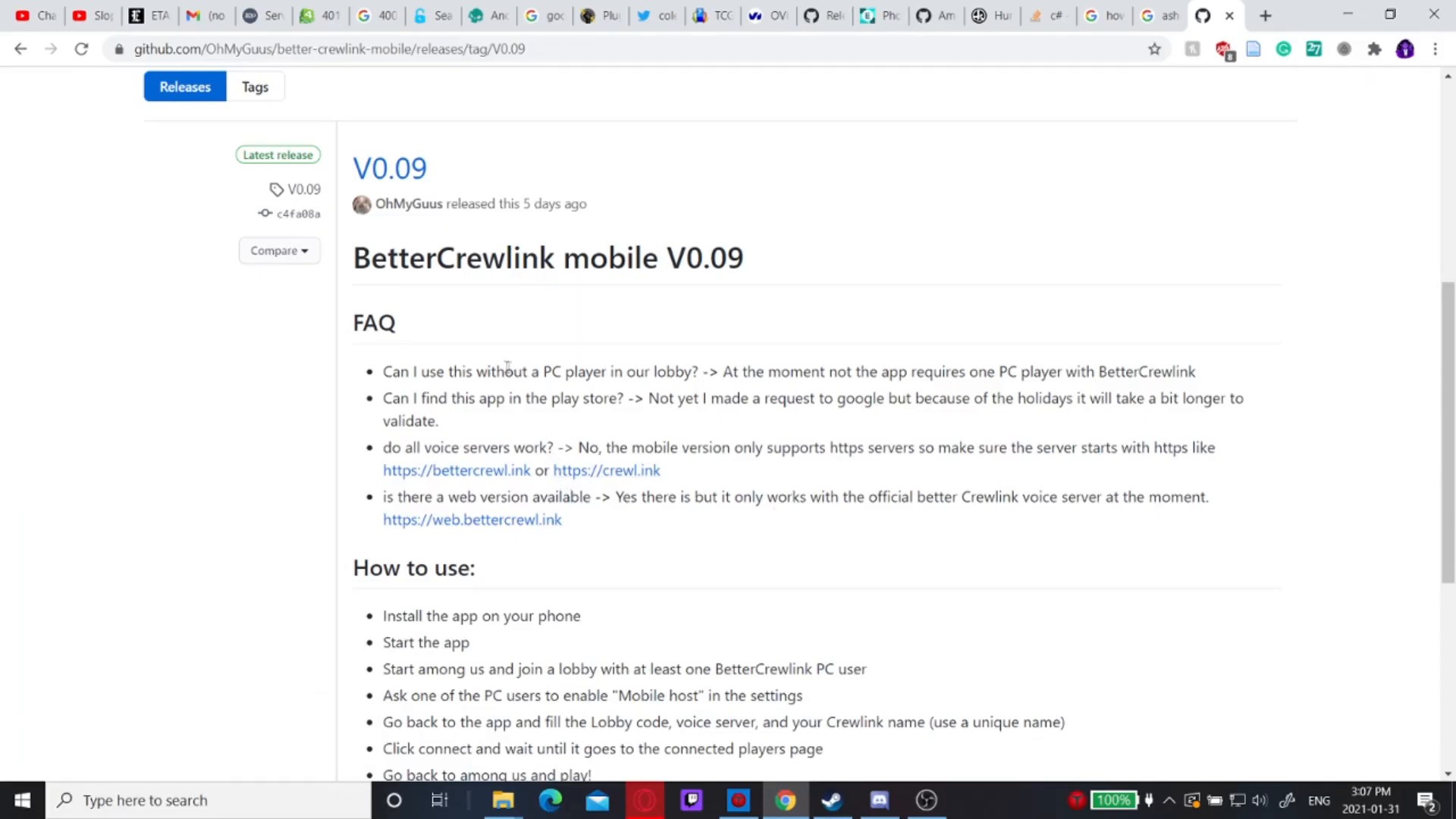
# Browse the V0.09 release assets, then go to the OhMyGuus GitHub profile
pyautogui.scroll(3)
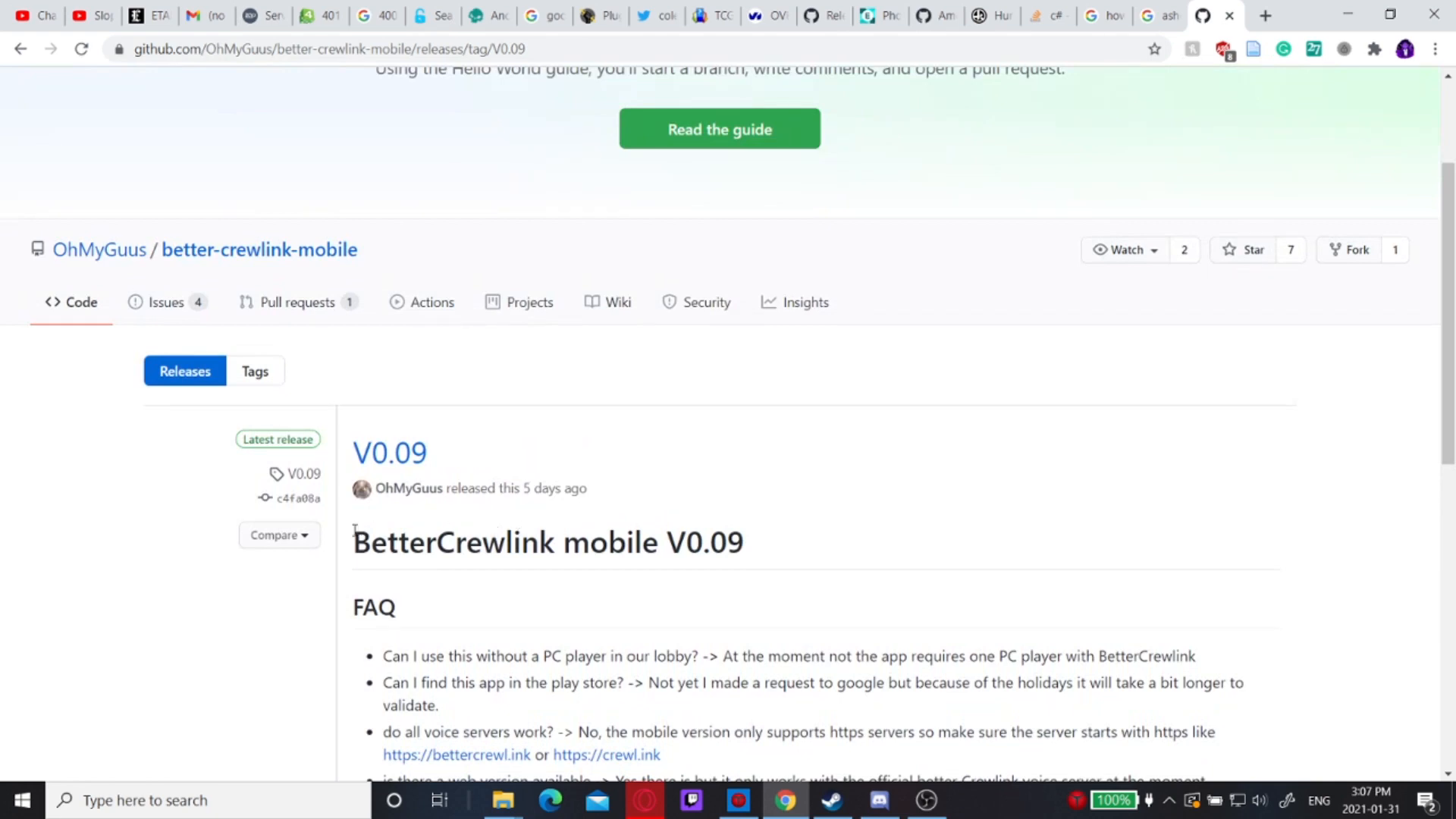
pyautogui.tripleClick(546, 542)
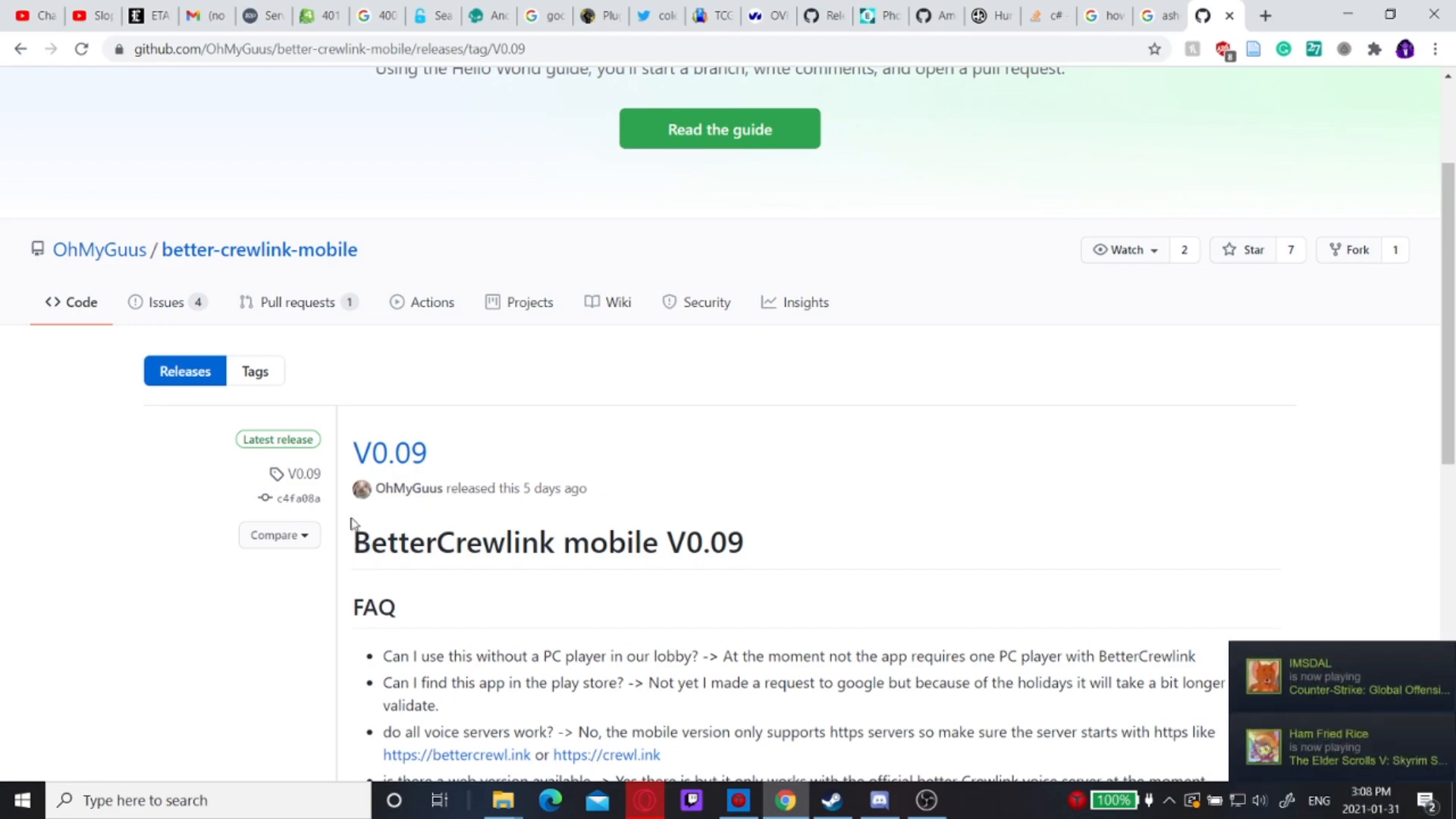
pyautogui.scroll(-3)
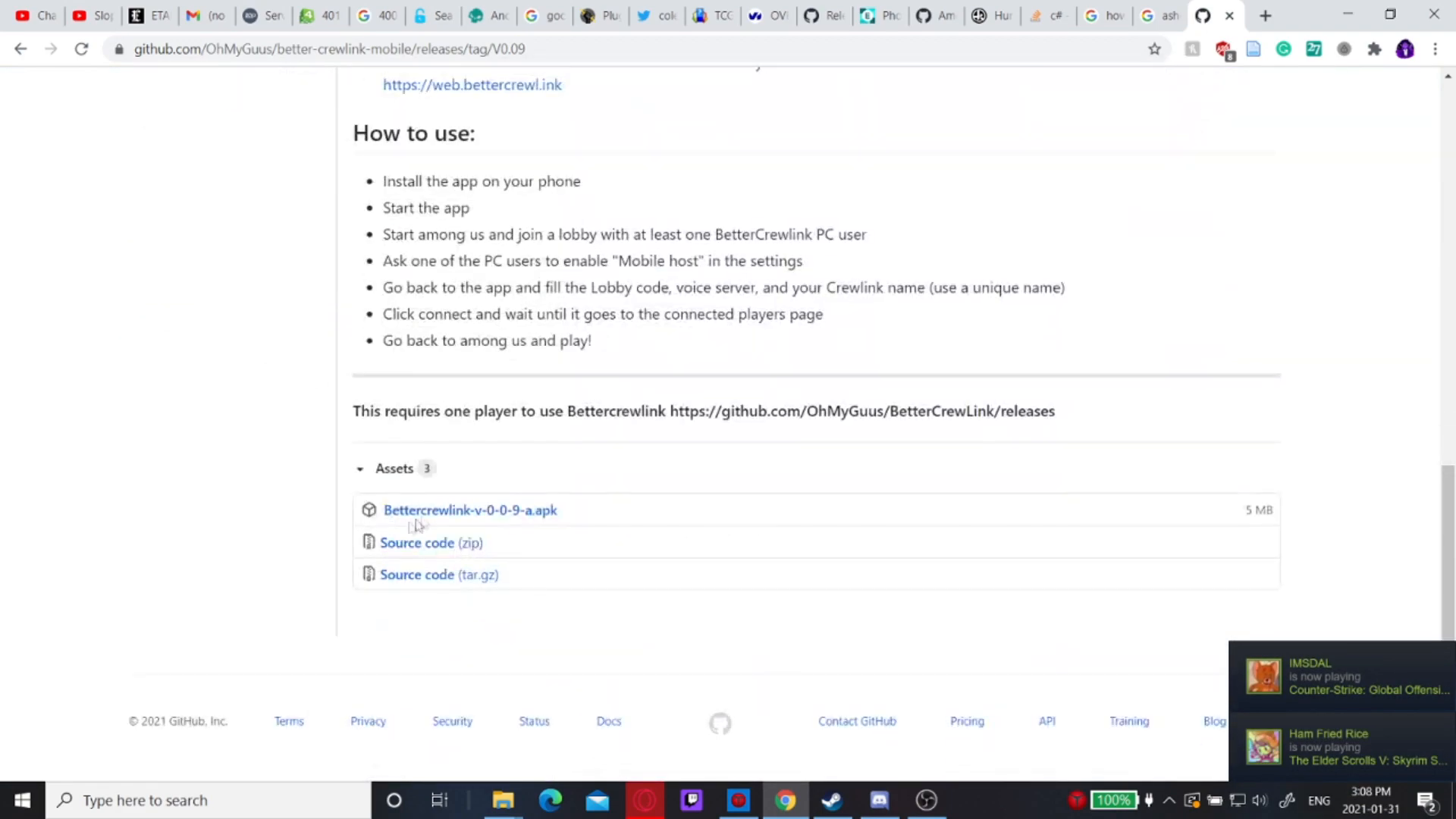
pyautogui.scroll(3)
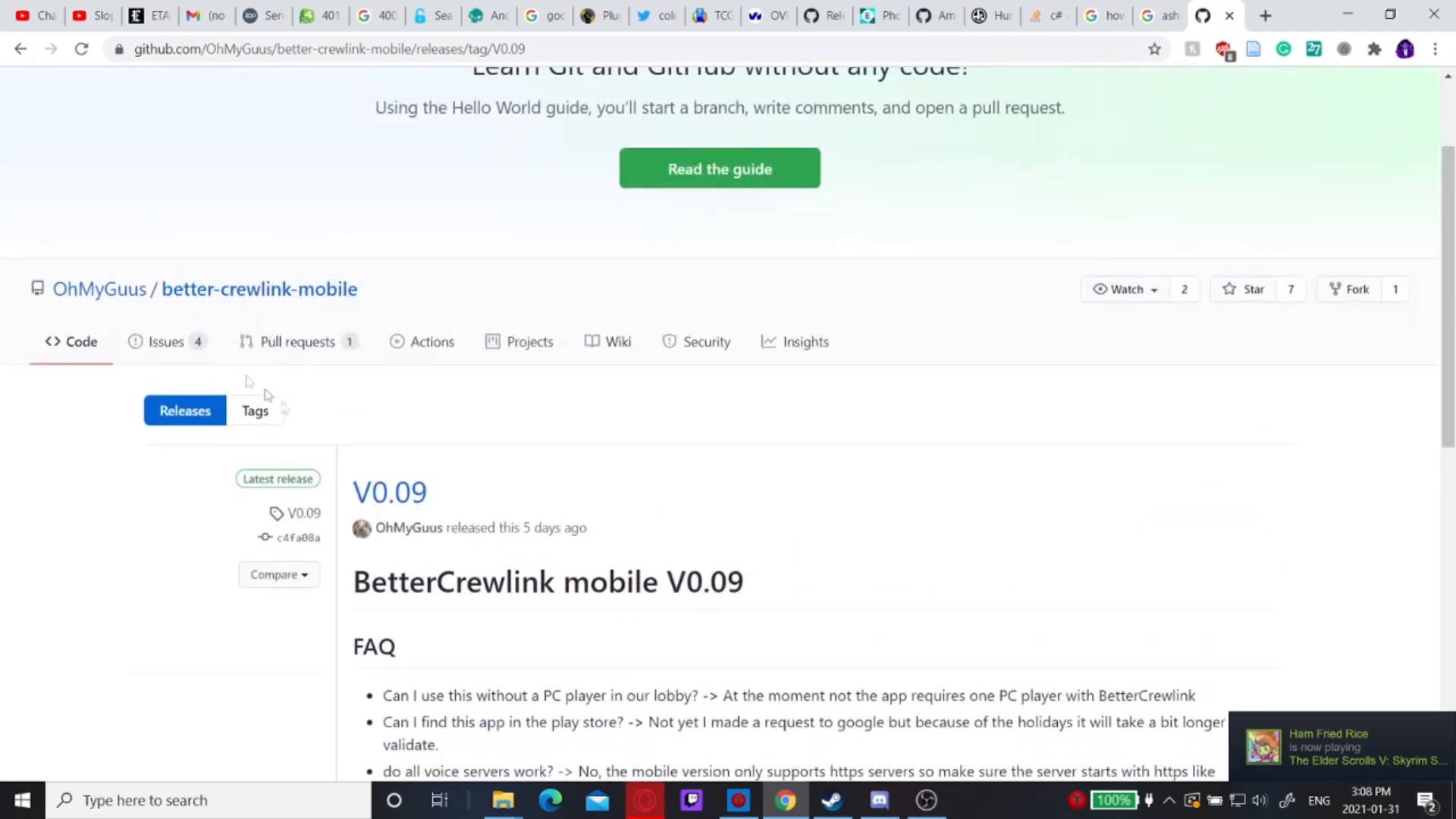
pyautogui.click(99, 289)
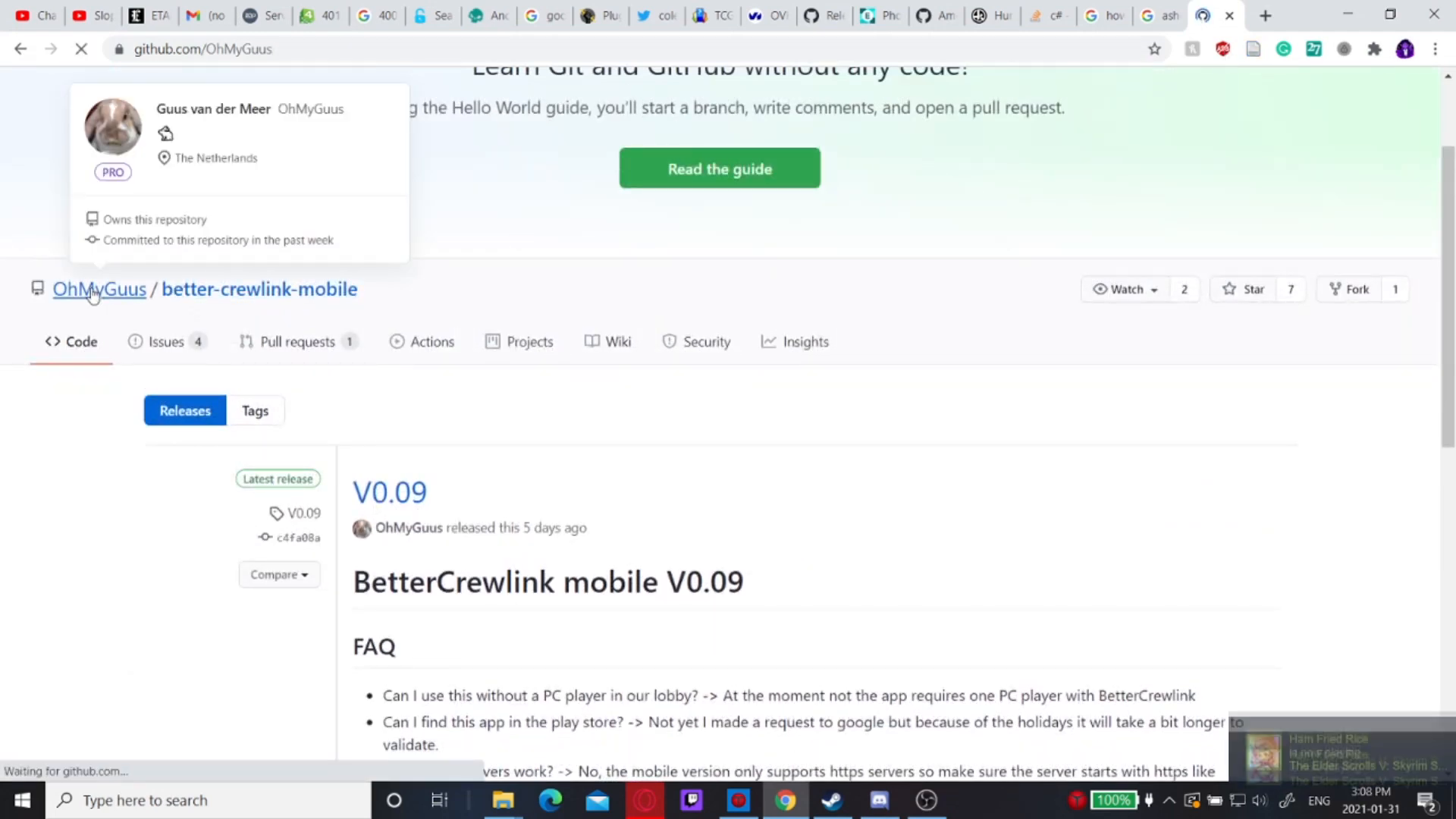
# Open OhMyGuus's BetterCrewLink repository and scroll to the README notes and features list
pyautogui.click(99, 289)
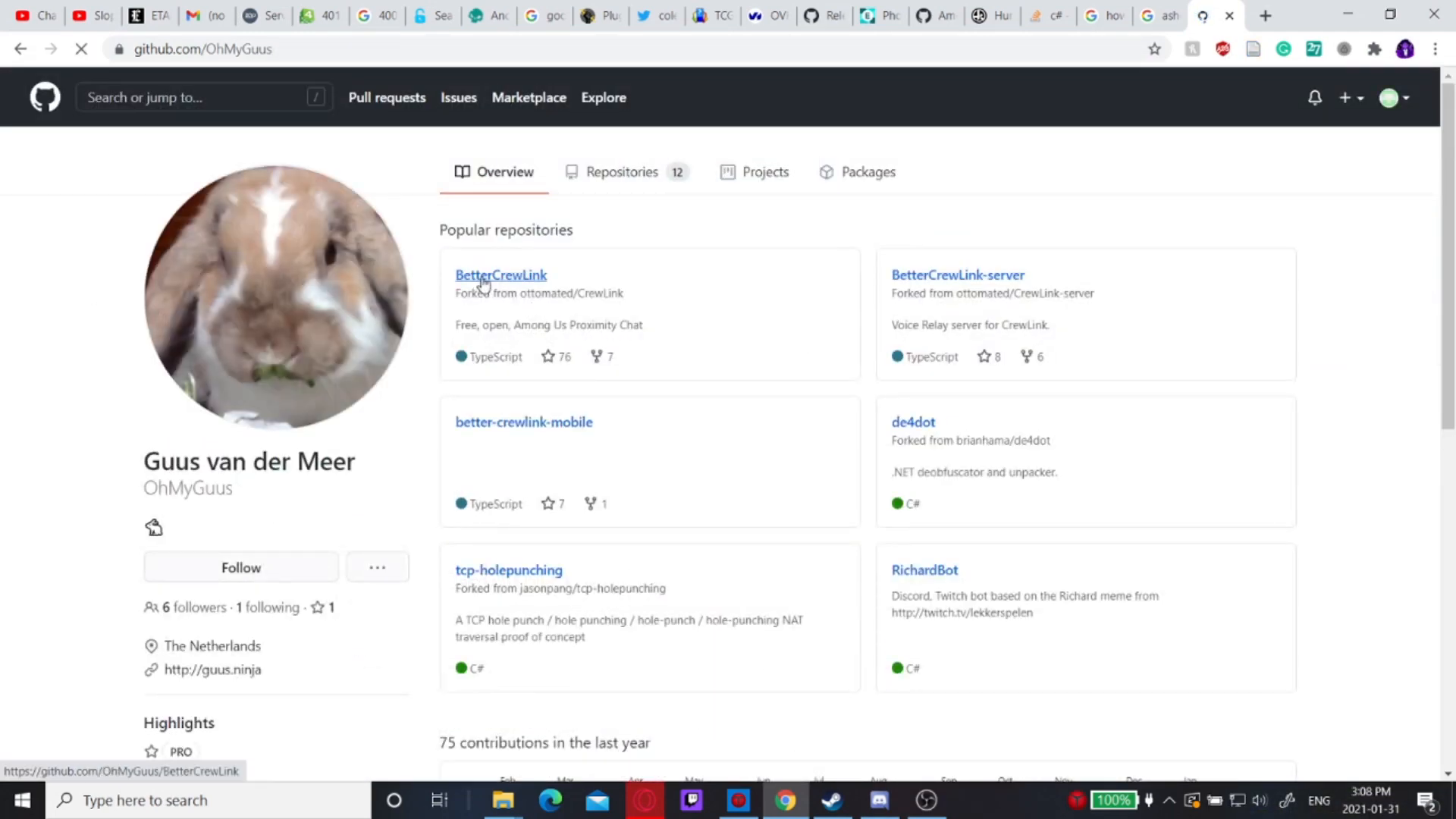
pyautogui.click(501, 275)
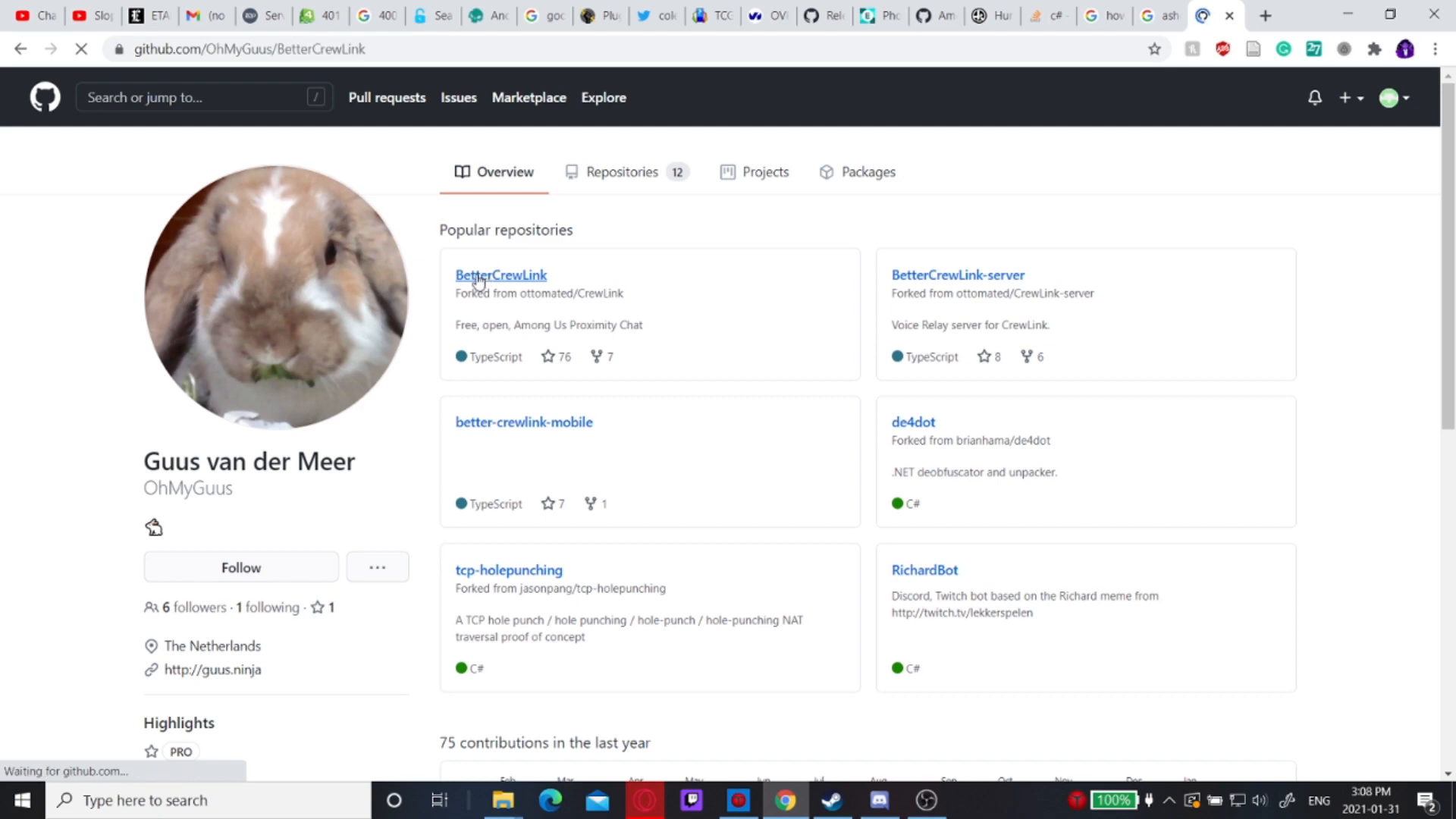
pyautogui.click(500, 275)
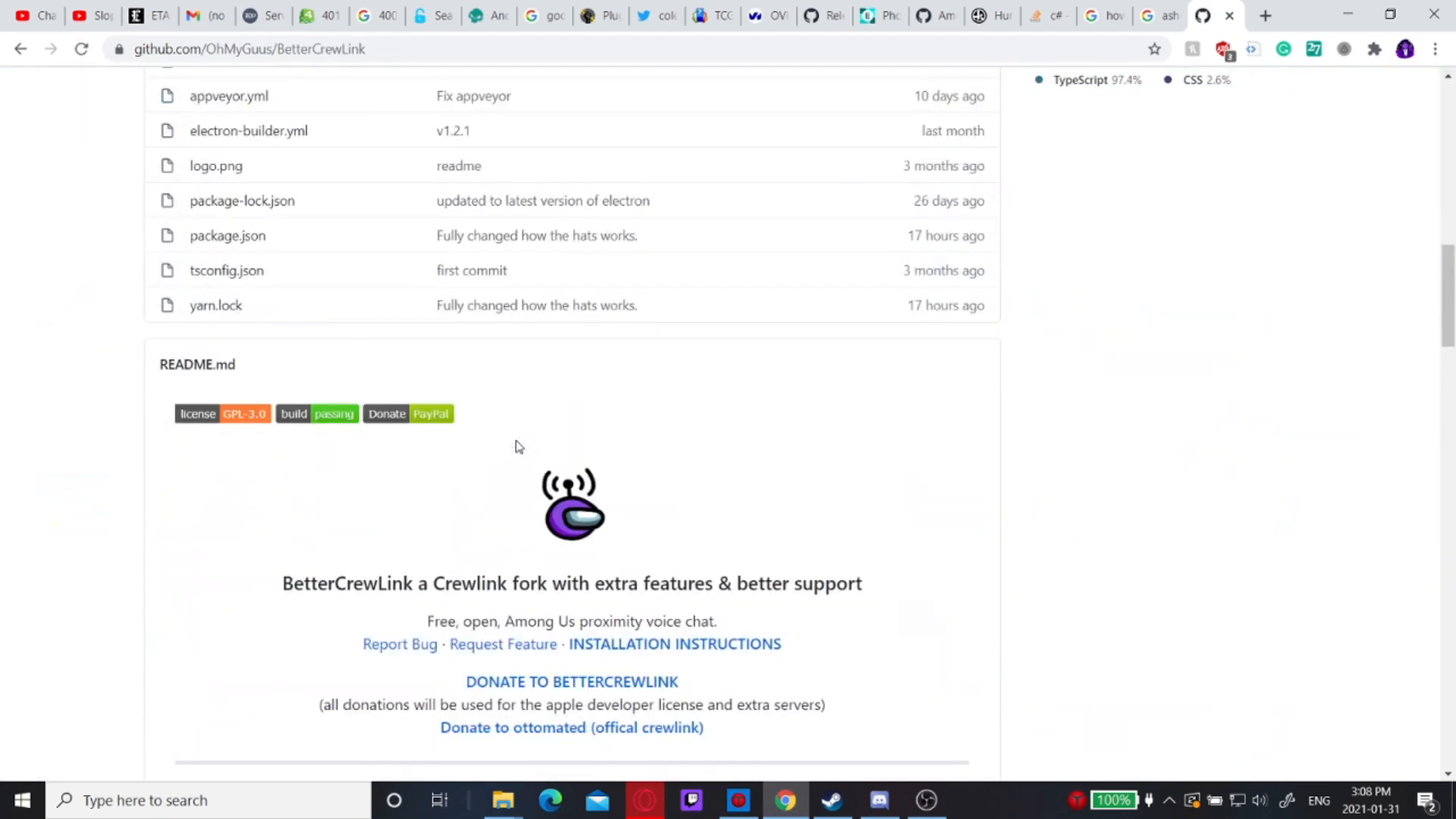
pyautogui.scroll(-3)
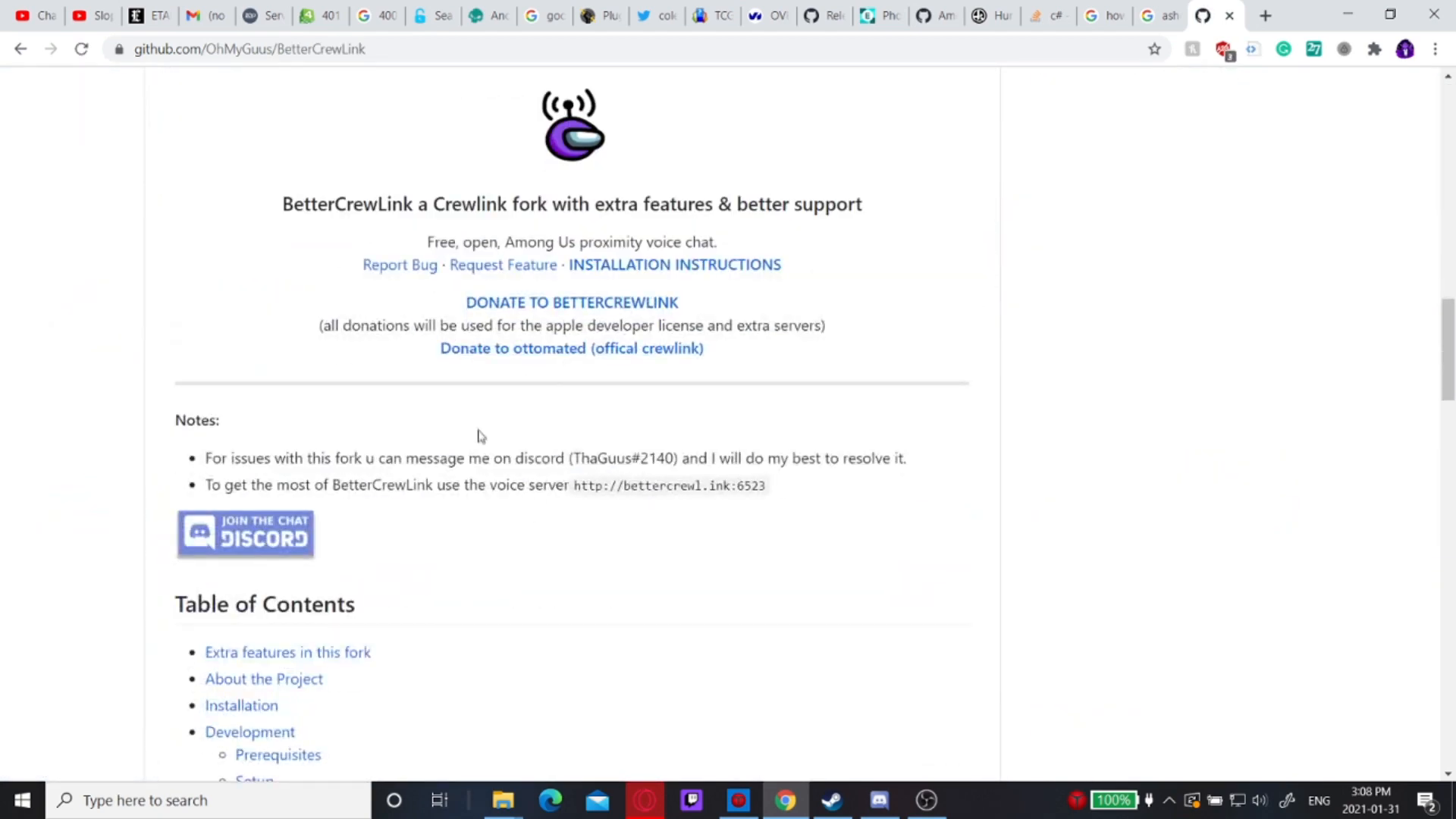
pyautogui.scroll(-3)
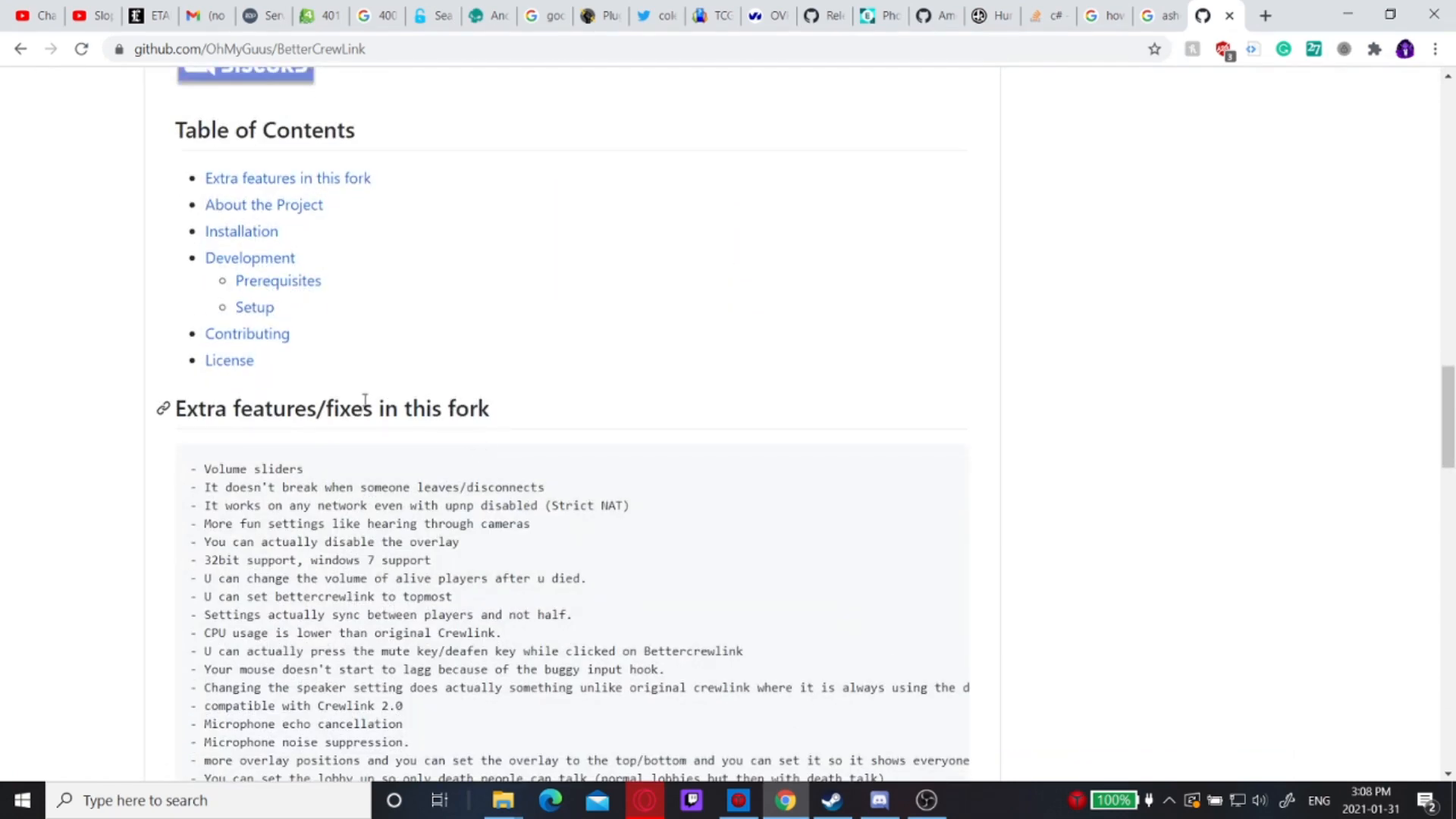
pyautogui.scroll(3)
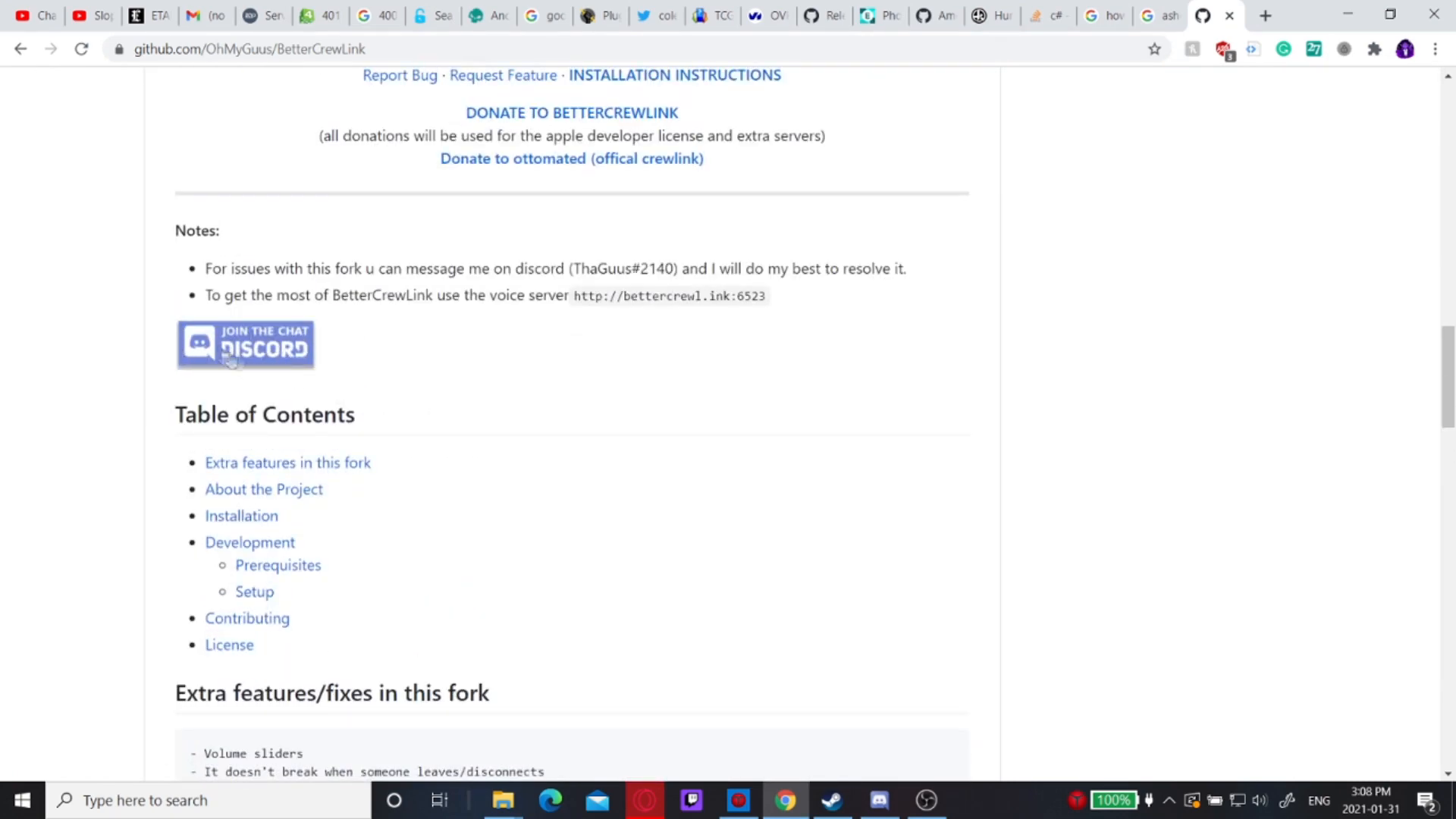
pyautogui.moveTo(214, 361)
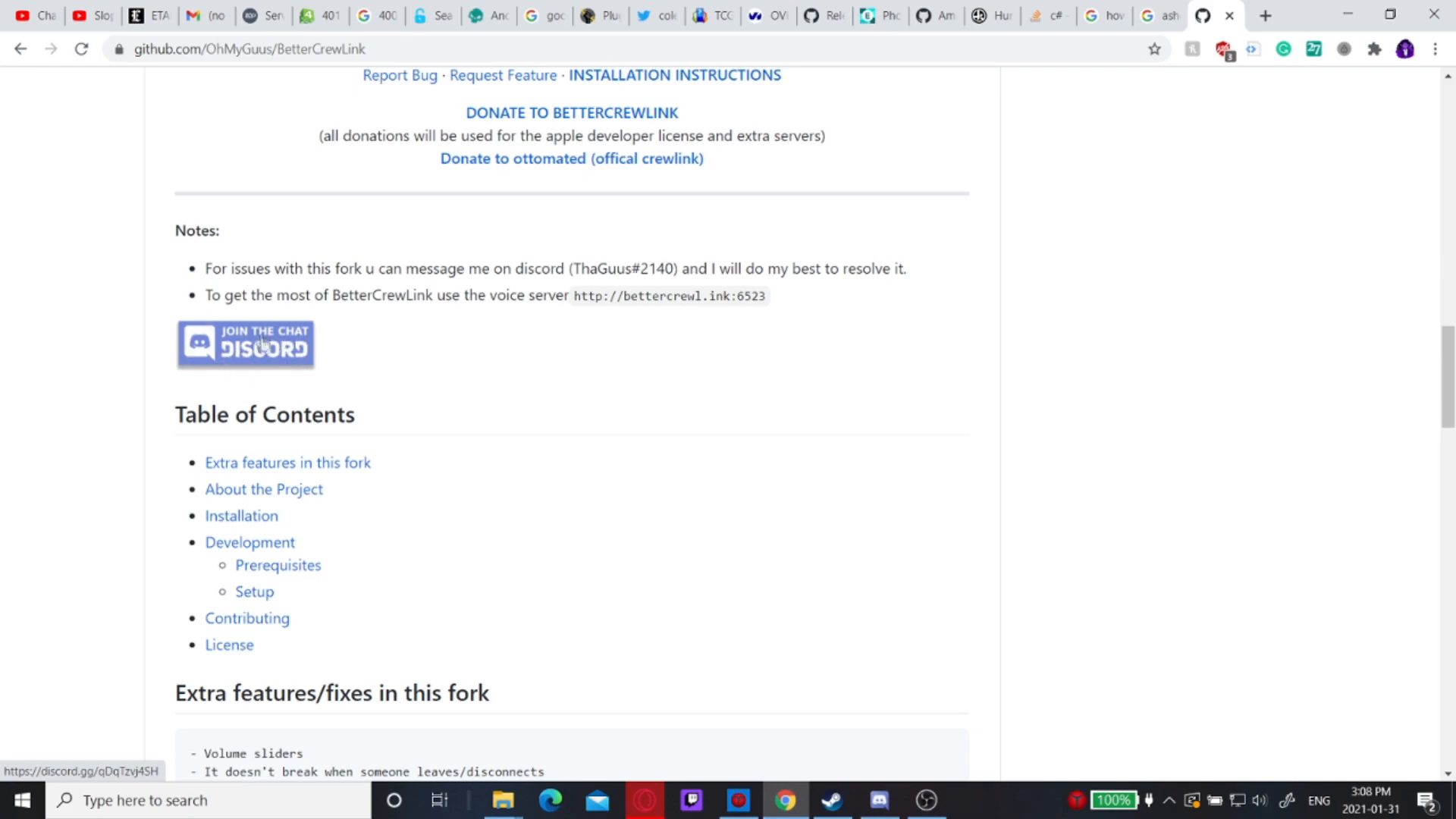
pyautogui.scroll(-3)
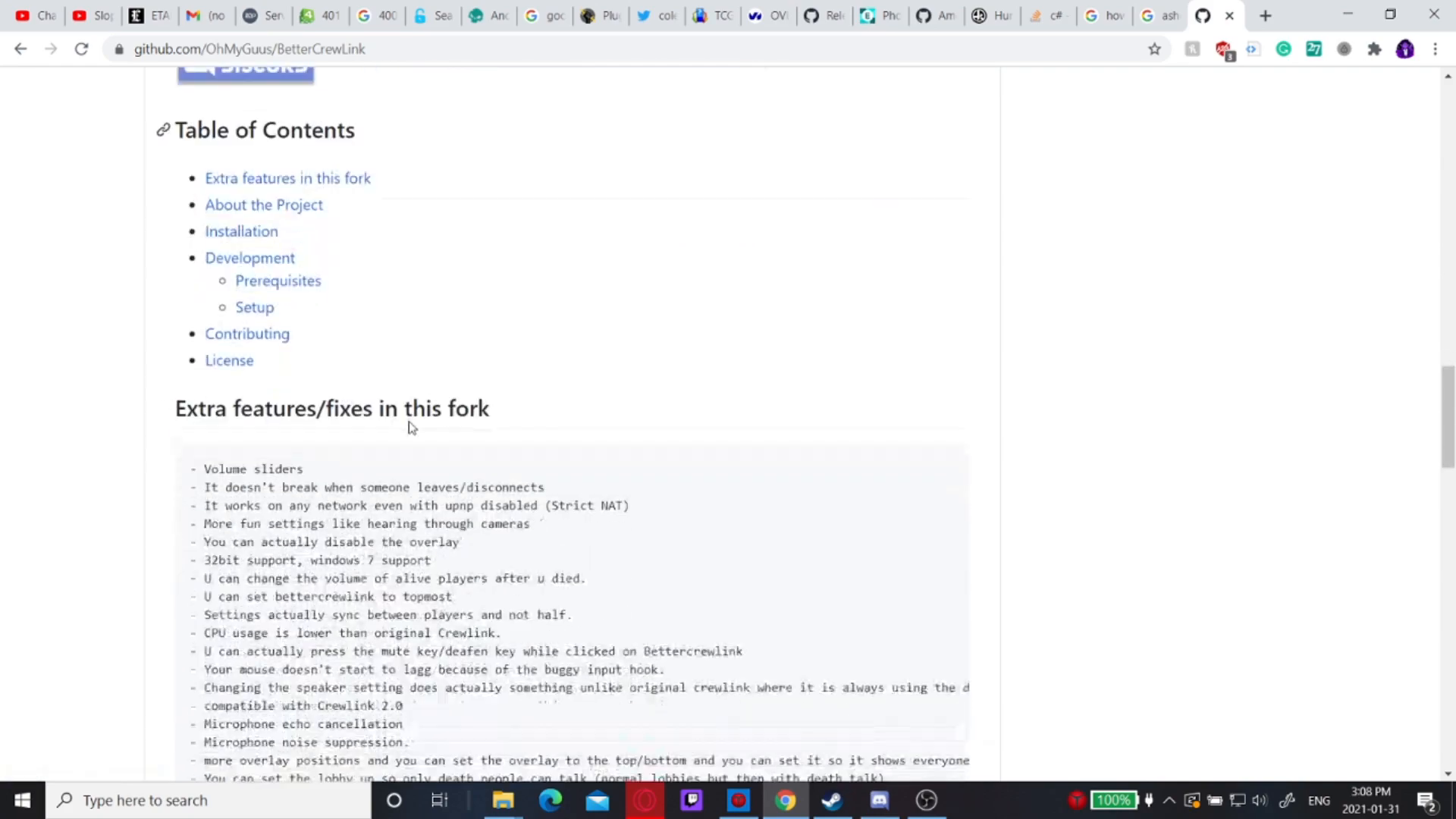
pyautogui.scroll(-3)
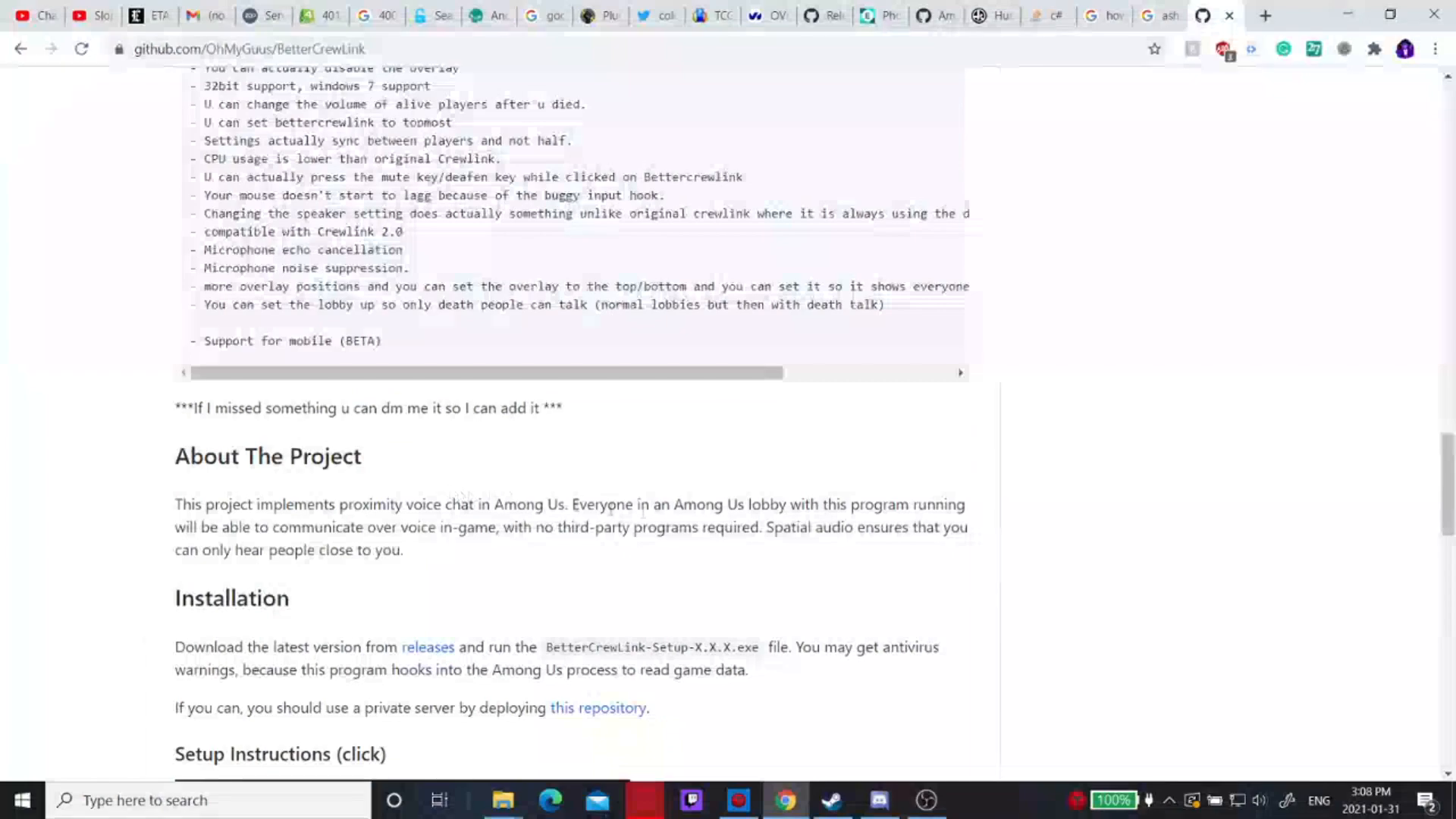
pyautogui.scroll(3)
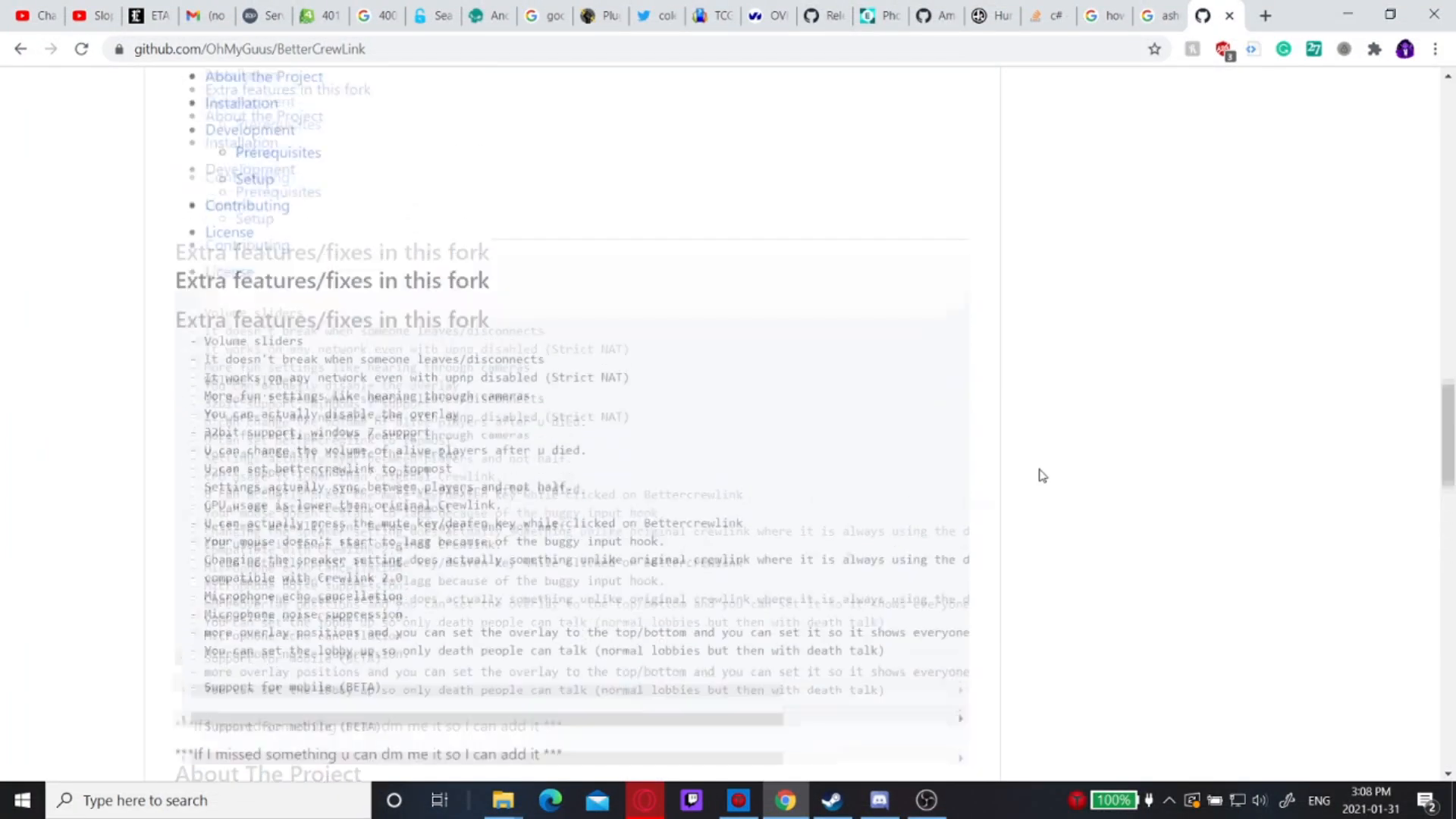
pyautogui.scroll(-3)
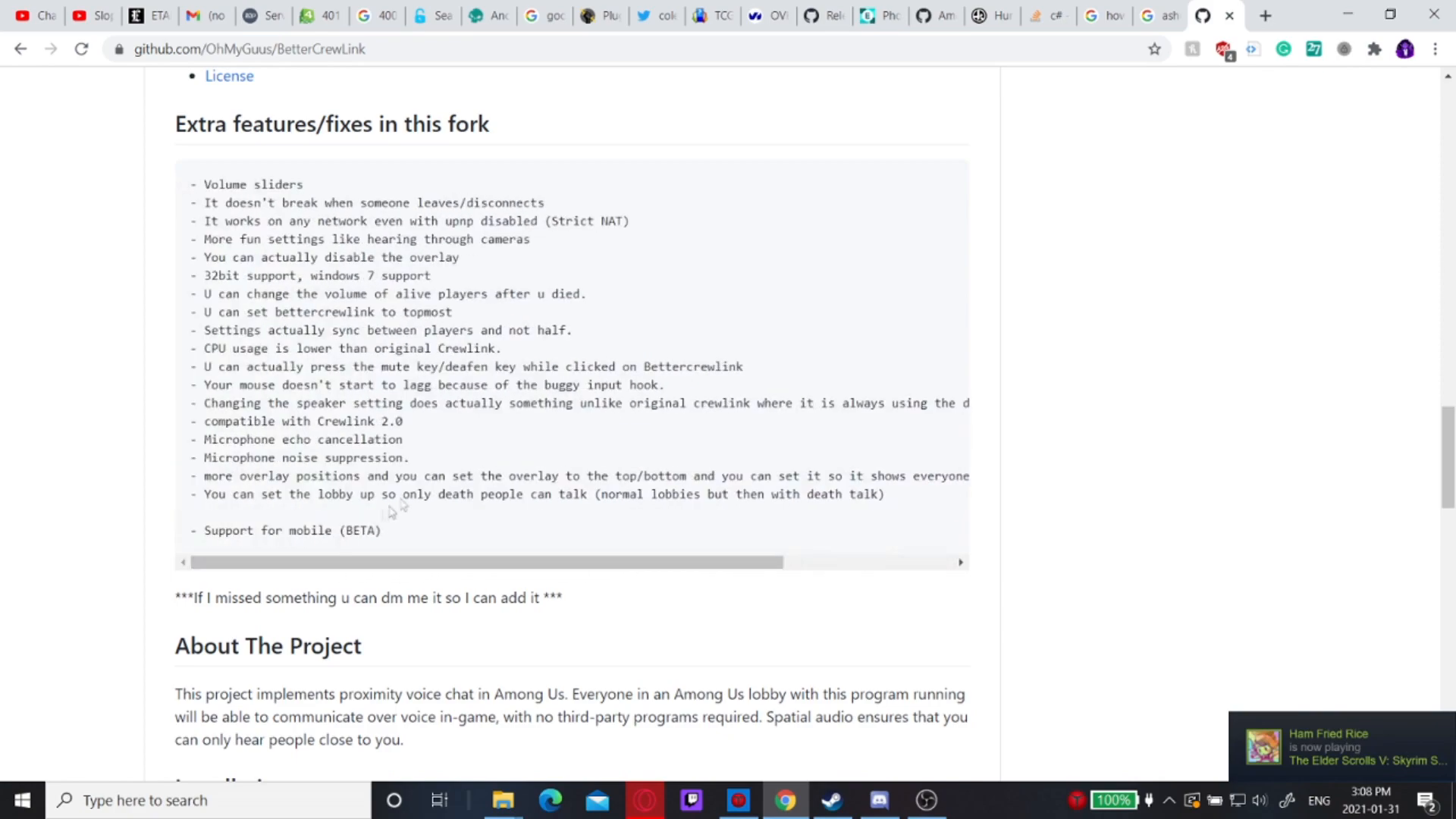
pyautogui.scroll(-3)
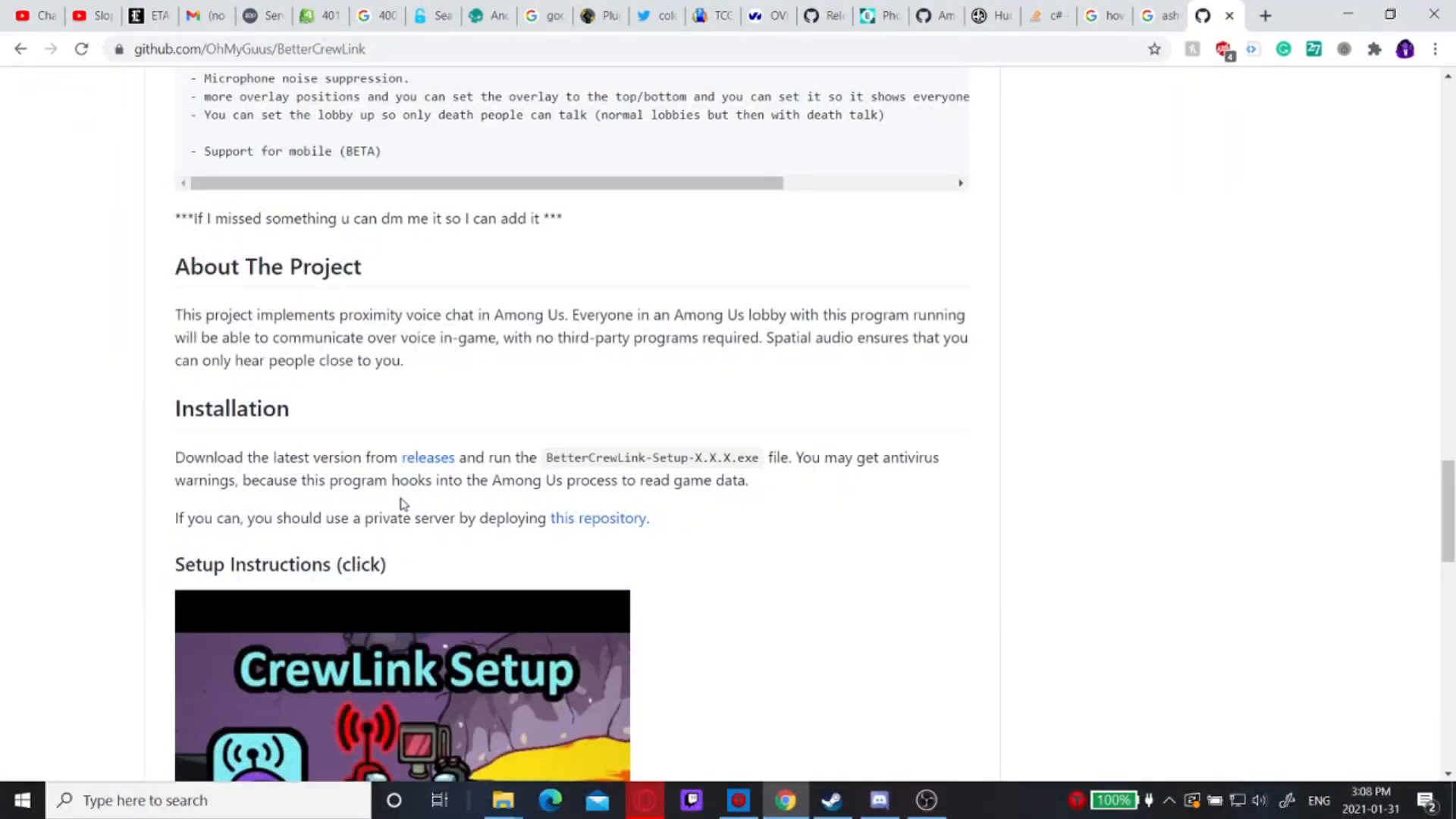
pyautogui.scroll(-3)
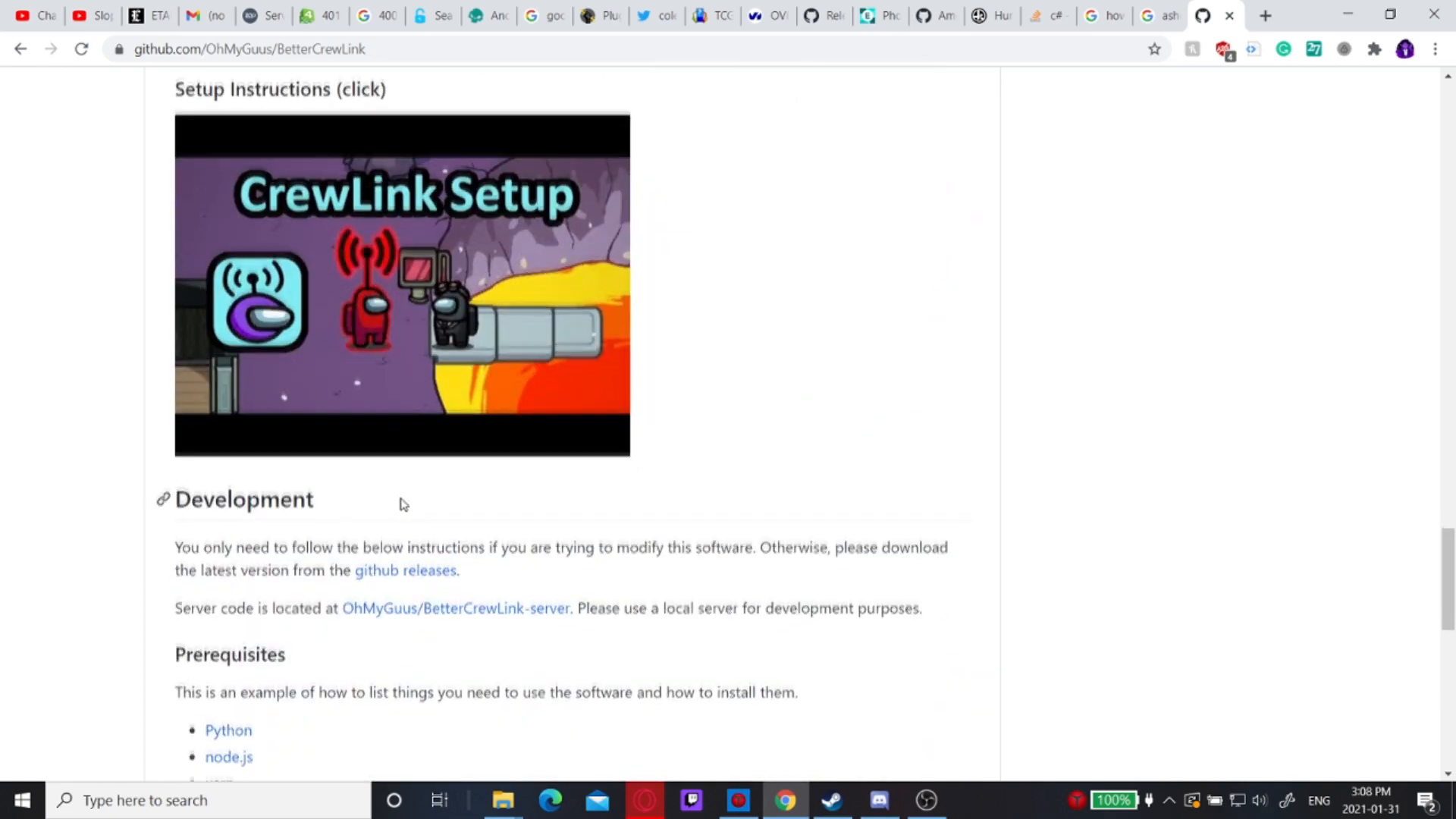
pyautogui.scroll(3)
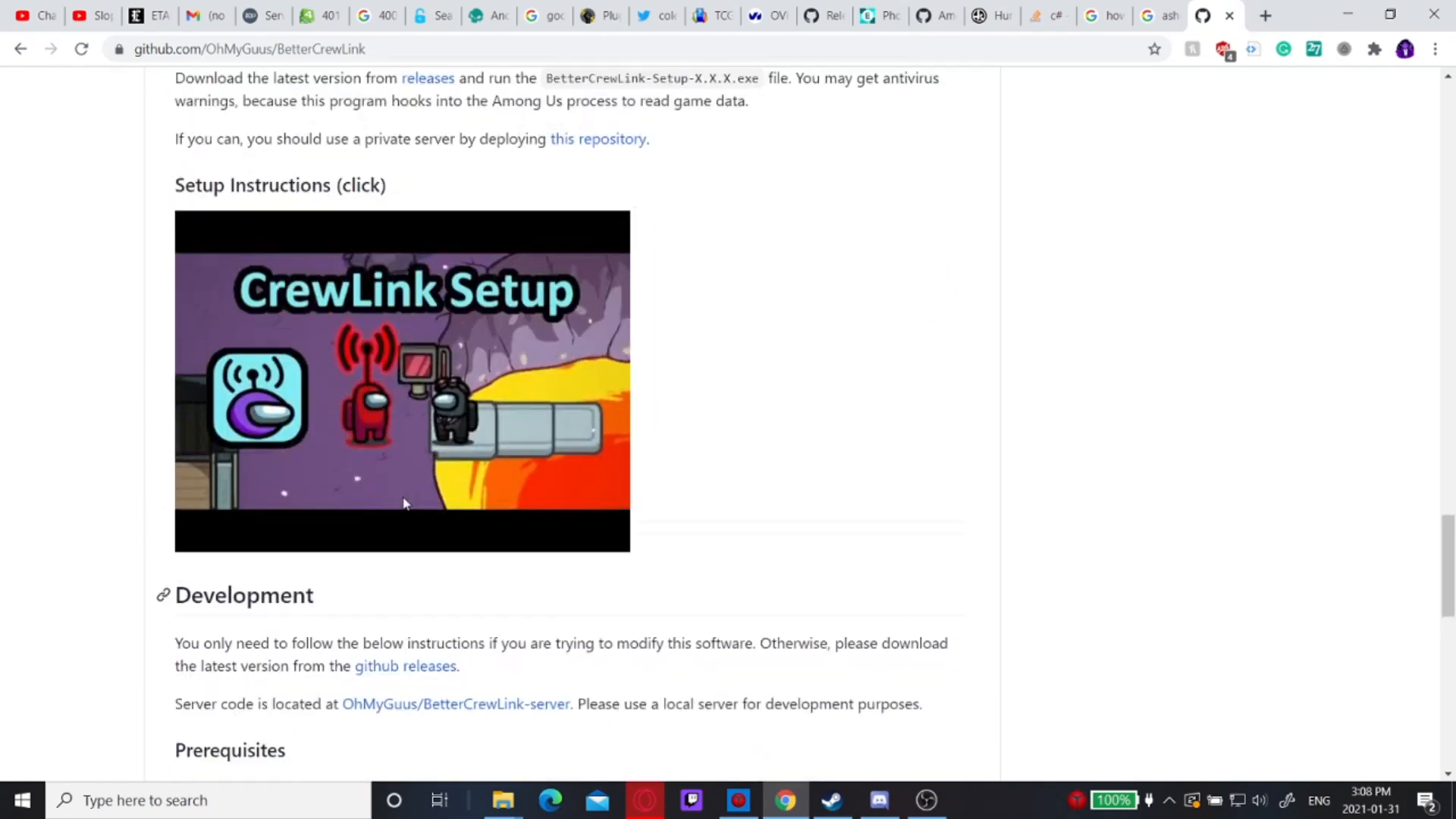
pyautogui.scroll(3)
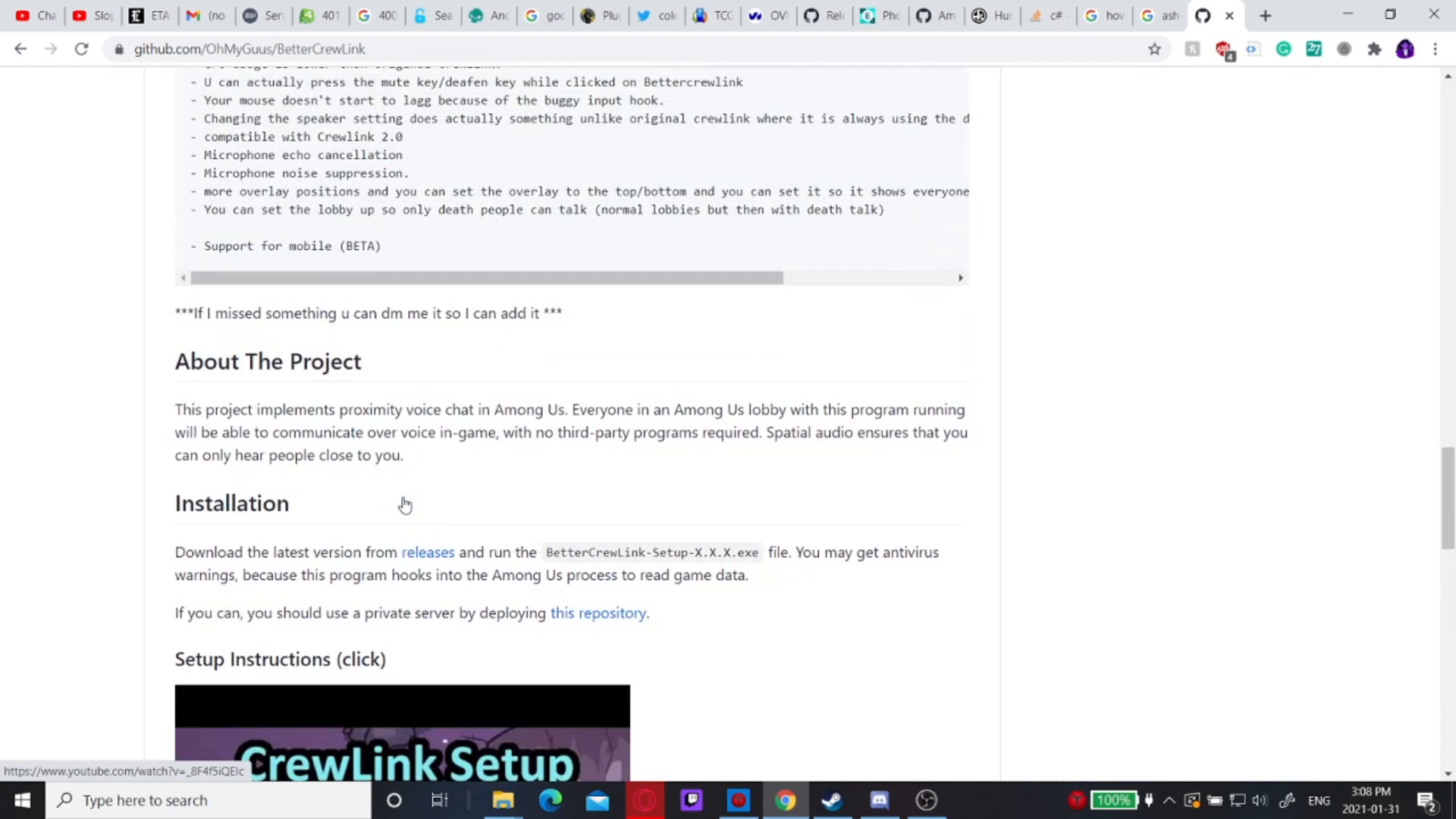
pyautogui.scroll(3)
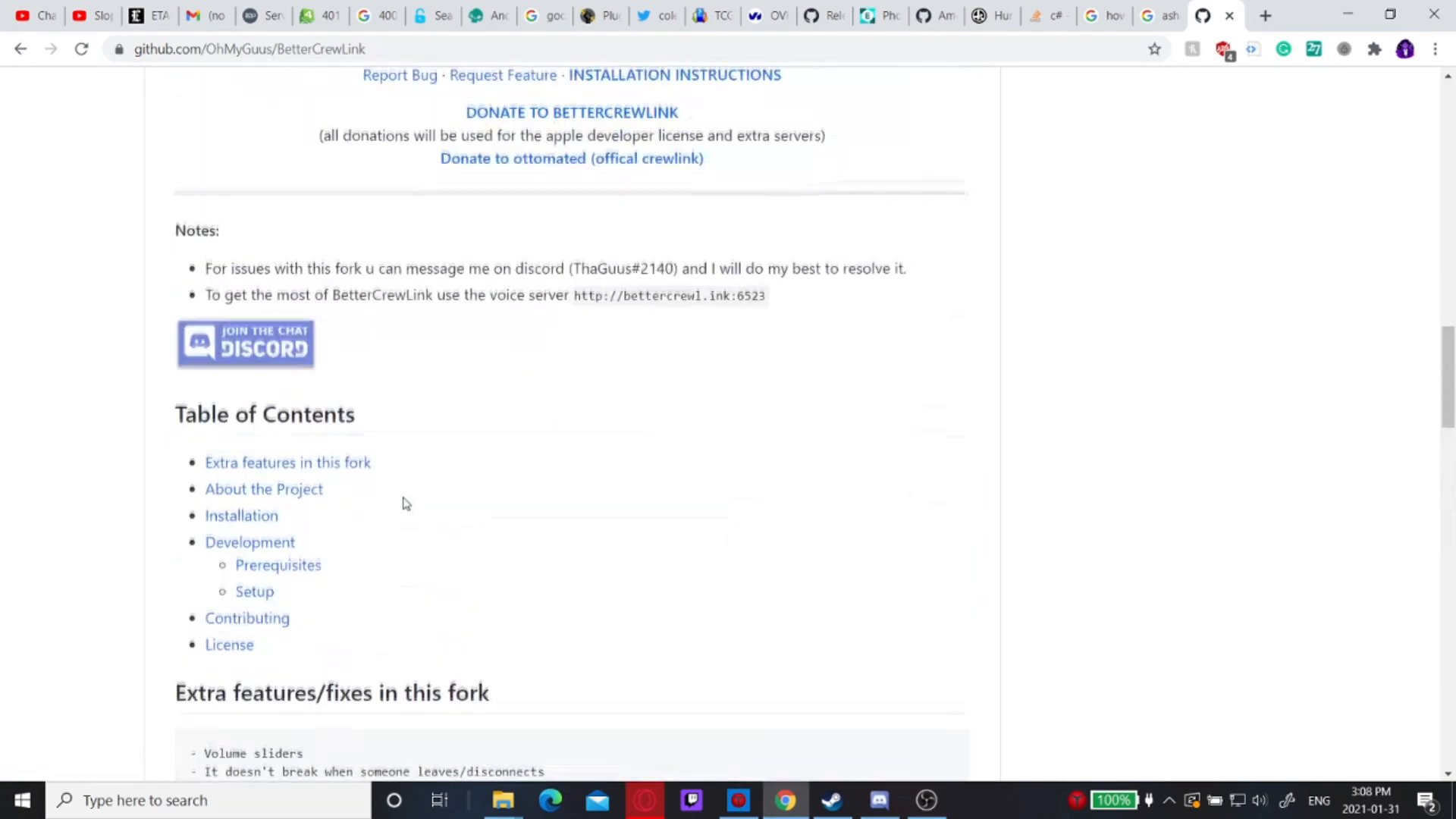
pyautogui.scroll(3)
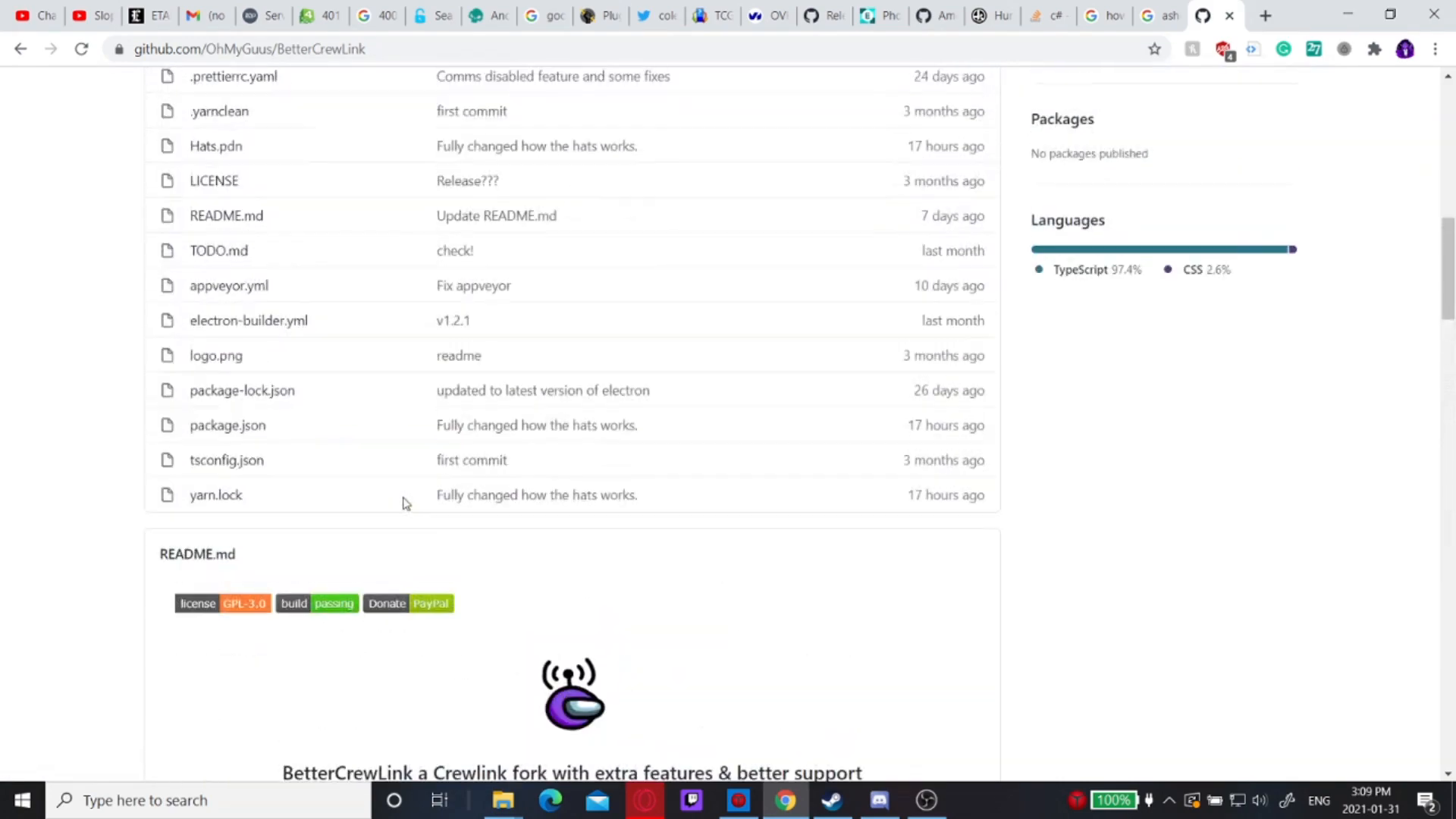
pyautogui.scroll(3)
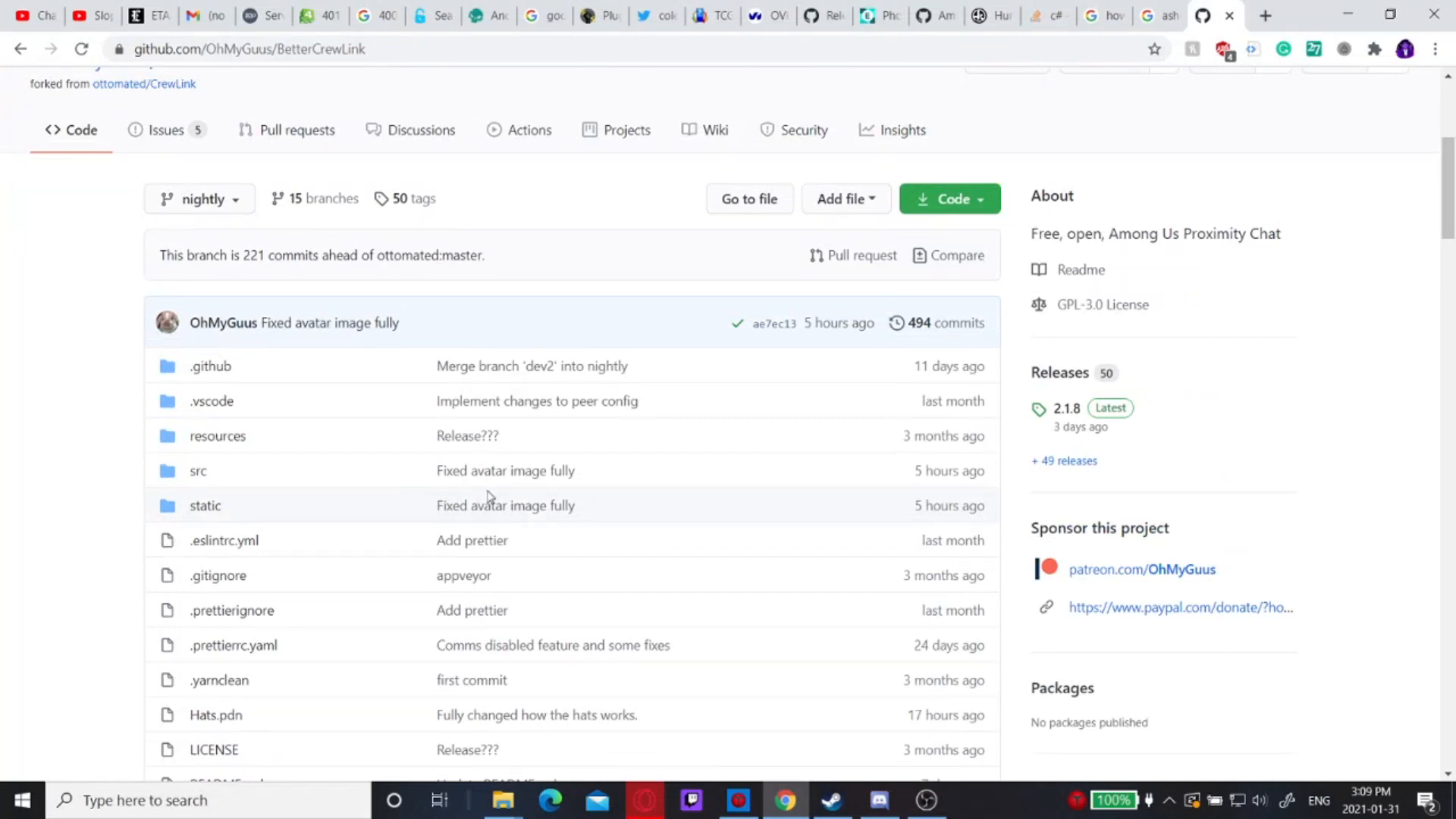
pyautogui.moveTo(595, 549)
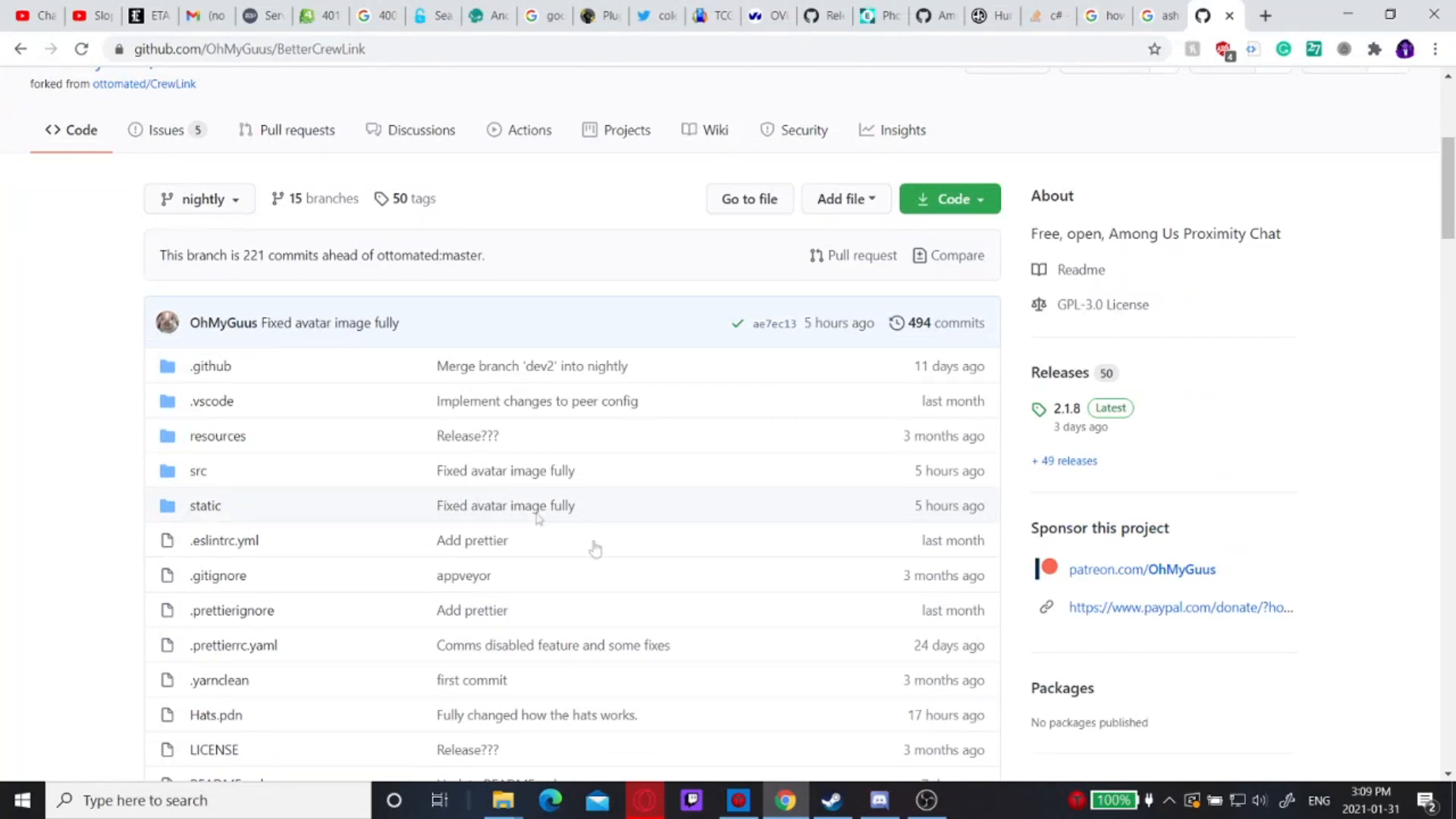
pyautogui.moveTo(925, 799)
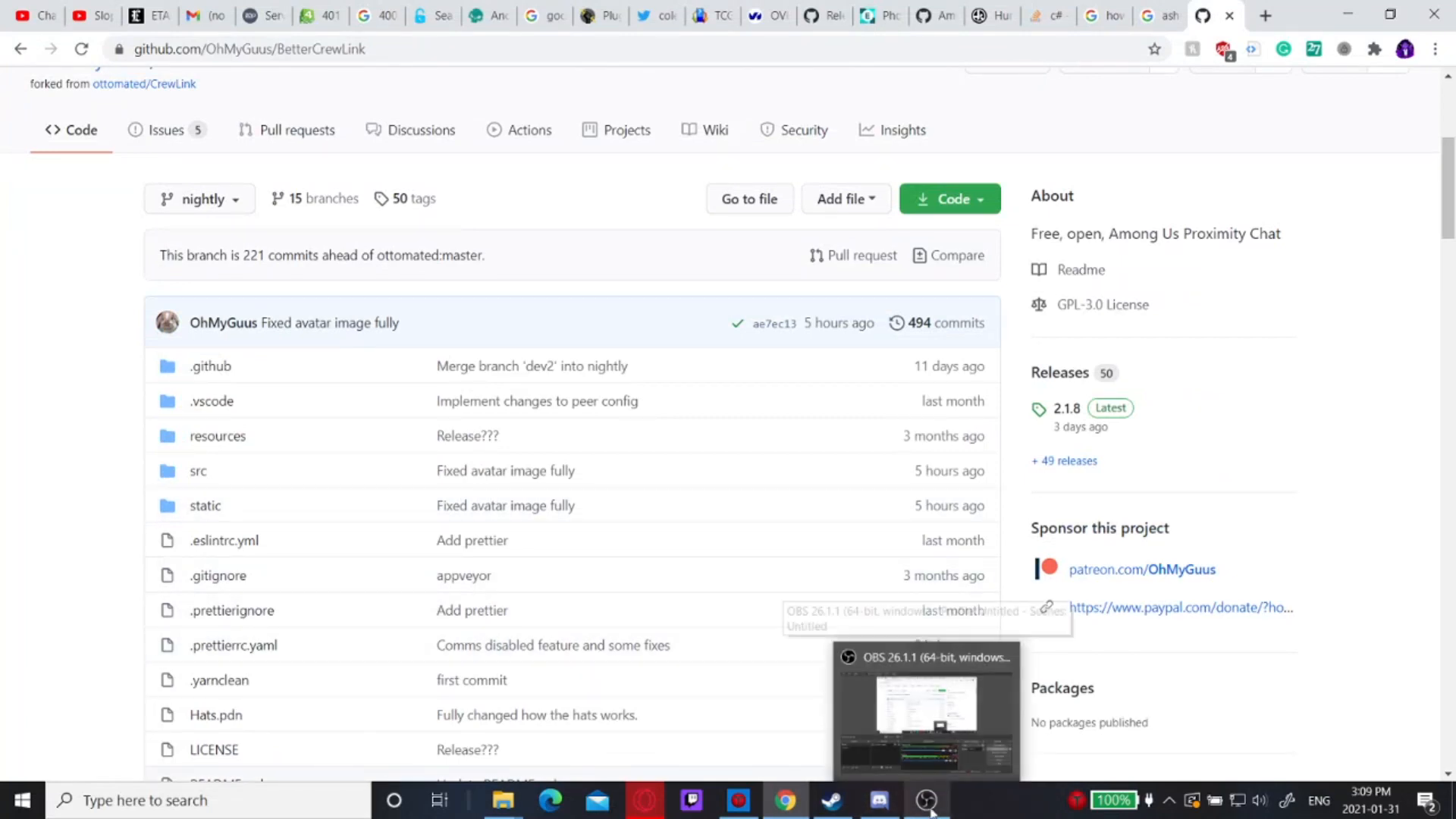